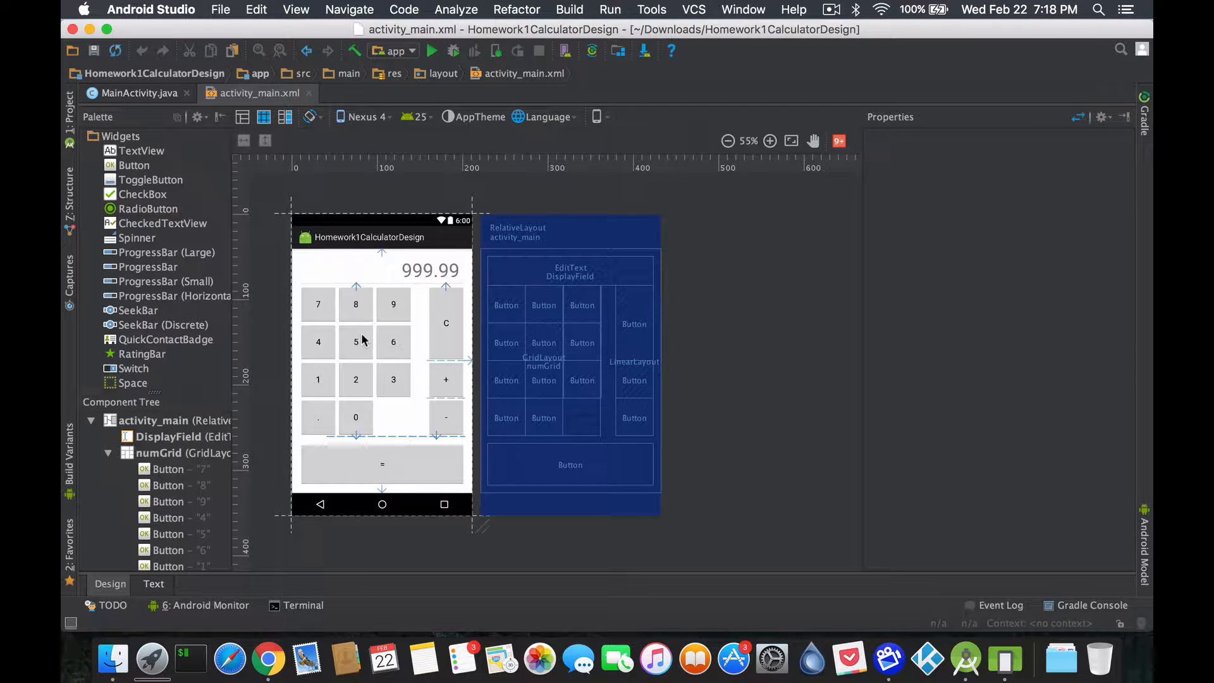
Inspect the 9 button and display field properties, then return to MainActivity code.
{"action": "left_click", "coordinate": [393, 304]}
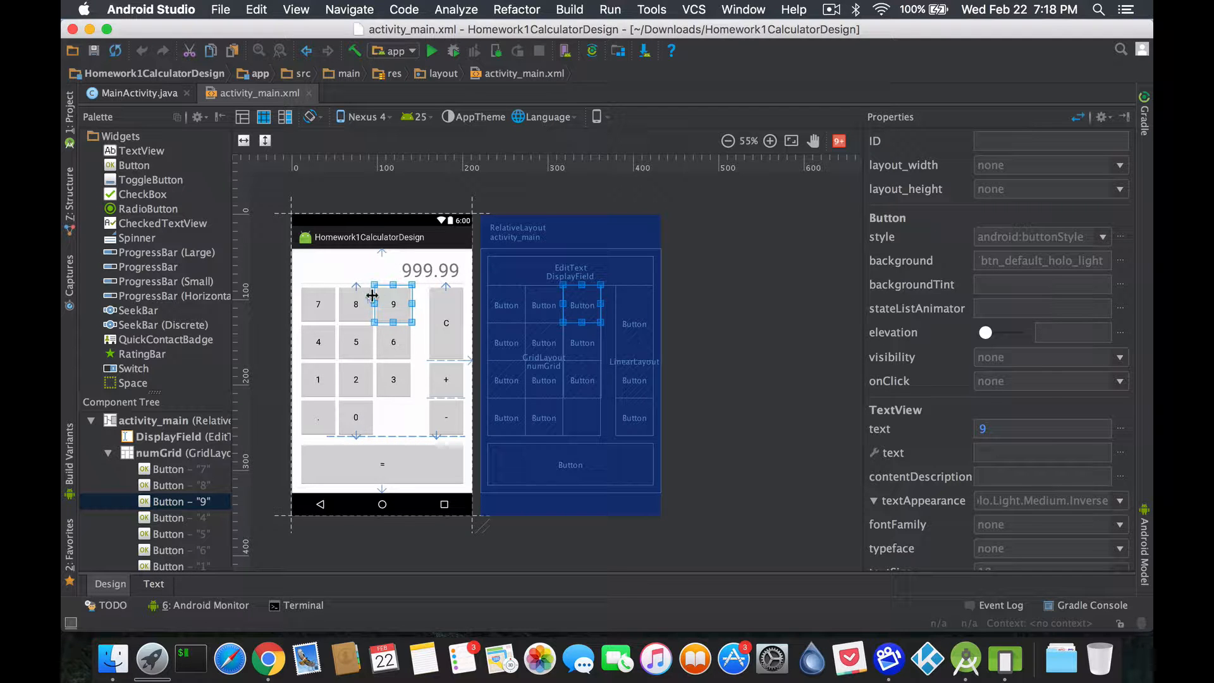
{"action": "mouse_move", "coordinate": [325, 375]}
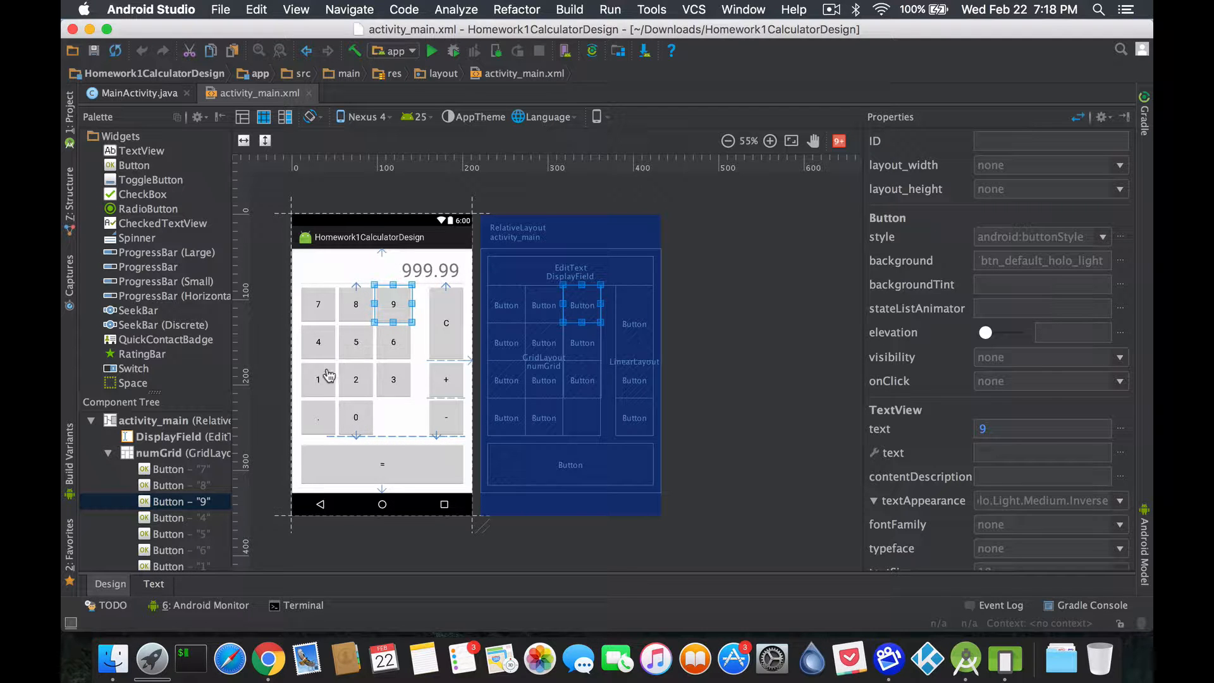
{"action": "mouse_move", "coordinate": [352, 377]}
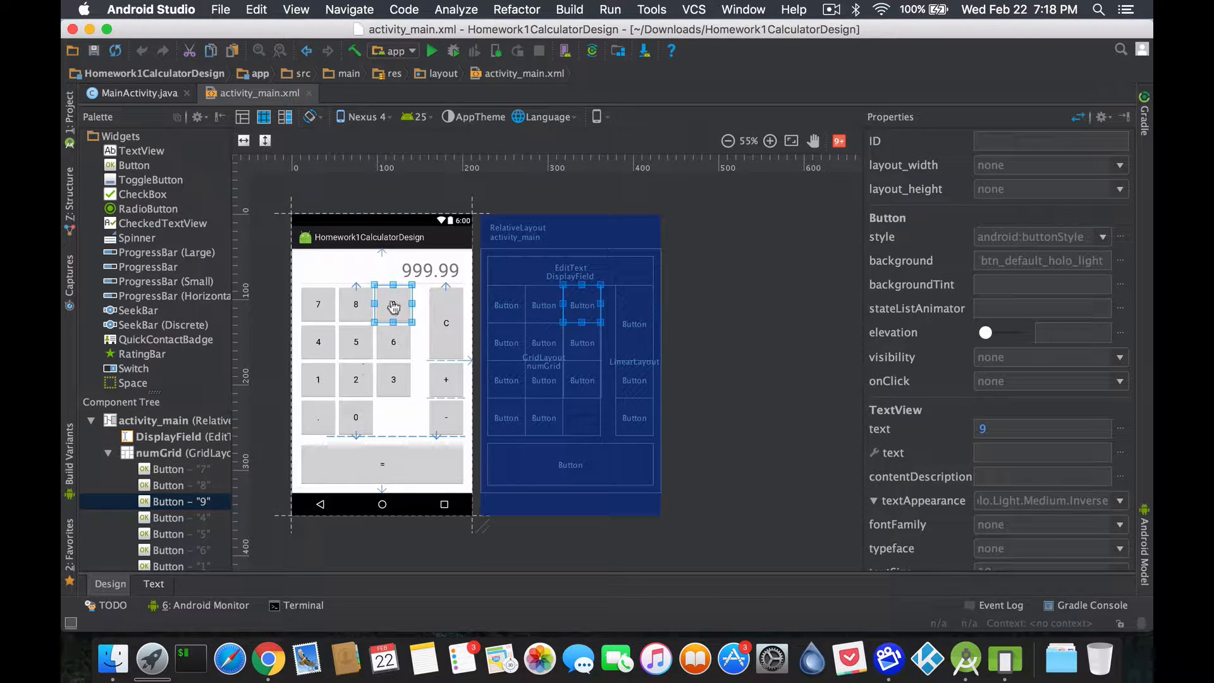
{"action": "left_click", "coordinate": [430, 270]}
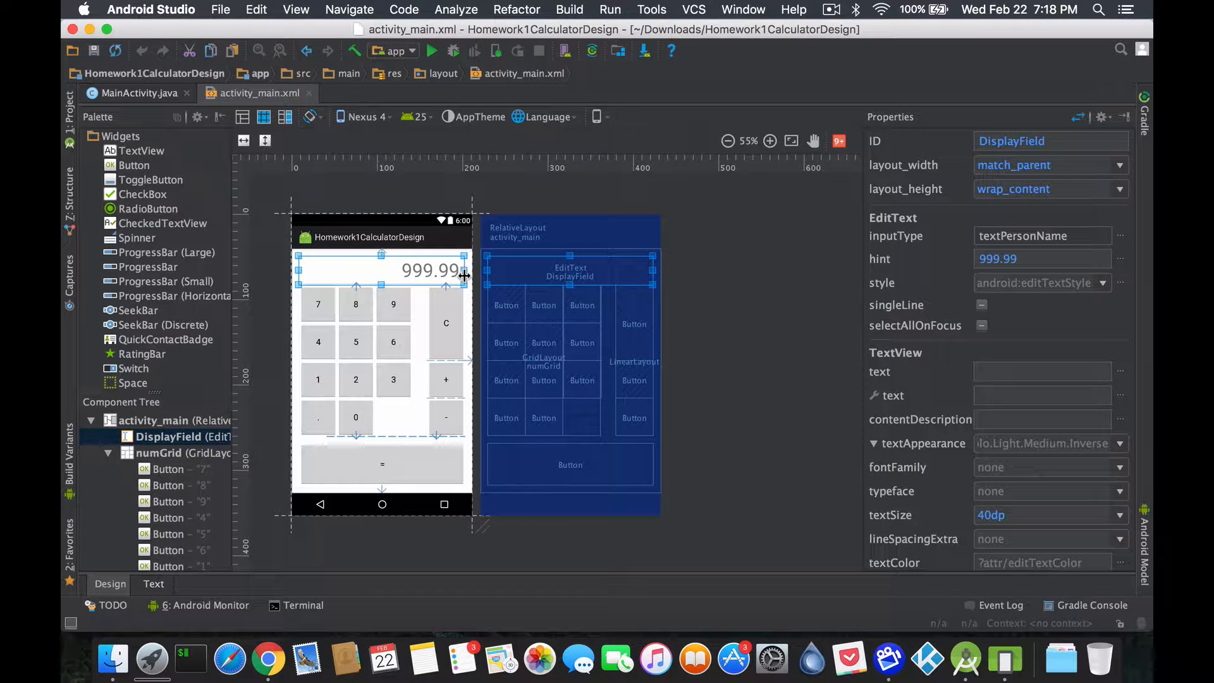
{"action": "mouse_move", "coordinate": [449, 293]}
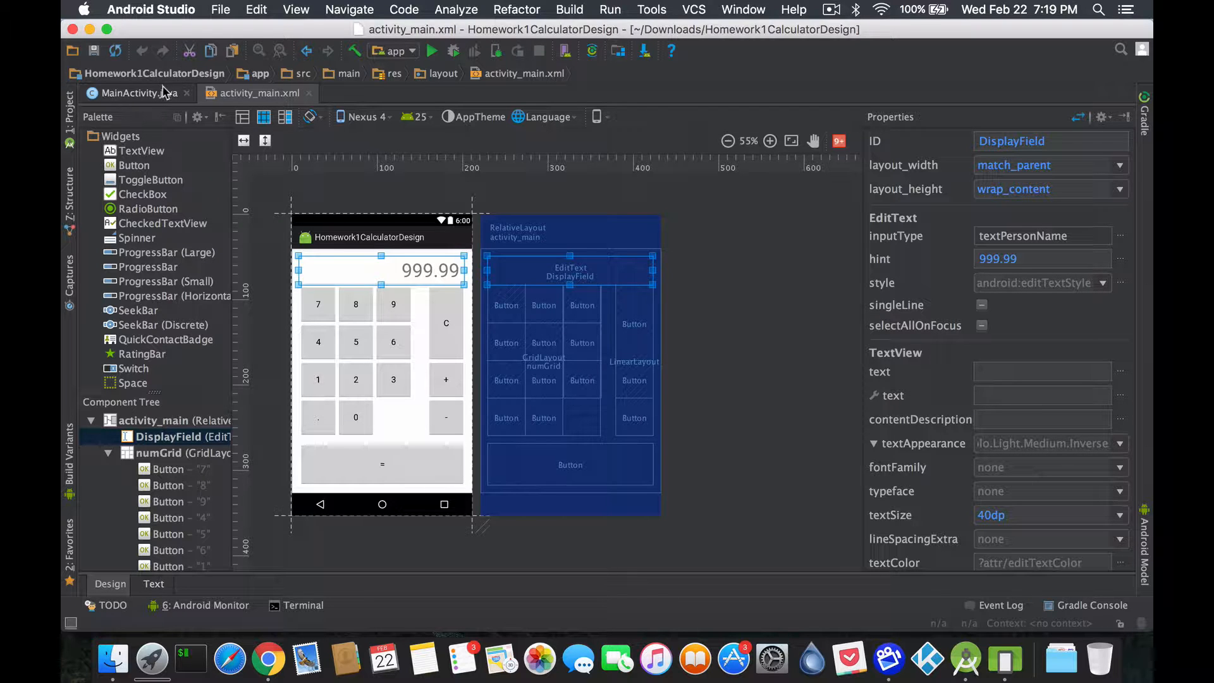
{"action": "left_click", "coordinate": [135, 93]}
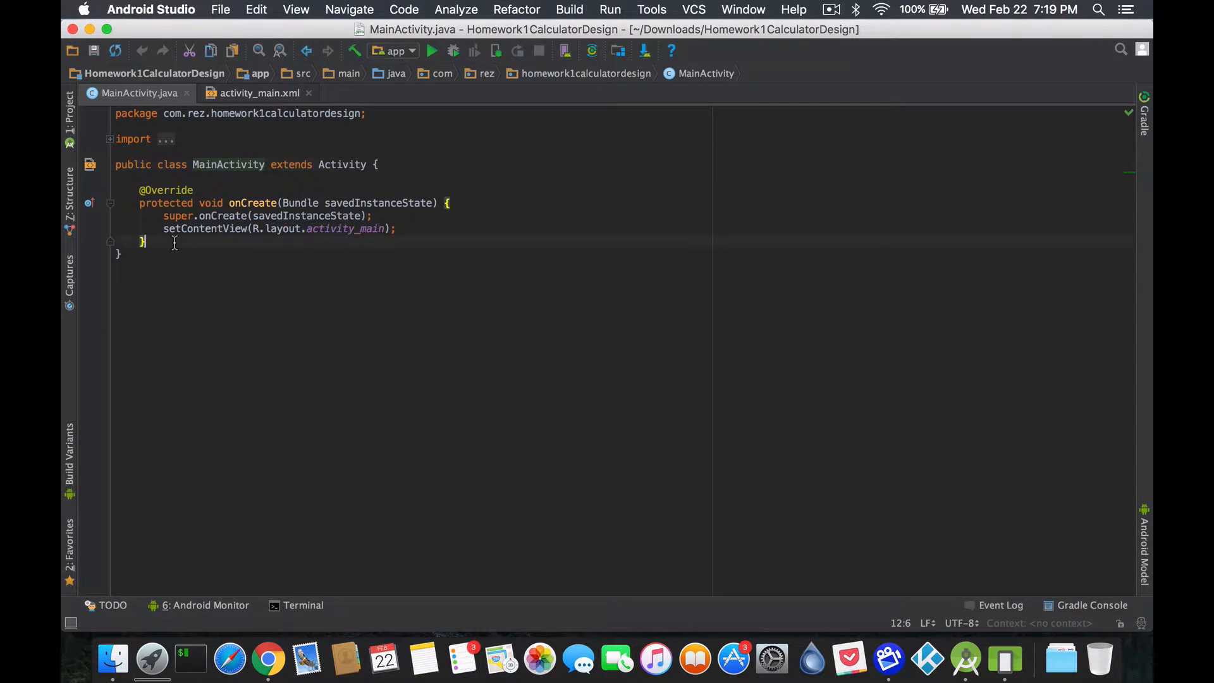
{"action": "left_click", "coordinate": [259, 93]}
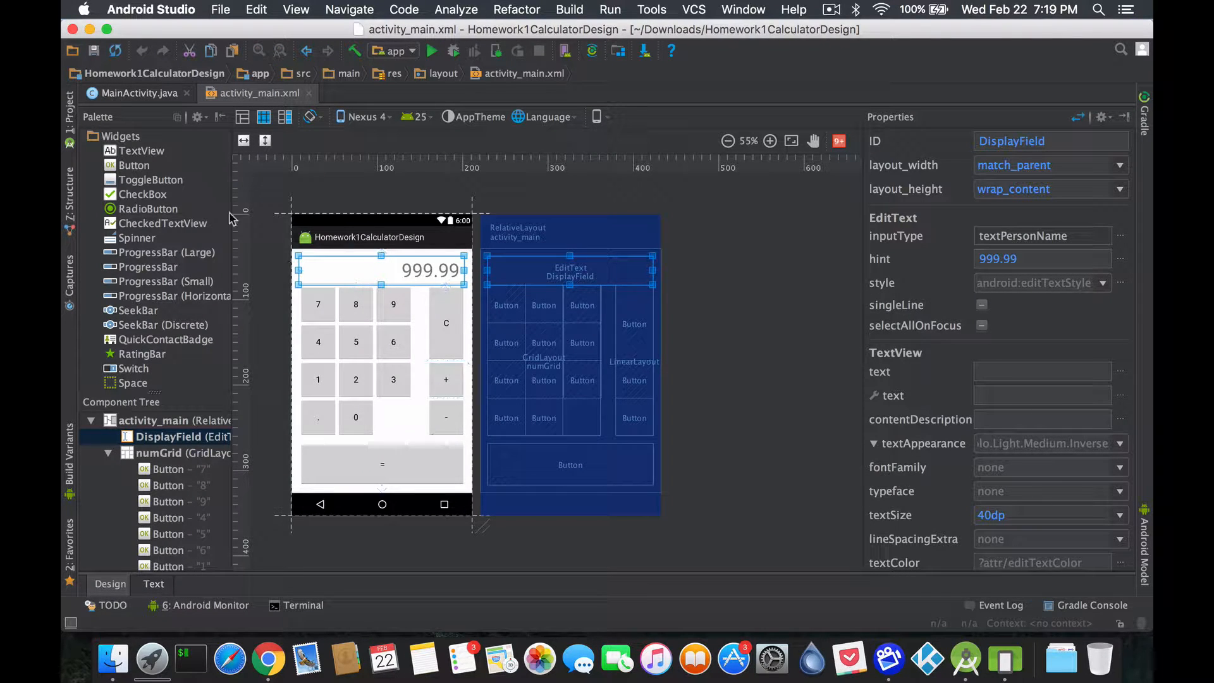
{"action": "left_click", "coordinate": [138, 93]}
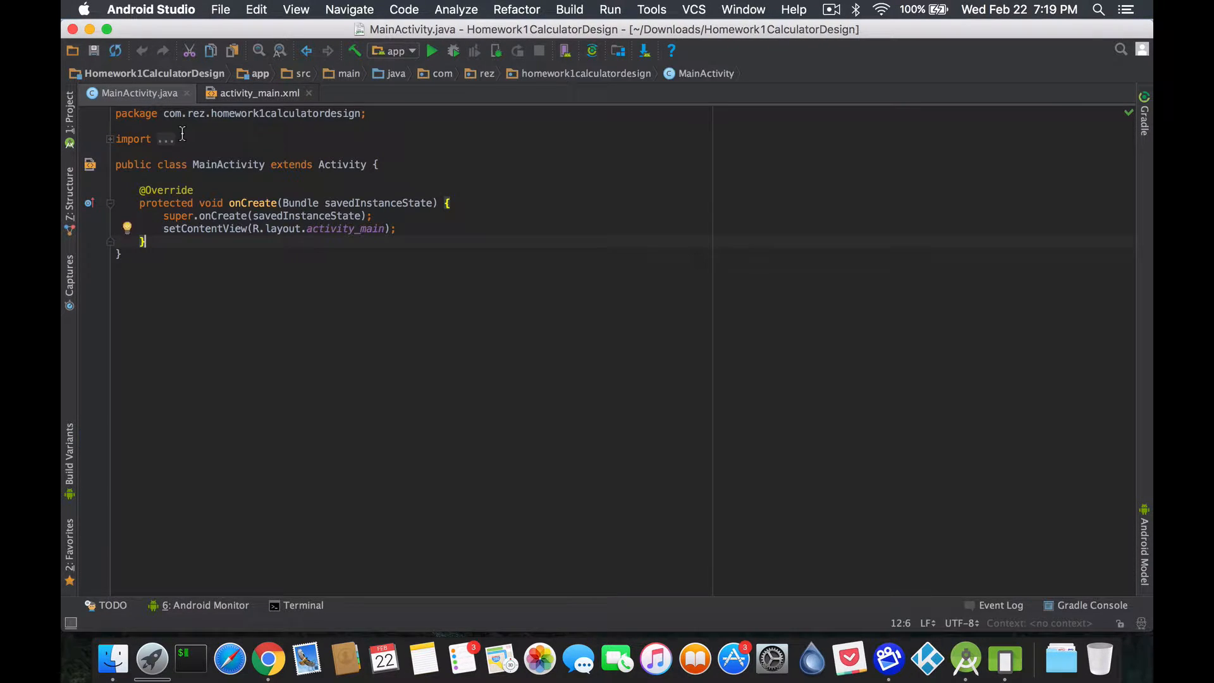
Write an empty public void click7(View v) method below onCreate.
{"action": "type", "text": "pu"}
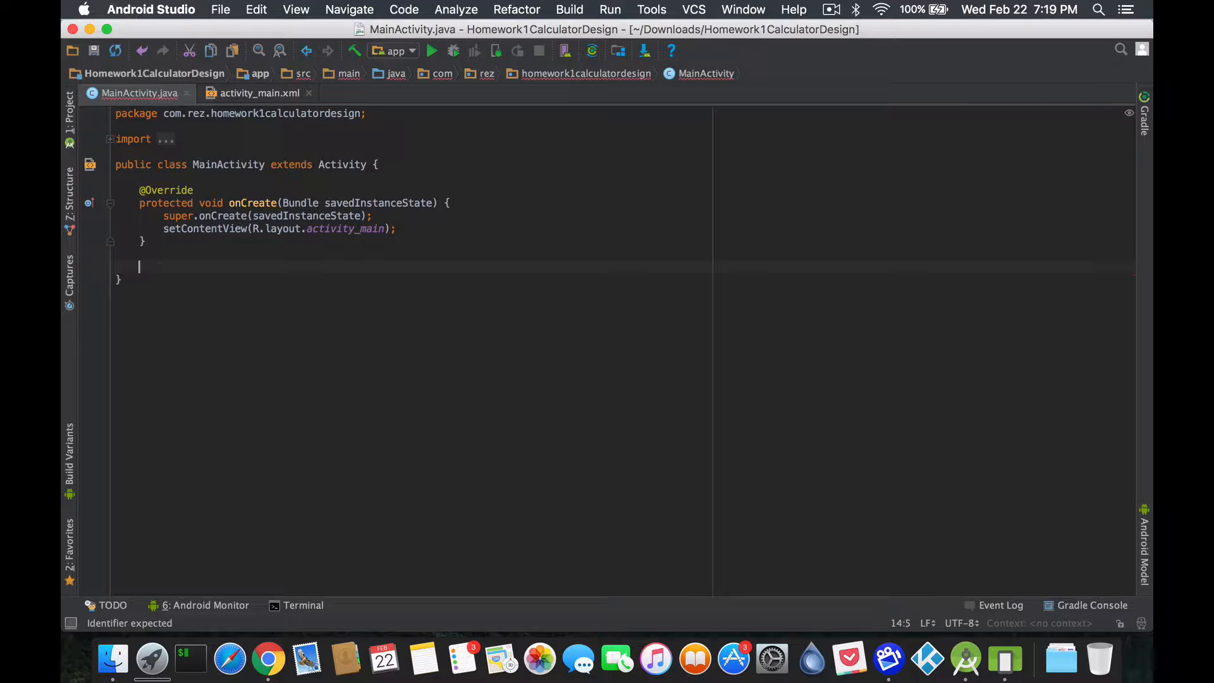
{"action": "type", "text": "public void"}
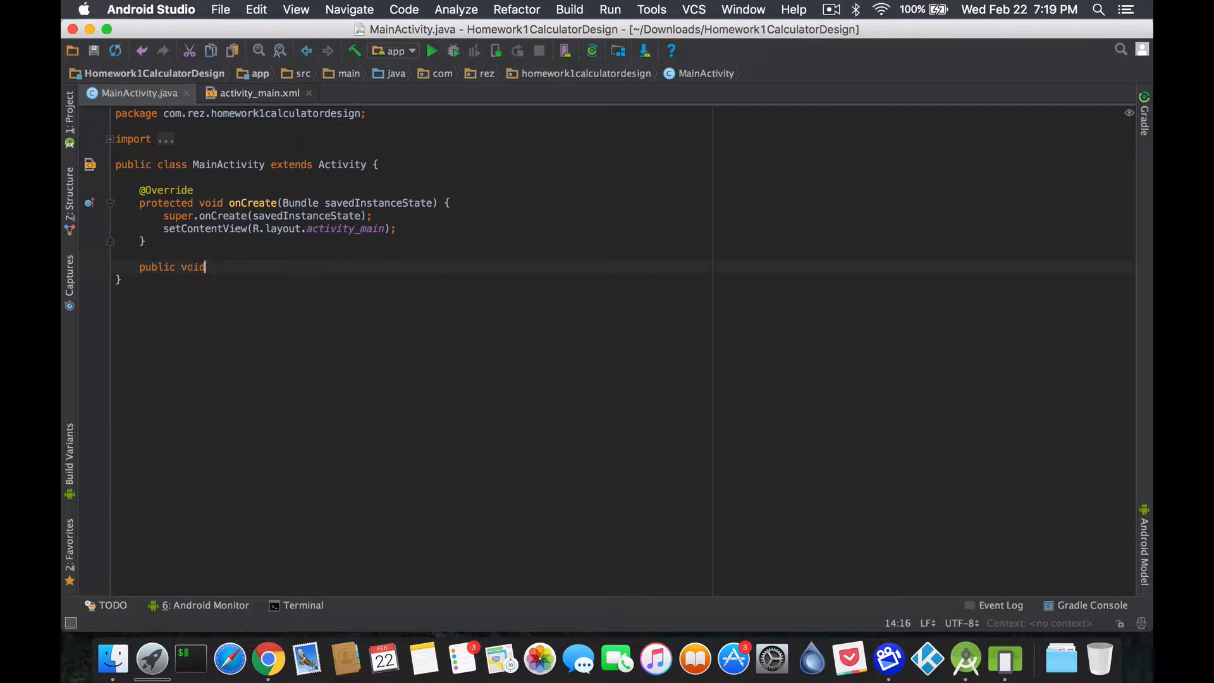
{"action": "type", "text": "7"}
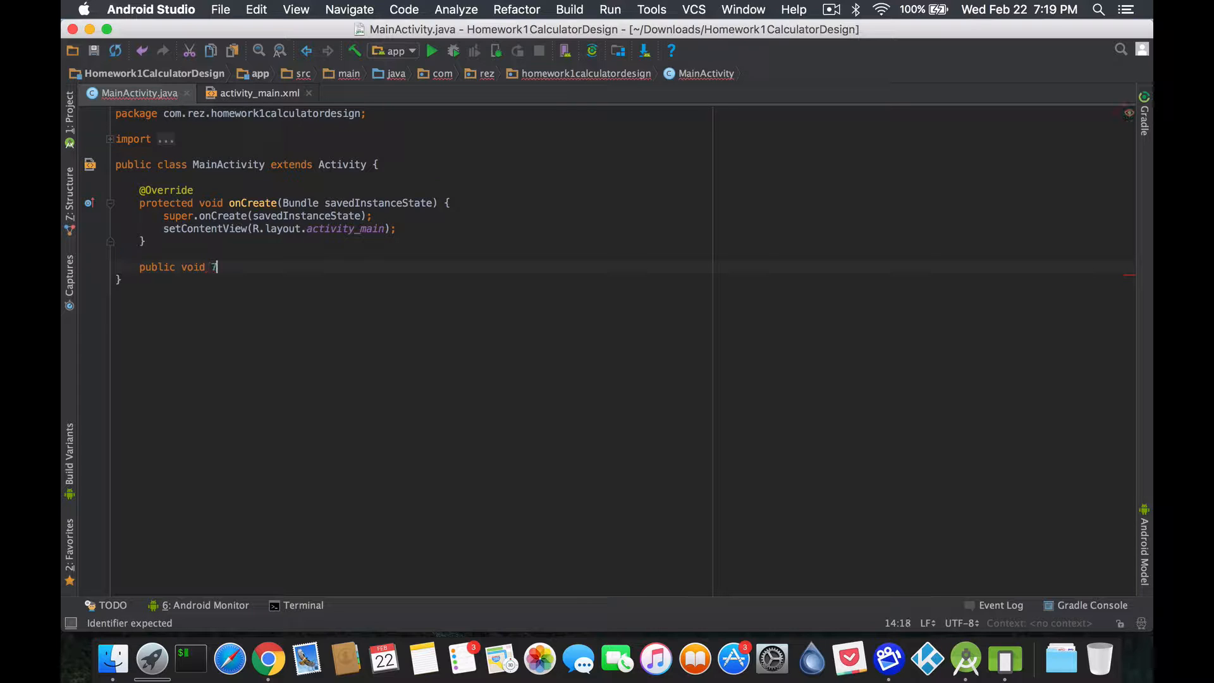
{"action": "type", "text": "click"}
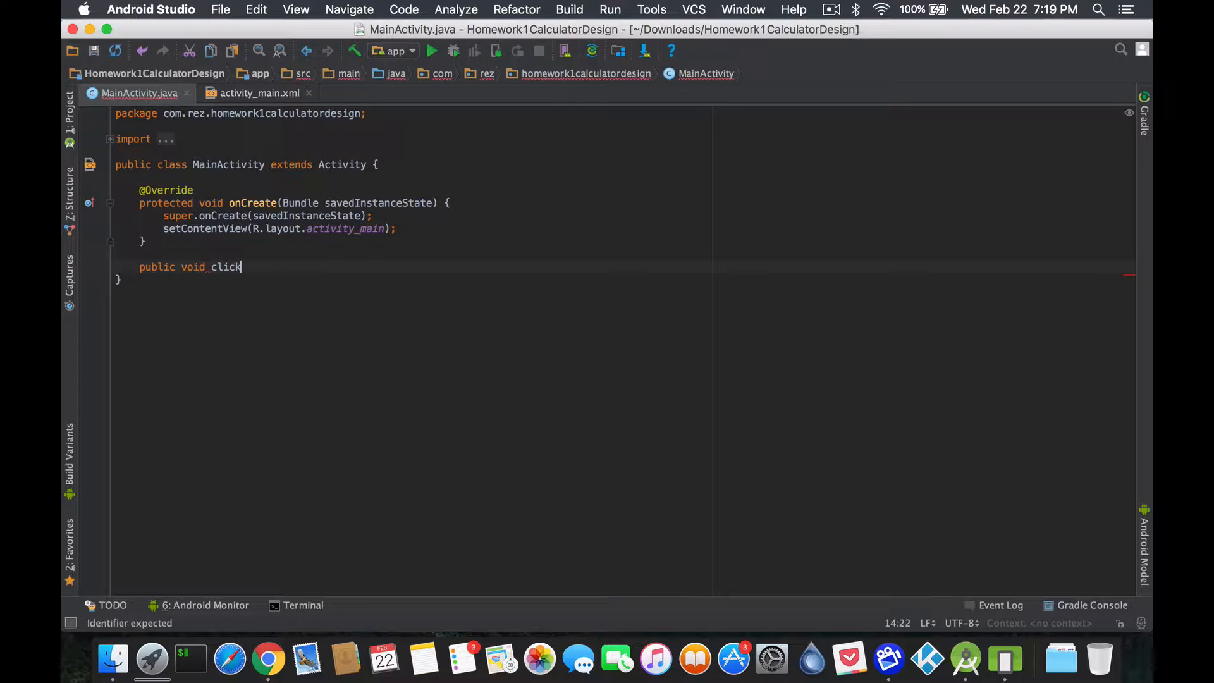
{"action": "type", "text": "7()"}
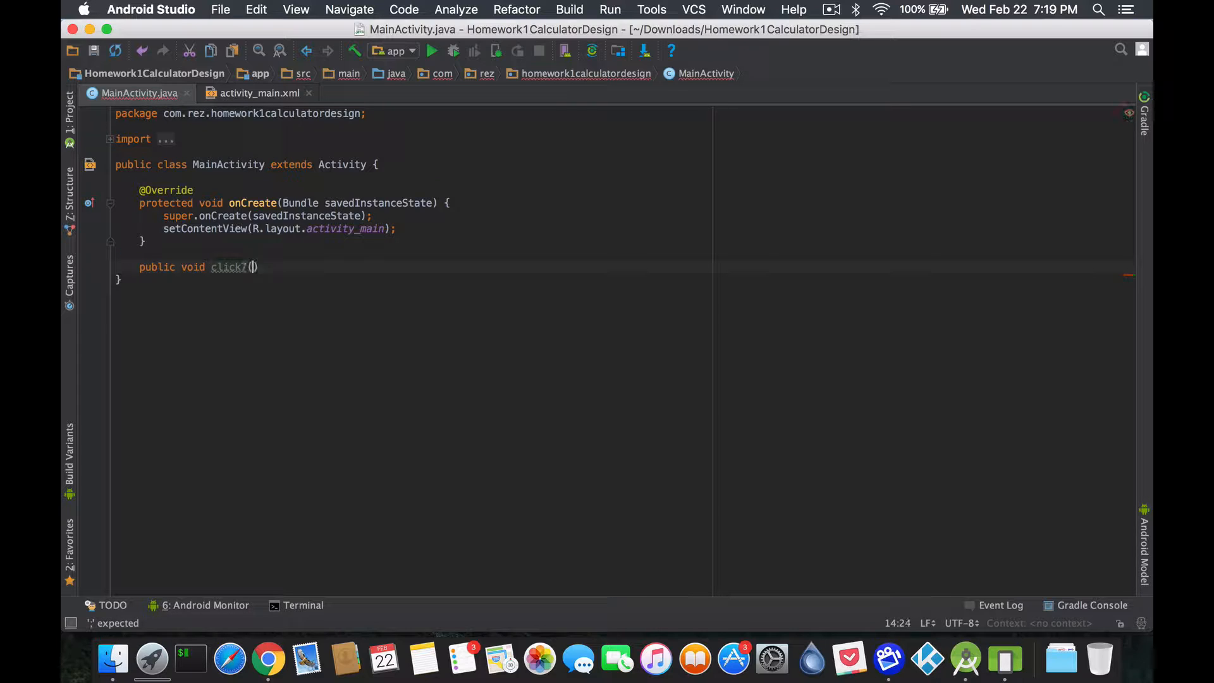
{"action": "type", "text": "View v"}
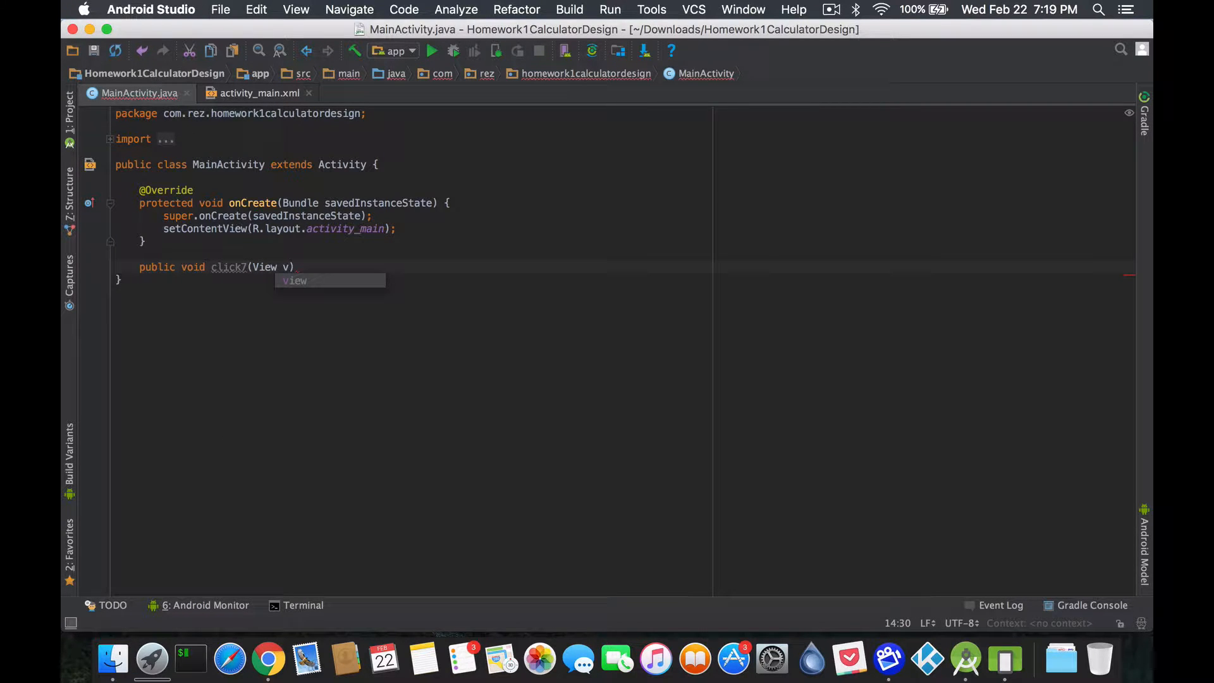
{"action": "key", "text": "Return"}
{"action": "type", "text": "{"}
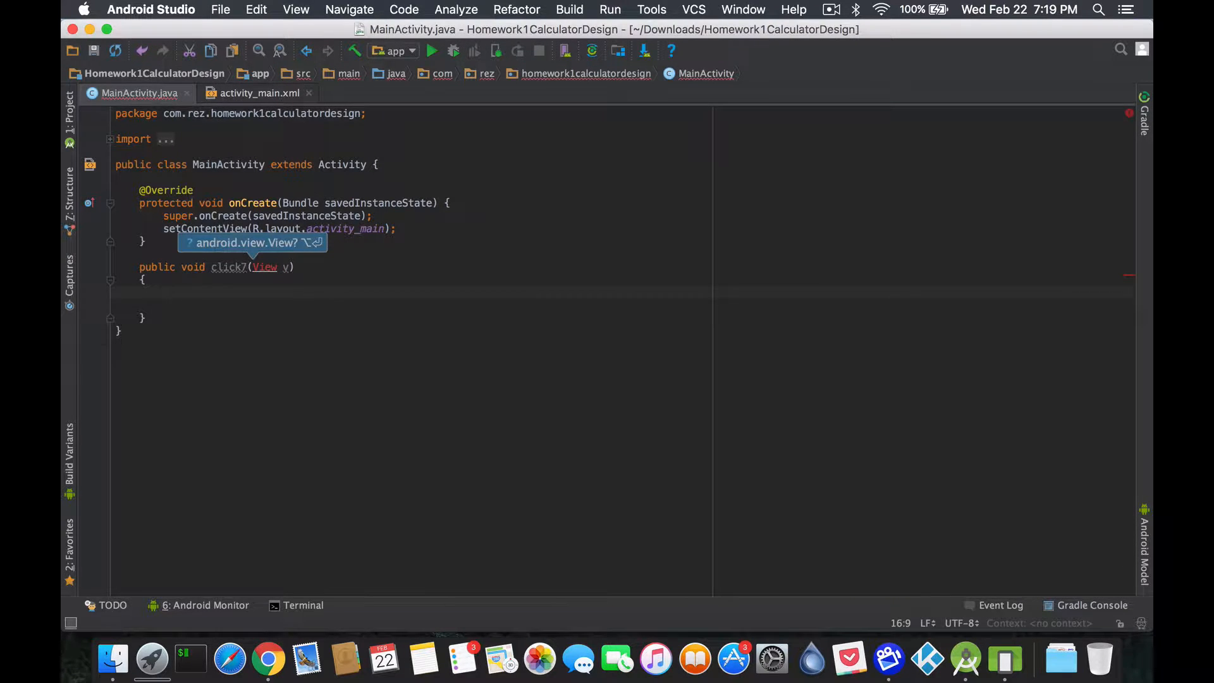
{"action": "key", "text": "enter"}
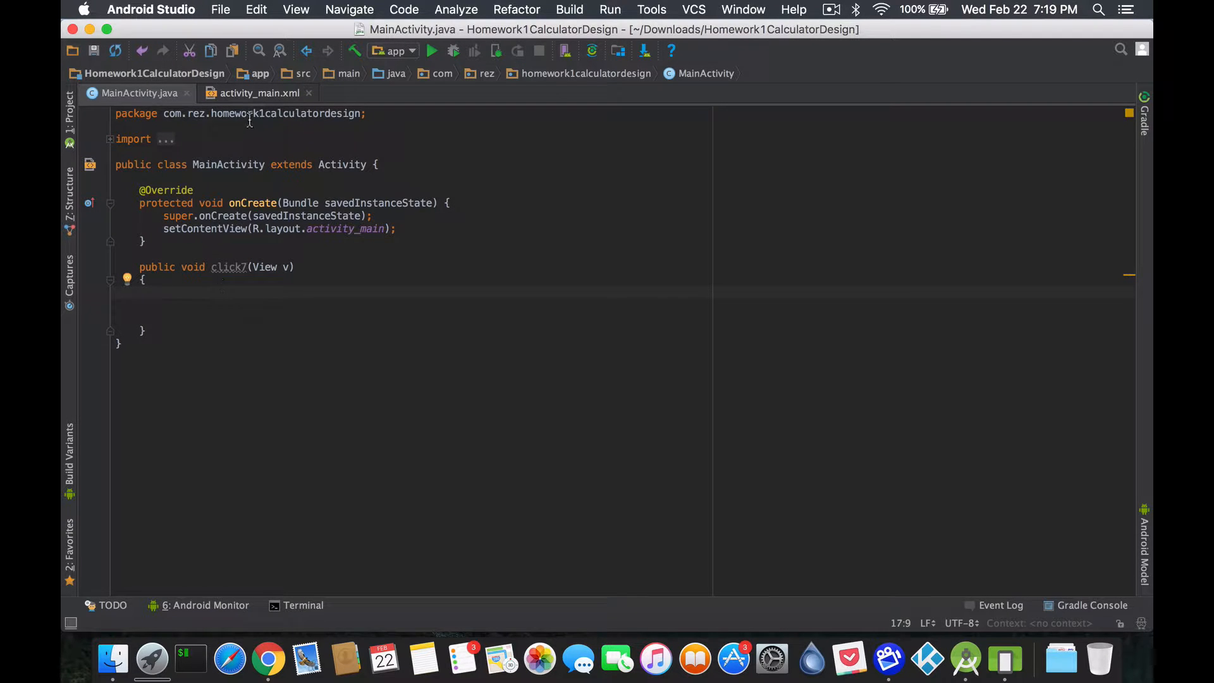
Check the layout, then place the cursor at the top of the MainActivity class.
{"action": "left_click", "coordinate": [258, 93]}
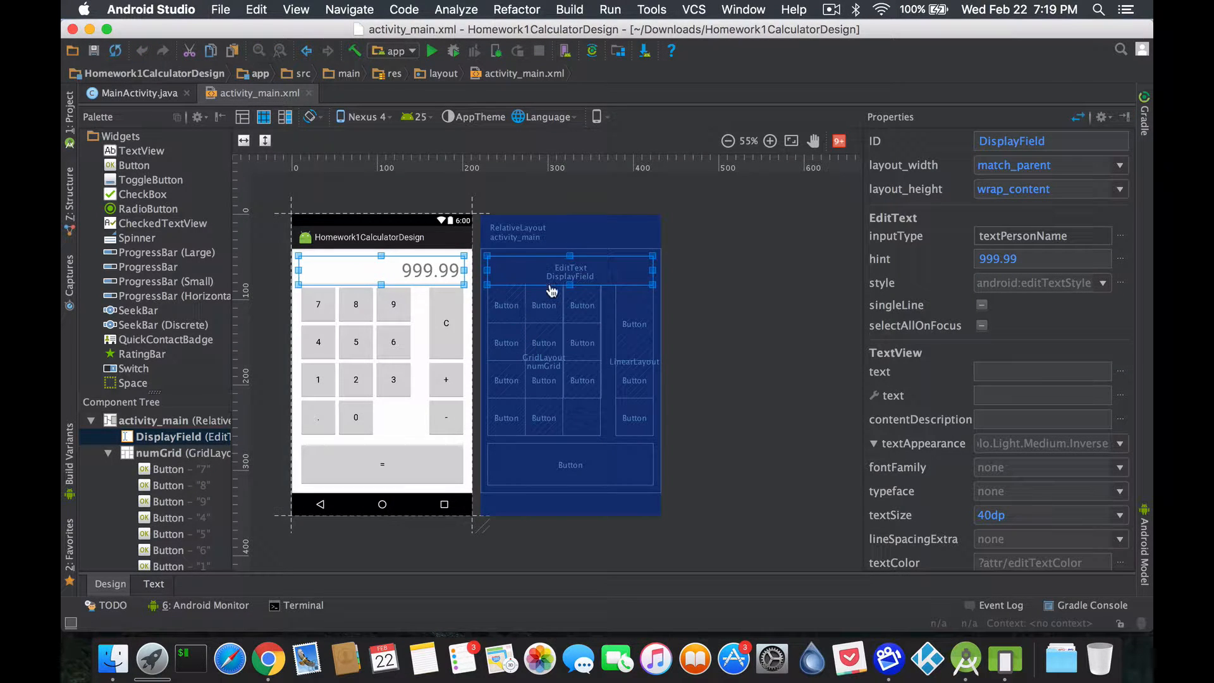
{"action": "mouse_move", "coordinate": [486, 324]}
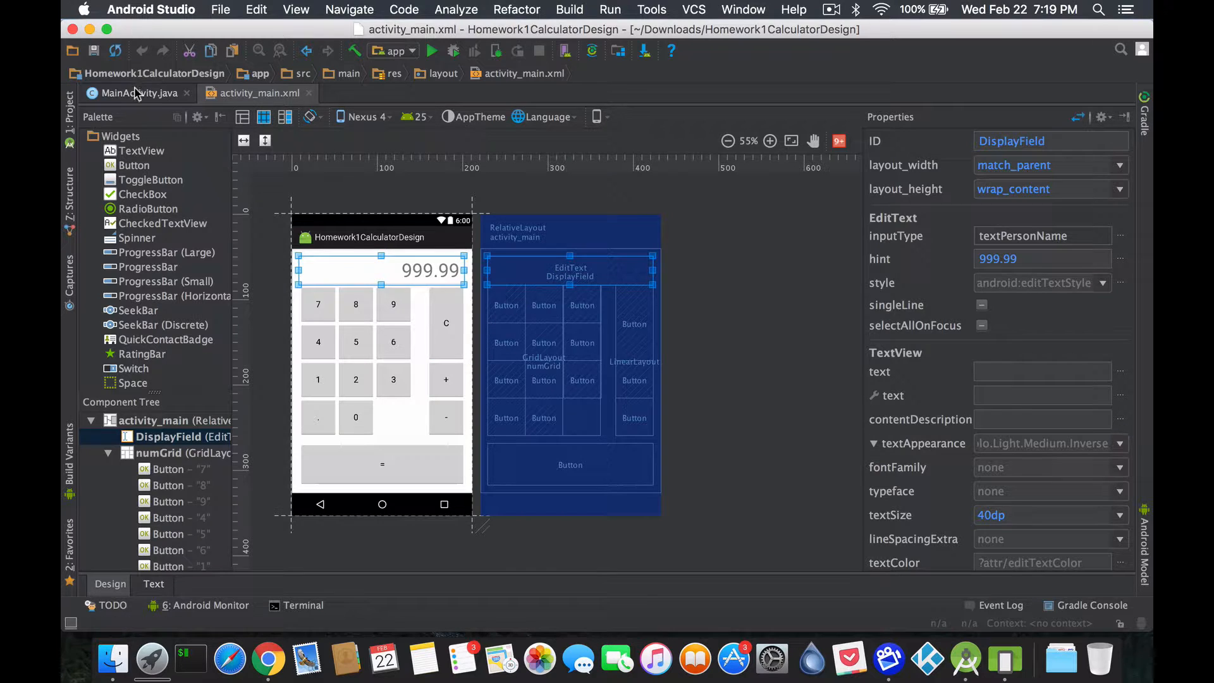
{"action": "left_click", "coordinate": [136, 93]}
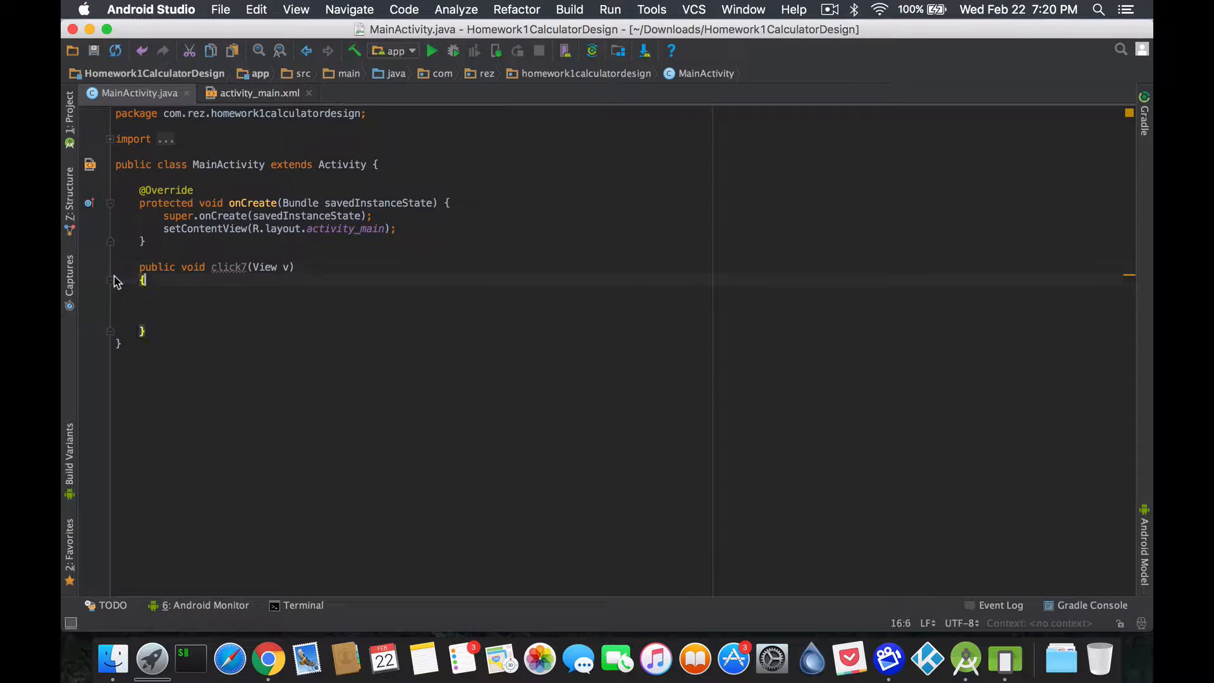
{"action": "left_click", "coordinate": [396, 228]}
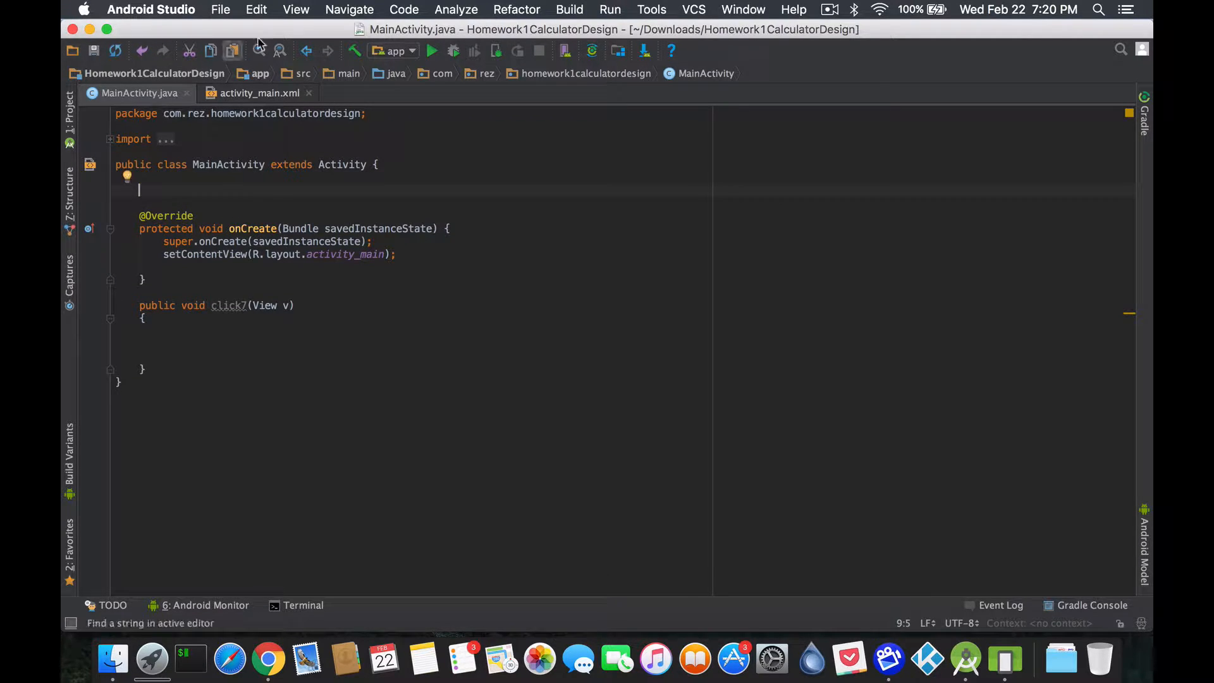
Declare an EditText field named display in MainActivity.
{"action": "left_click", "coordinate": [258, 93]}
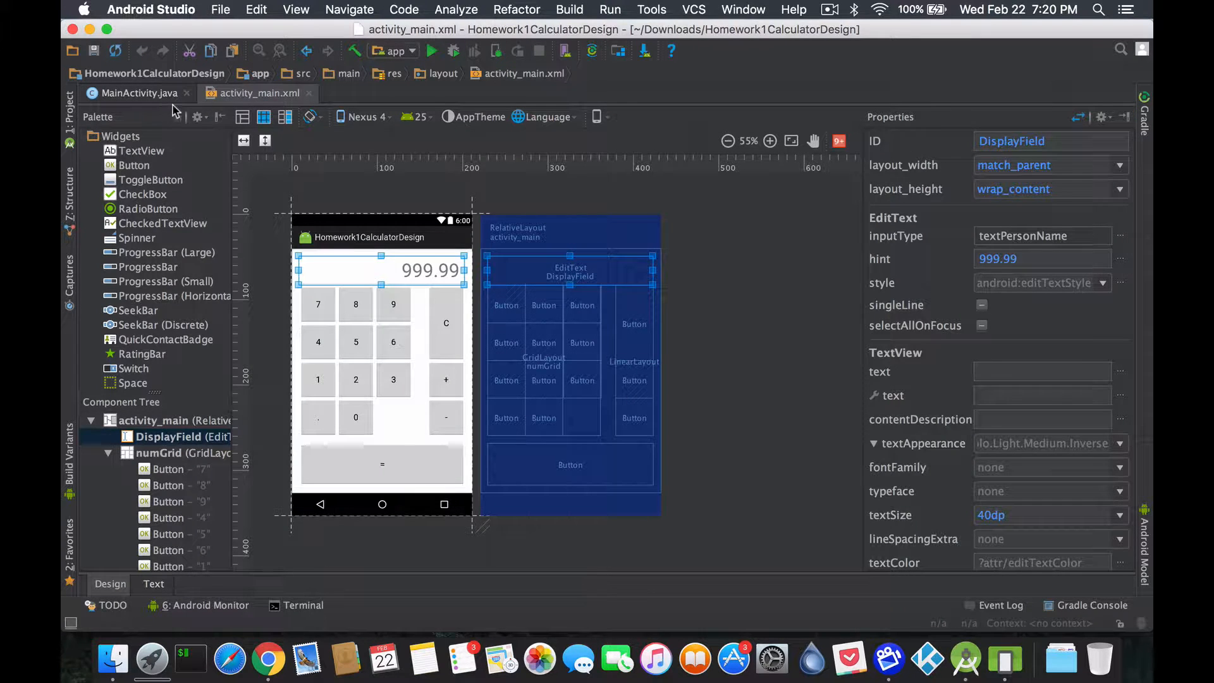
{"action": "left_click", "coordinate": [135, 93]}
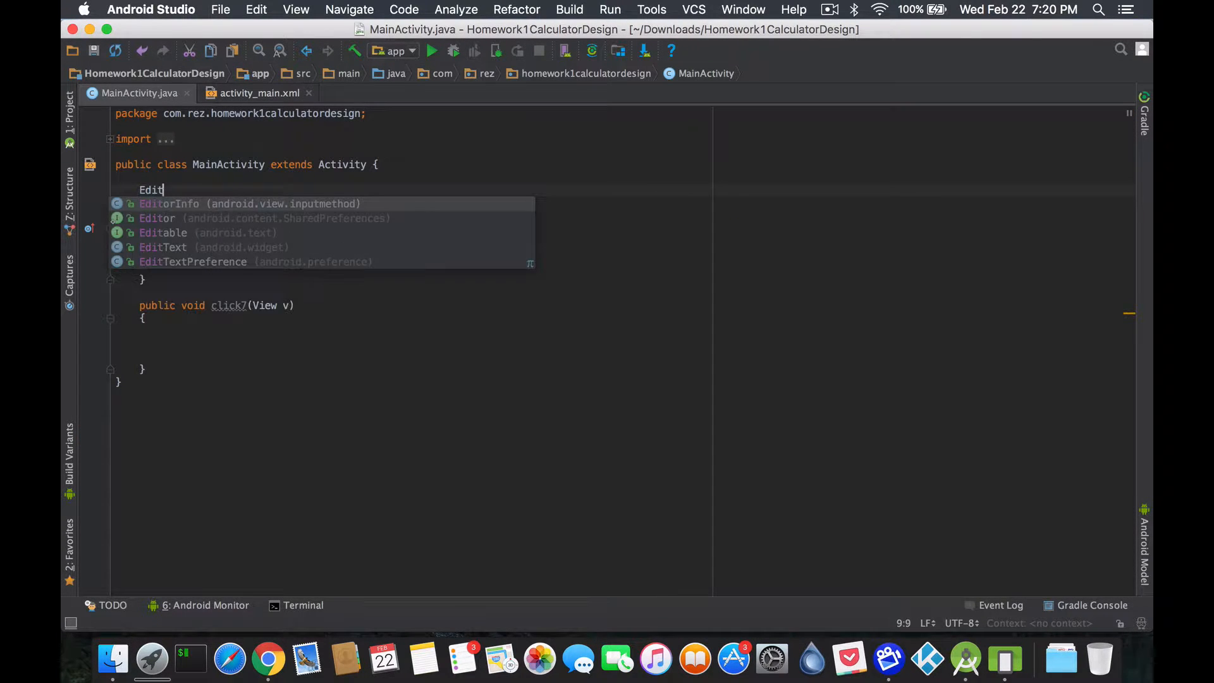
{"action": "type", "text": "Text"}
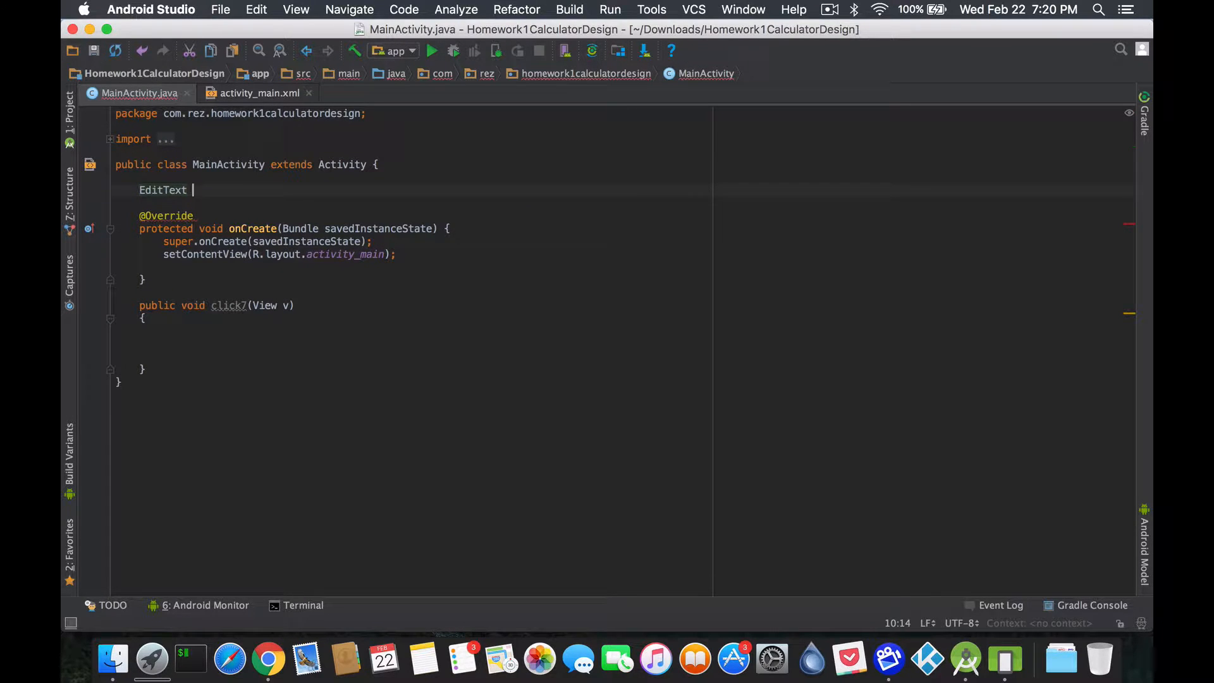
{"action": "type", "text": "d"}
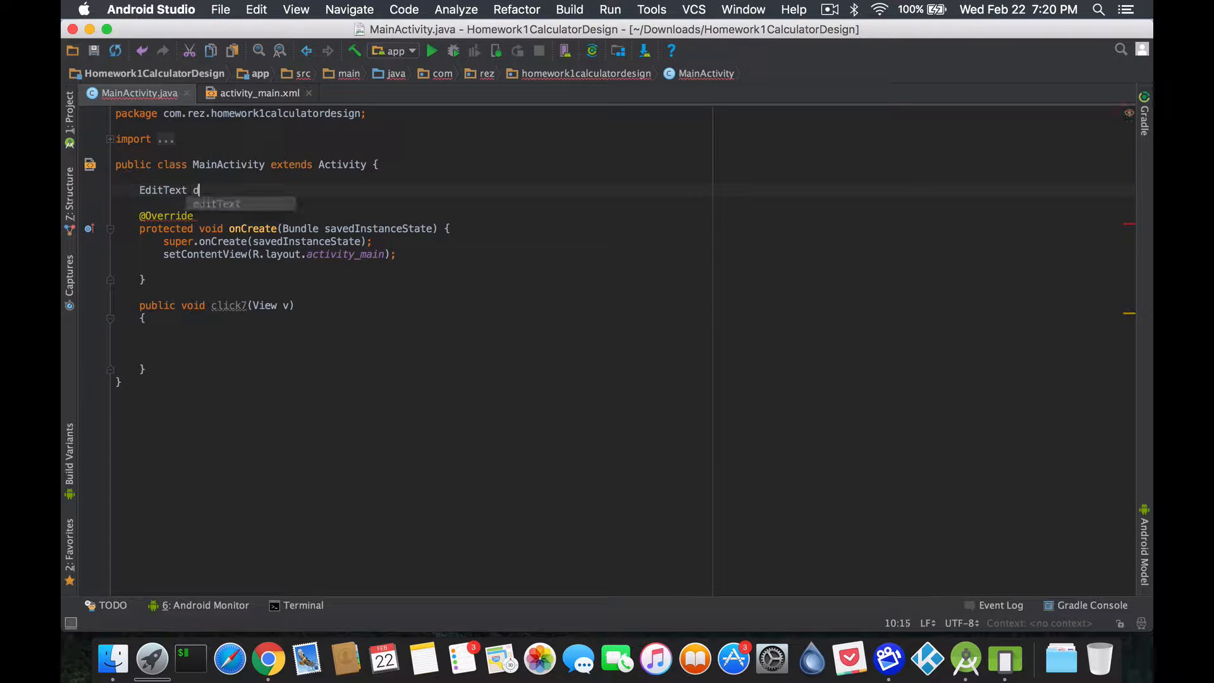
{"action": "type", "text": "isplay;"}
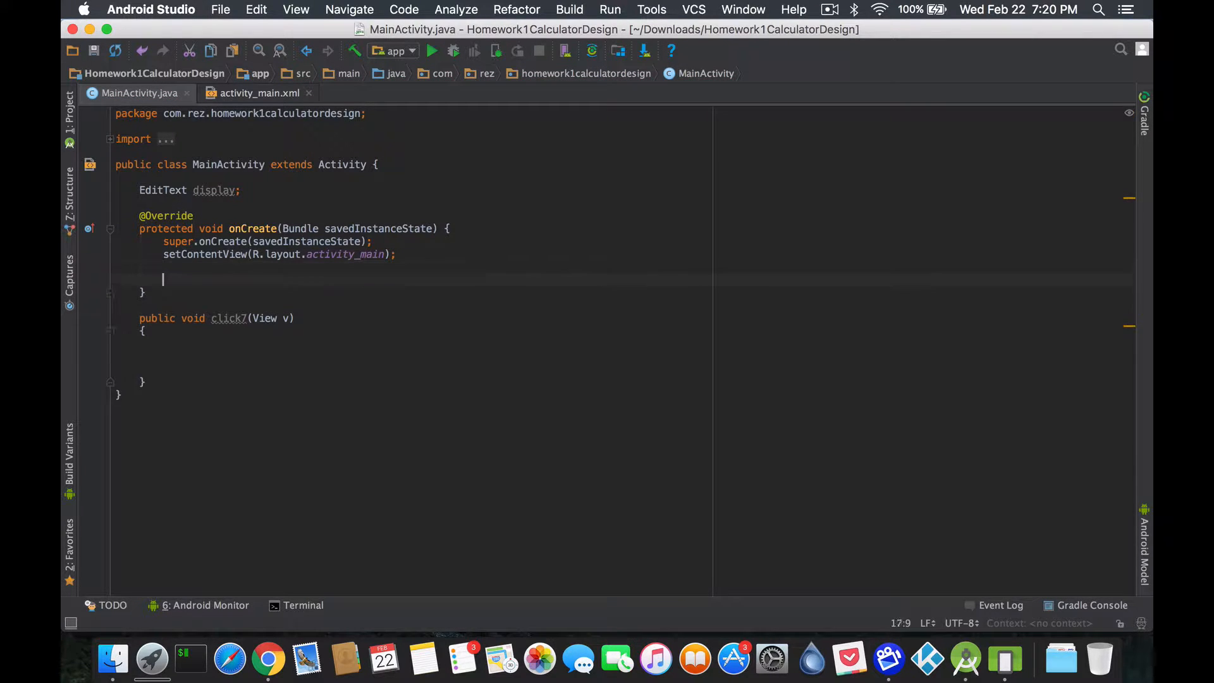
In onCreate, assign display = (EditText) findViewById(R.id.DisplayField).
{"action": "type", "text": "display ="}
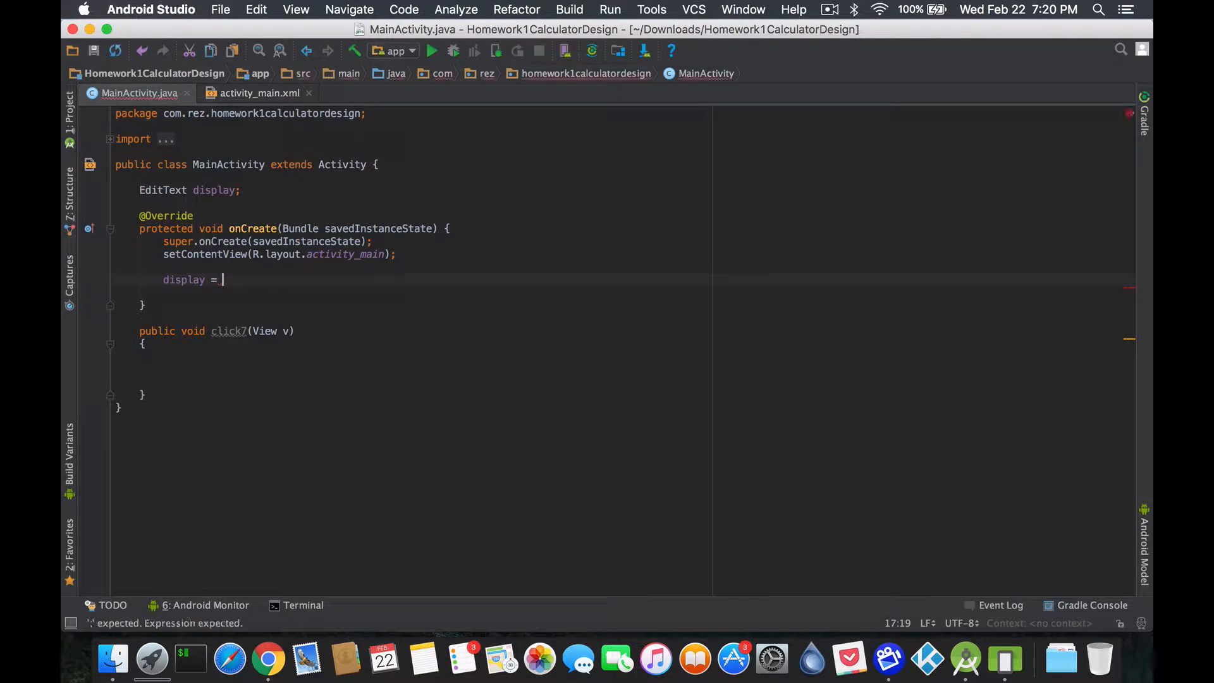
{"action": "type", "text": "get"}
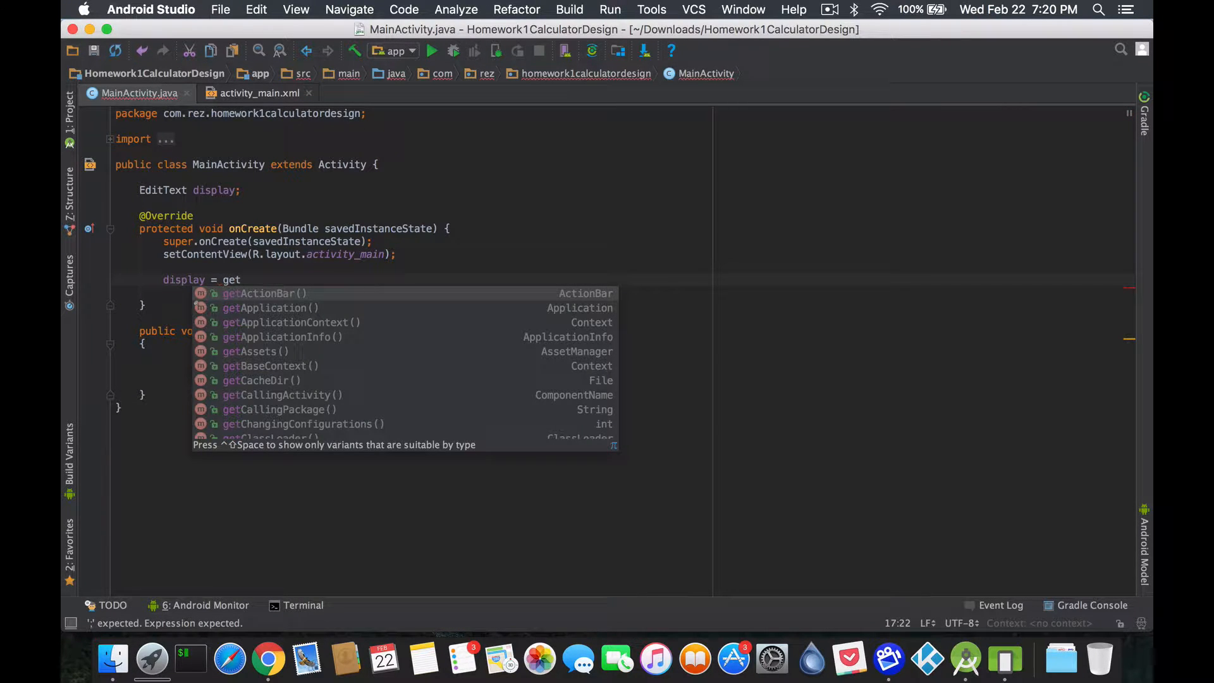
{"action": "type", "text": "V"}
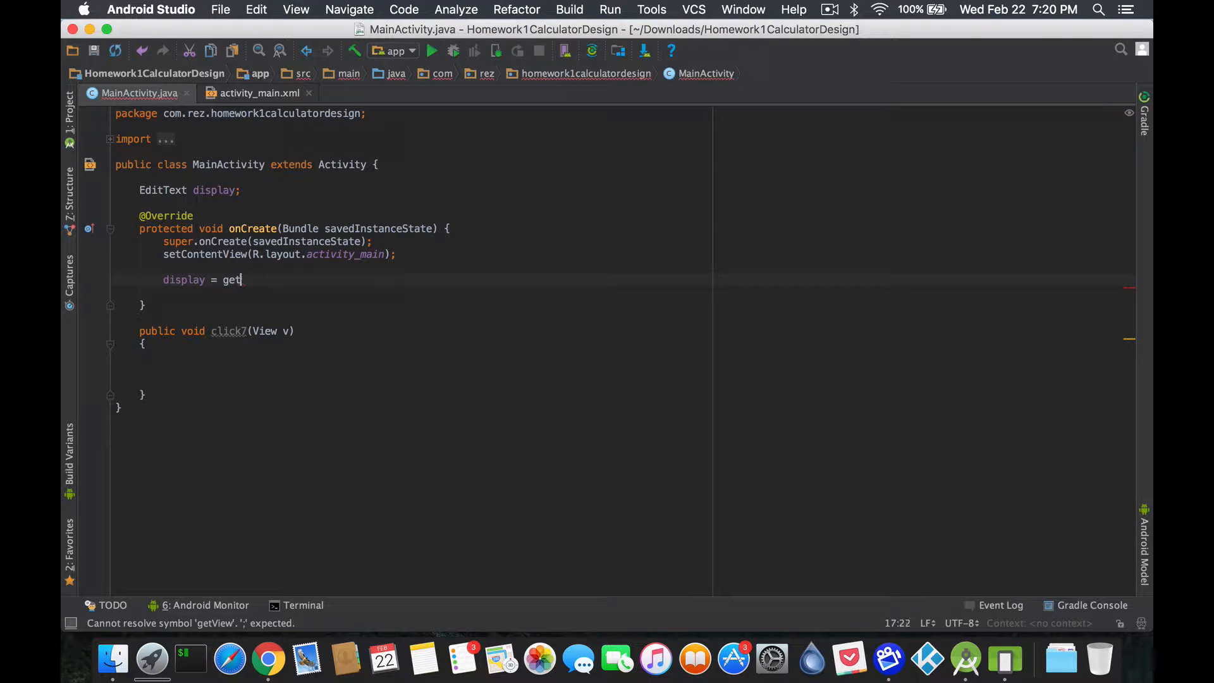
{"action": "type", "text": "vi"}
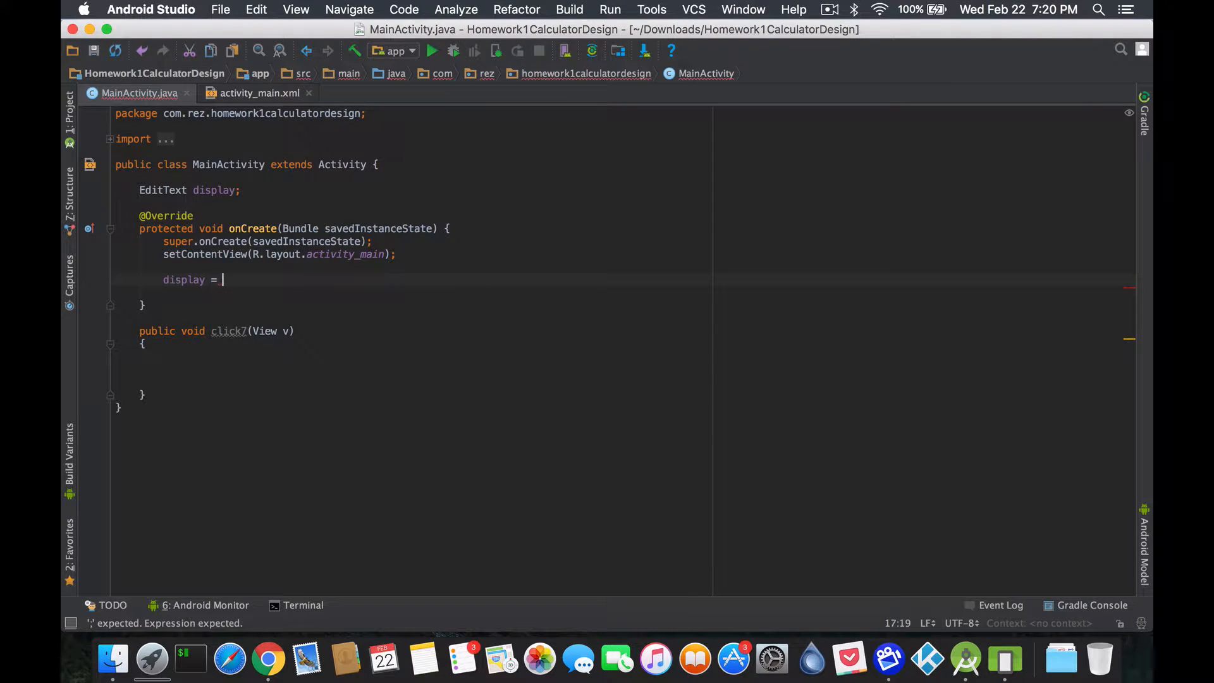
{"action": "type", "text": "findViewById("}
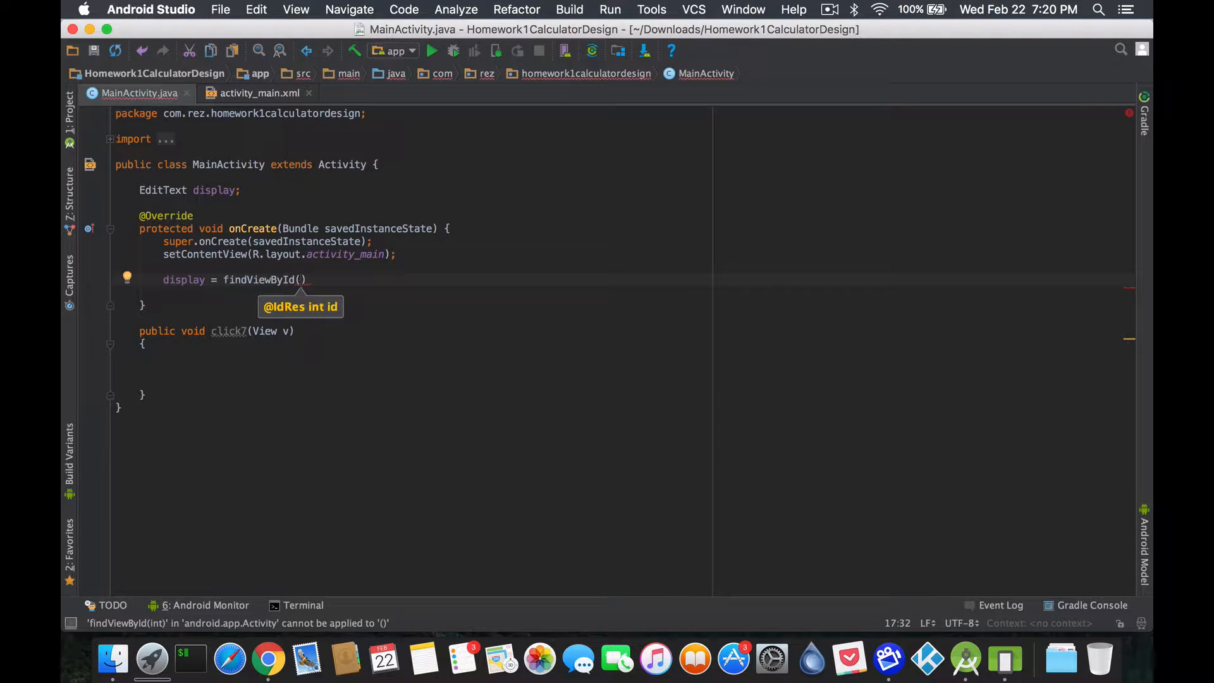
{"action": "type", "text": "R.id"}
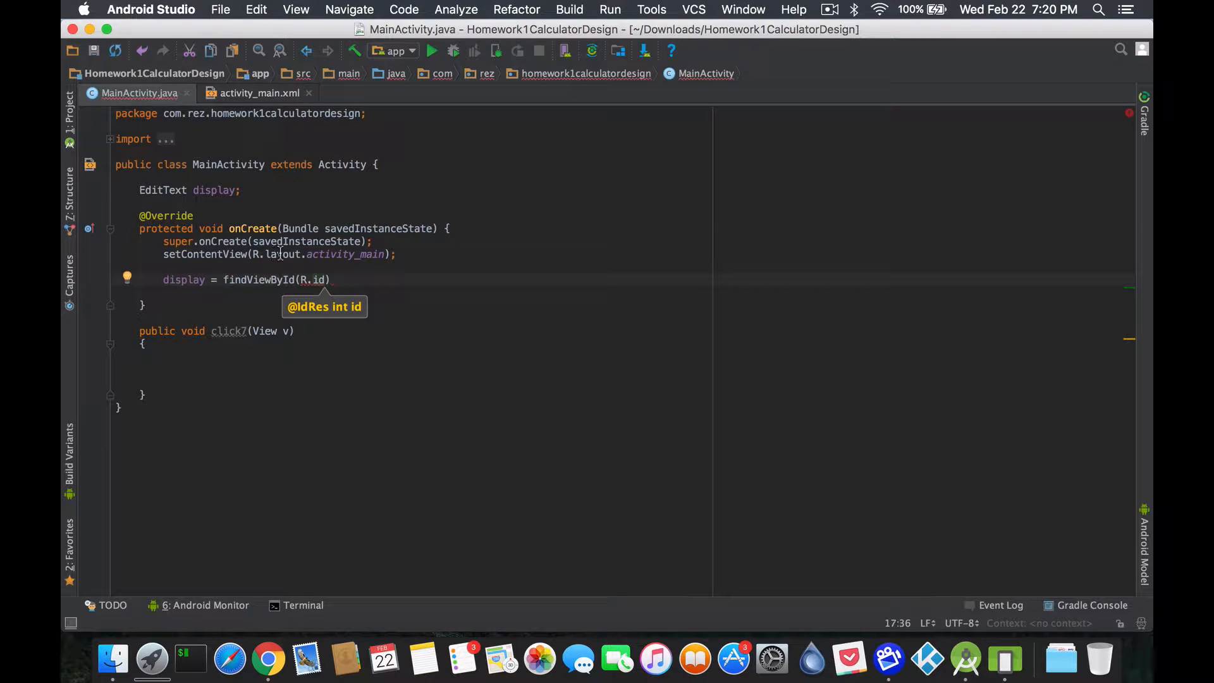
{"action": "left_click", "coordinate": [228, 254]}
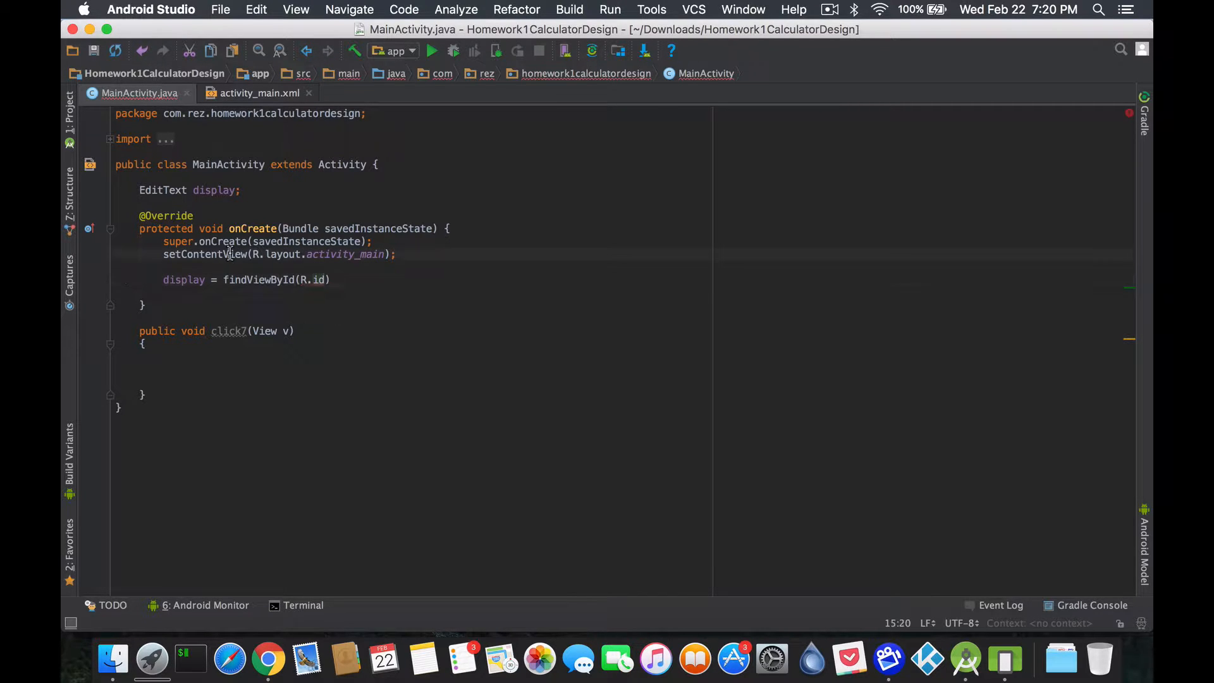
{"action": "left_click", "coordinate": [328, 279]}
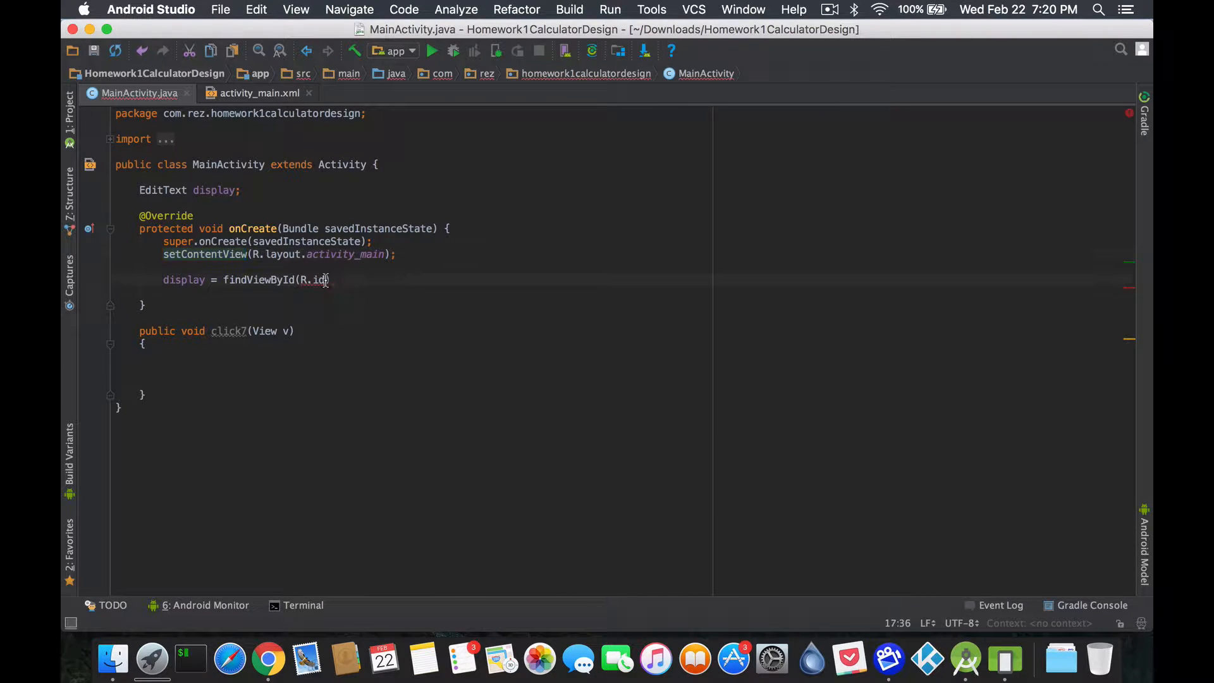
{"action": "type", "text": ".DisplayField);"}
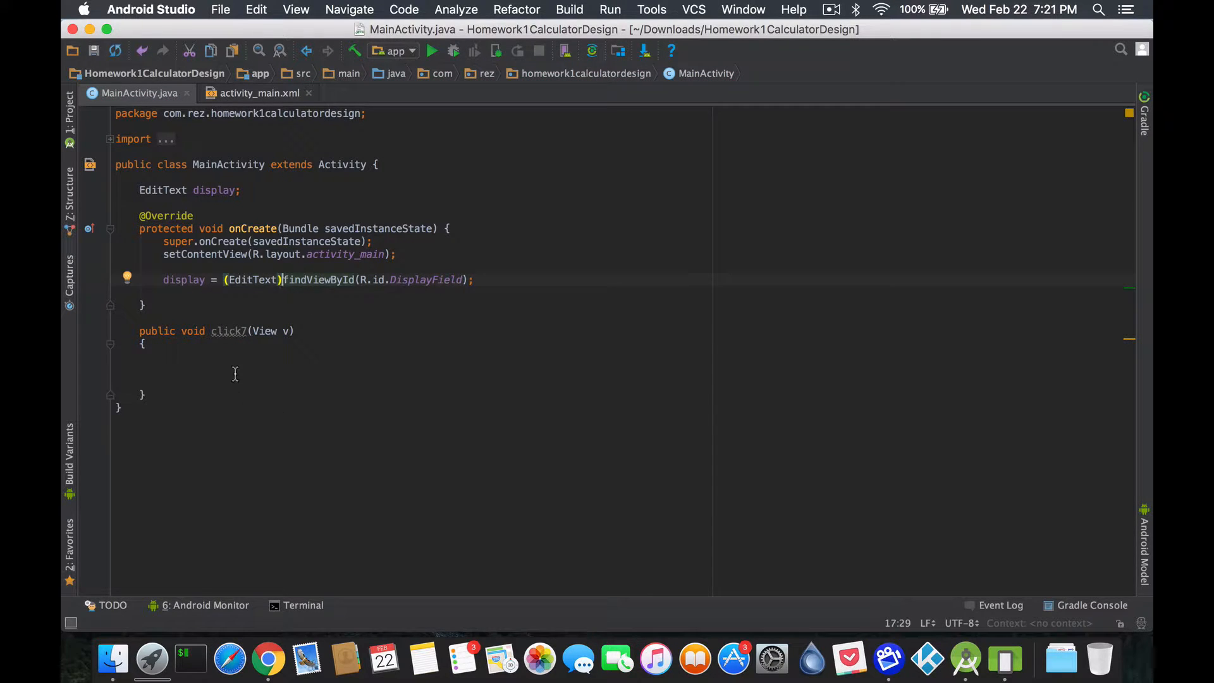
Inside click7, call display.append("7") using the completion popup.
{"action": "type", "text": "display"}
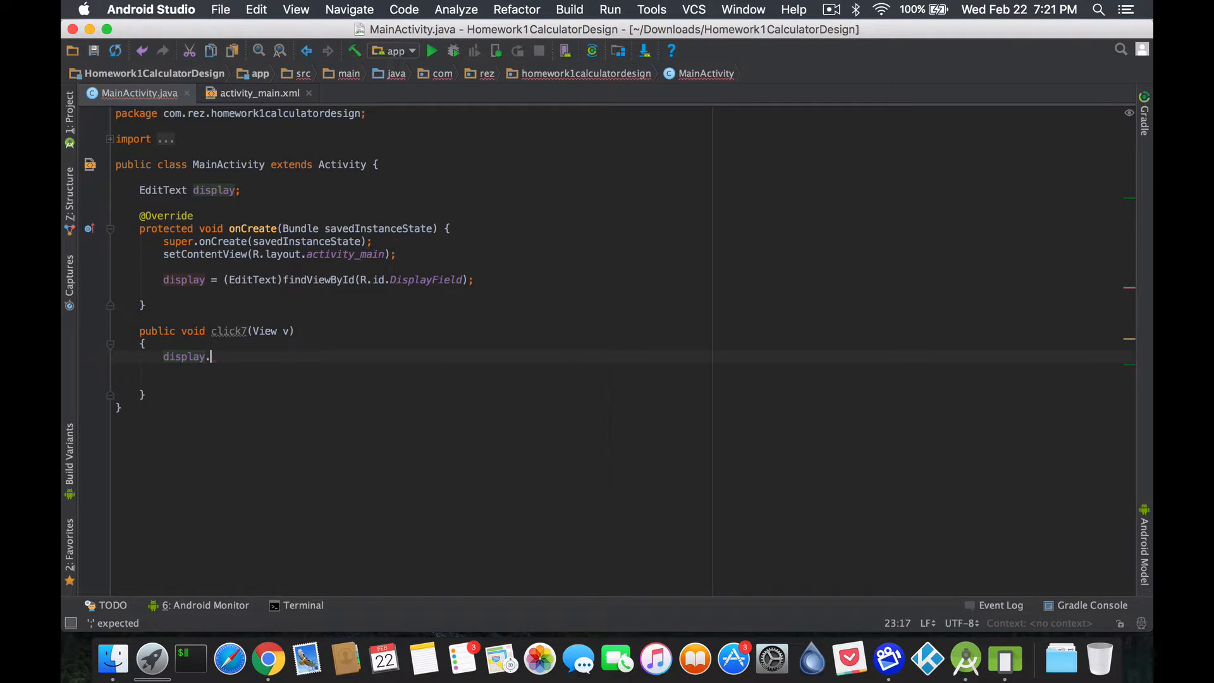
{"action": "type", "text": "."}
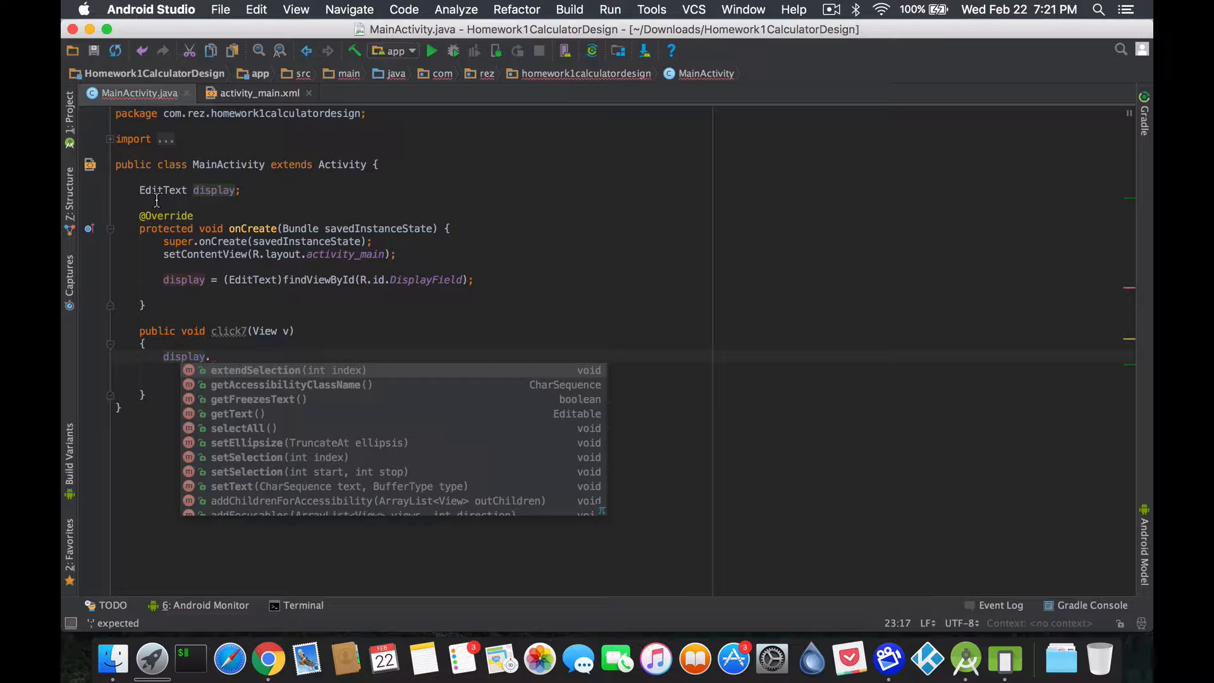
{"action": "left_click", "coordinate": [237, 414]}
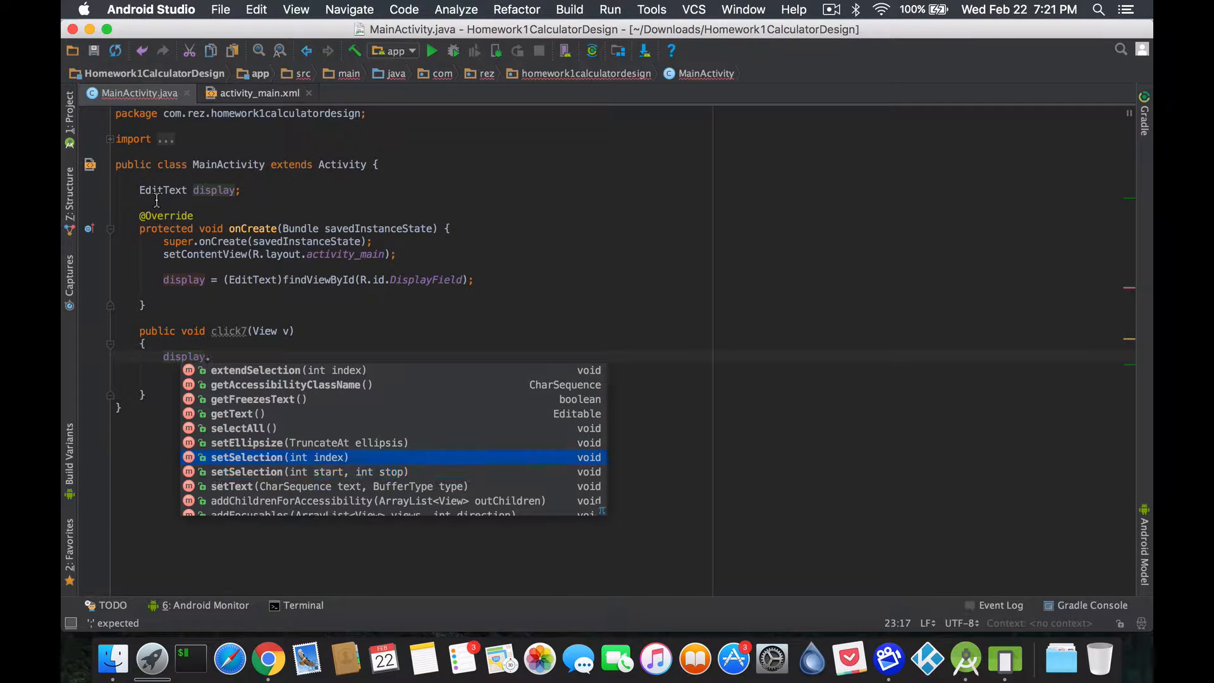
{"action": "key", "text": "Up"}
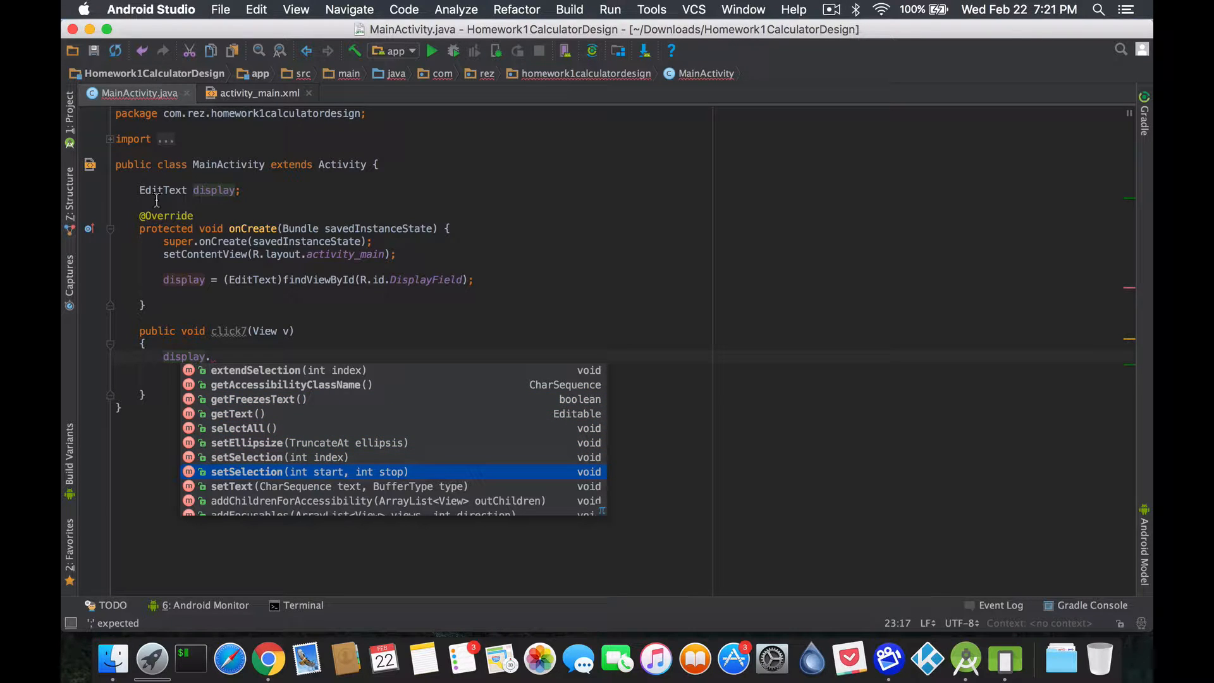
{"action": "key", "text": "Down"}
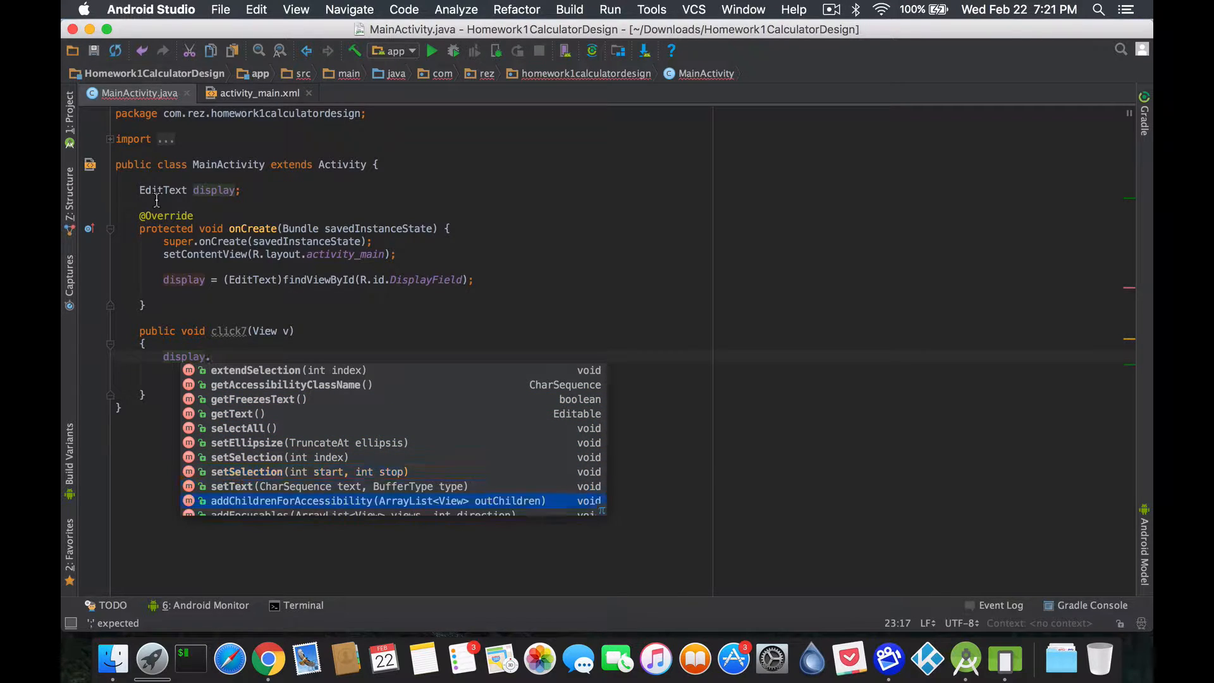
{"action": "scroll", "scroll_direction": "down", "scroll_amount": 3}
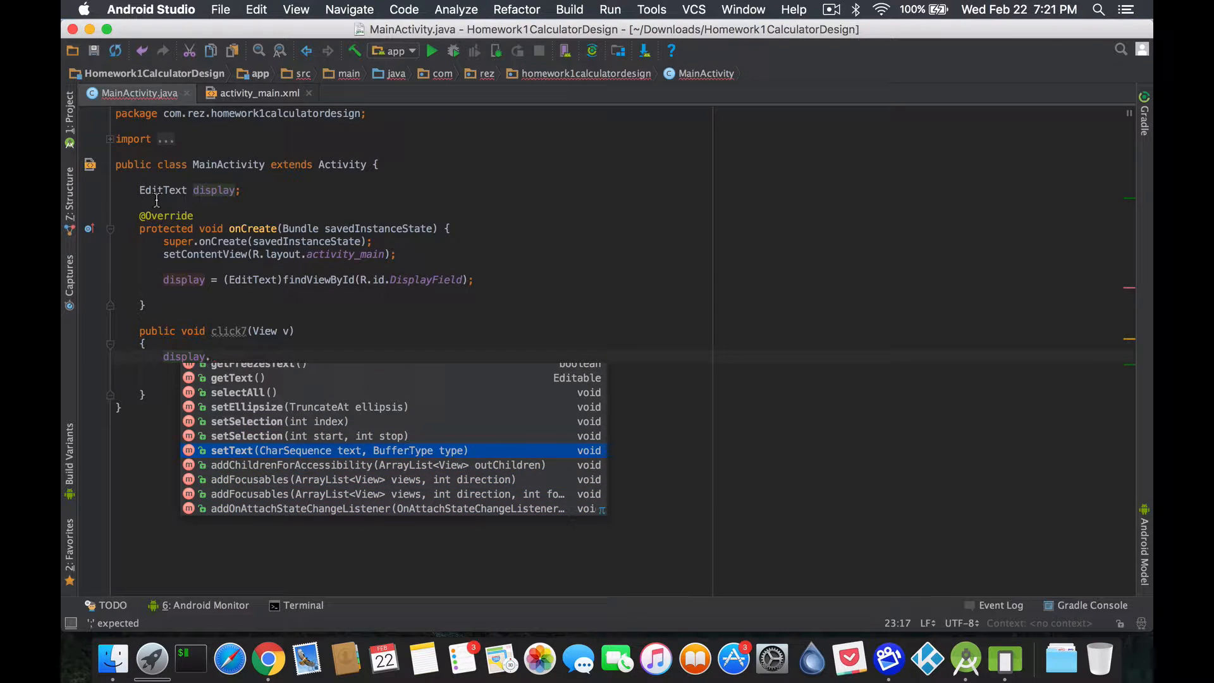
{"action": "scroll", "scroll_direction": "down", "scroll_amount": 3}
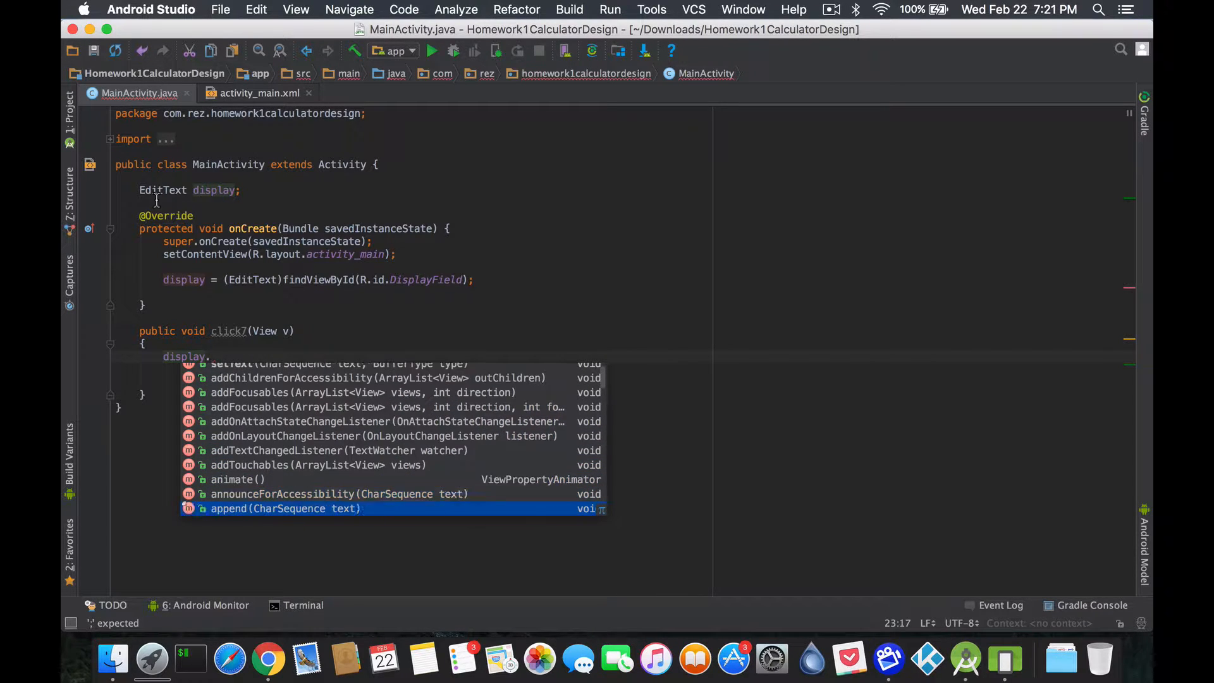
{"action": "scroll", "scroll_direction": "down", "scroll_amount": 3}
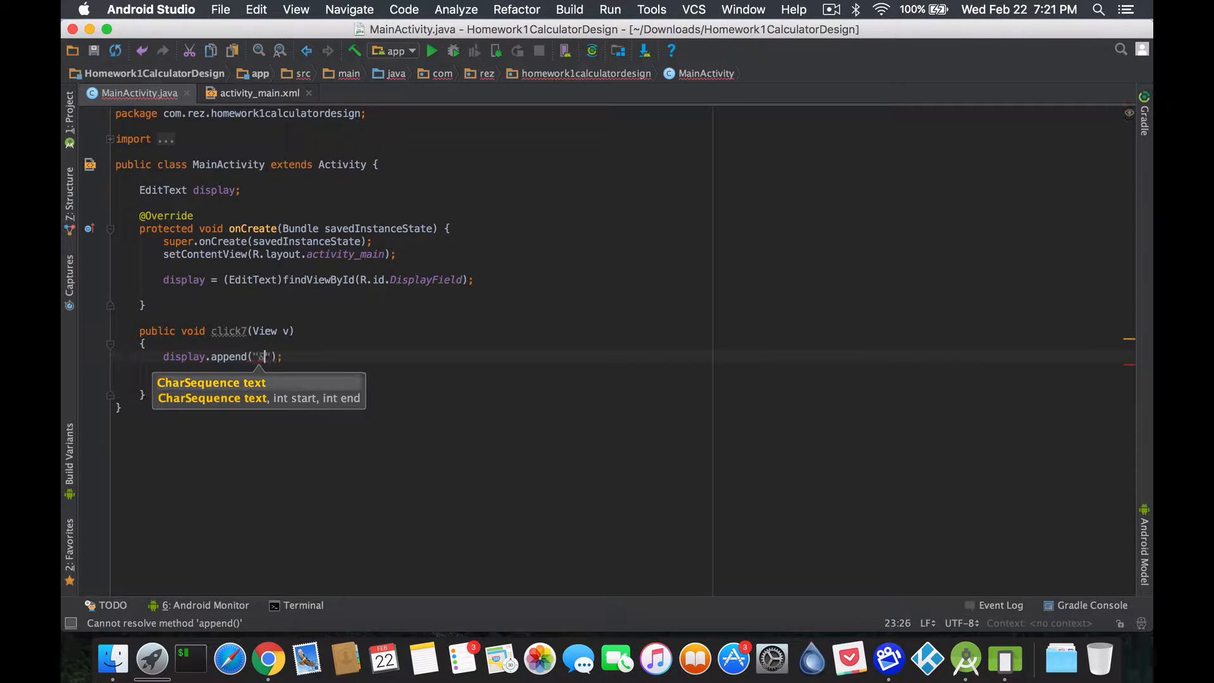
{"action": "type", "text": "7"}
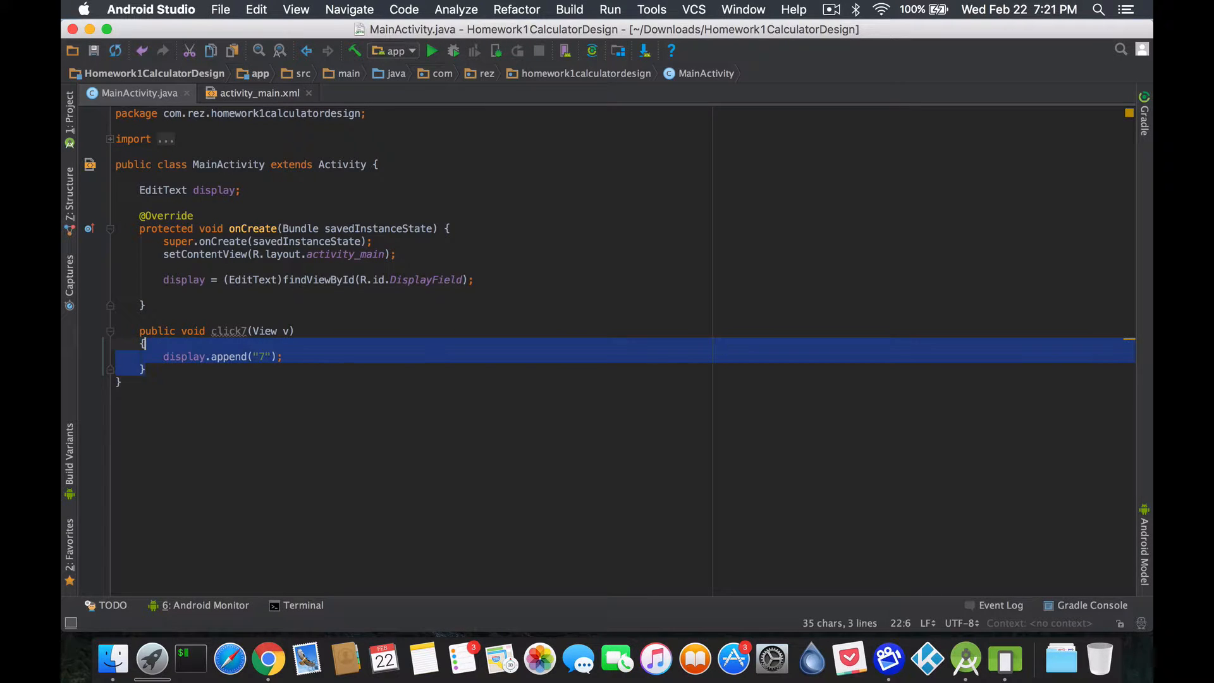
Paste two copies of click7 and rename them click8 and click9.
{"action": "left_click", "coordinate": [285, 330]}
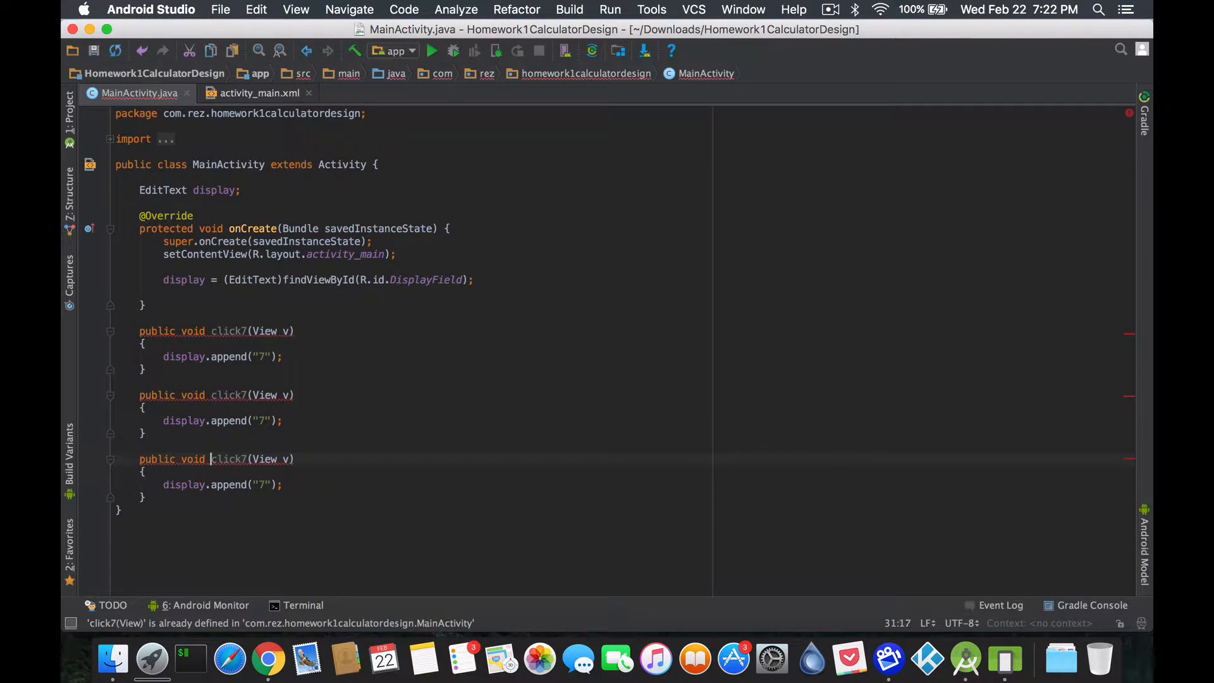
{"action": "type", "text": "9"}
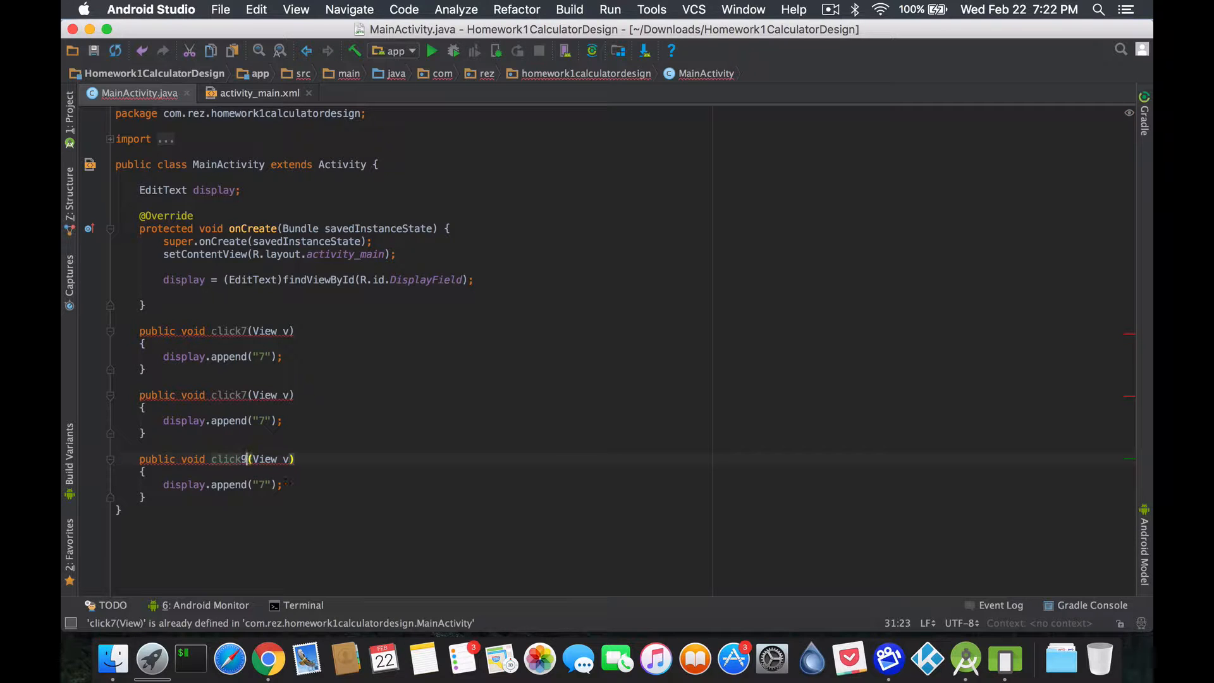
{"action": "left_click", "coordinate": [116, 395]}
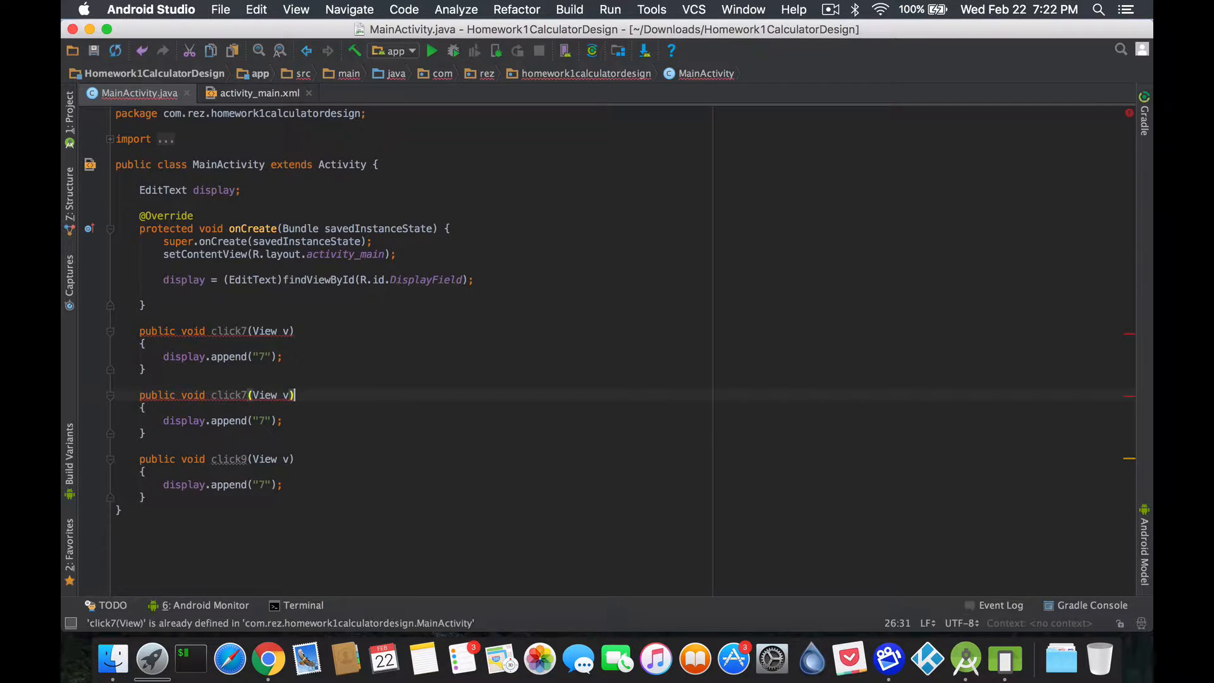
{"action": "type", "text": "8"}
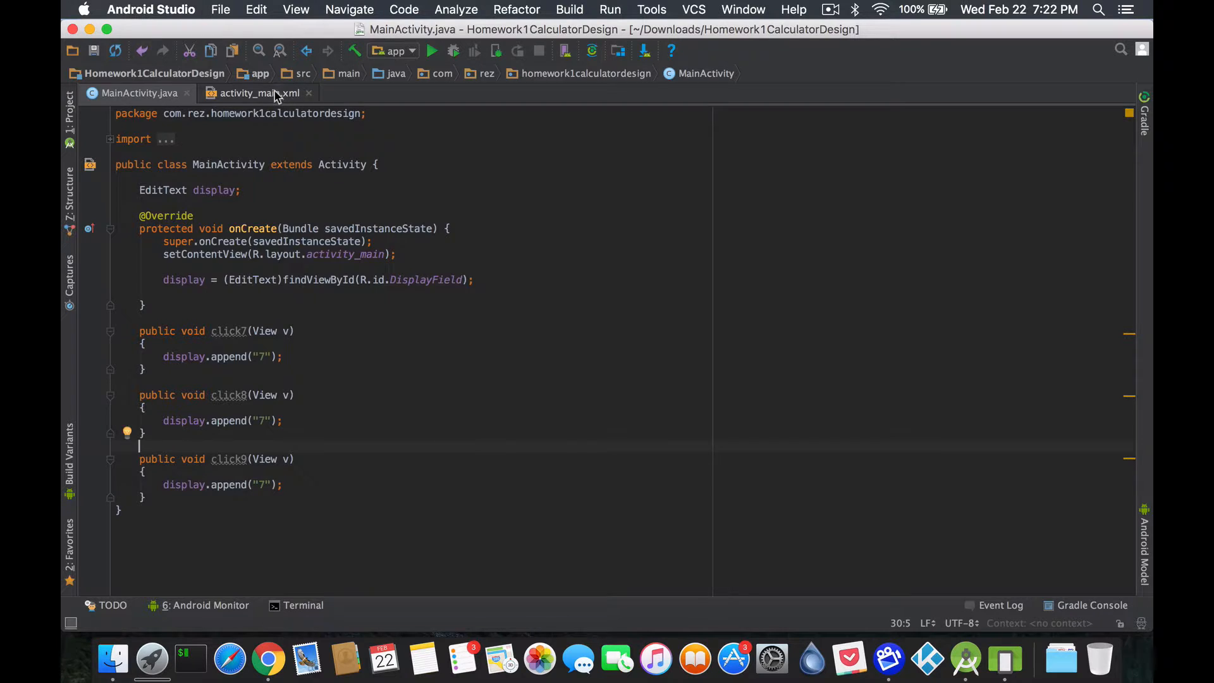
Open activity_main.xml, preview the XML, and return to the Design view.
{"action": "left_click", "coordinate": [255, 93]}
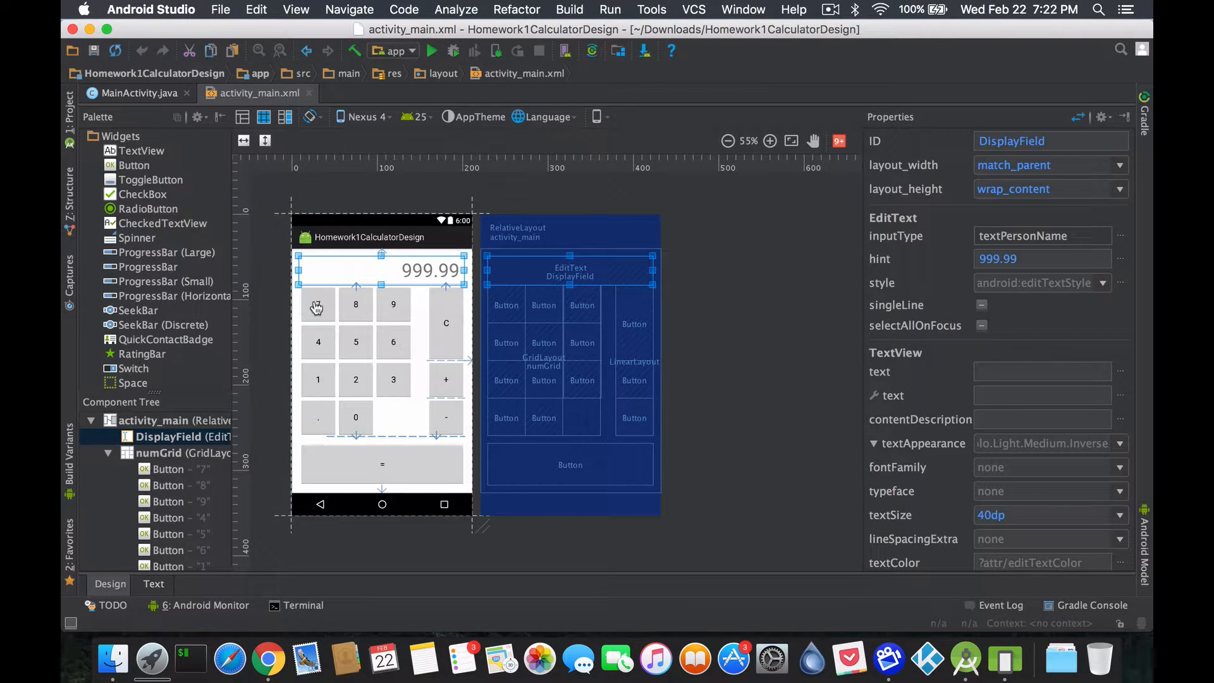
{"action": "left_click", "coordinate": [153, 584]}
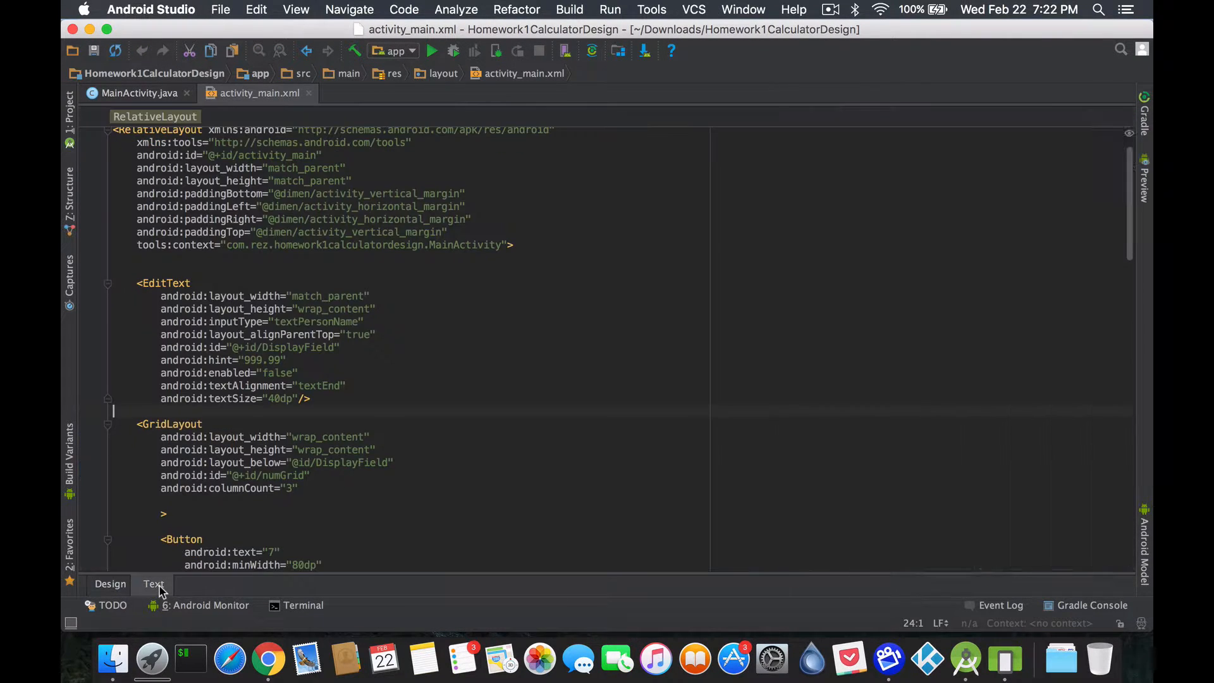
{"action": "left_click", "coordinate": [1144, 183]}
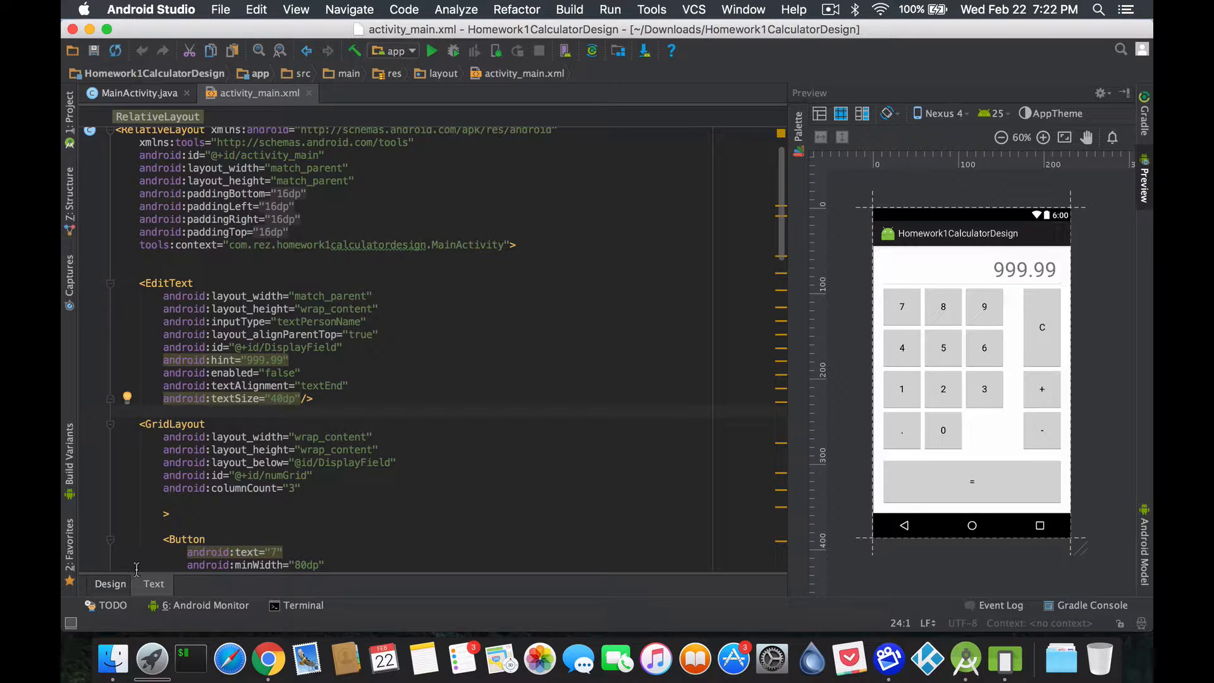
{"action": "left_click", "coordinate": [110, 584]}
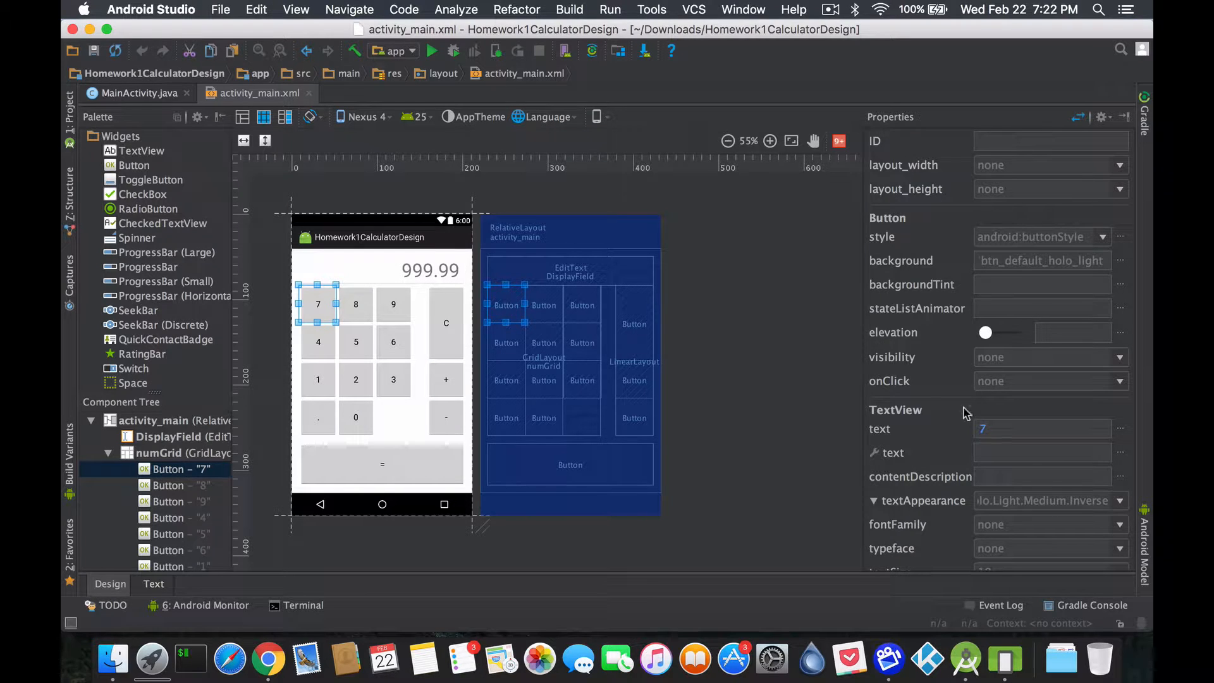
{"action": "mouse_move", "coordinate": [341, 297]}
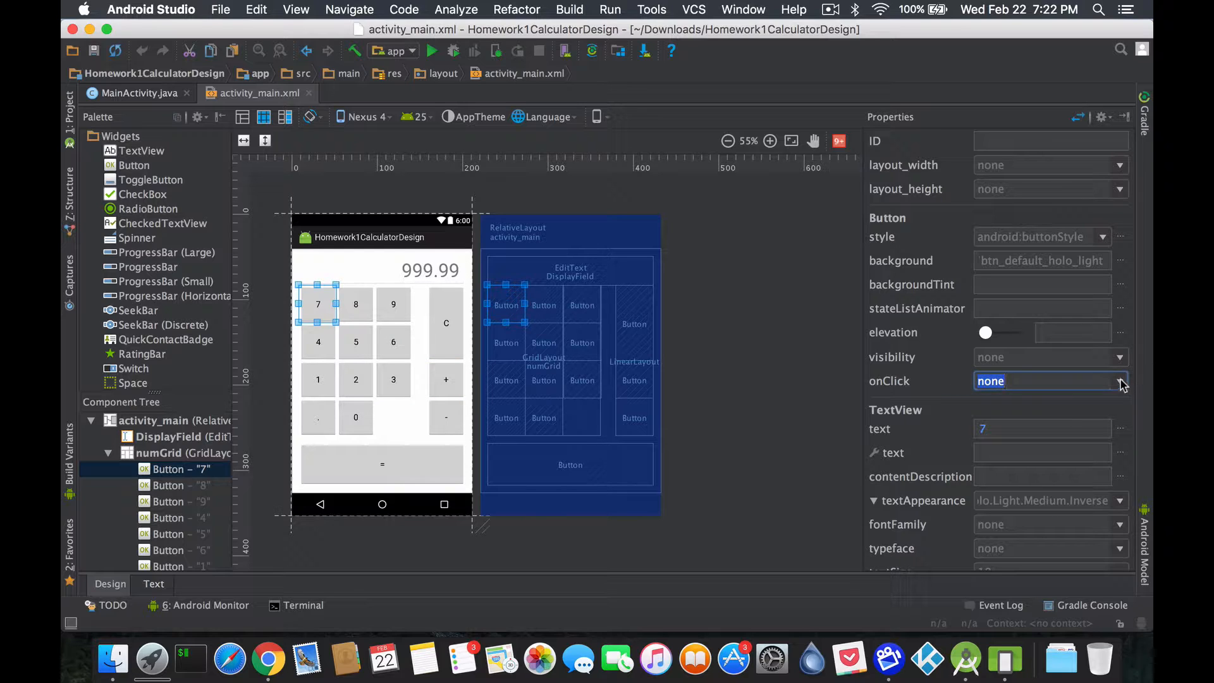
Set the onClick property of buttons 7, 8 and 9 to click7, click8, click9.
{"action": "left_click", "coordinate": [1118, 381]}
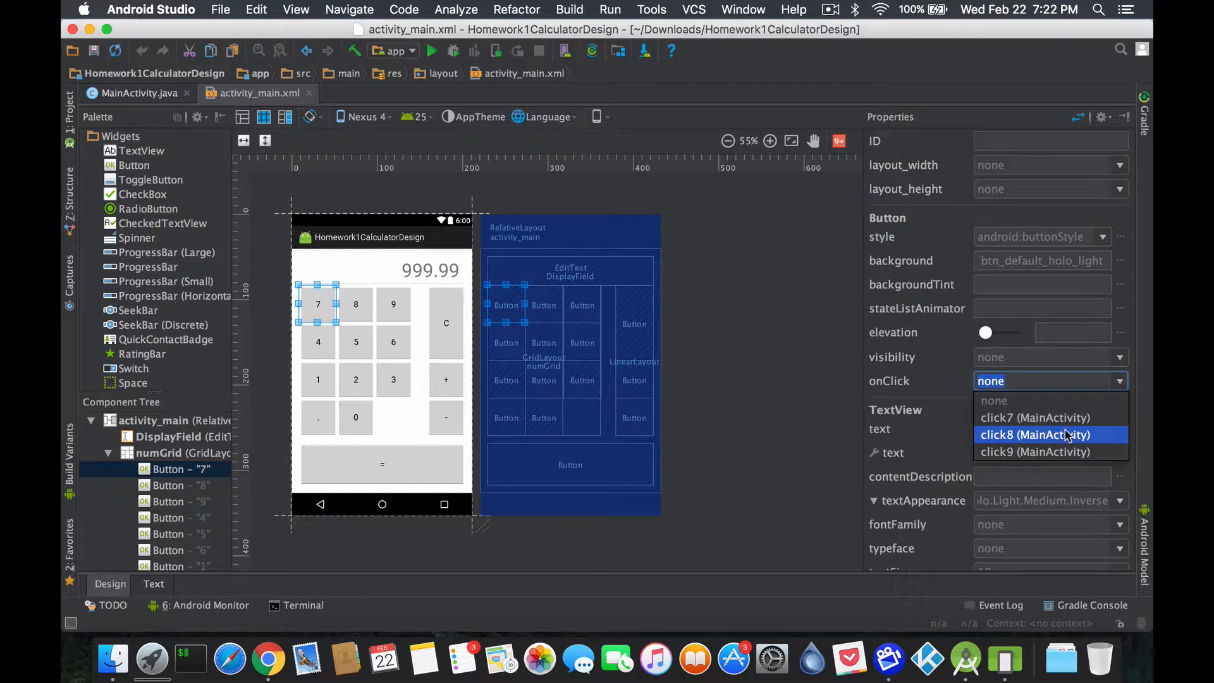
{"action": "left_click", "coordinate": [1034, 418]}
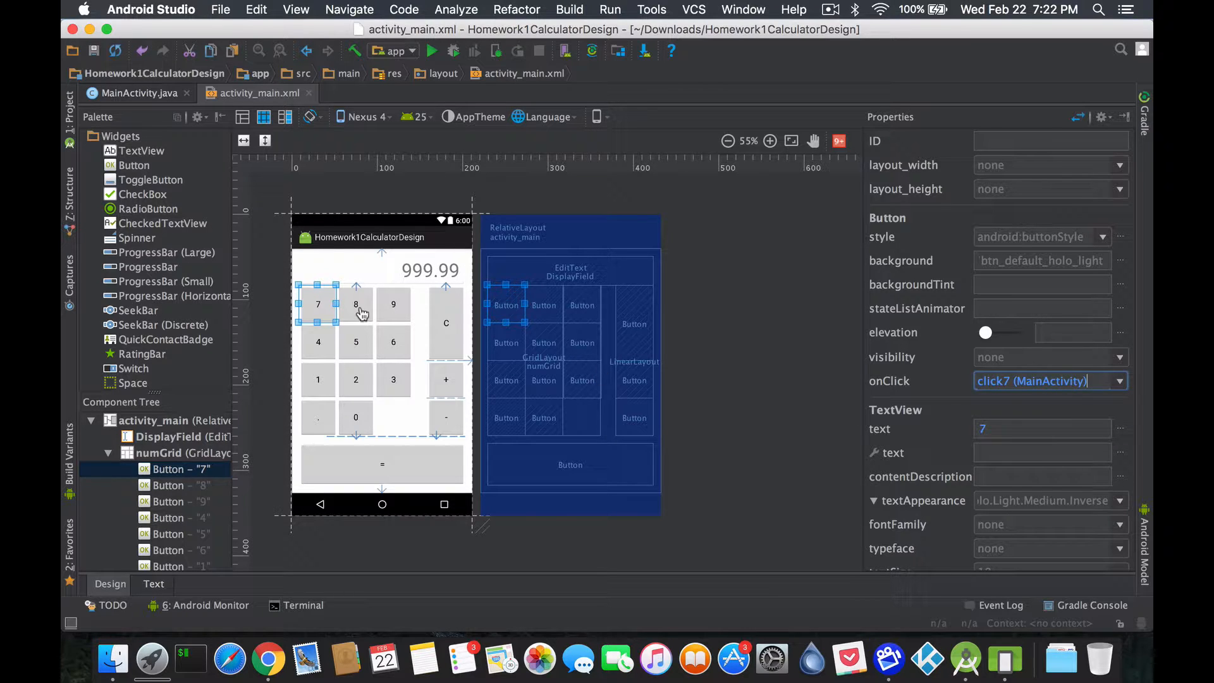
{"action": "left_click", "coordinate": [1119, 380]}
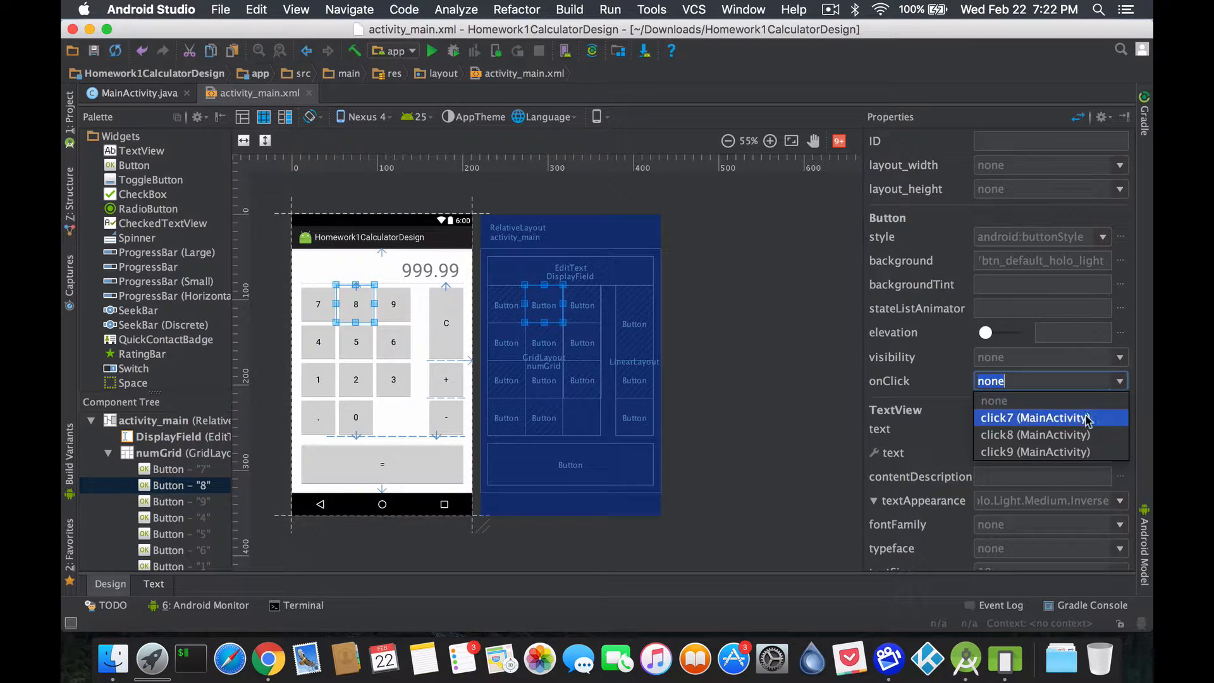
{"action": "left_click", "coordinate": [1035, 434]}
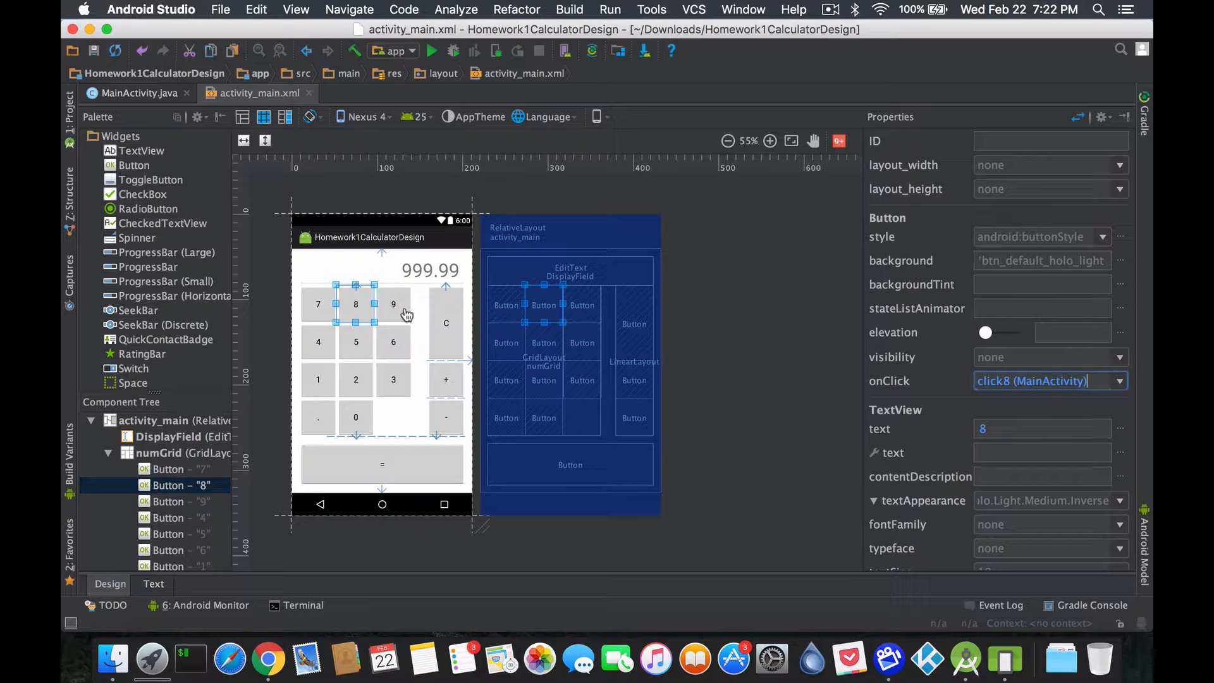
{"action": "left_click", "coordinate": [1117, 380]}
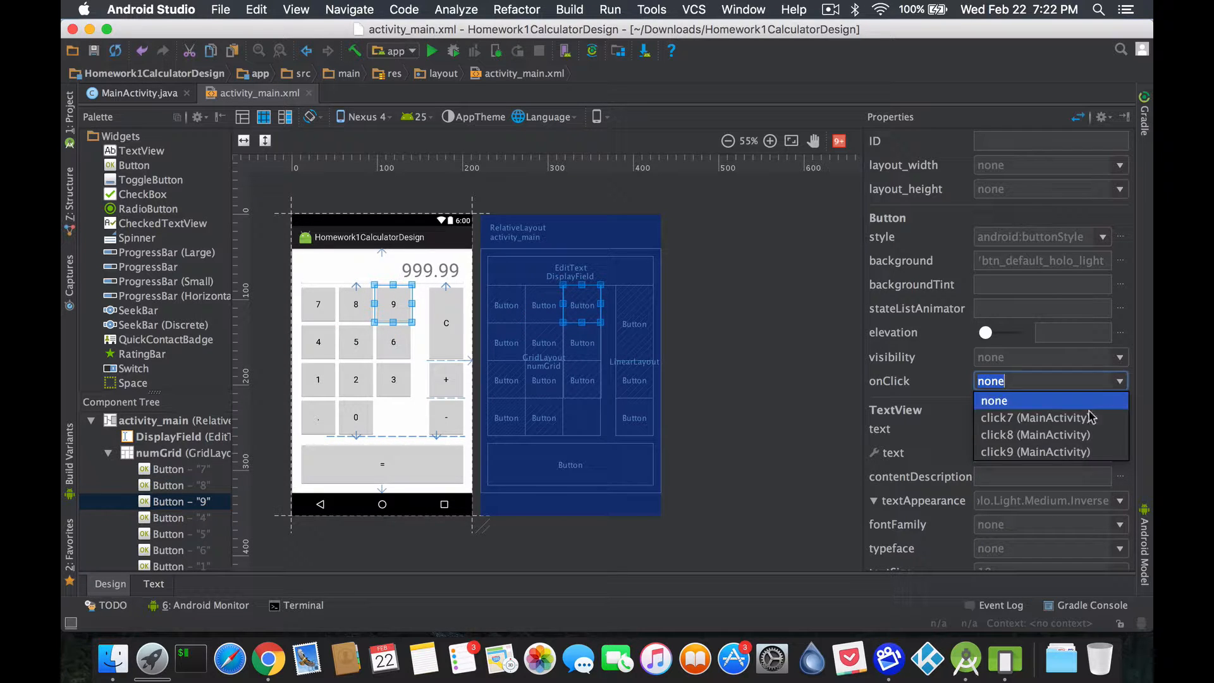
{"action": "left_click", "coordinate": [1035, 451]}
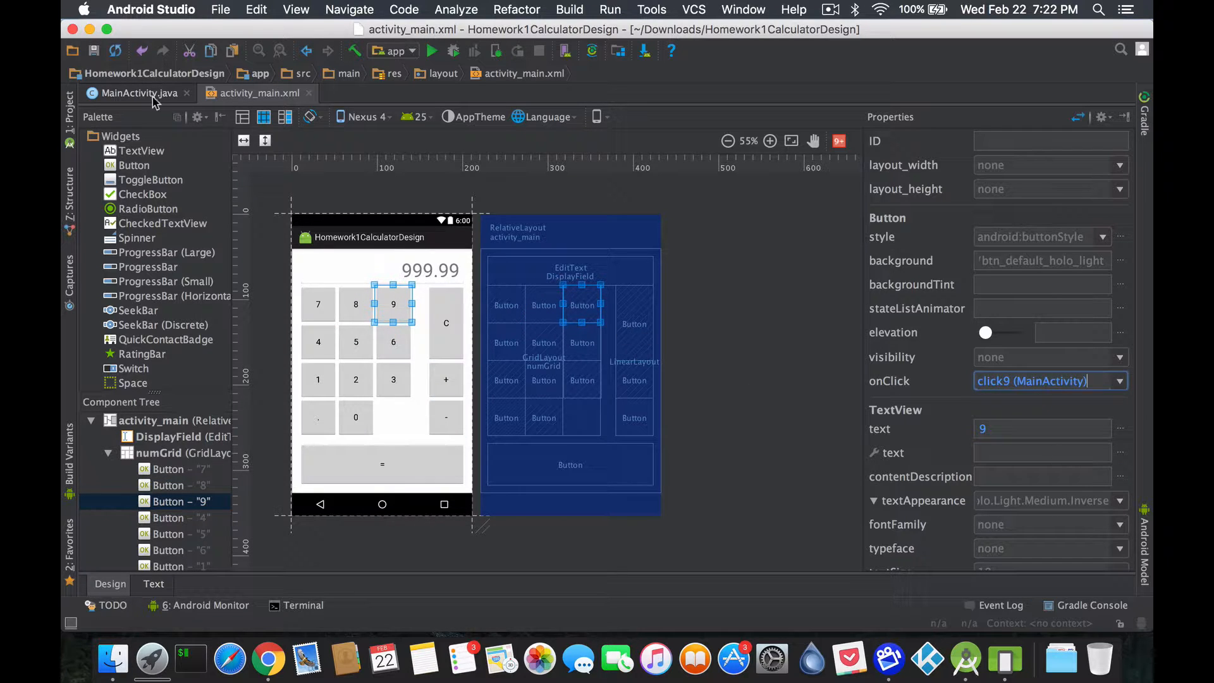
Change the appended strings in click8 and click9 to "8" and "9".
{"action": "left_click", "coordinate": [138, 92]}
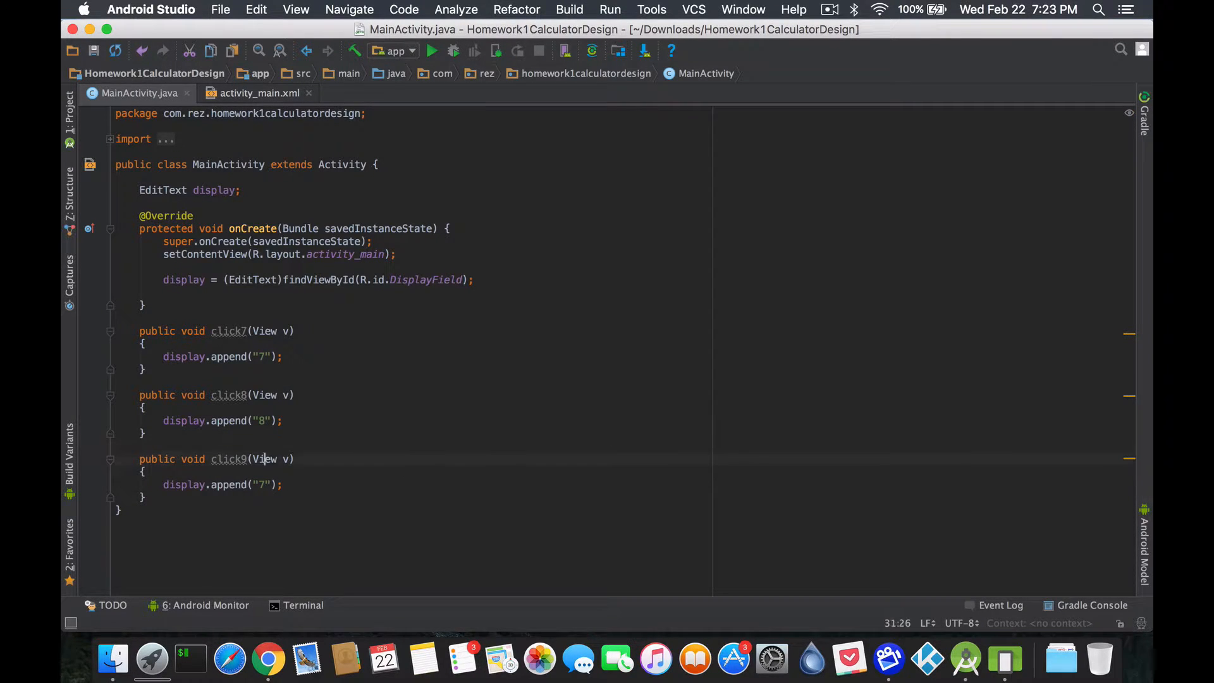
{"action": "type", "text": "9"}
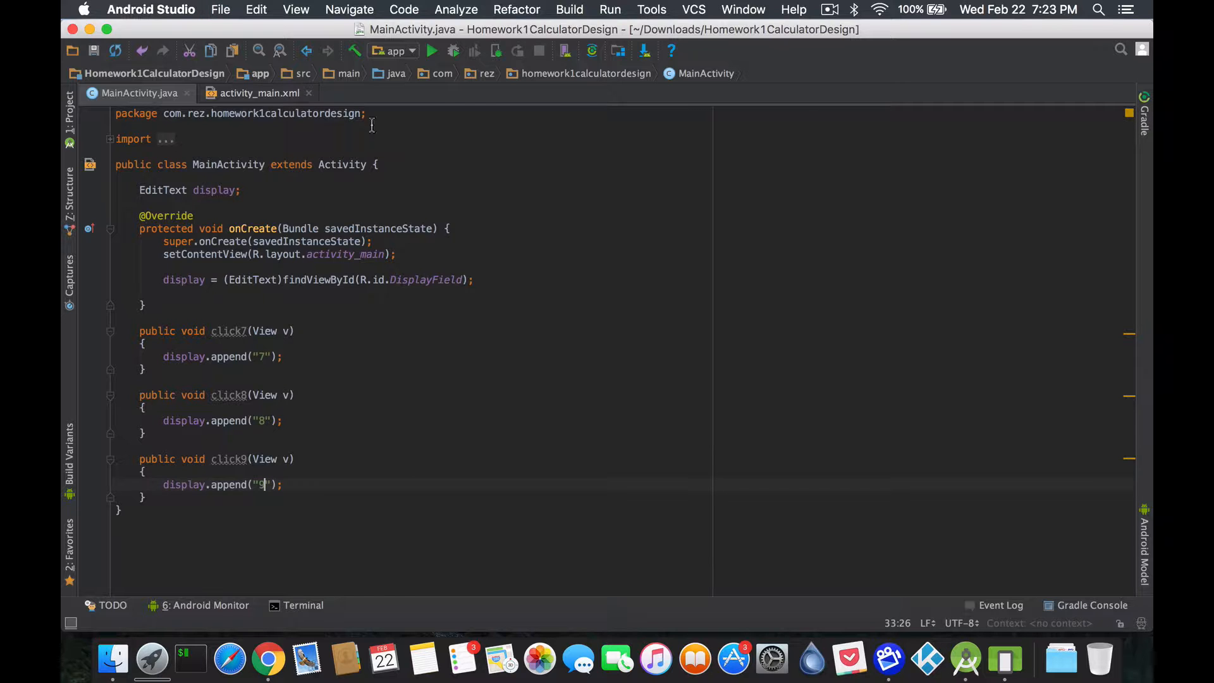
Run the app on the Nexus One emulator, tap digits, reopen, then close the crashing app.
{"action": "left_click", "coordinate": [431, 50]}
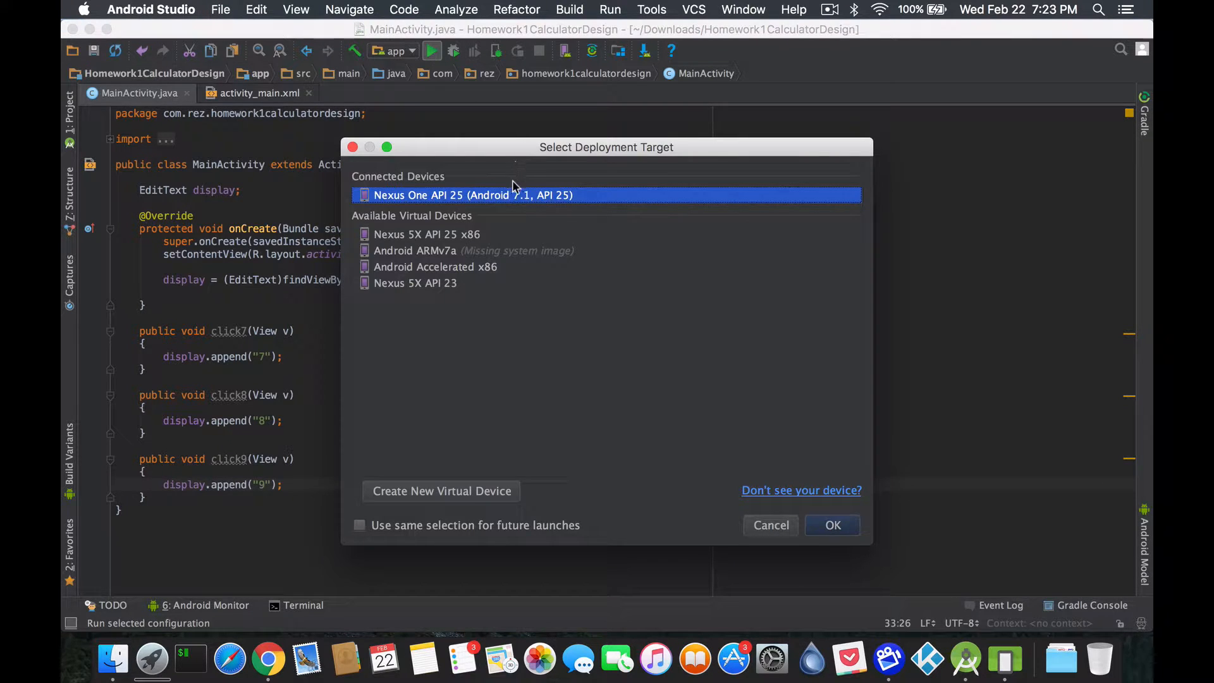
{"action": "left_click", "coordinate": [832, 525]}
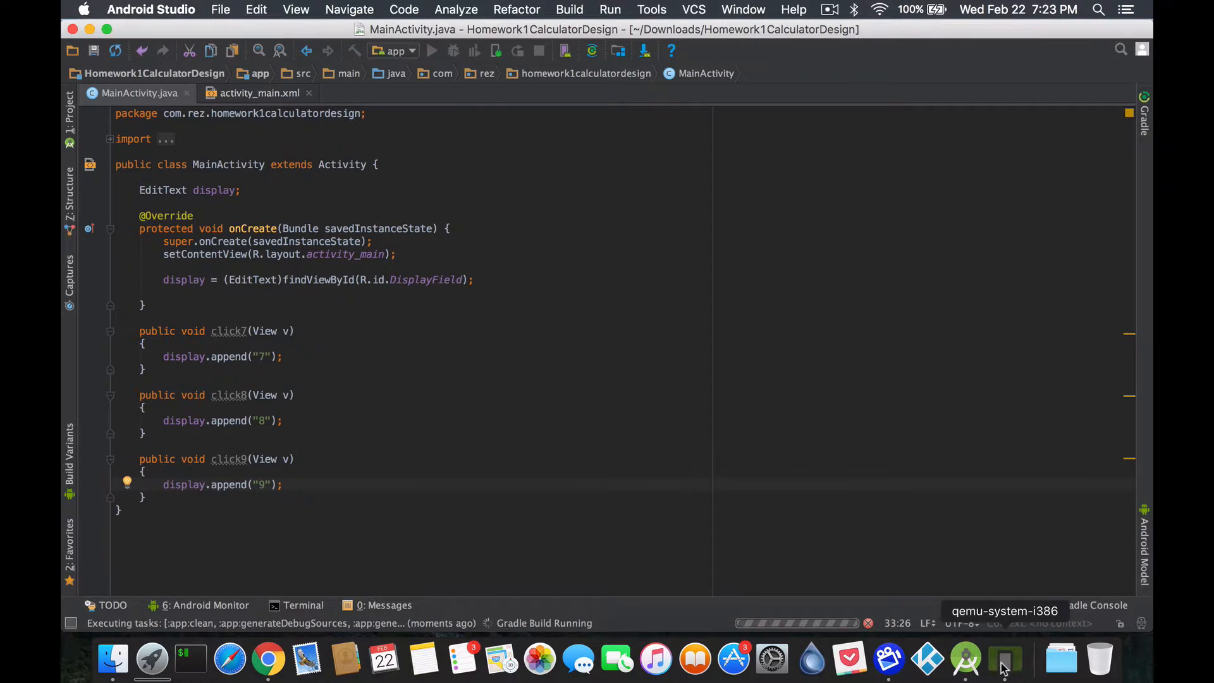
{"action": "left_click", "coordinate": [1005, 659]}
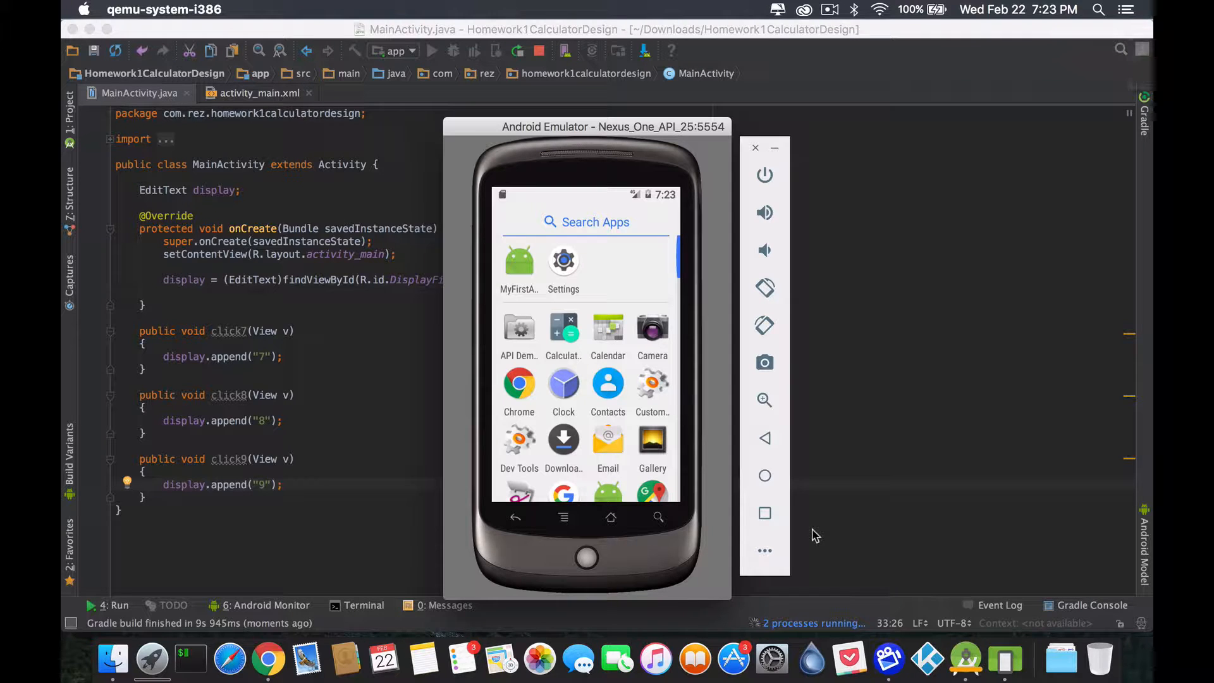
{"action": "left_click", "coordinate": [431, 51]}
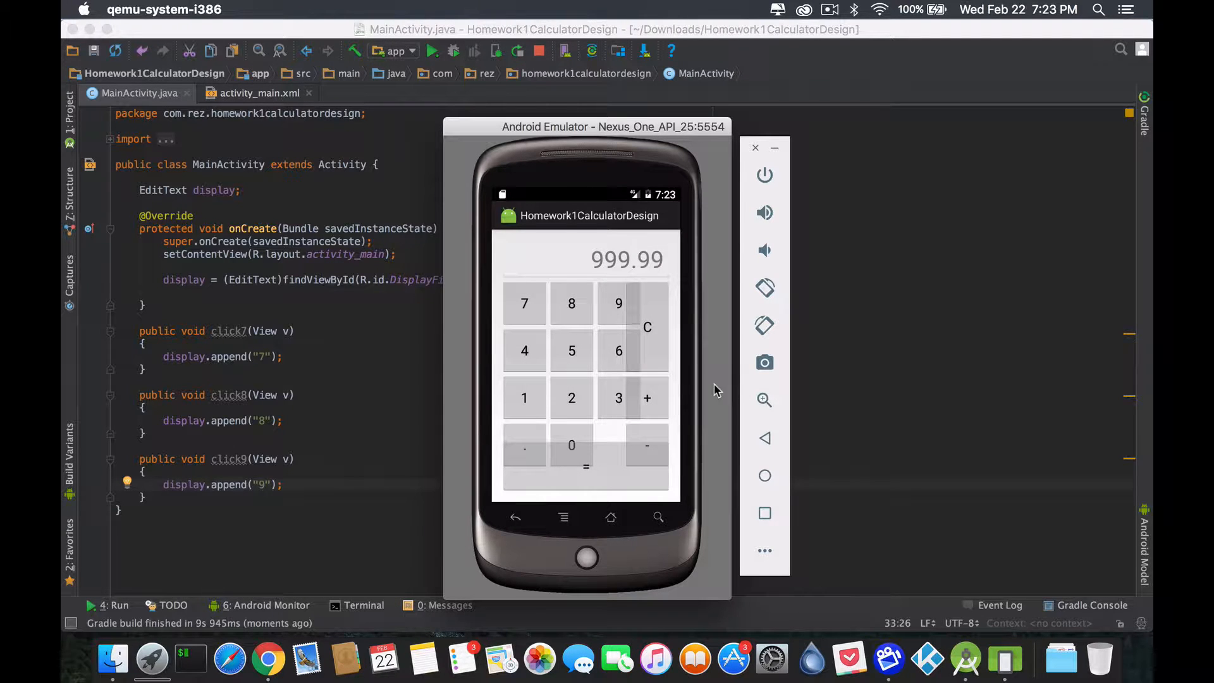
{"action": "mouse_move", "coordinate": [596, 321]}
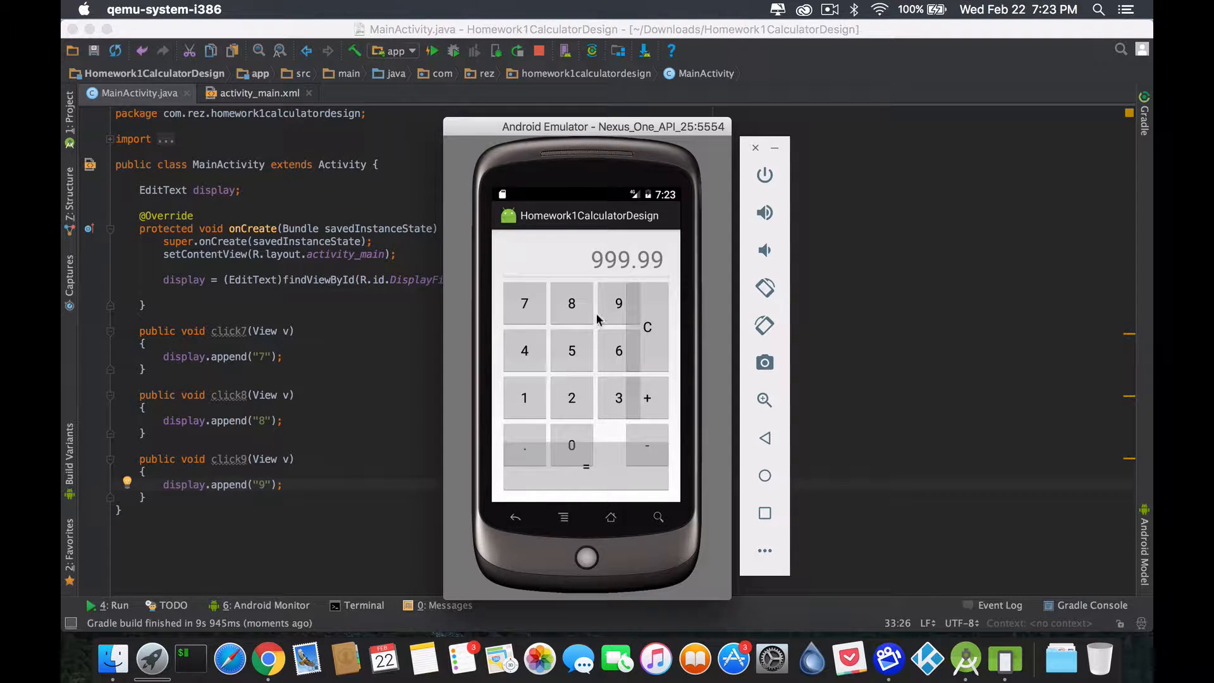
{"action": "mouse_move", "coordinate": [583, 314]}
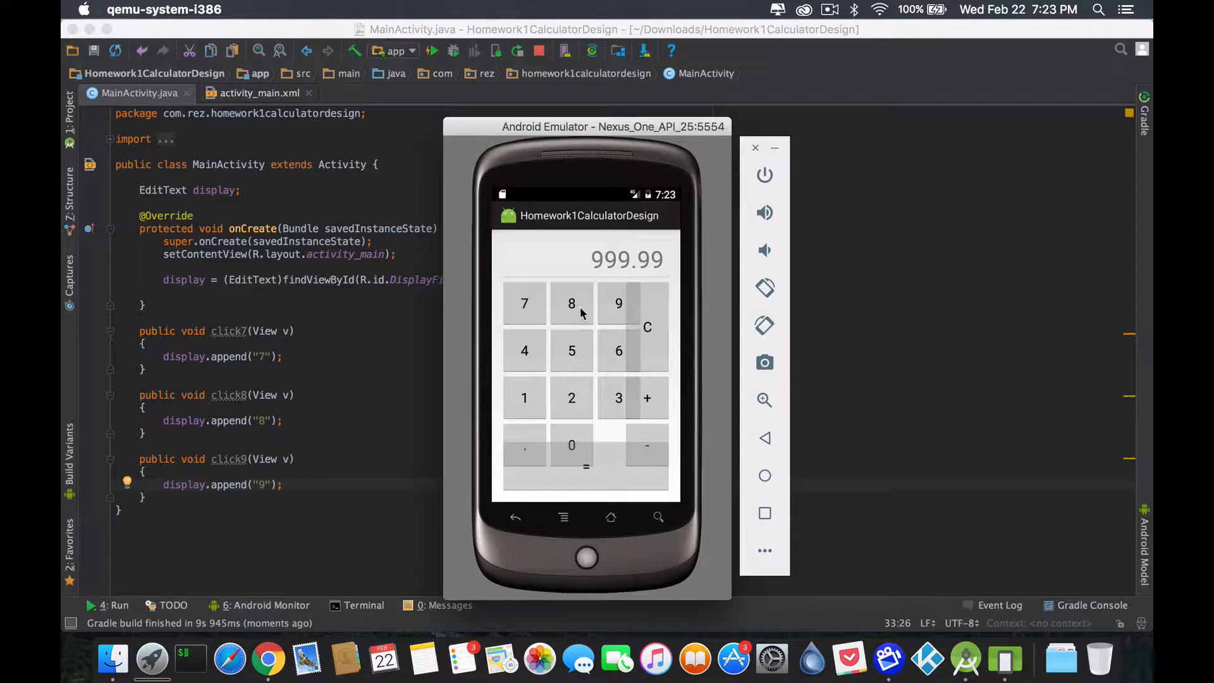
{"action": "mouse_move", "coordinate": [571, 332]}
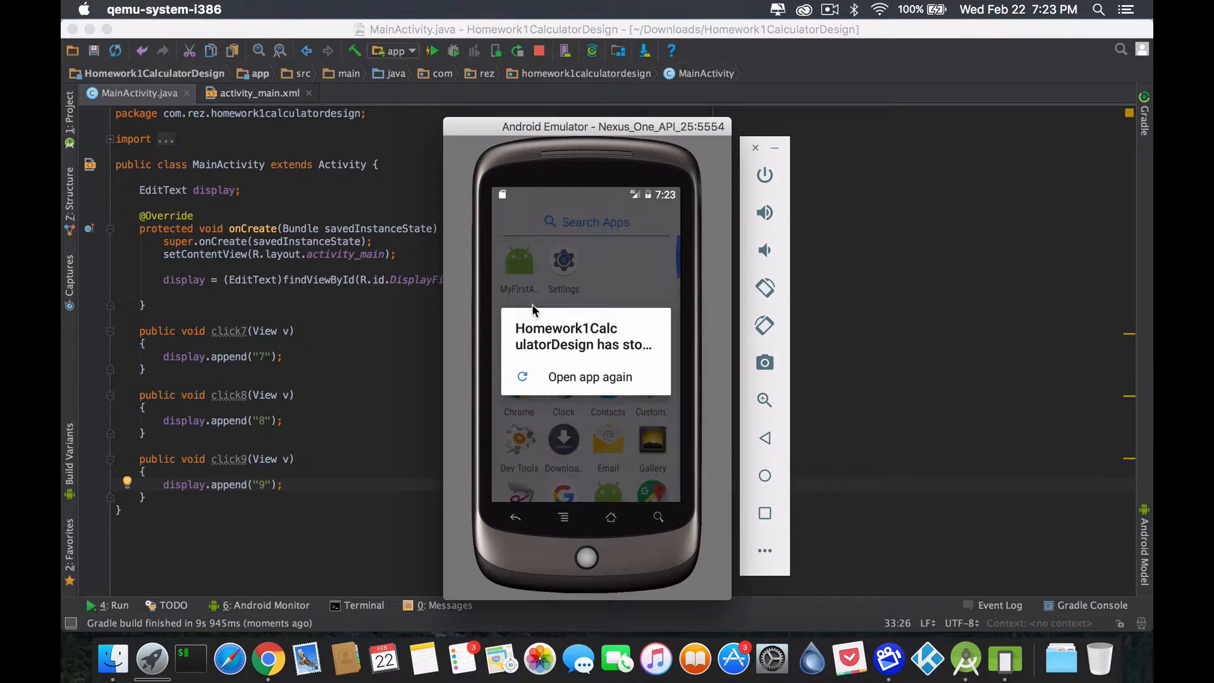
{"action": "mouse_move", "coordinate": [587, 386]}
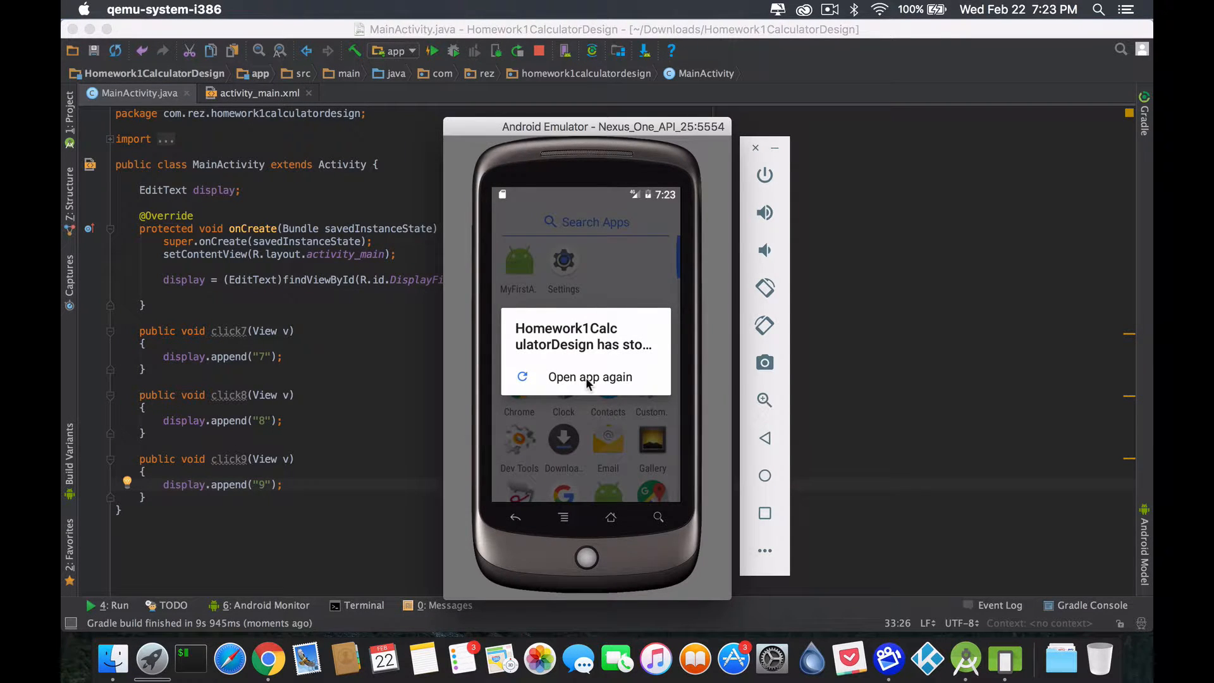
{"action": "left_click", "coordinate": [590, 377]}
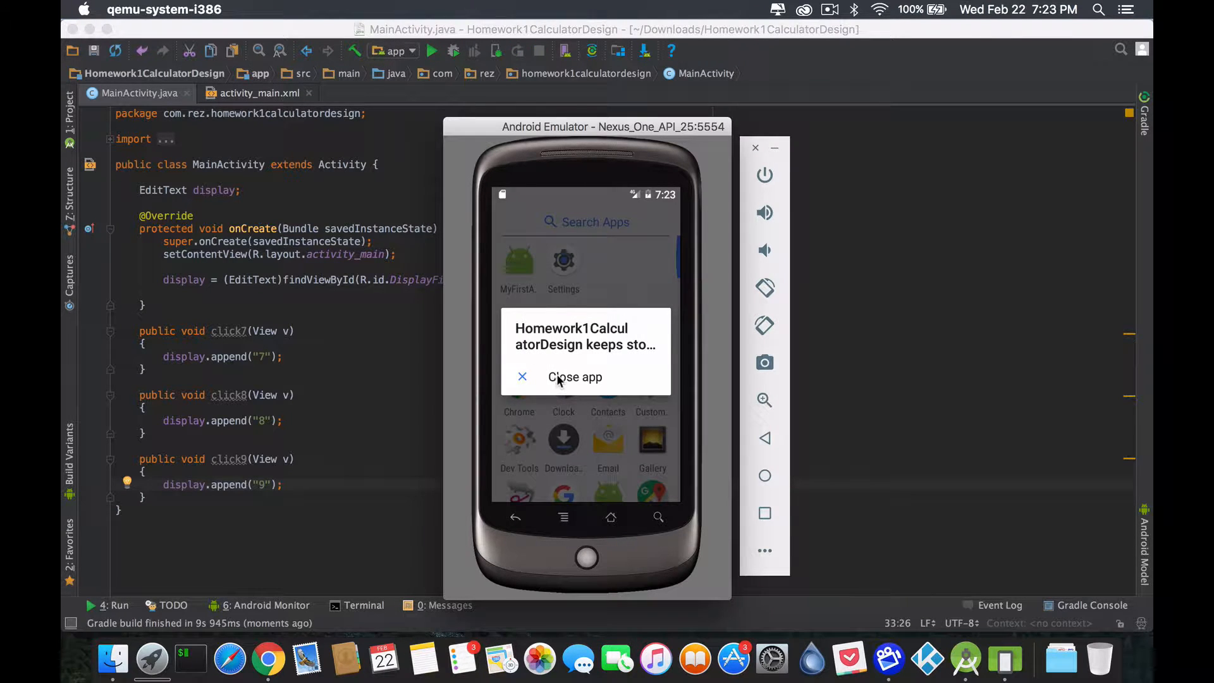
{"action": "left_click", "coordinate": [574, 377]}
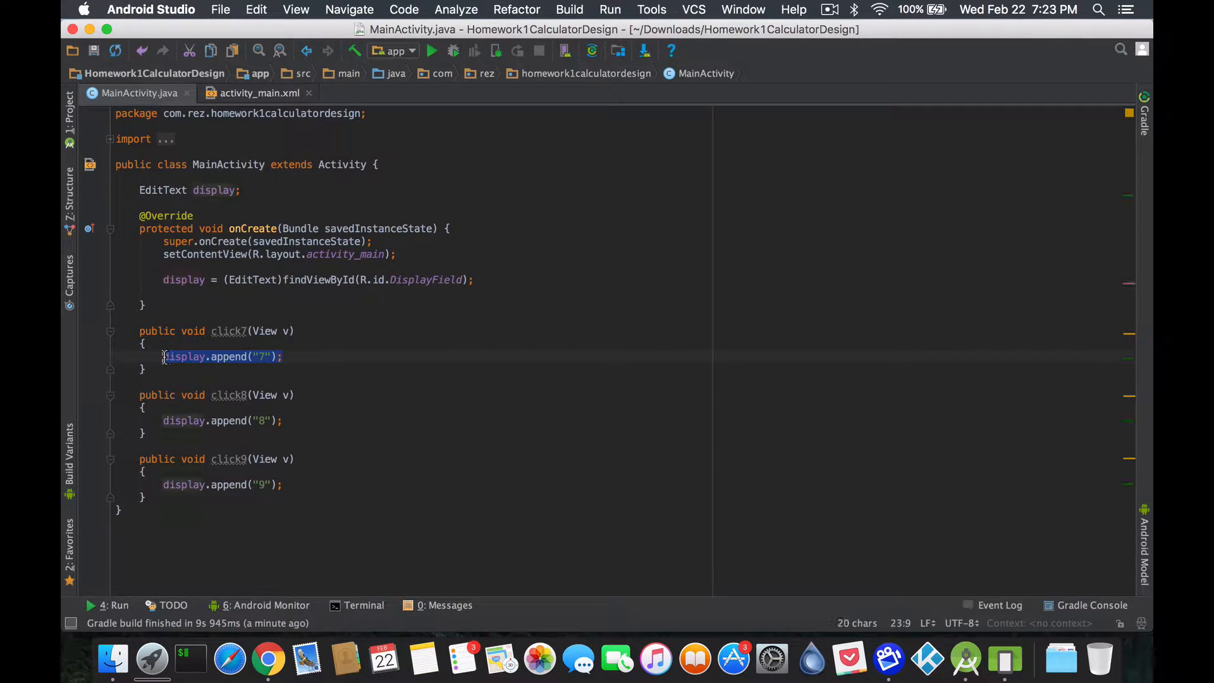
Replace display.append("7") with display.setText("7") in click7.
{"action": "type", "text": "displa"}
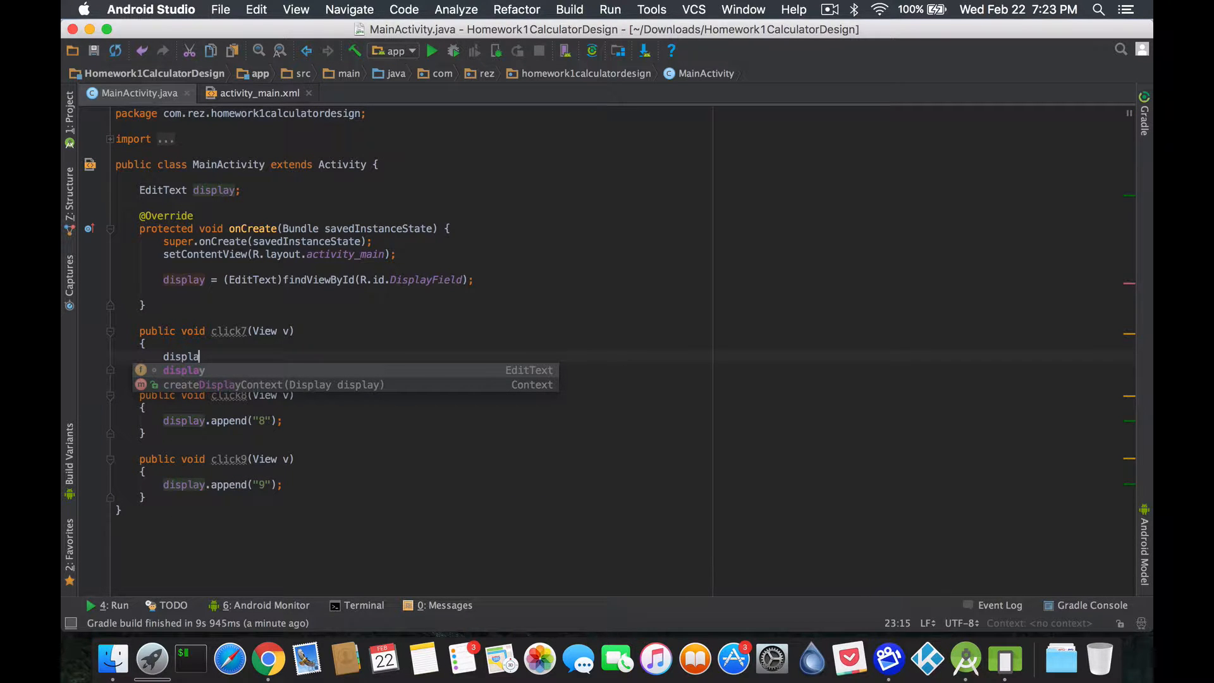
{"action": "type", "text": "."}
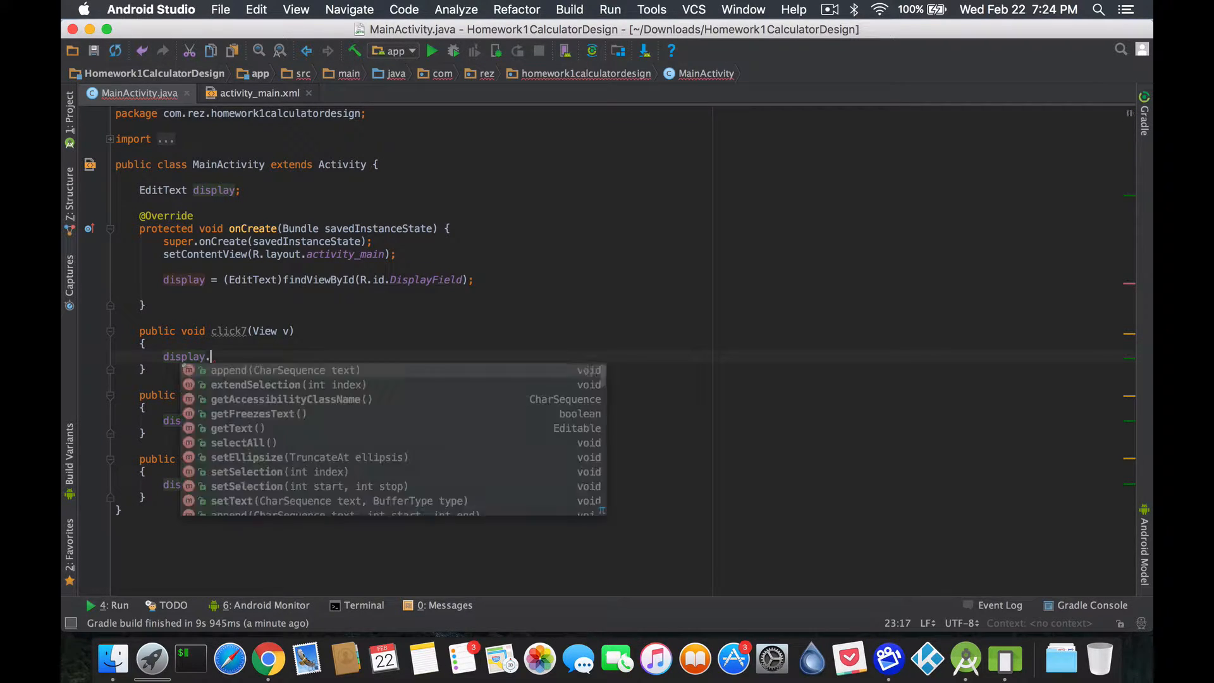
{"action": "type", "text": "setText(\"7\");"}
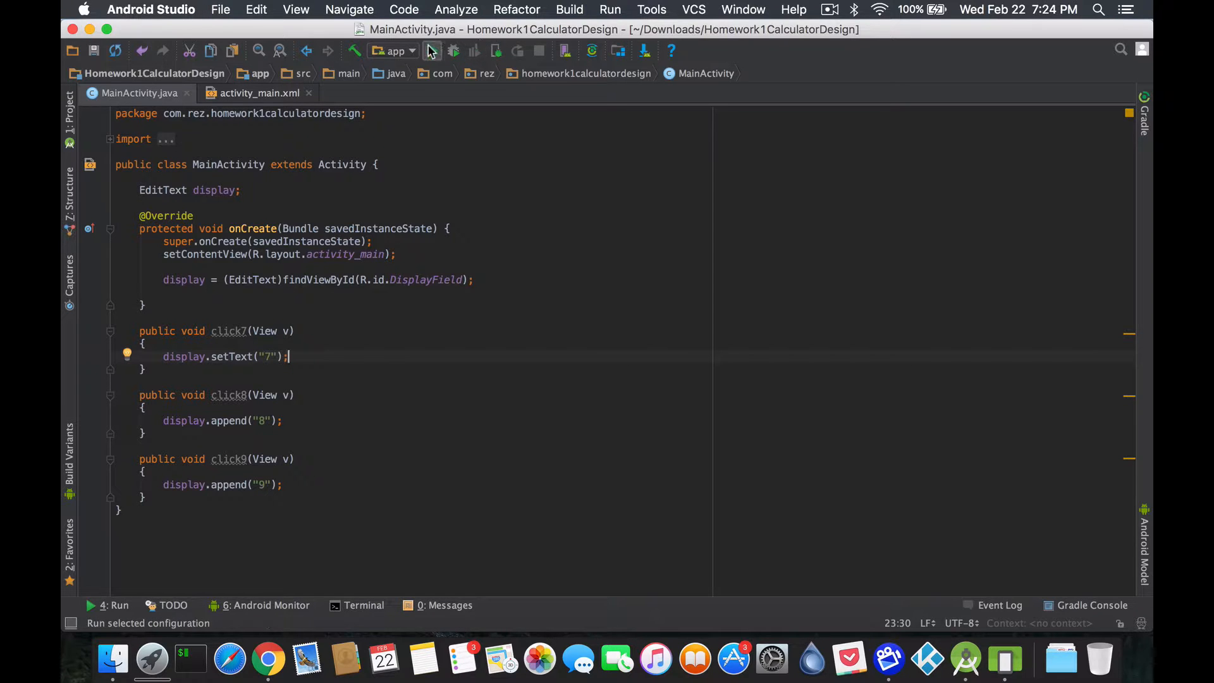
Rerun the app on the Nexus One emulator and close it after it crashes.
{"action": "left_click", "coordinate": [431, 52]}
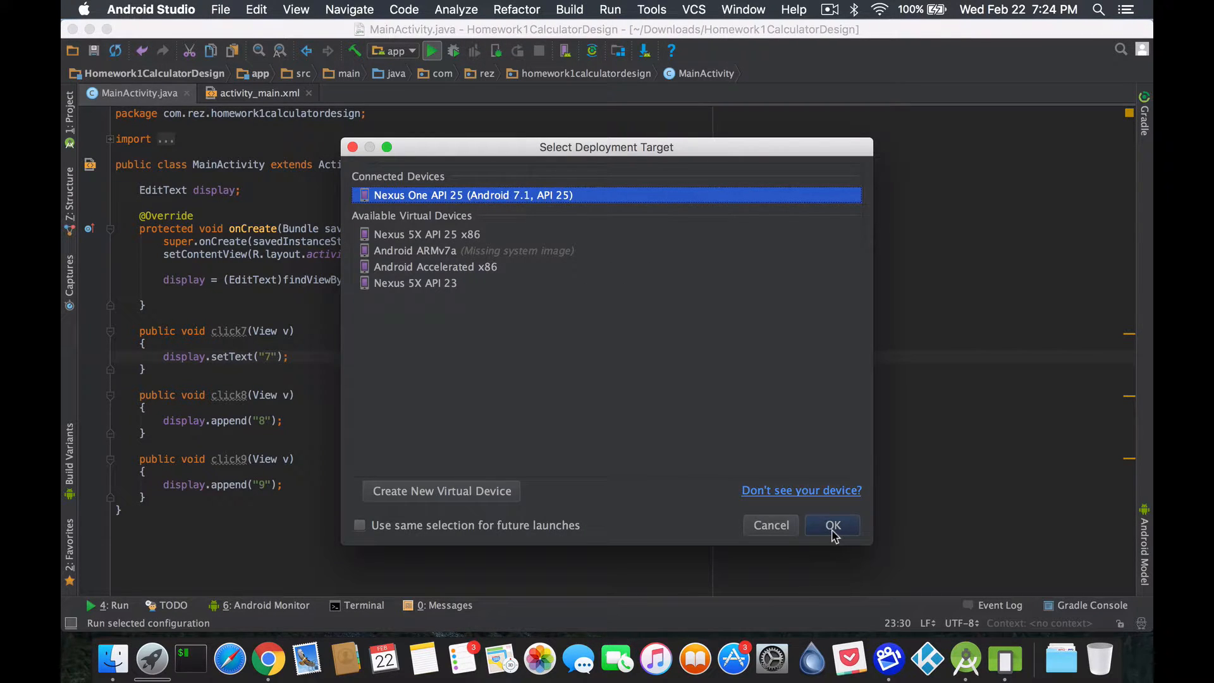
{"action": "left_click", "coordinate": [831, 525]}
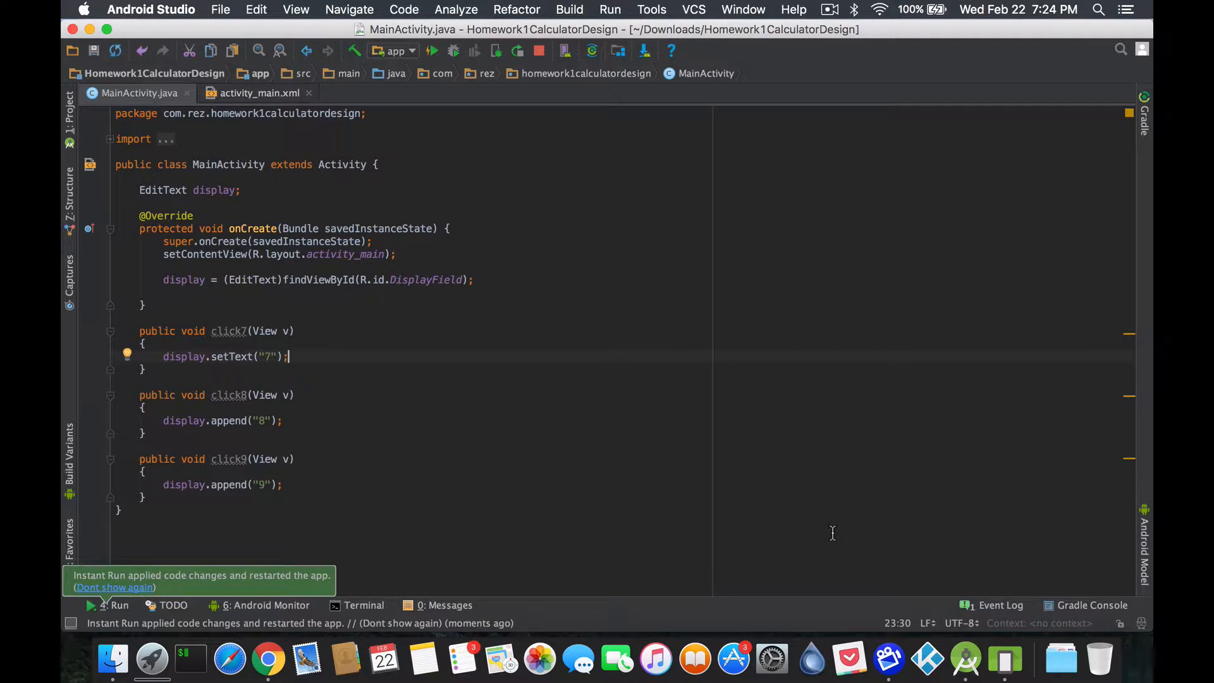
{"action": "mouse_move", "coordinate": [1005, 660]}
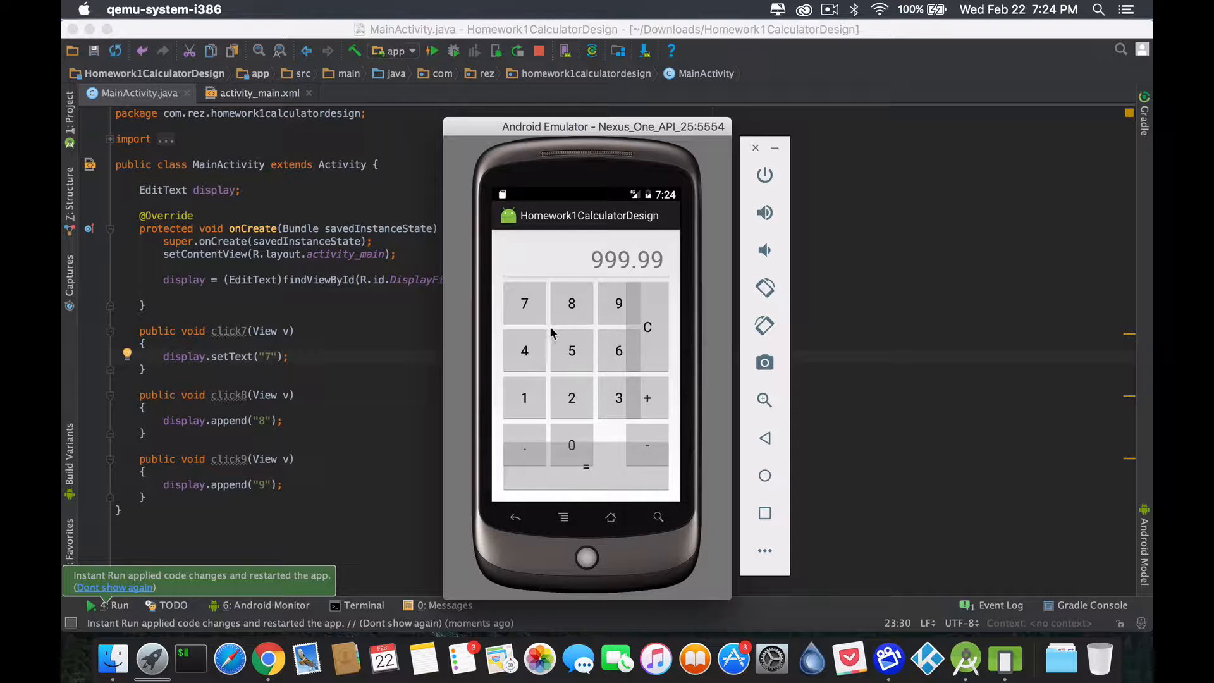
{"action": "mouse_move", "coordinate": [539, 315]}
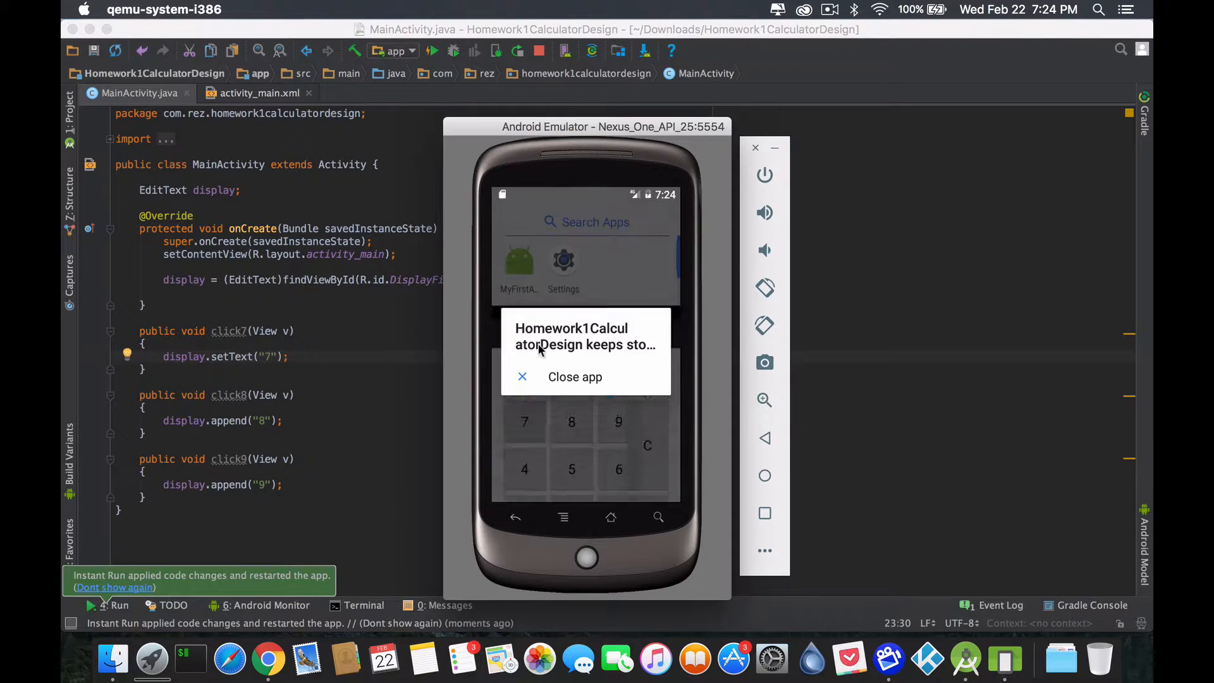
{"action": "left_click", "coordinate": [575, 377]}
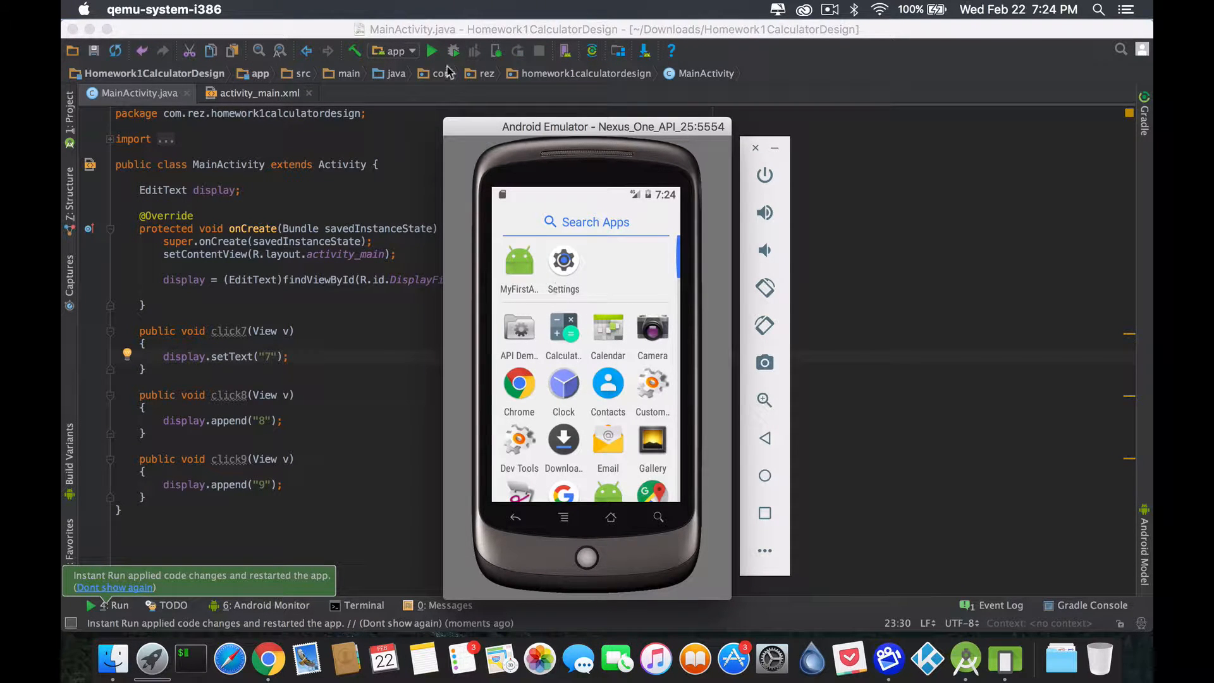
Relaunch the calculator on the Nexus One emulator.
{"action": "left_click", "coordinate": [432, 51]}
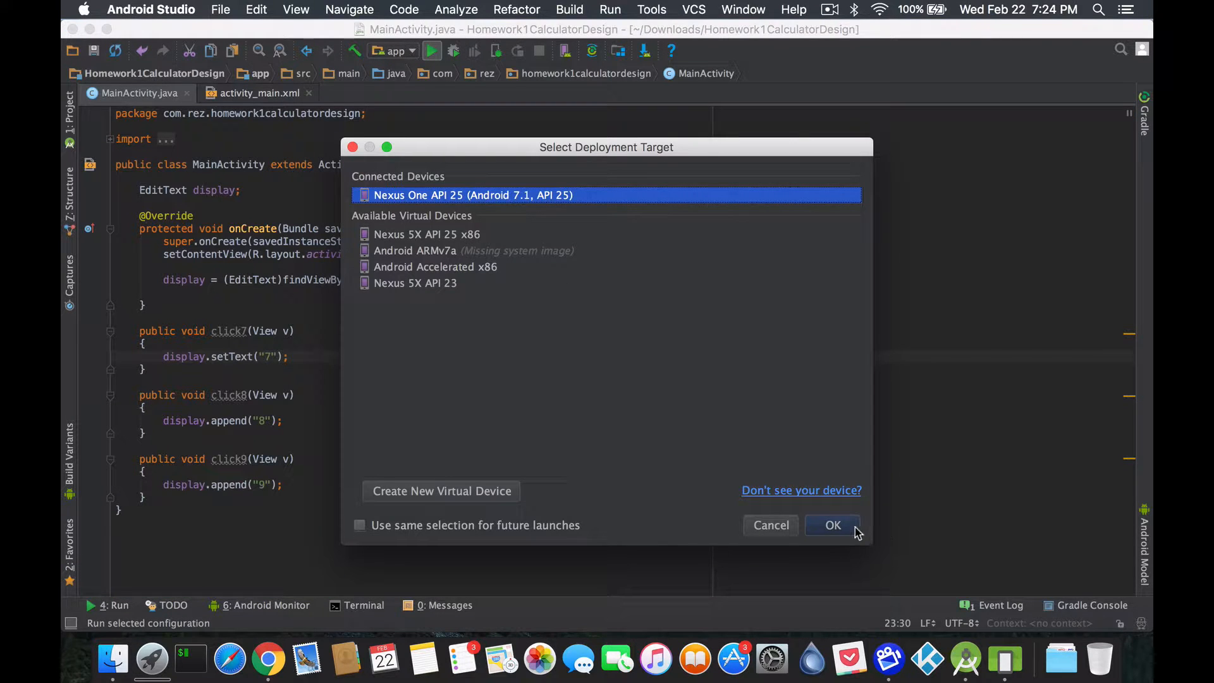
{"action": "left_click", "coordinate": [831, 525]}
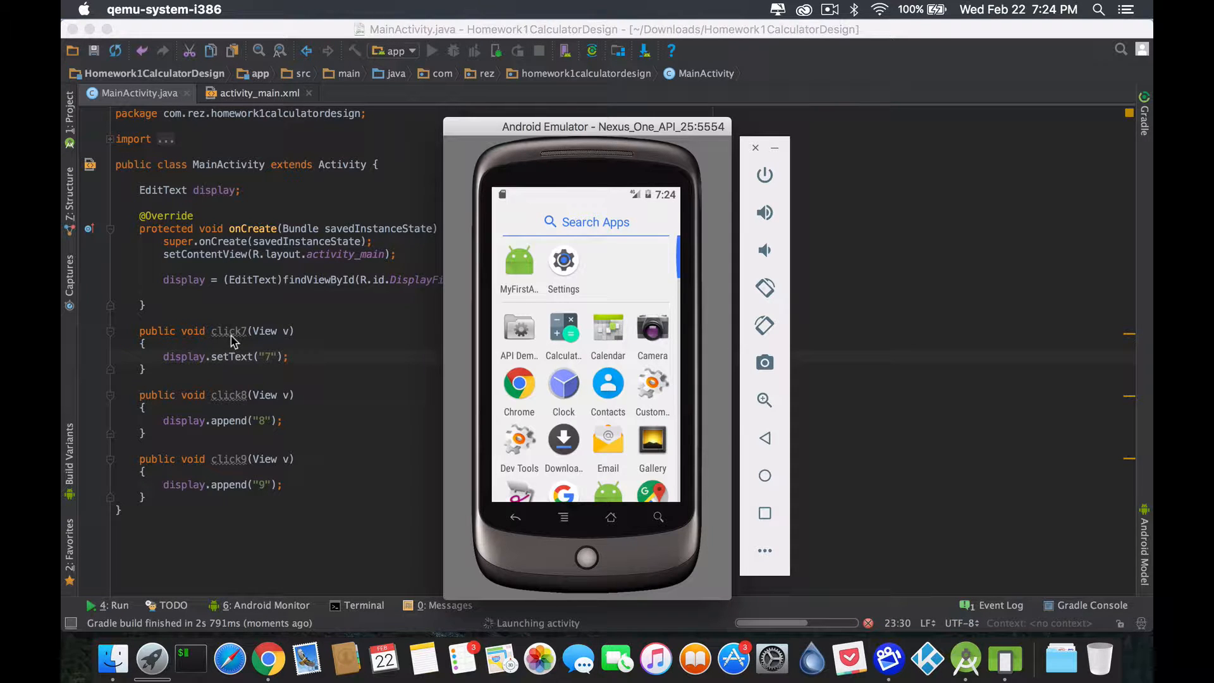
{"action": "left_click", "coordinate": [431, 50]}
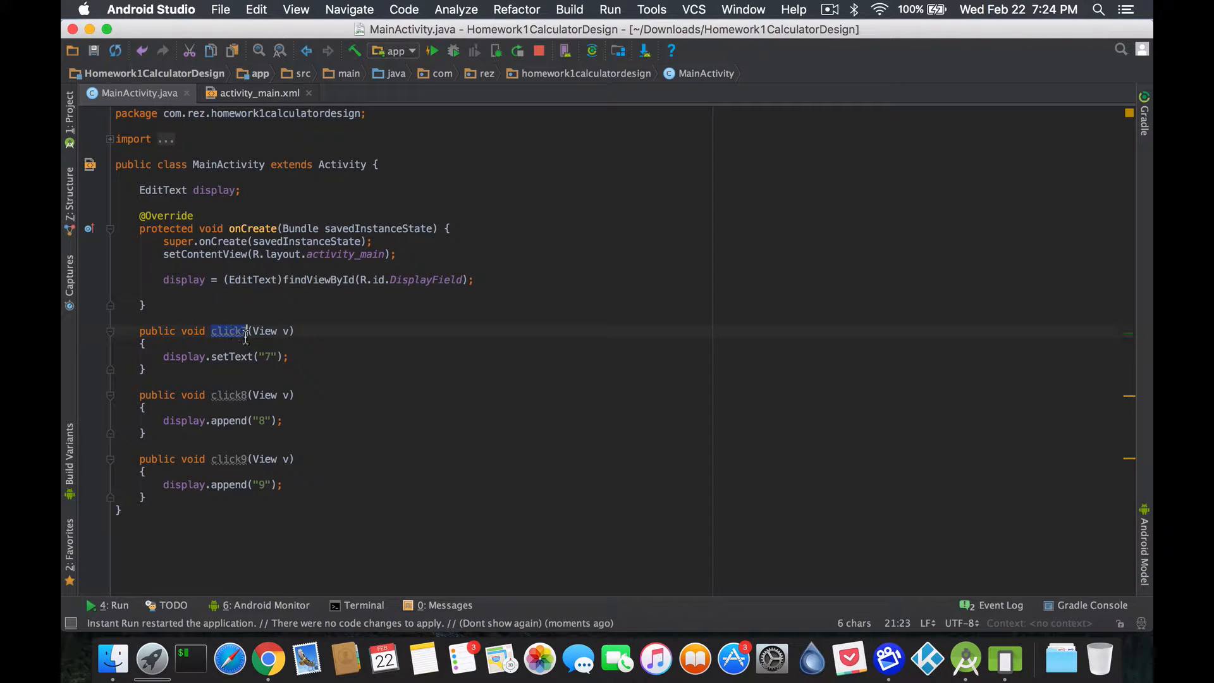
{"action": "mouse_move", "coordinate": [229, 331]}
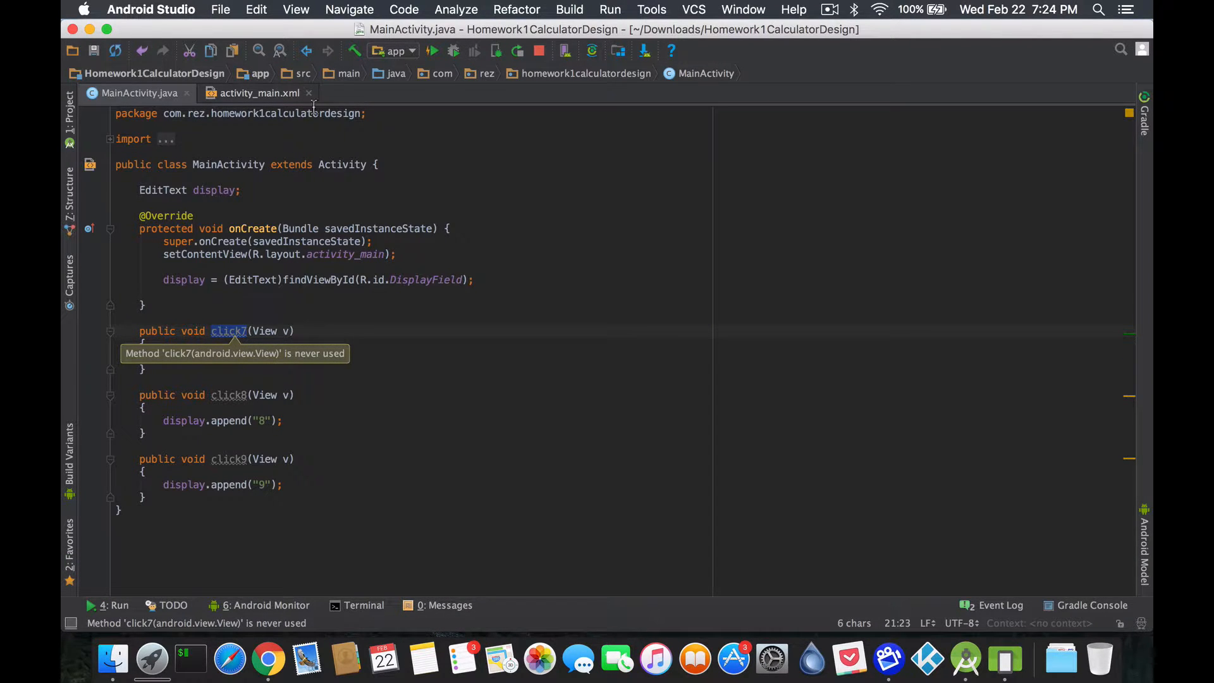
Inspect button 7's onClick in activity_main.xml, then view the layout's XML source.
{"action": "left_click", "coordinate": [255, 93]}
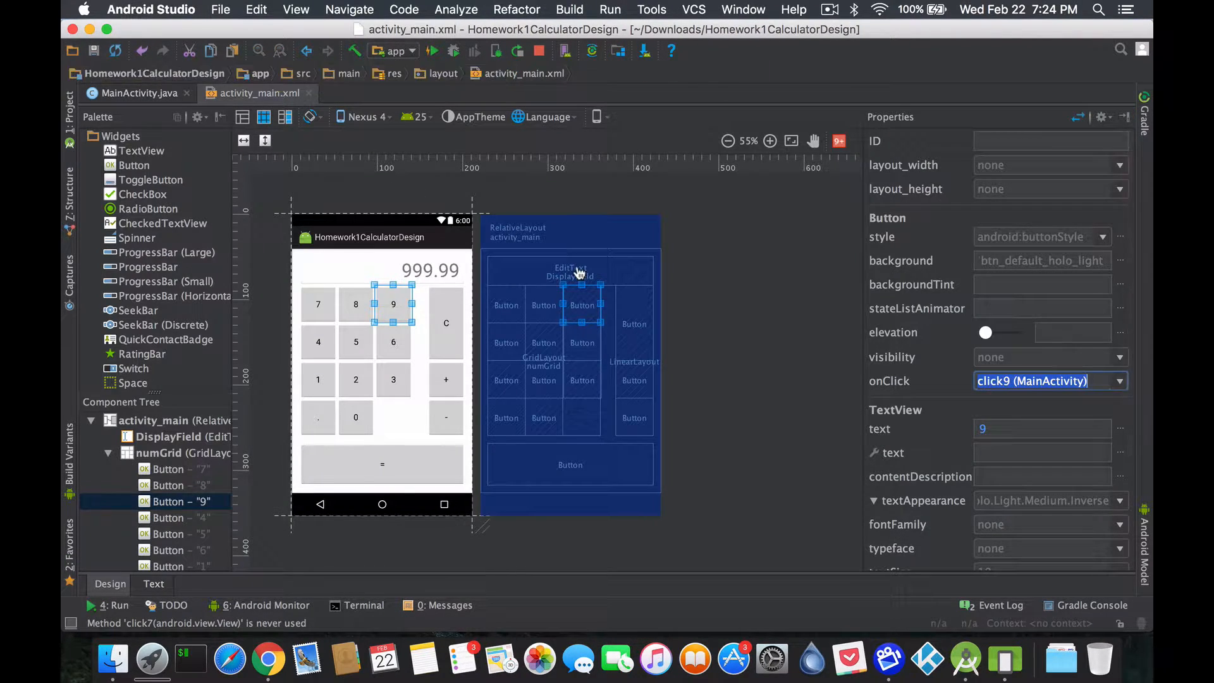
{"action": "left_click", "coordinate": [317, 303]}
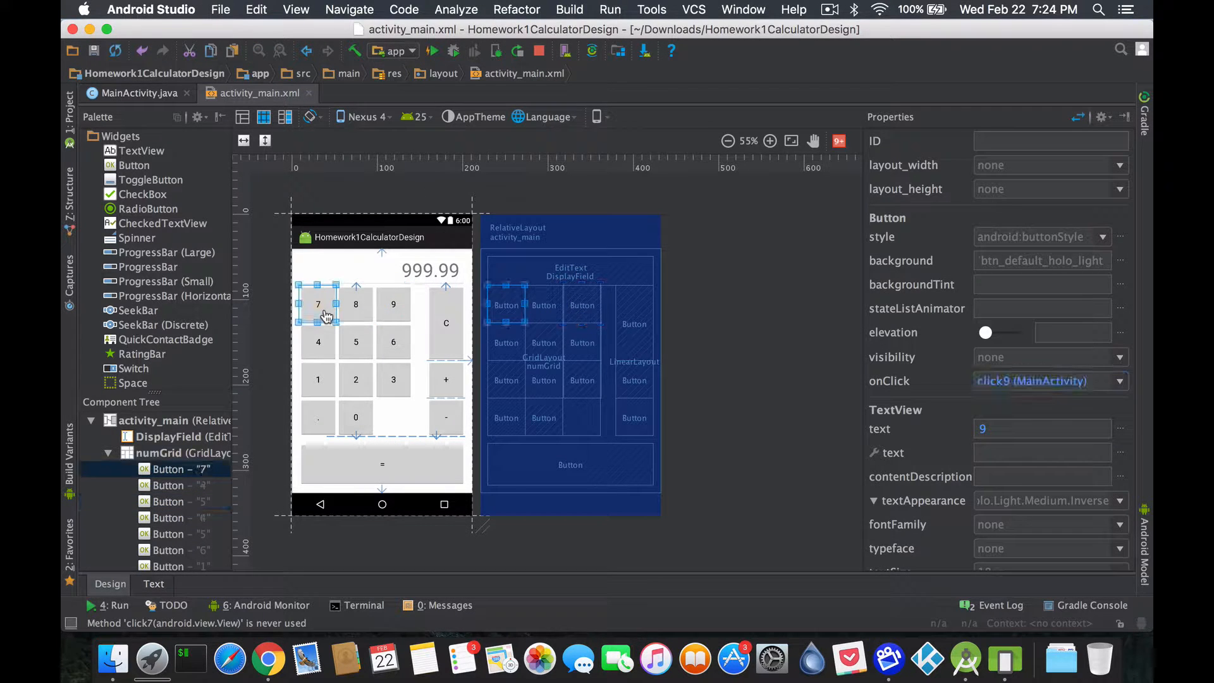
{"action": "left_click", "coordinate": [318, 303]}
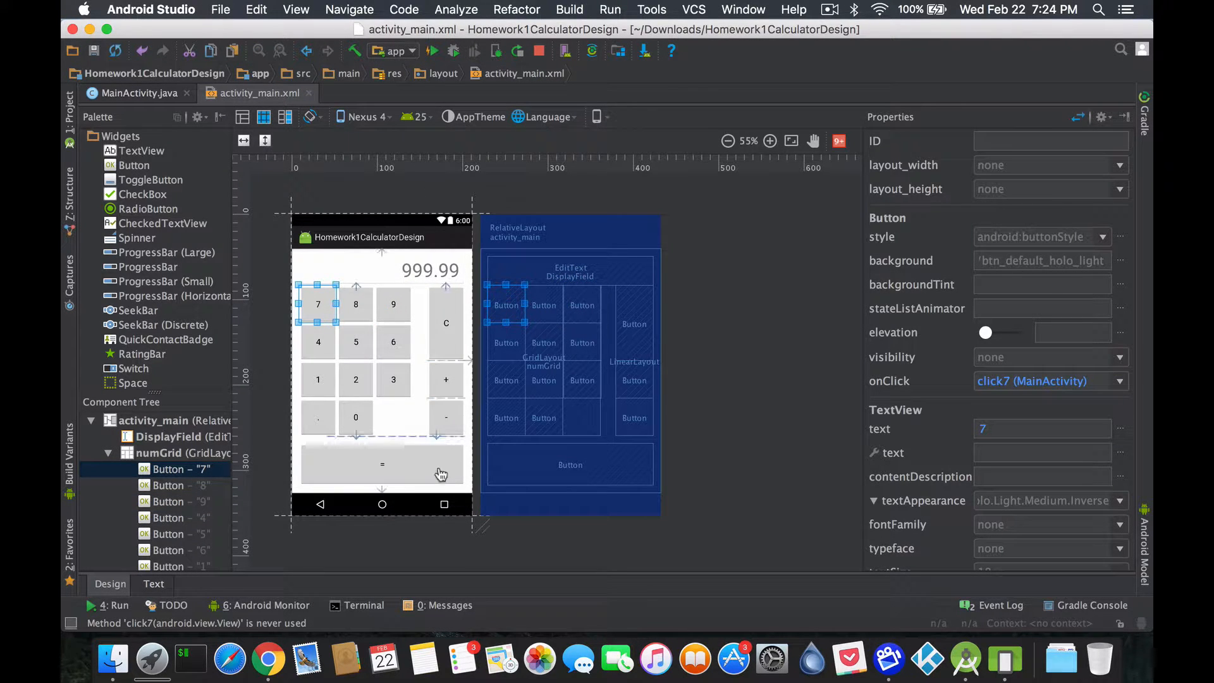
{"action": "left_click", "coordinate": [153, 584]}
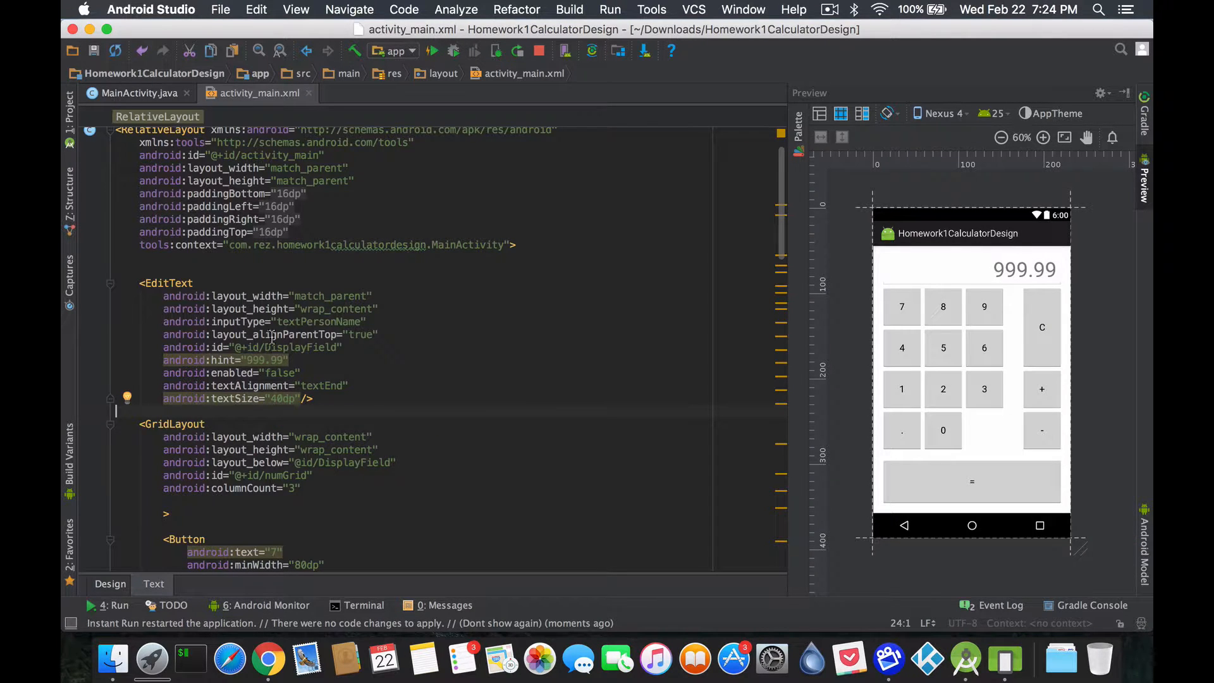
Add onClick="click7" to button 7 and strip ' (MainActivity)' from the click8 and click9 values.
{"action": "left_click", "coordinate": [902, 307]}
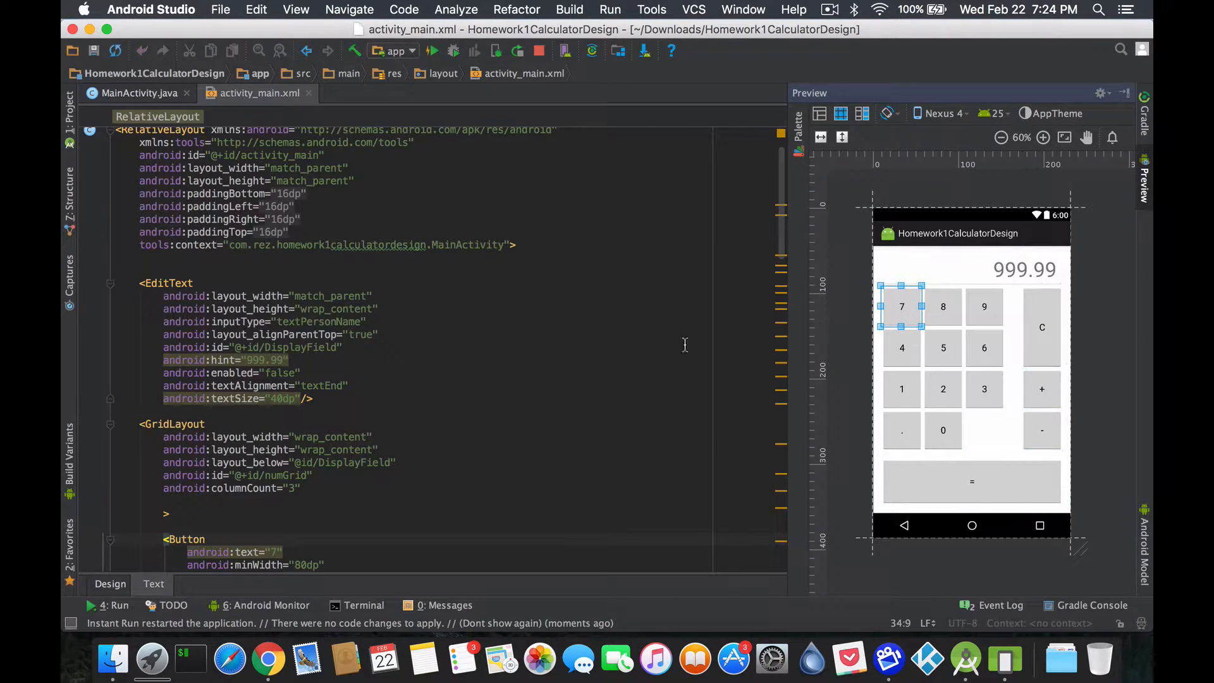
{"action": "scroll", "scroll_direction": "down", "scroll_amount": 3}
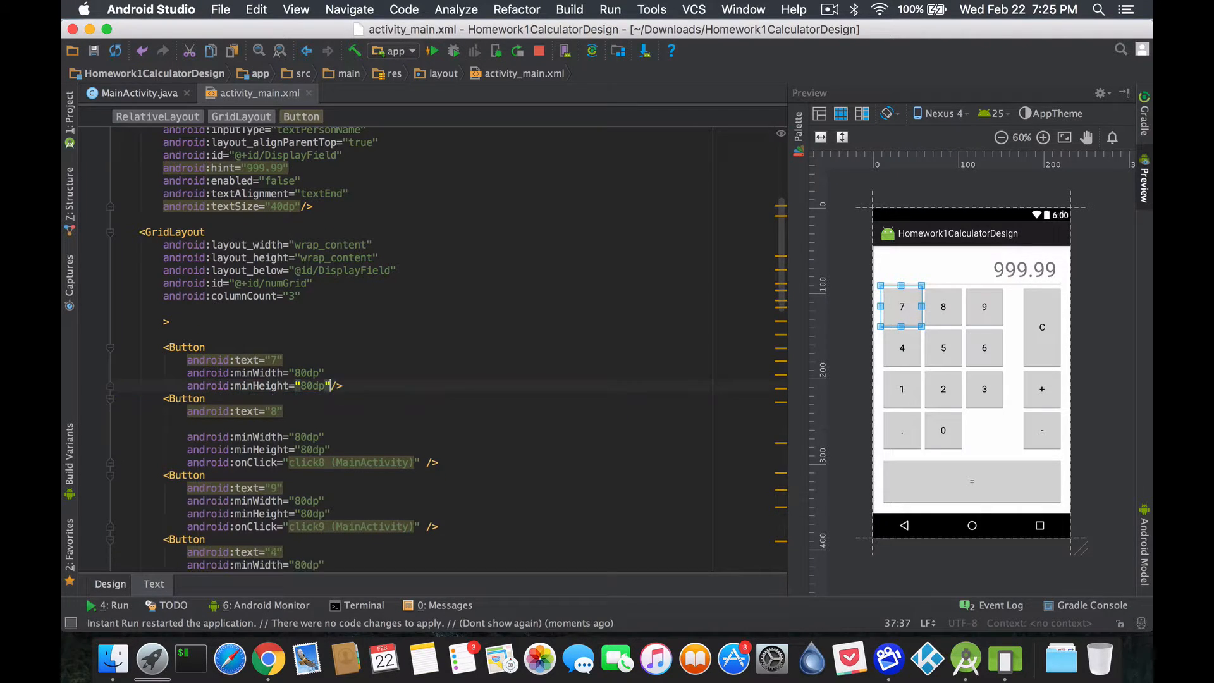
{"action": "type", "text": "onClick=\"click7\"/>"}
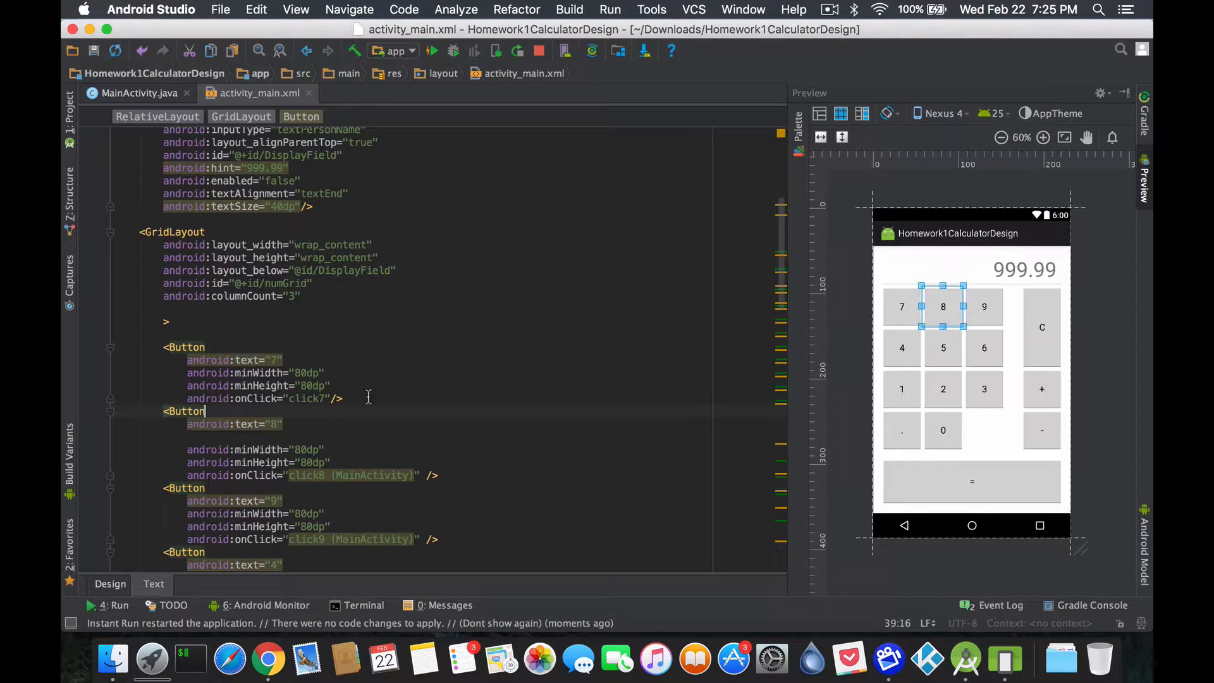
{"action": "mouse_move", "coordinate": [350, 475]}
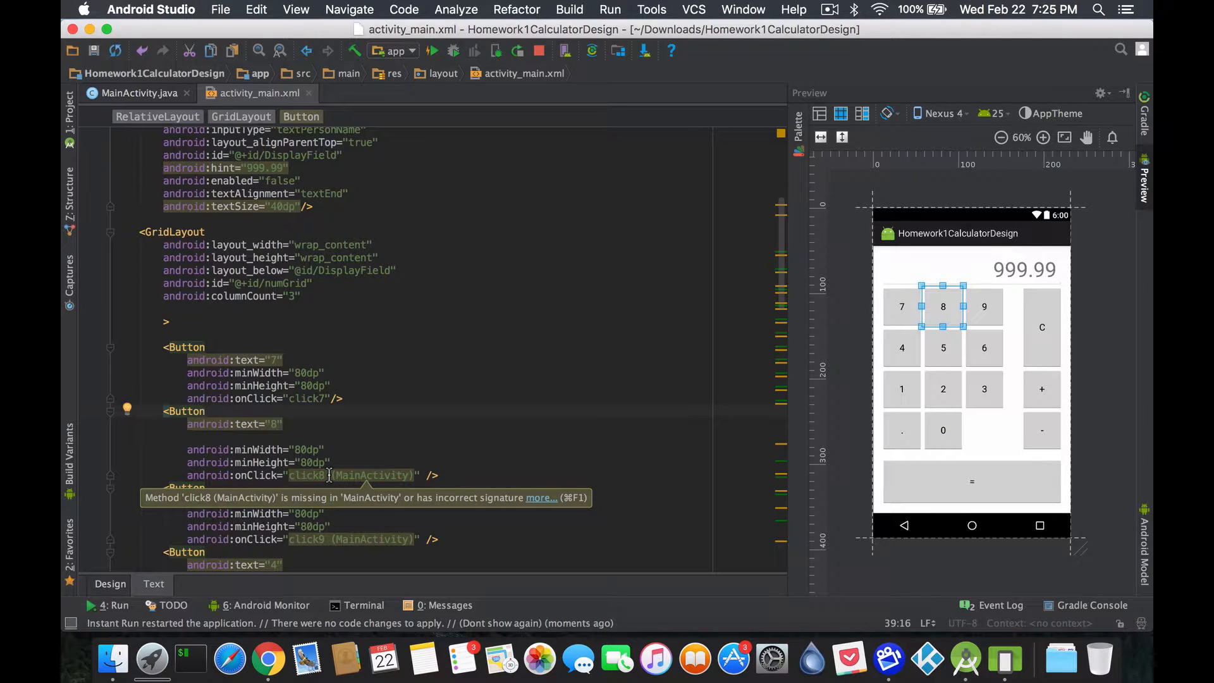
{"action": "left_click", "coordinate": [416, 476]}
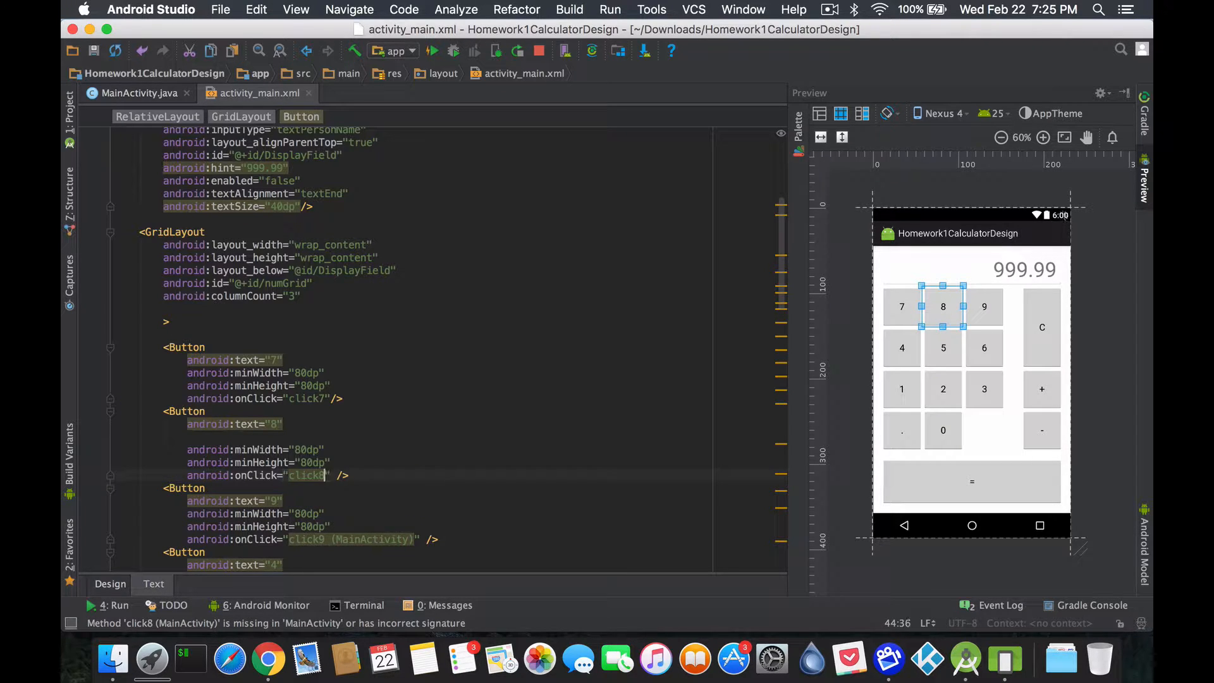
{"action": "left_click", "coordinate": [984, 307]}
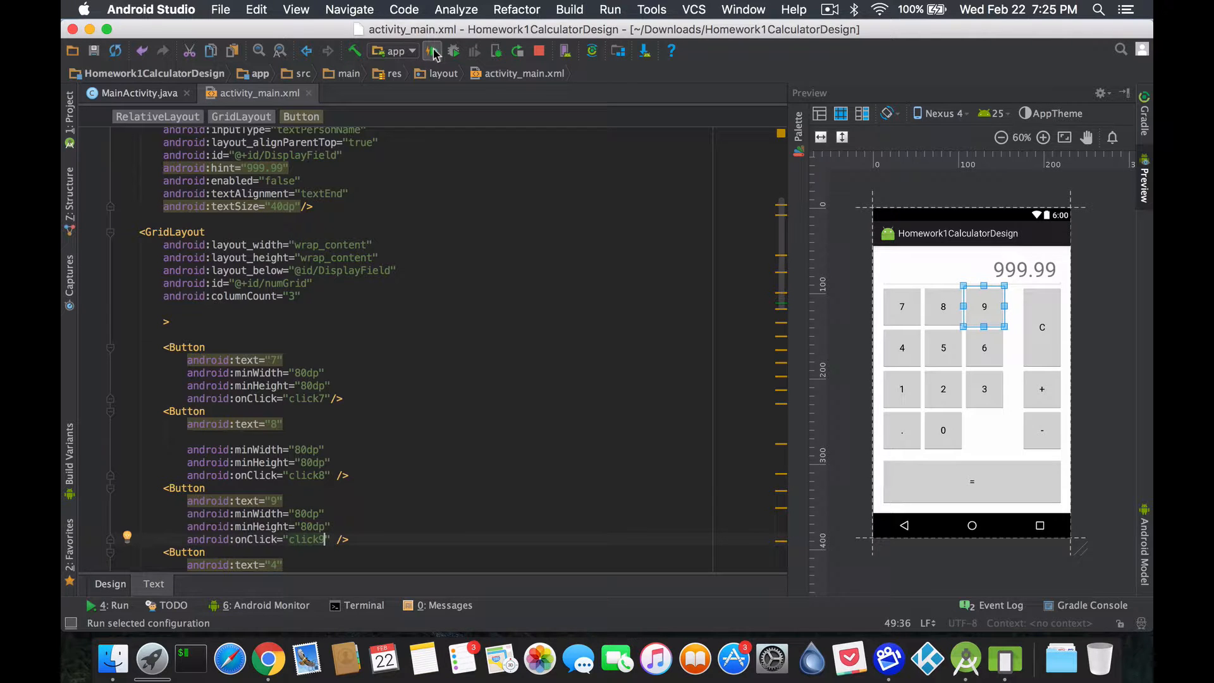
Rerun the calculator, tap 7 and 8 in the emulator, then show the layout in Design view.
{"action": "left_click", "coordinate": [432, 51]}
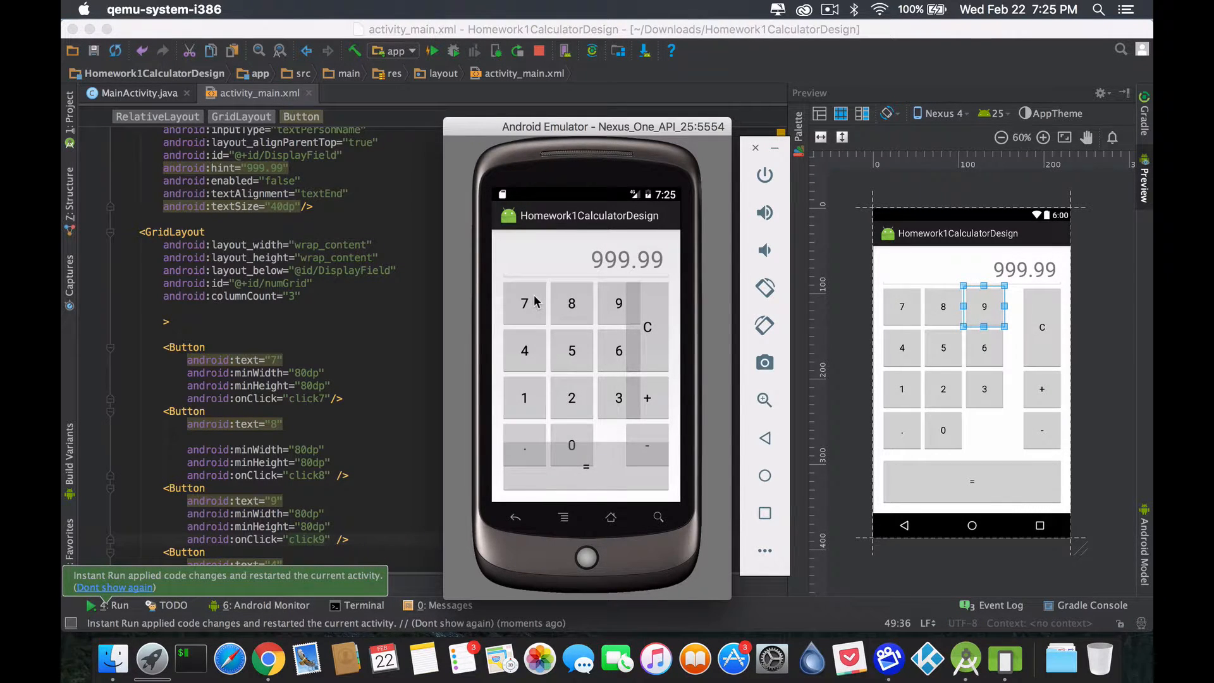
{"action": "left_click", "coordinate": [524, 303]}
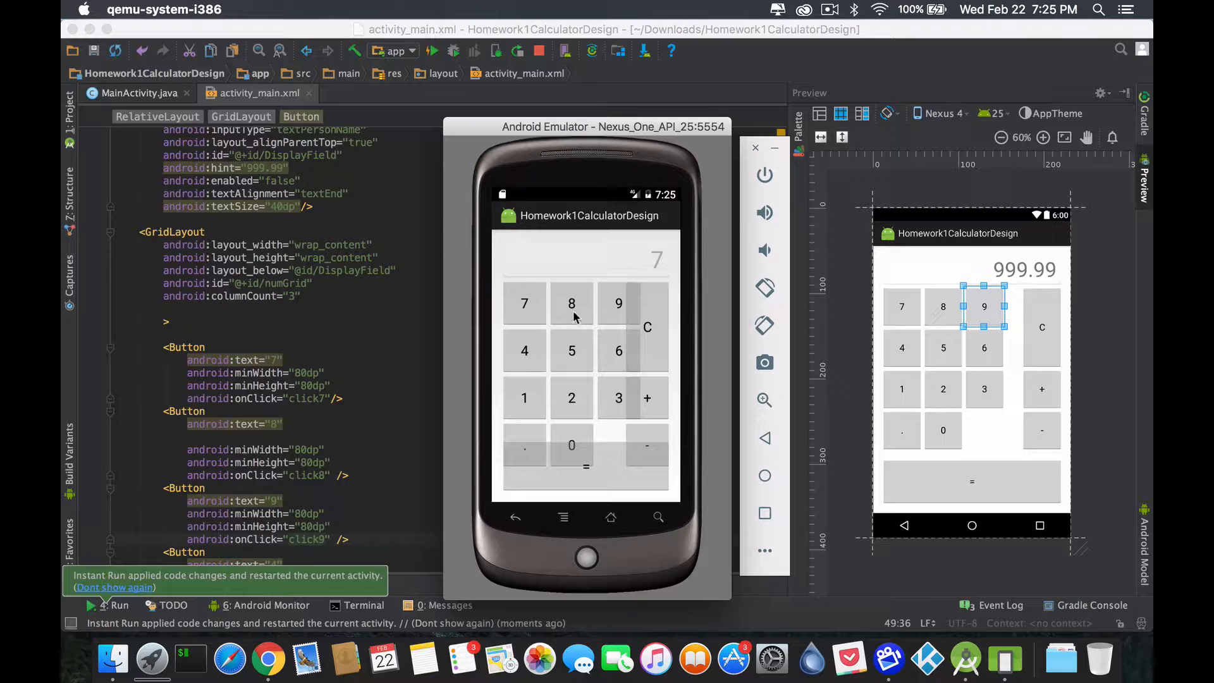
{"action": "left_click", "coordinate": [618, 303]}
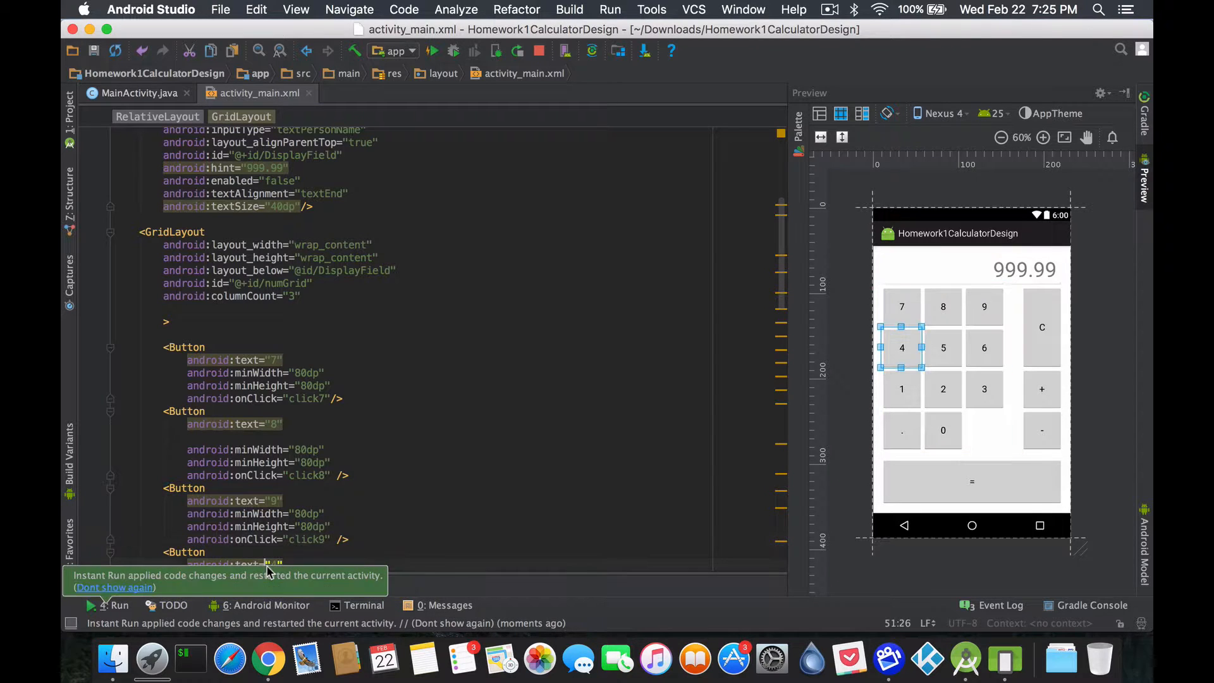
{"action": "left_click", "coordinate": [365, 391]}
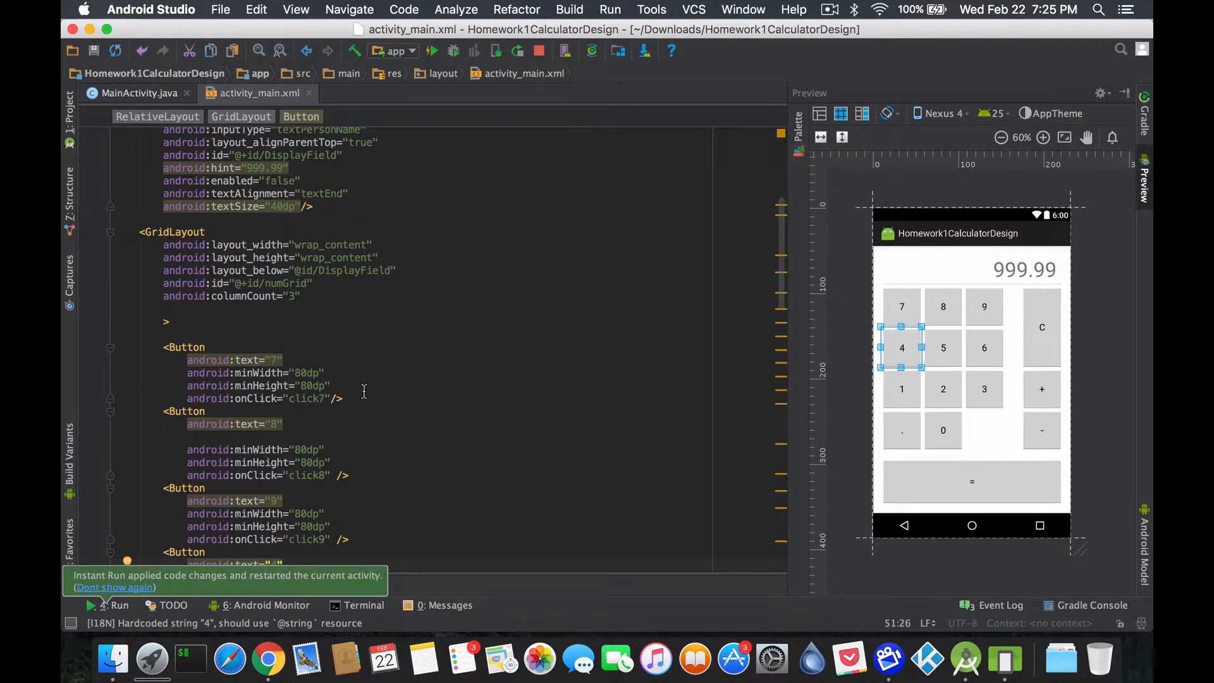
{"action": "left_click", "coordinate": [107, 605]}
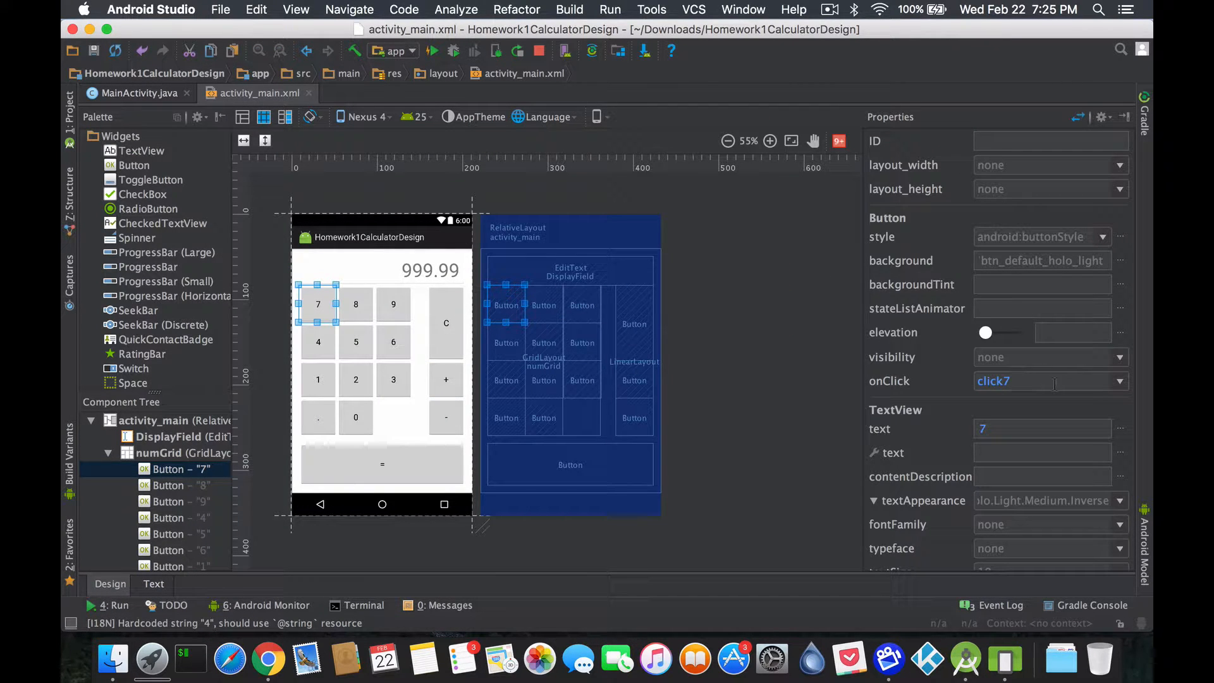
Check that button 7's onClick list offers click7, click8 and click9, then return to the XML.
{"action": "left_click", "coordinate": [1117, 380]}
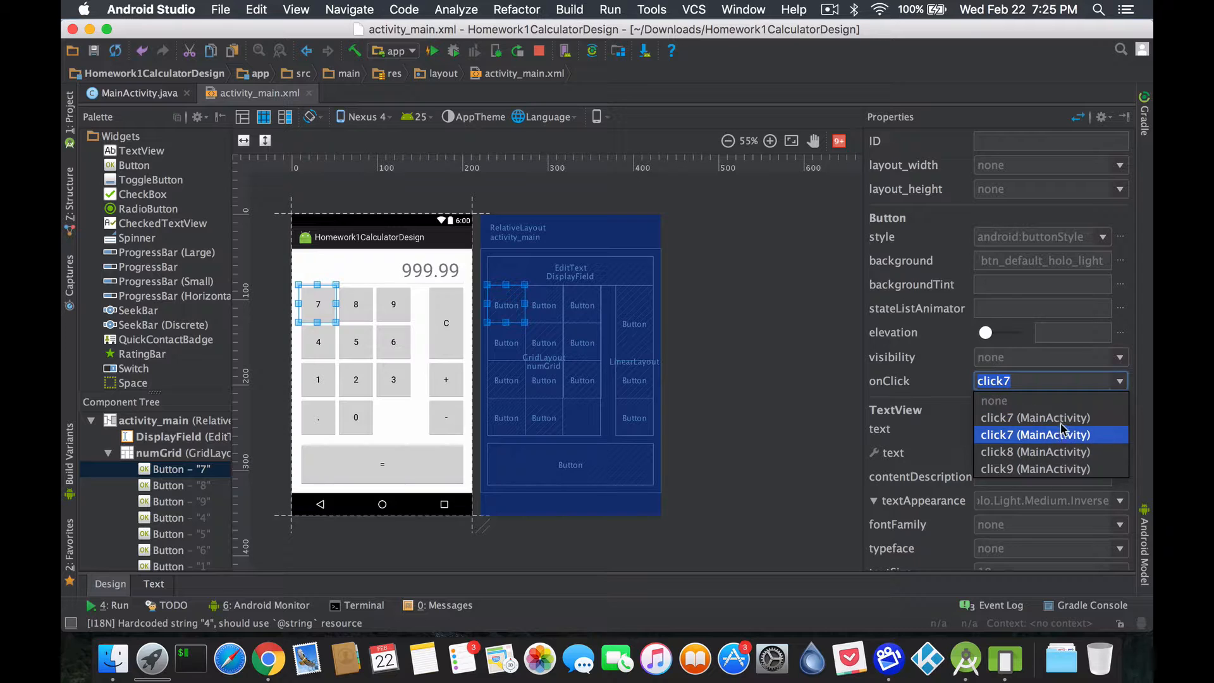
{"action": "mouse_move", "coordinate": [1035, 451]}
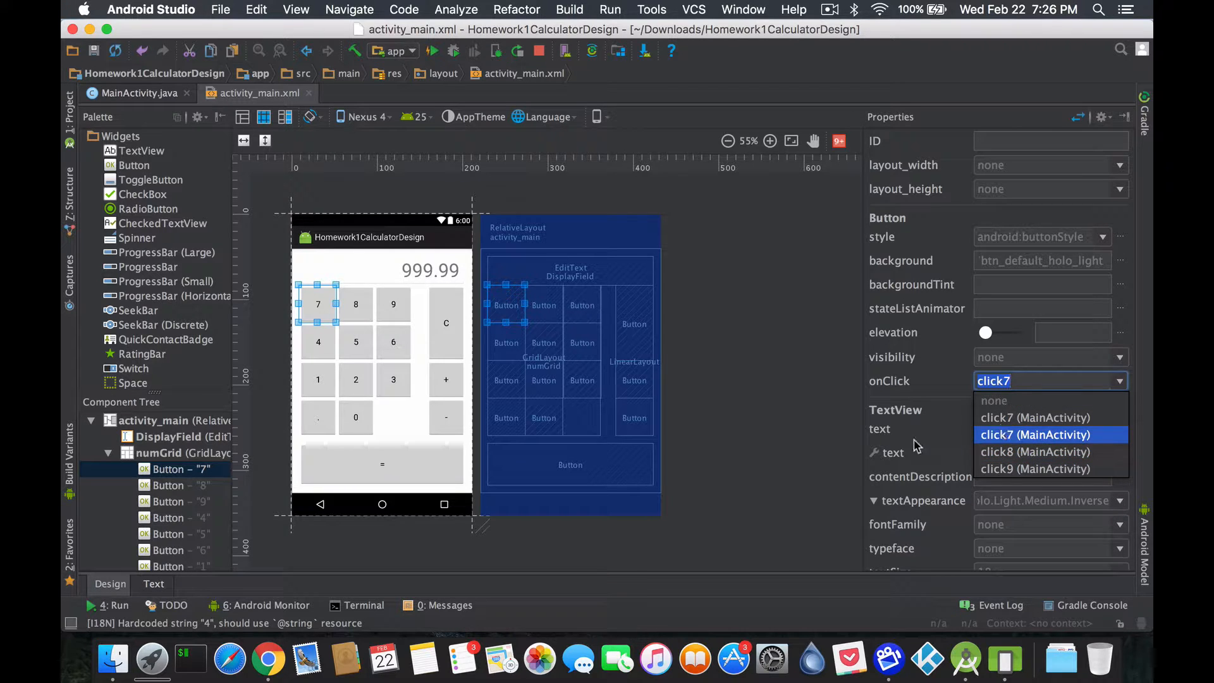
{"action": "left_click", "coordinate": [748, 431]}
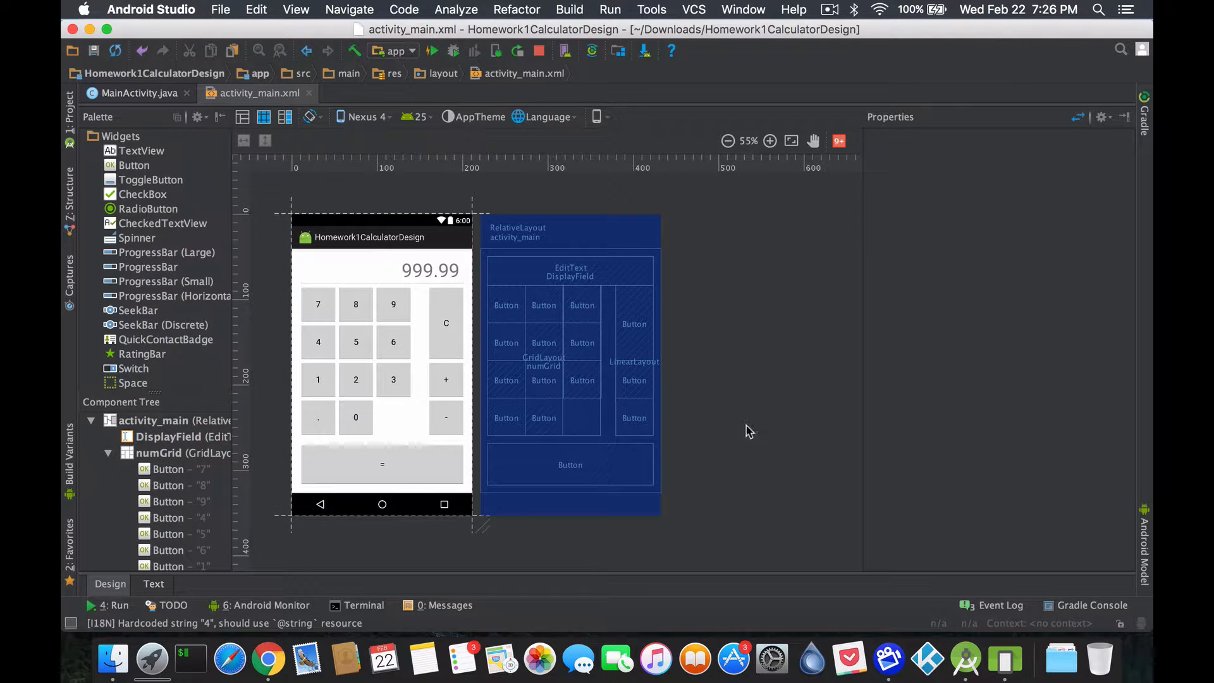
{"action": "left_click", "coordinate": [318, 304]}
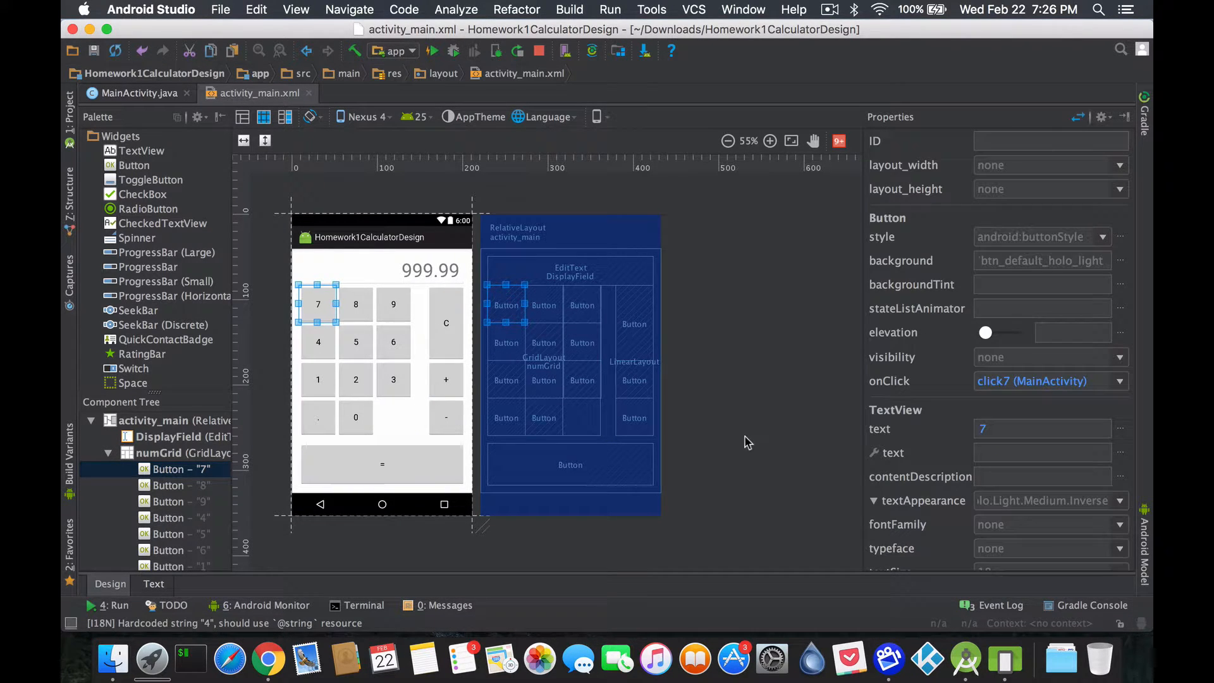
{"action": "left_click", "coordinate": [153, 583]}
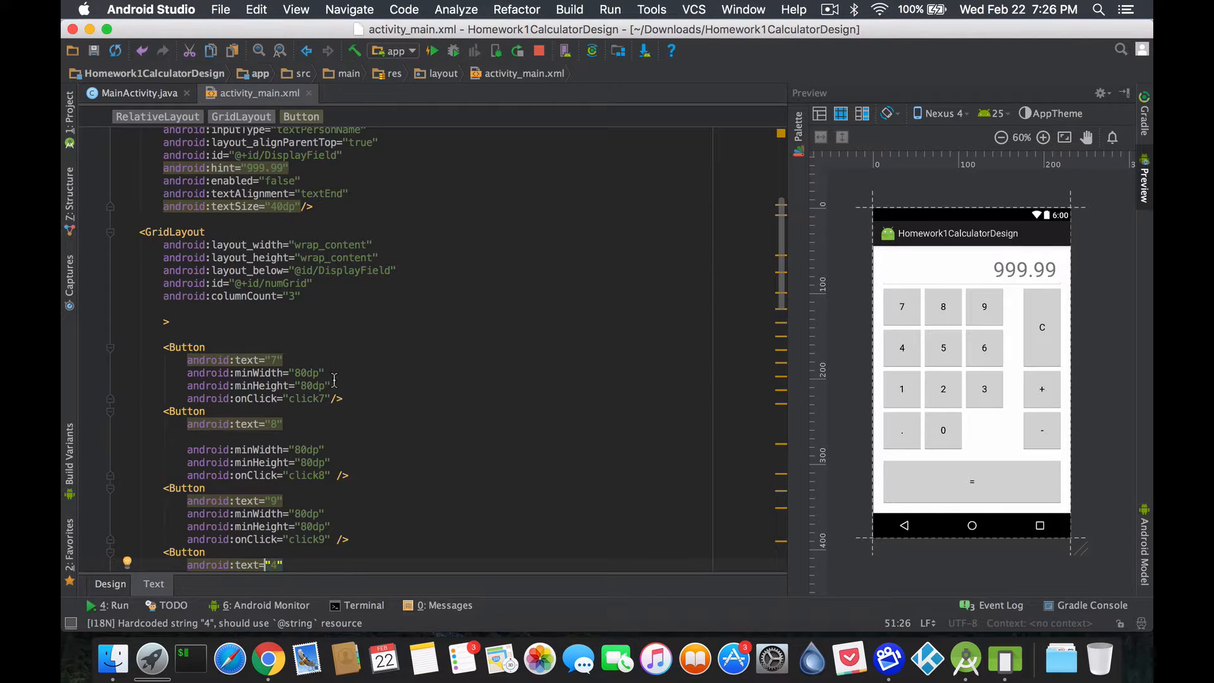
Confirm 7 appears on the emulator display and bring MainActivity.java back up.
{"action": "left_click", "coordinate": [901, 307]}
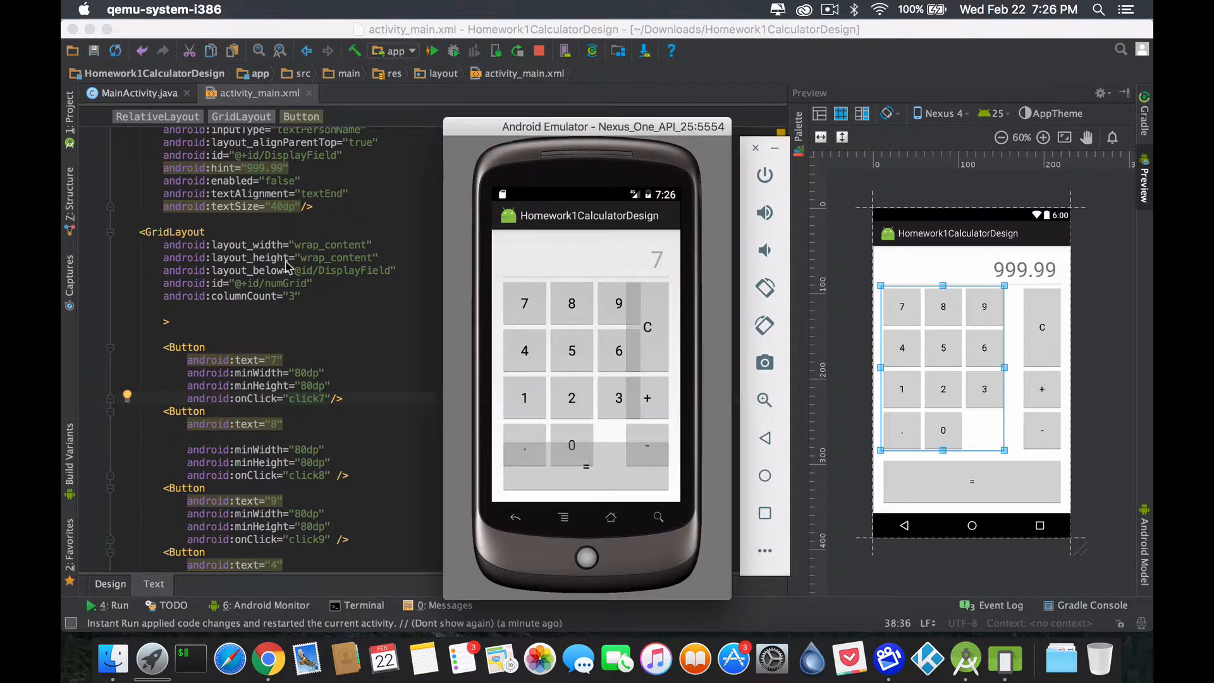
{"action": "left_click", "coordinate": [138, 93]}
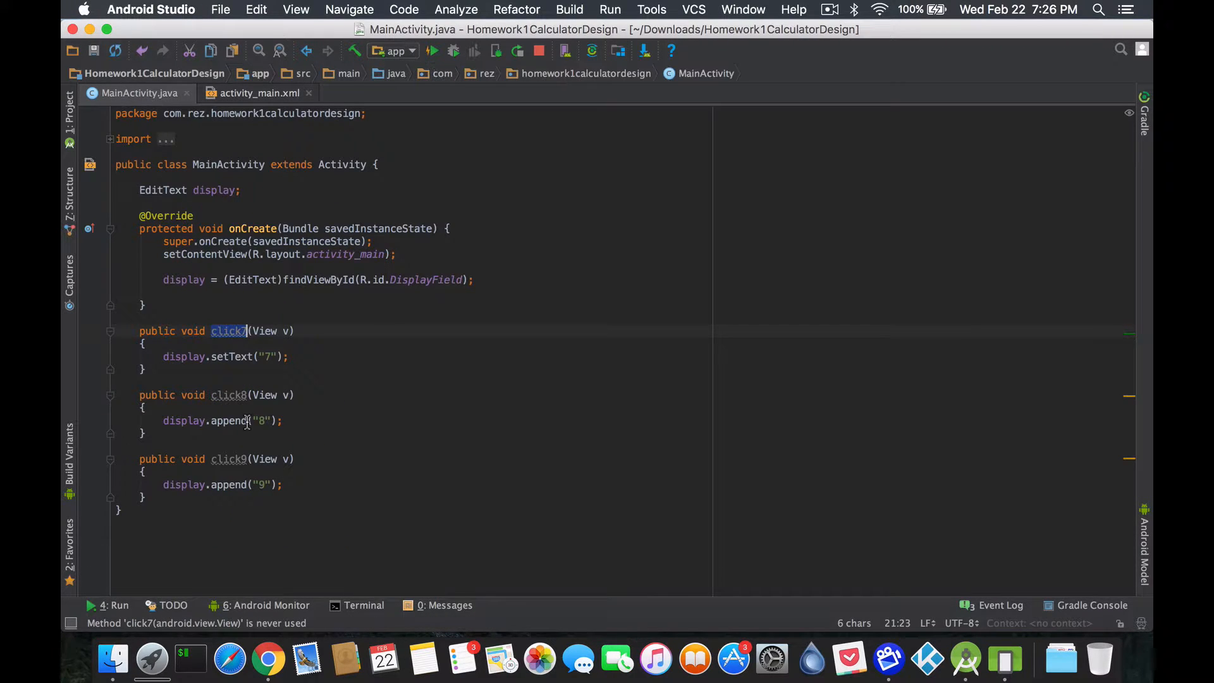
Change click7 from display.setText("7") to display.append("7").
{"action": "left_click", "coordinate": [229, 357]}
{"action": "type", "text": "append"}
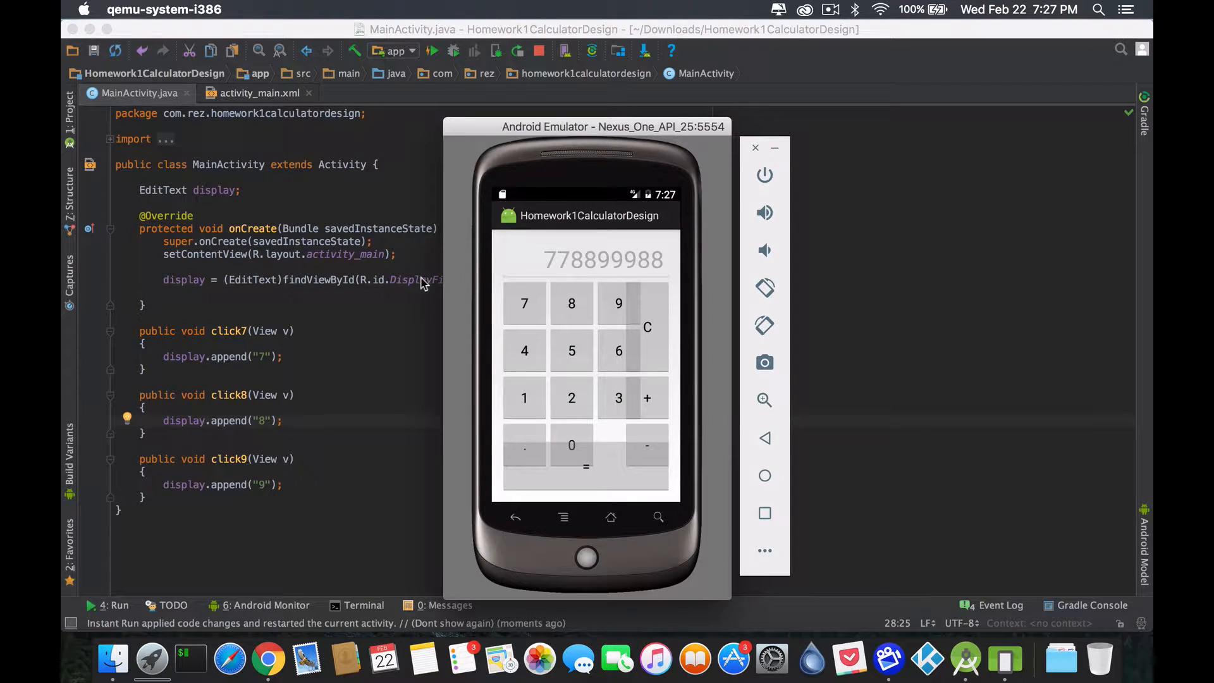
{"action": "mouse_move", "coordinate": [213, 370]}
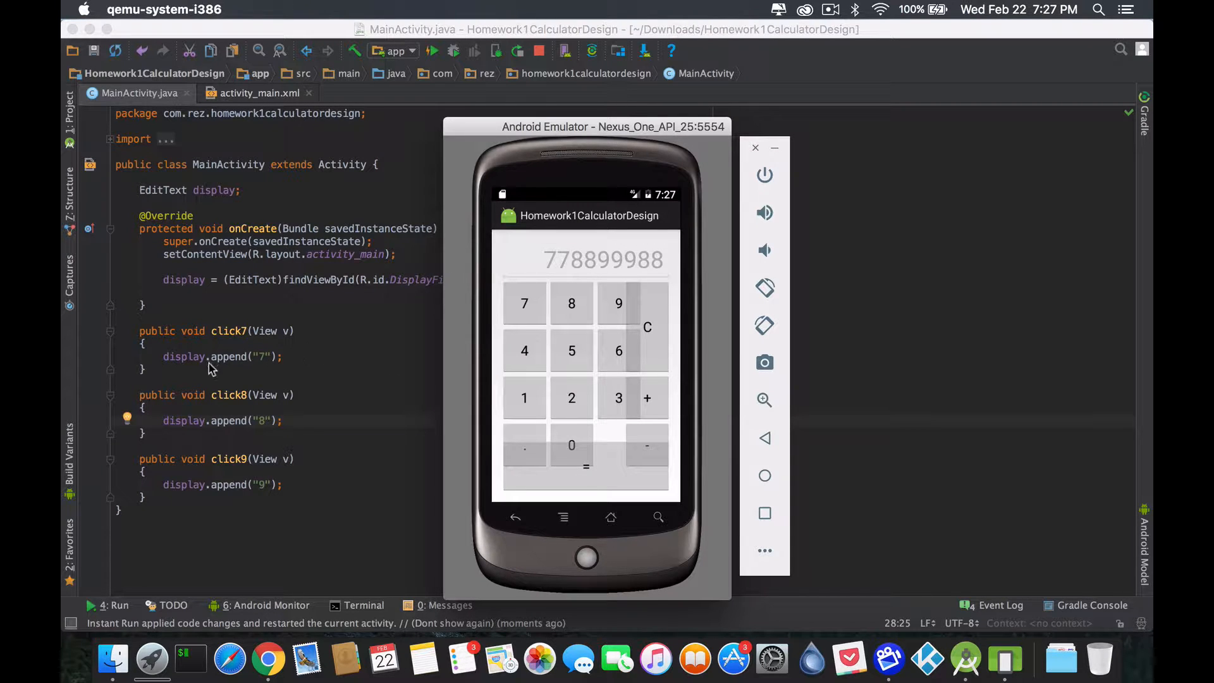
{"action": "mouse_move", "coordinate": [203, 444]}
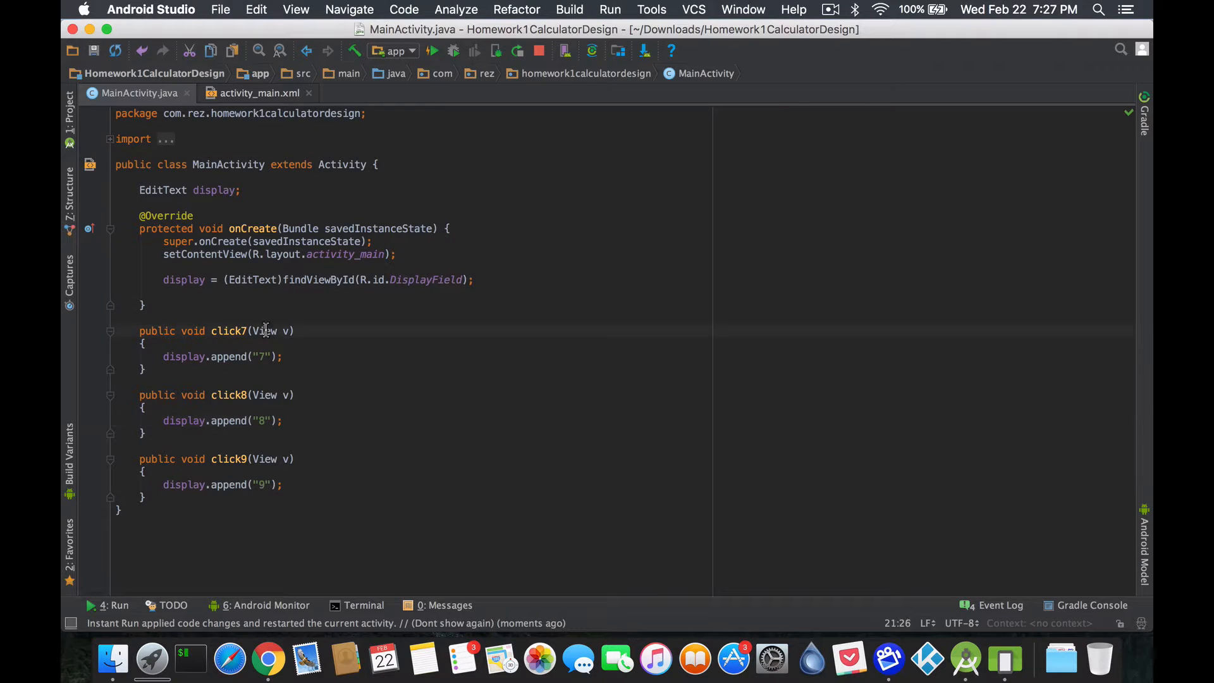
{"action": "double_click", "coordinate": [265, 331]}
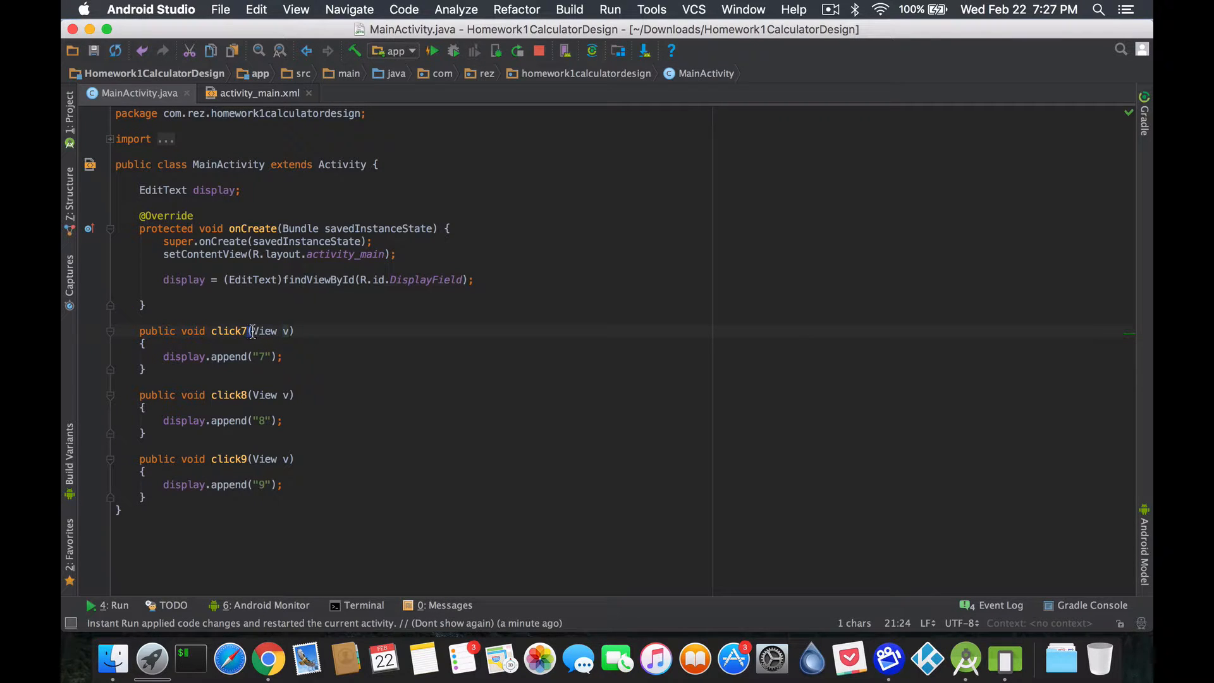
{"action": "double_click", "coordinate": [264, 331]}
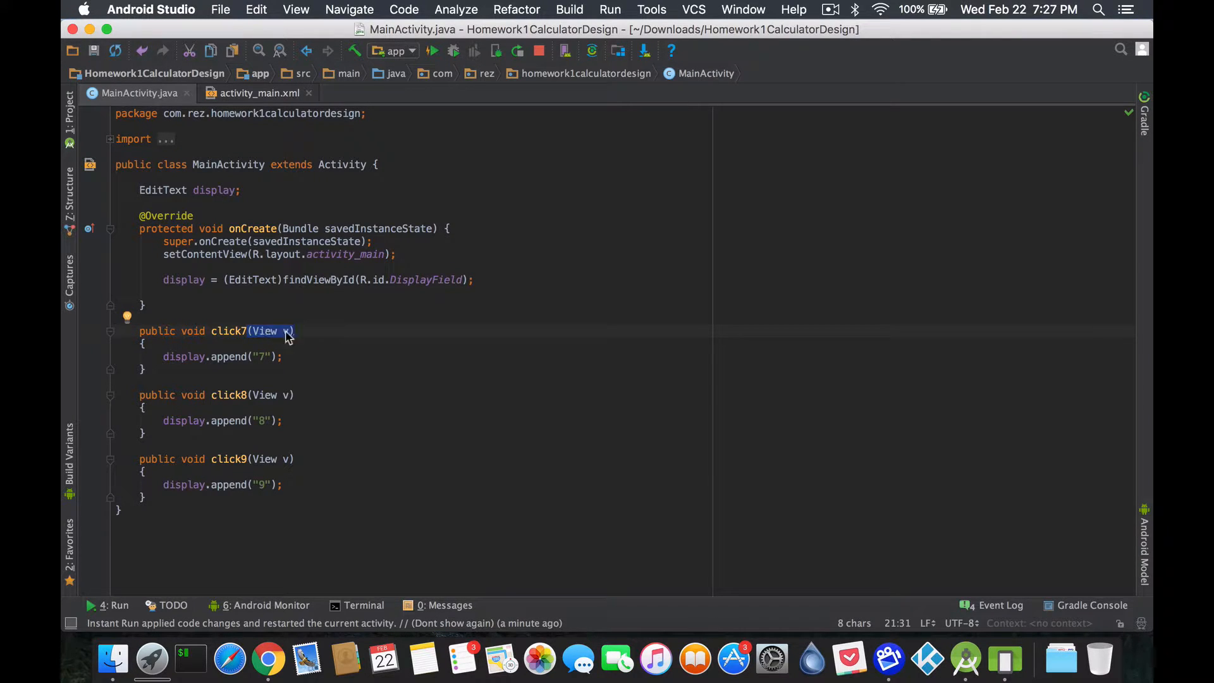
{"action": "left_click", "coordinate": [289, 331]}
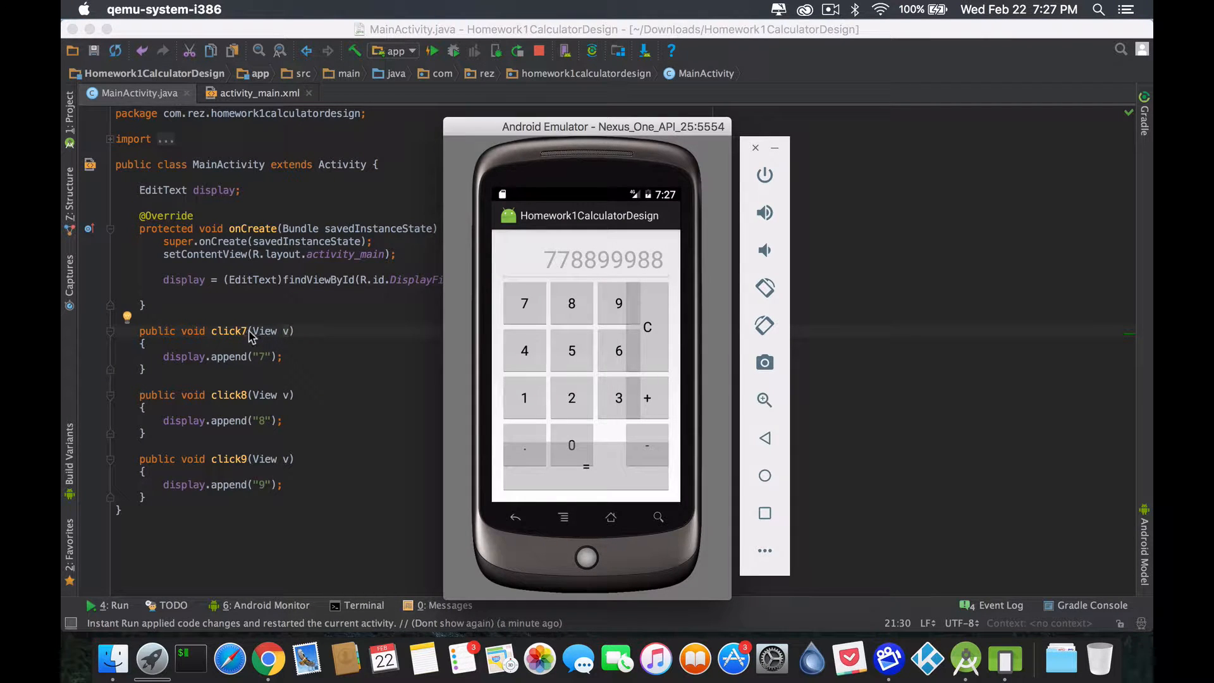
{"action": "mouse_move", "coordinate": [320, 353]}
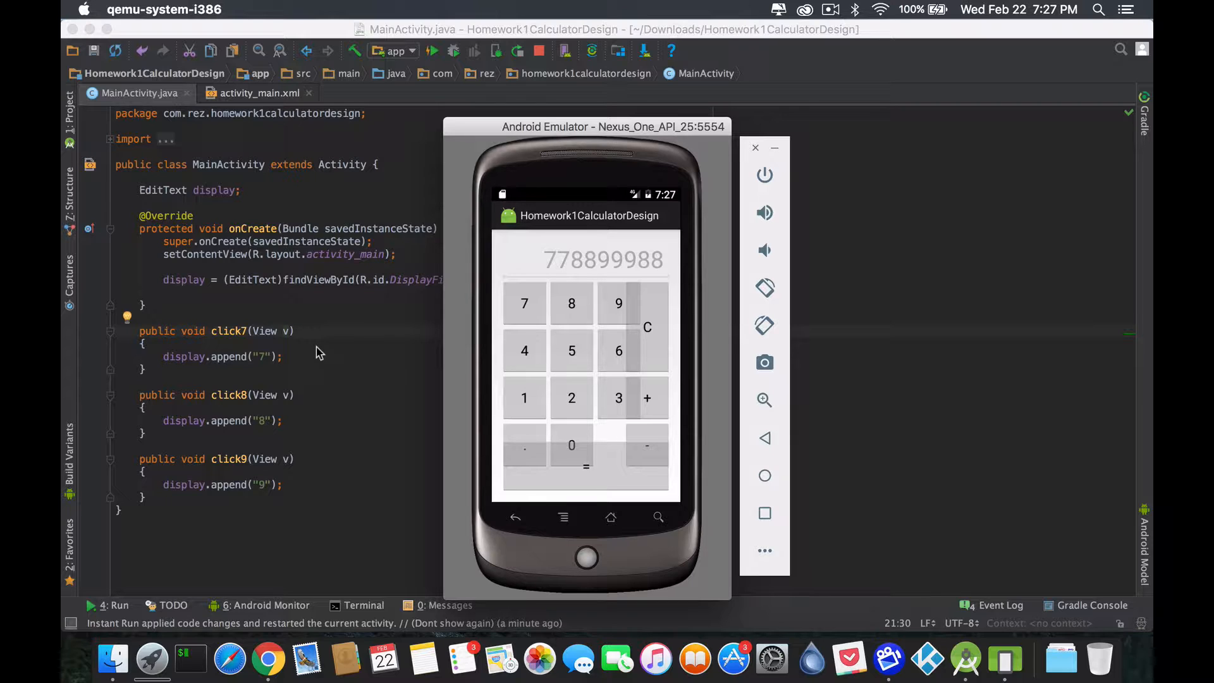
{"action": "mouse_move", "coordinate": [279, 368]}
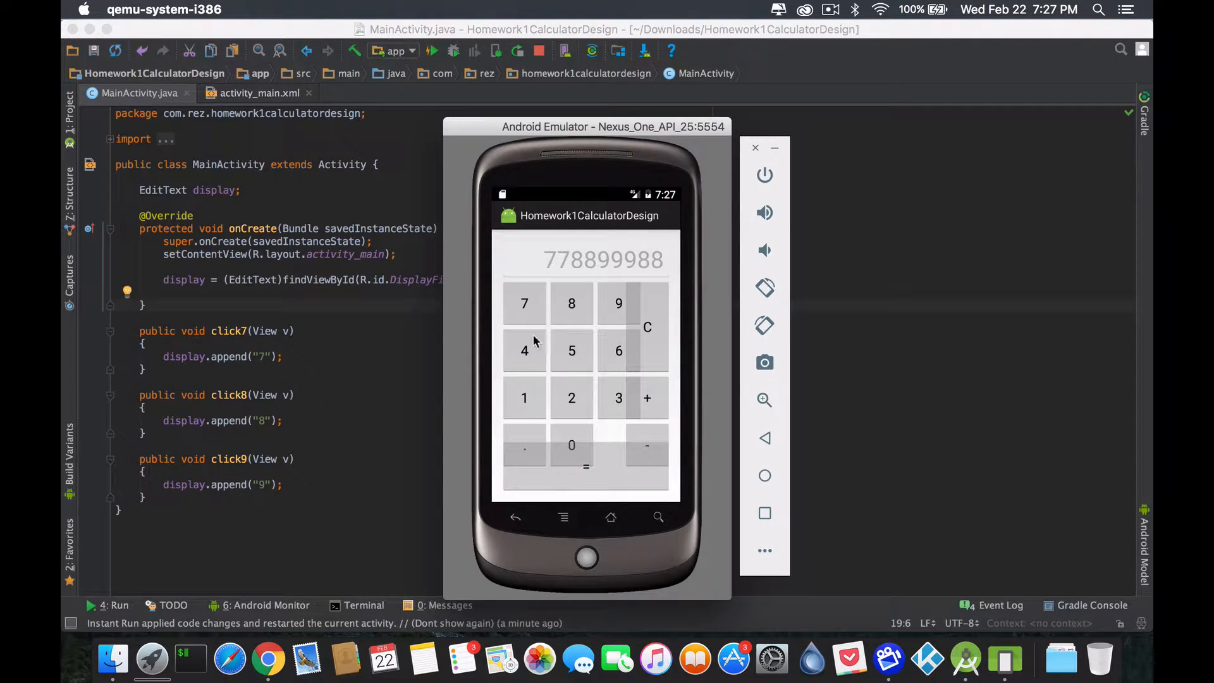
{"action": "mouse_move", "coordinate": [614, 329]}
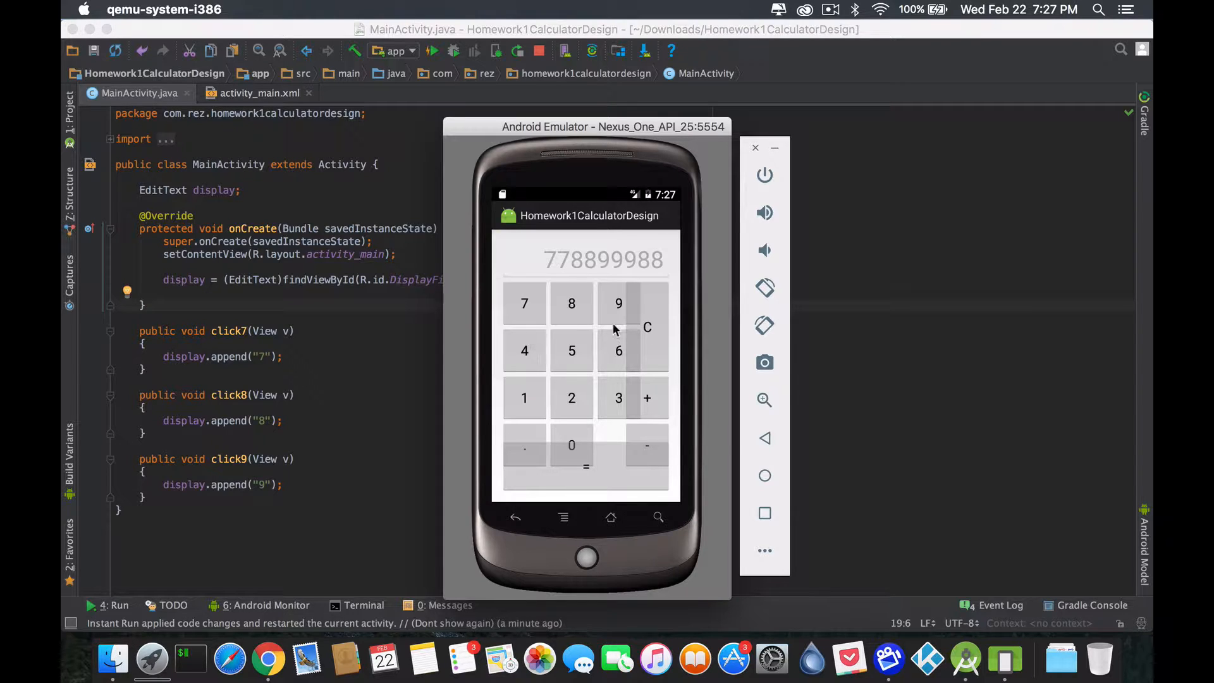
{"action": "mouse_move", "coordinate": [564, 435]}
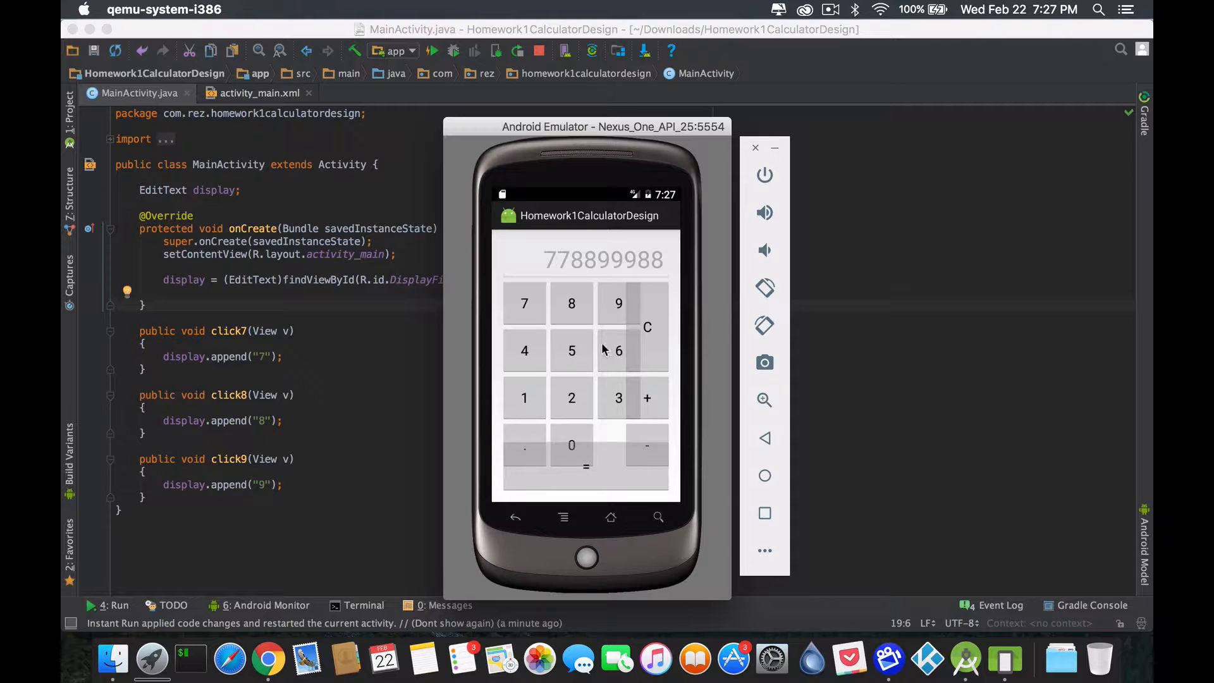
{"action": "mouse_move", "coordinate": [344, 389]}
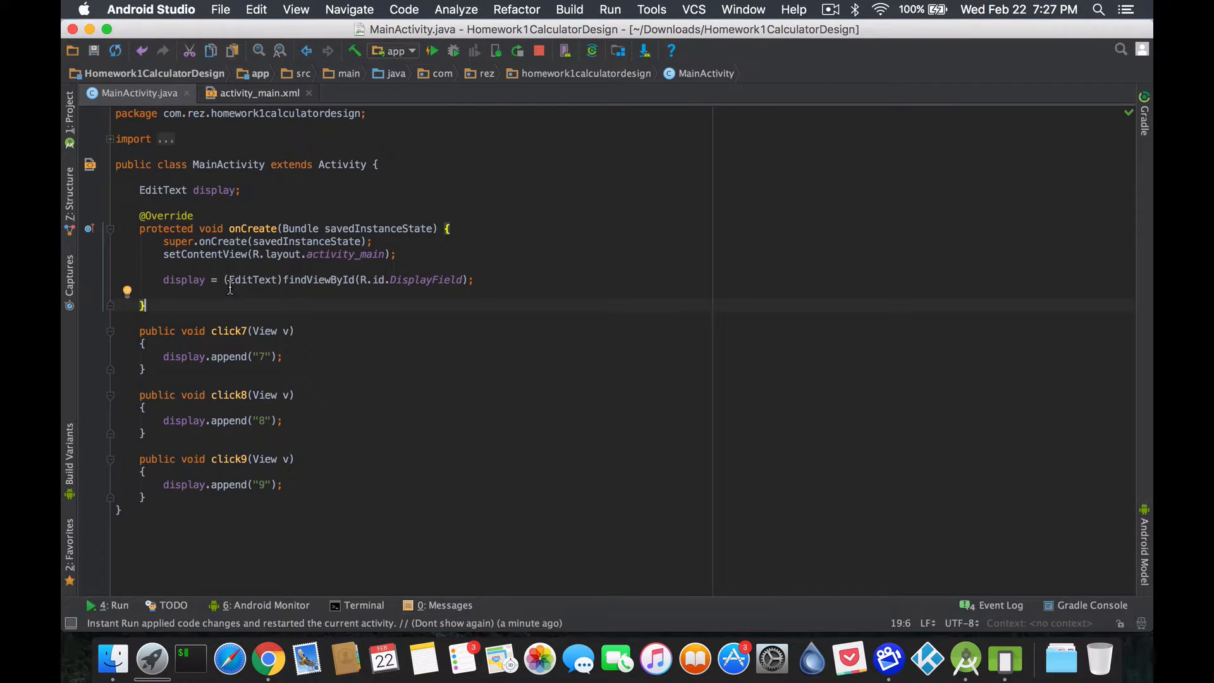
Type 'public void numGridClicked(View v) { }' below onCreate in MainActivity.java.
{"action": "type", "text": "public void"}
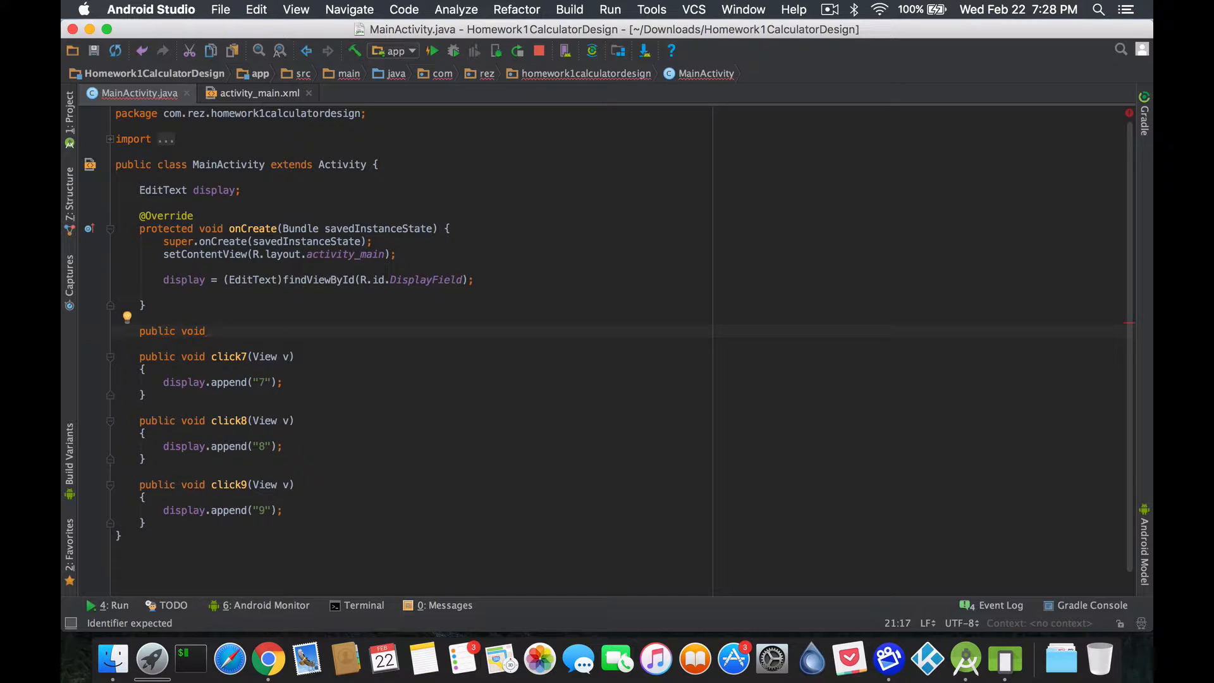
{"action": "type", "text": "num"}
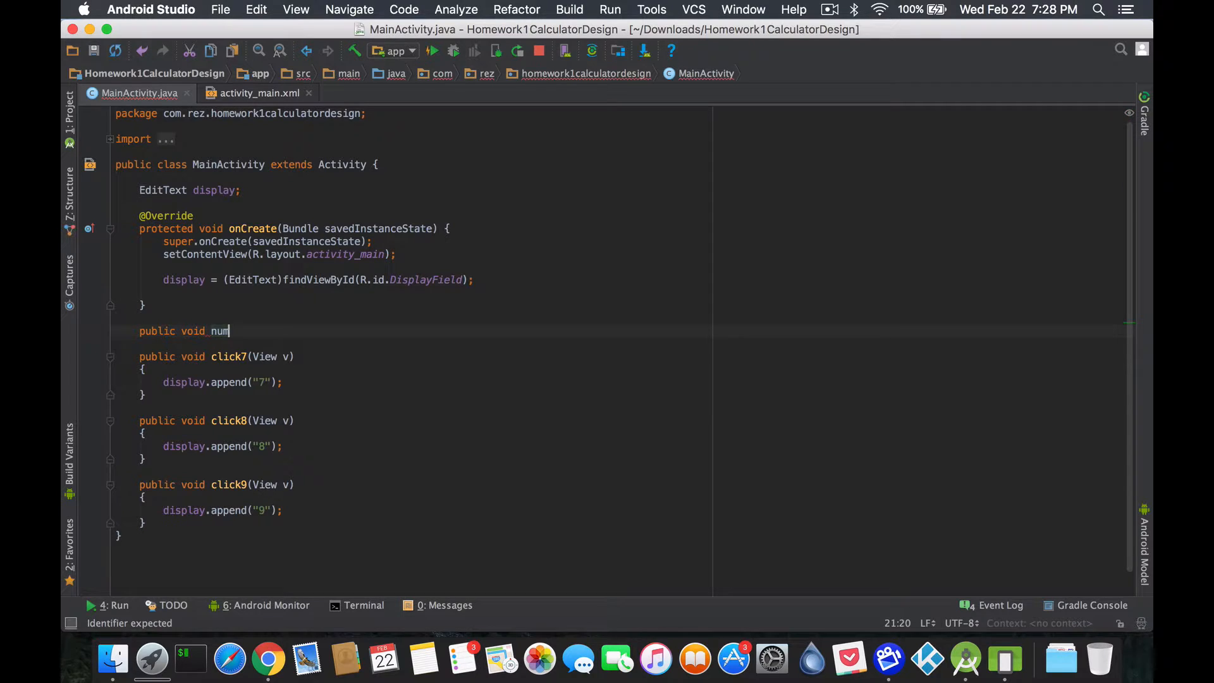
{"action": "type", "text": "Grid("}
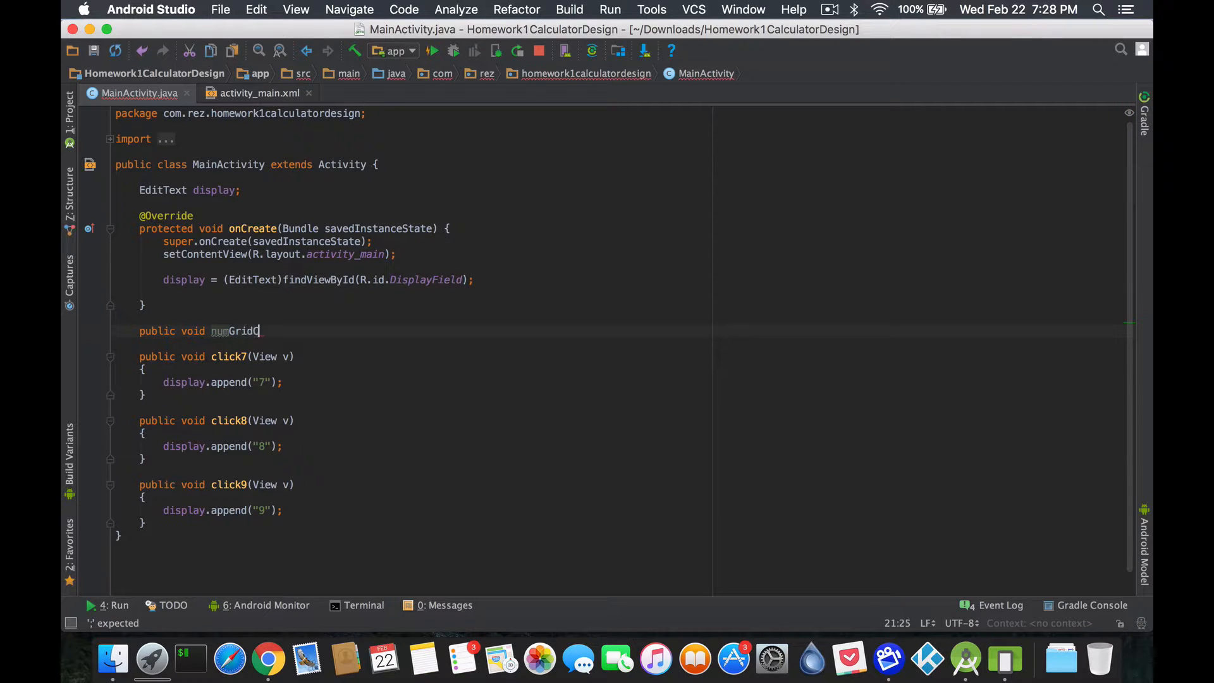
{"action": "type", "text": "Clicked()"}
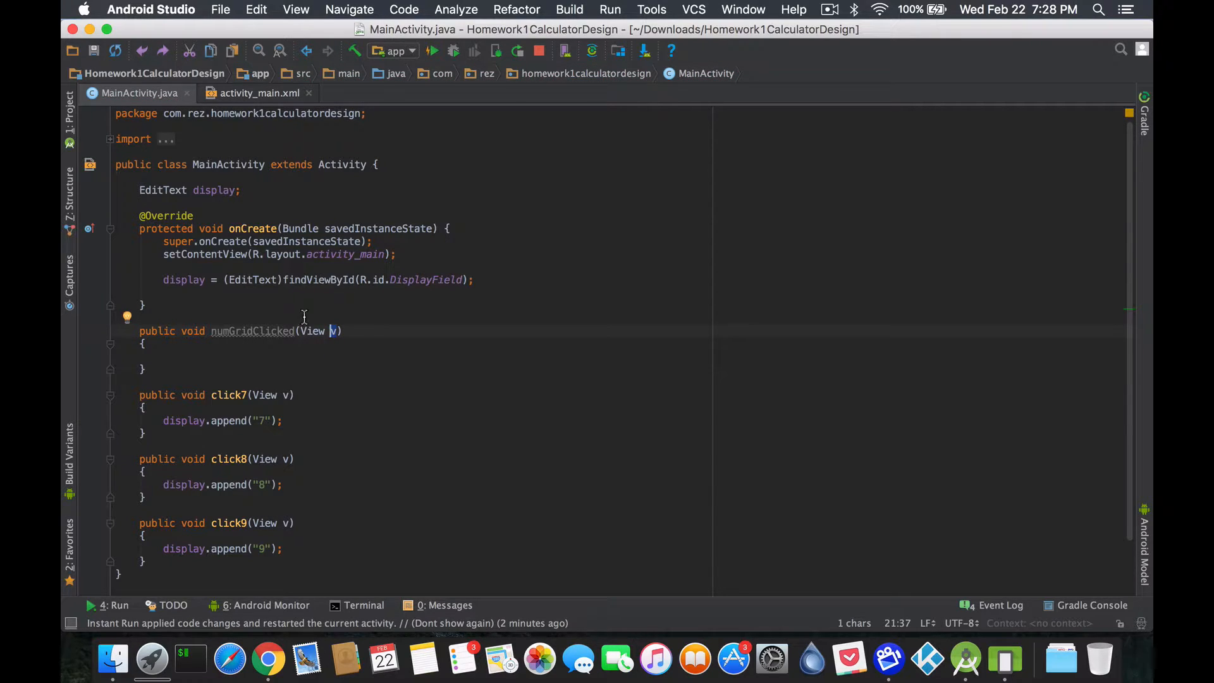
{"action": "mouse_move", "coordinate": [215, 279]}
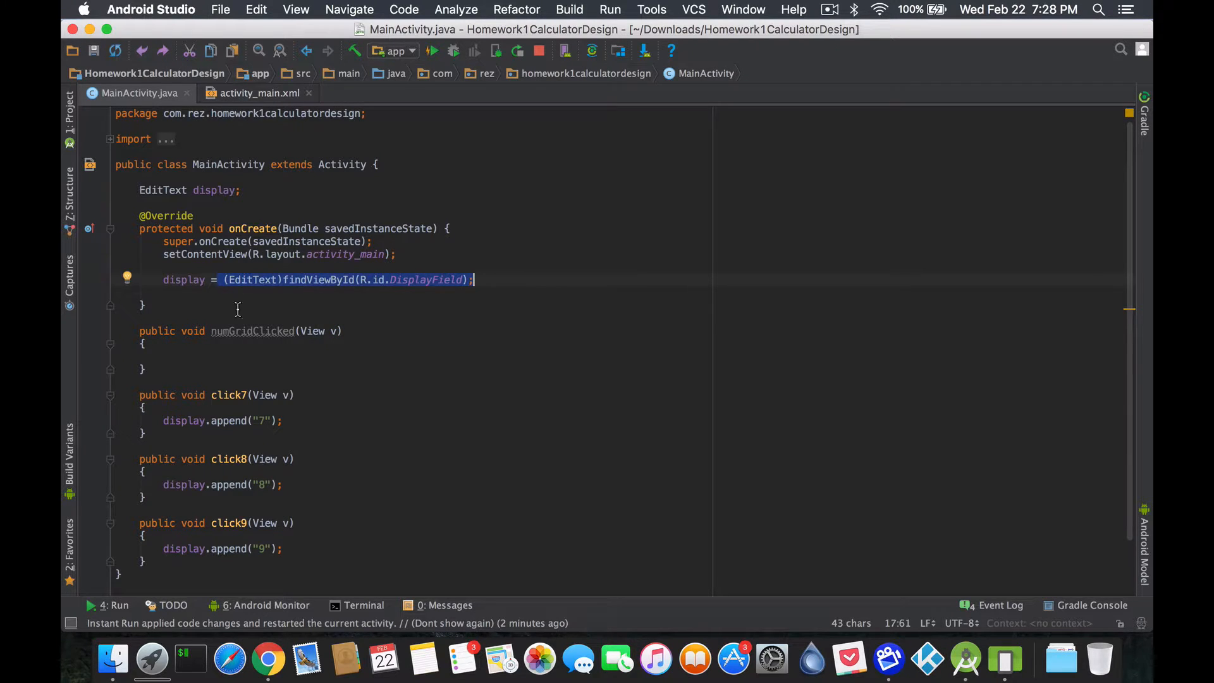
{"action": "mouse_move", "coordinate": [318, 343]}
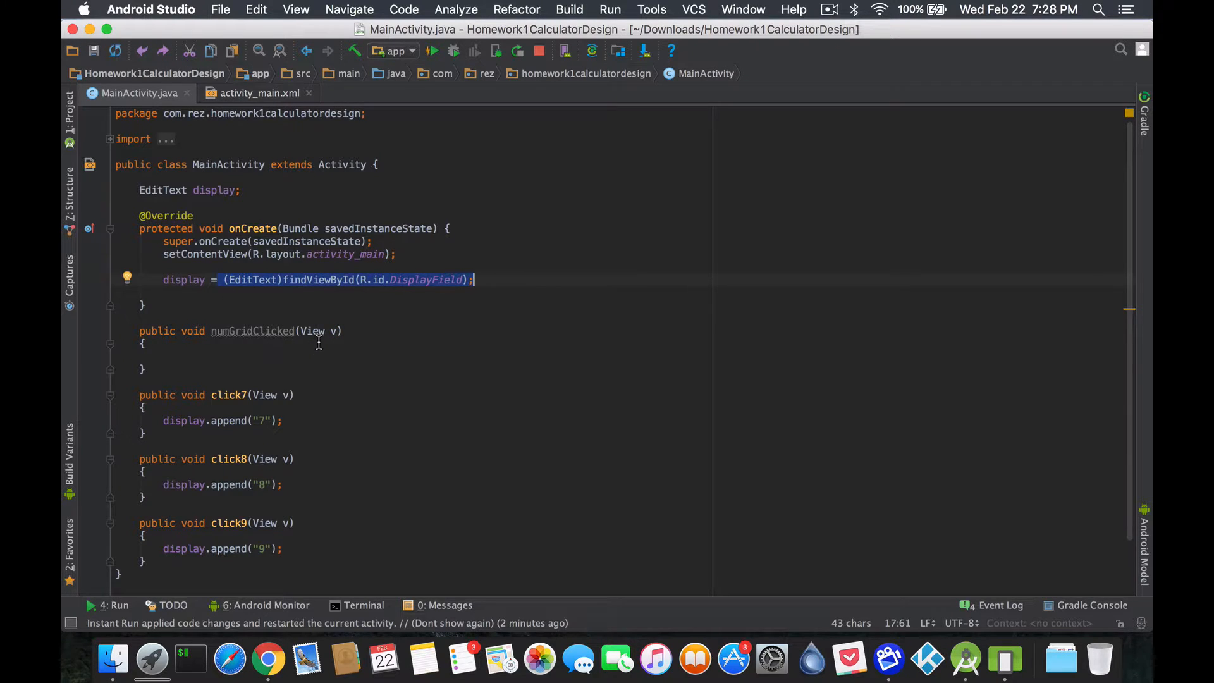
Write 'Button clickedButton = (Button)v;' as the first line of numGridClicked.
{"action": "left_click", "coordinate": [163, 357]}
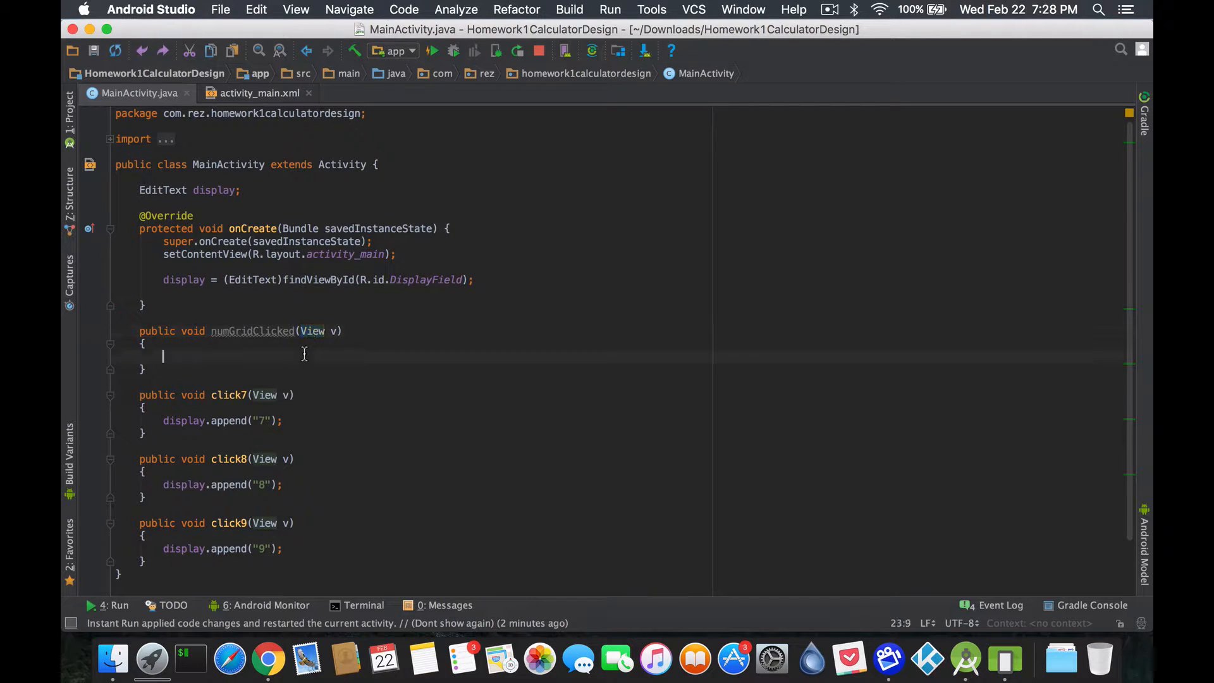
{"action": "mouse_move", "coordinate": [305, 354]}
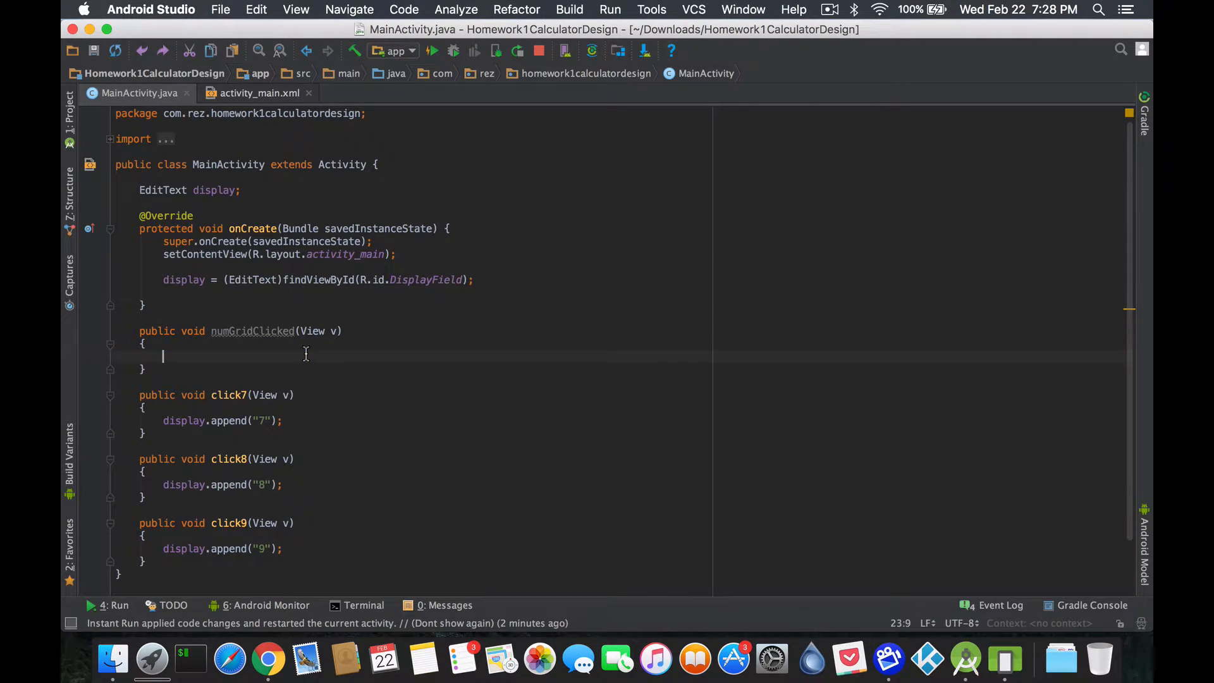
{"action": "type", "text": "Button"}
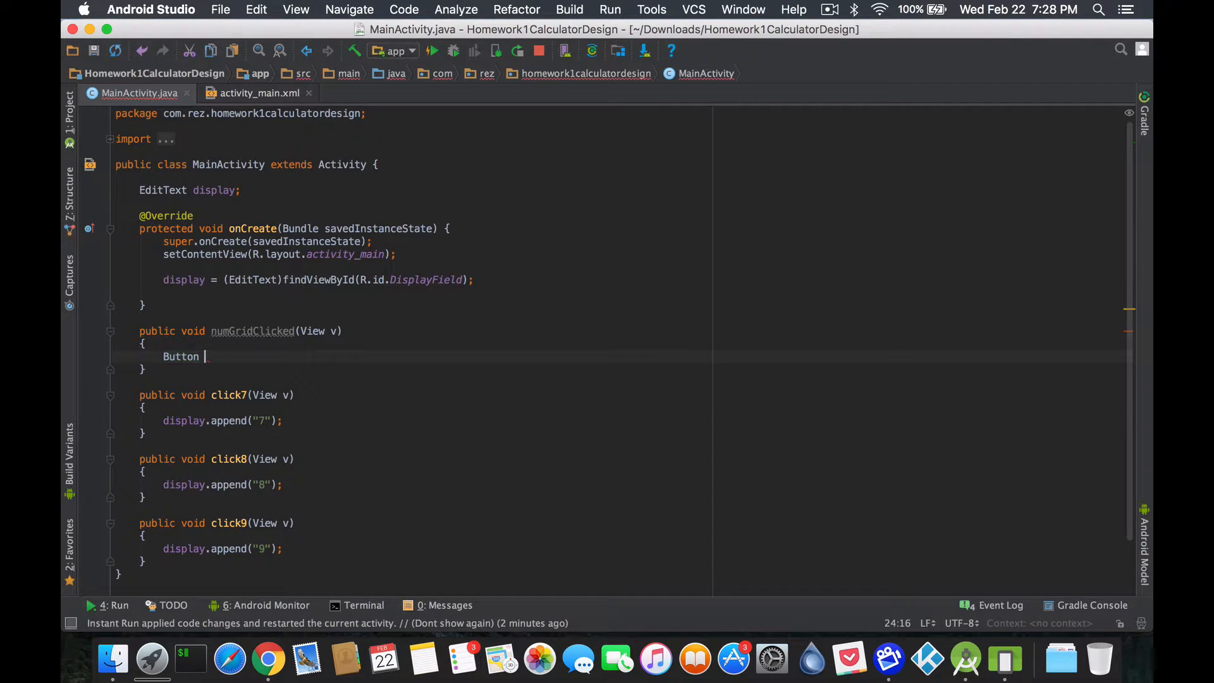
{"action": "type", "text": "theClicked ="}
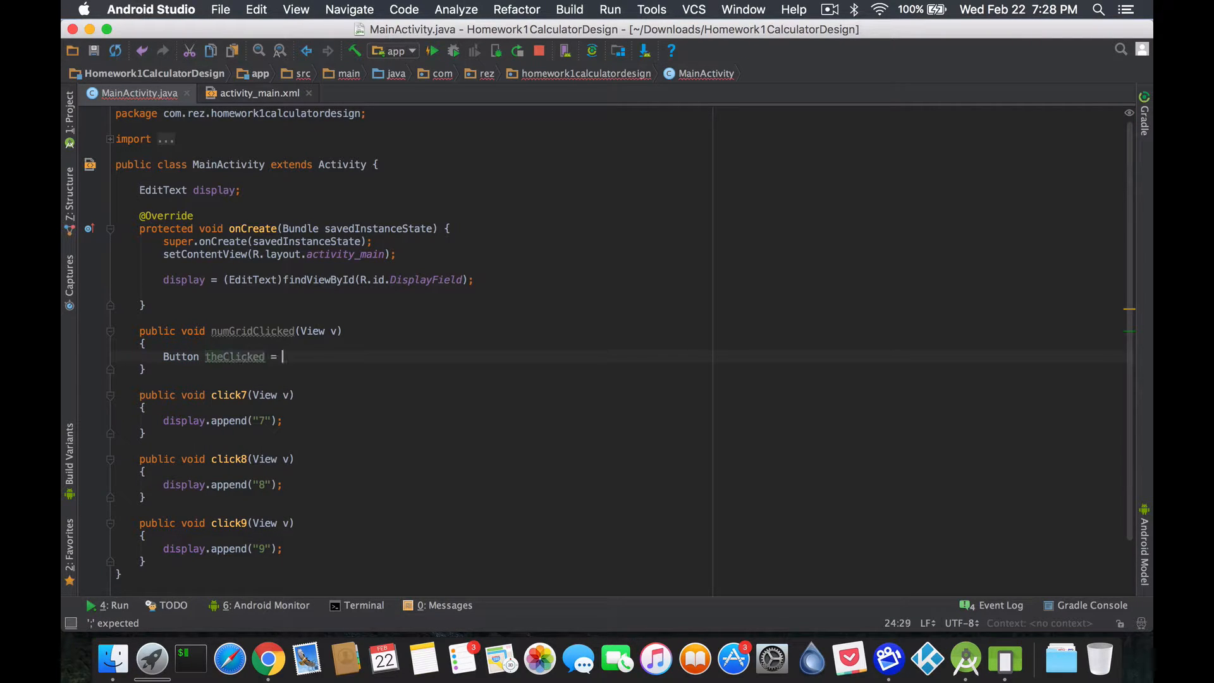
{"action": "key", "text": "backspace"}
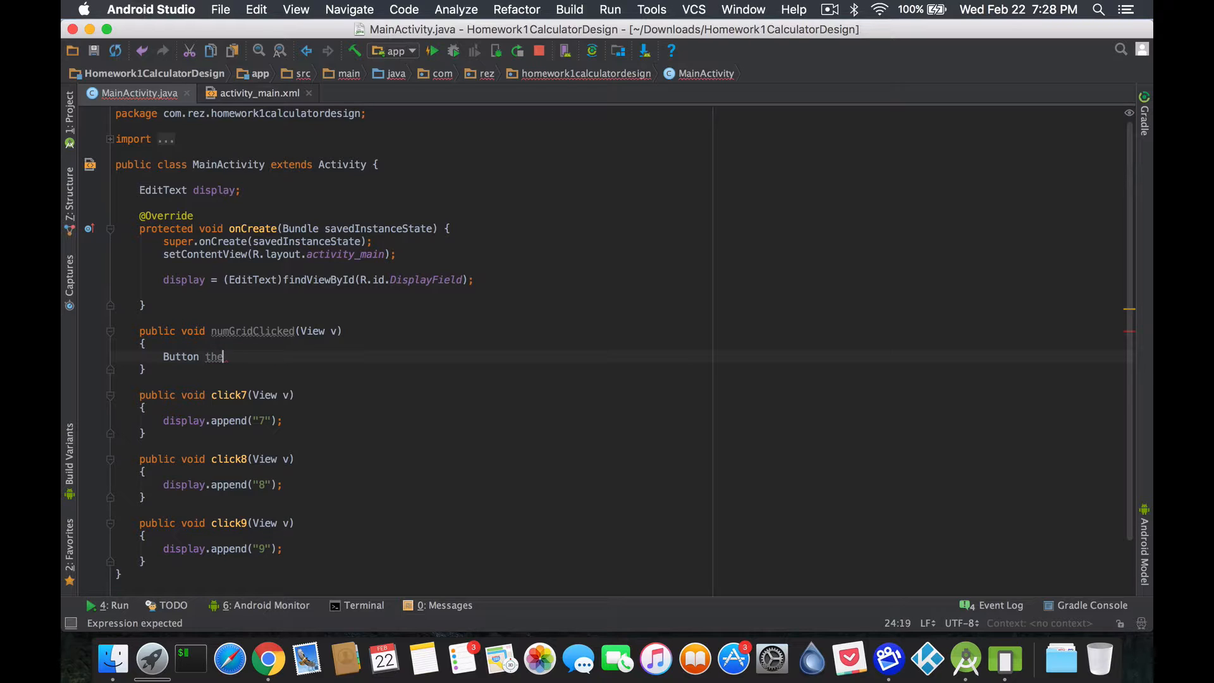
{"action": "type", "text": "clickedButto"}
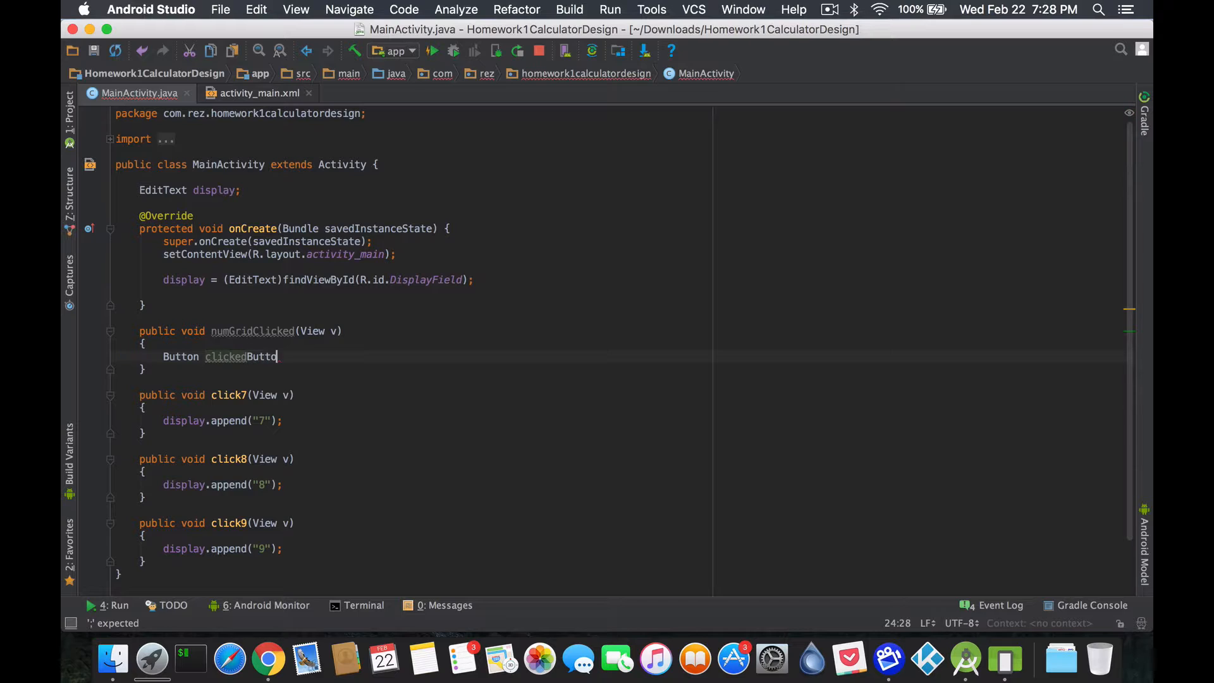
{"action": "type", "text": "n ="}
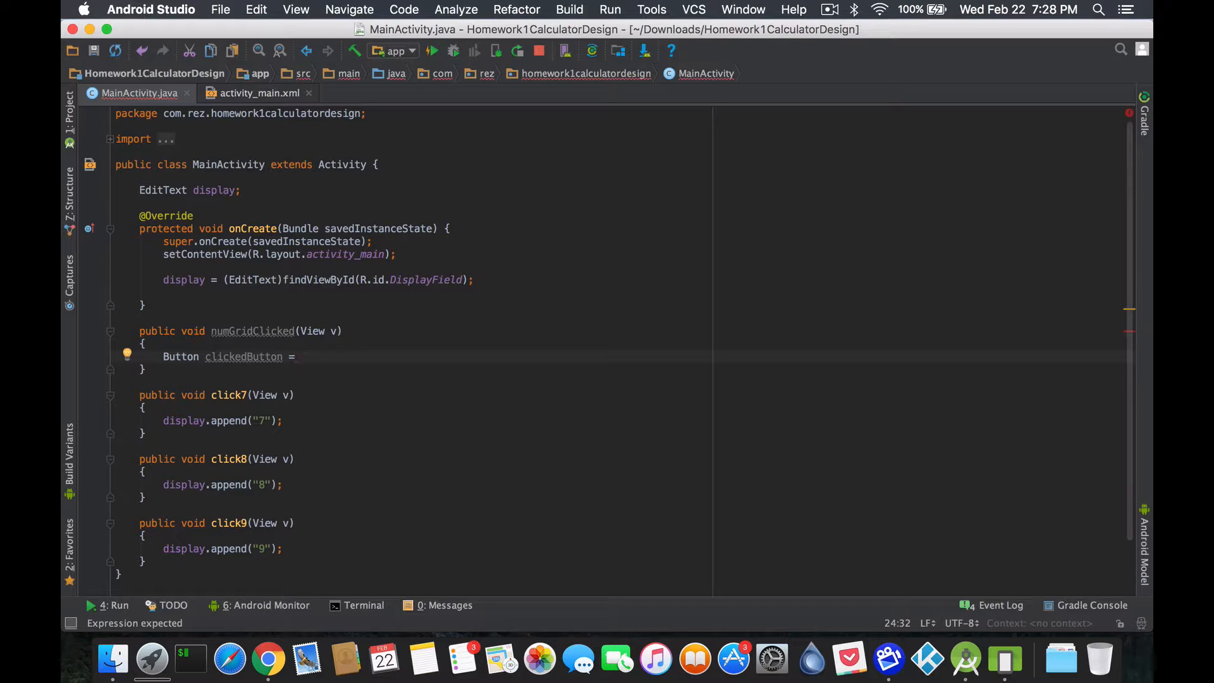
{"action": "type", "text": "v;"}
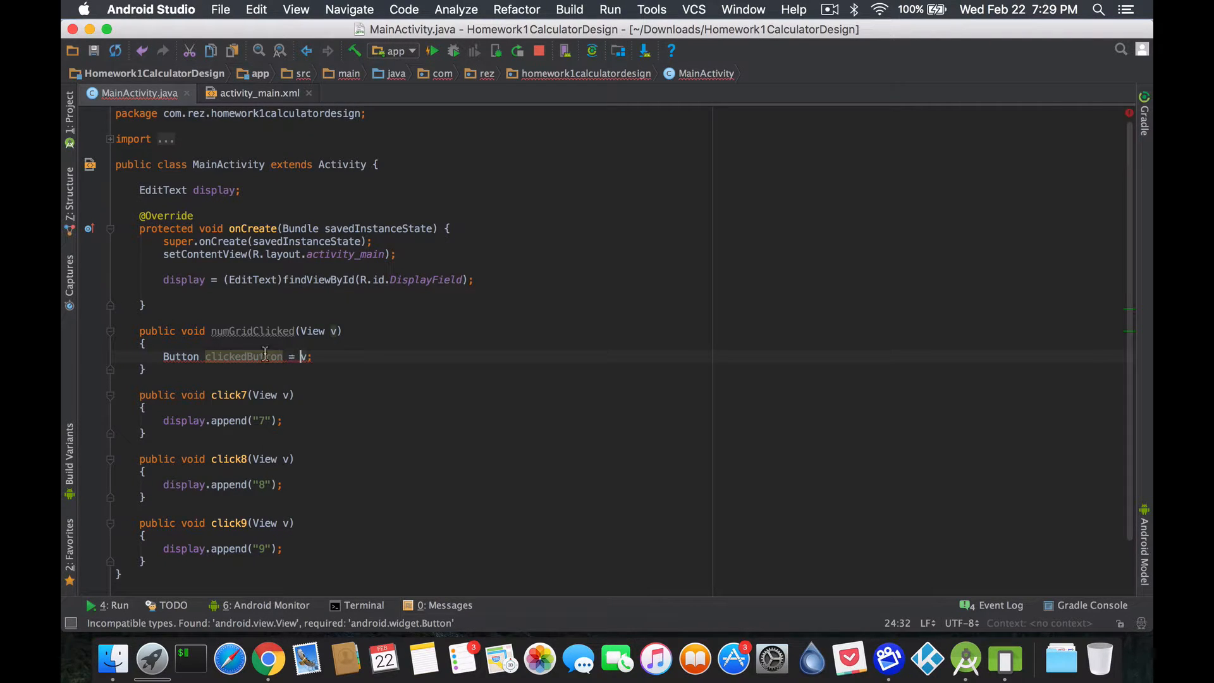
{"action": "mouse_move", "coordinate": [302, 356]}
{"action": "type", "text": "("}
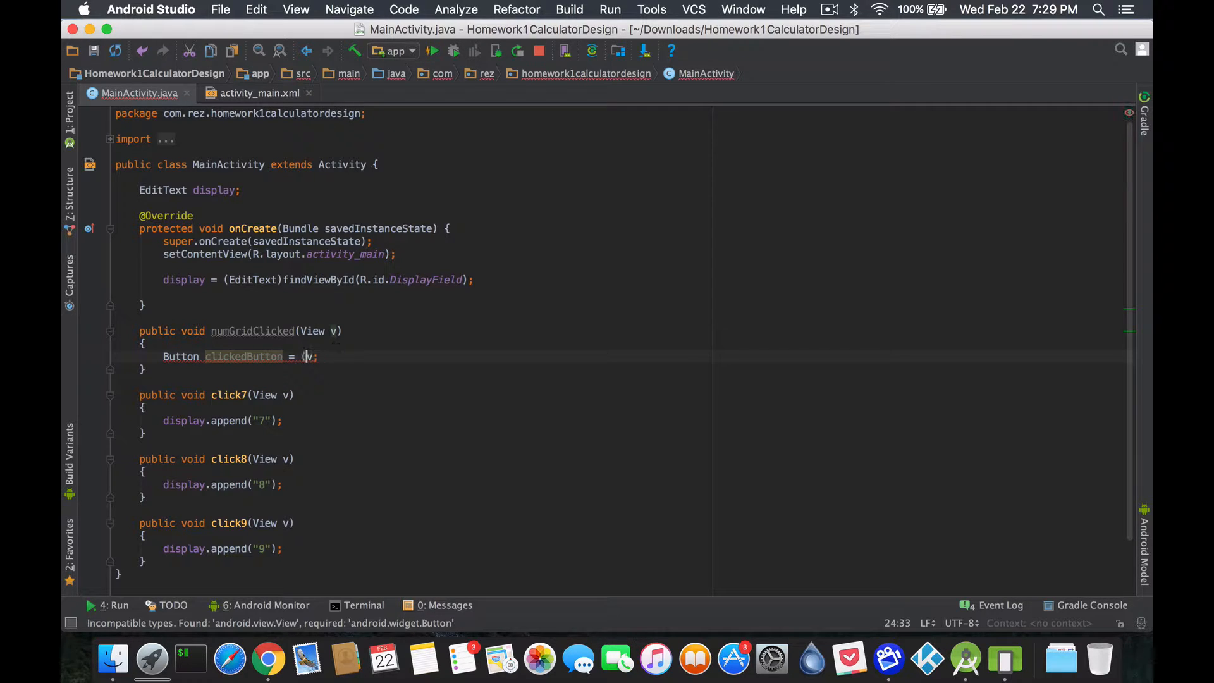
{"action": "type", "text": "Button)"}
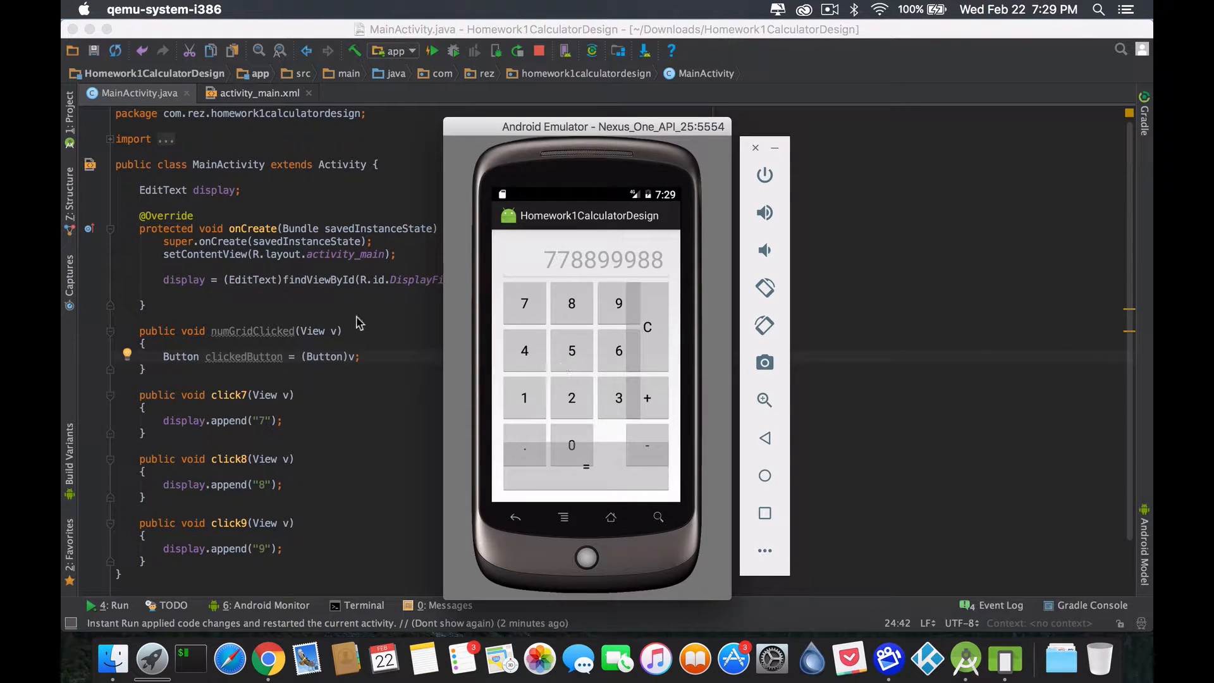
{"action": "mouse_move", "coordinate": [337, 339]}
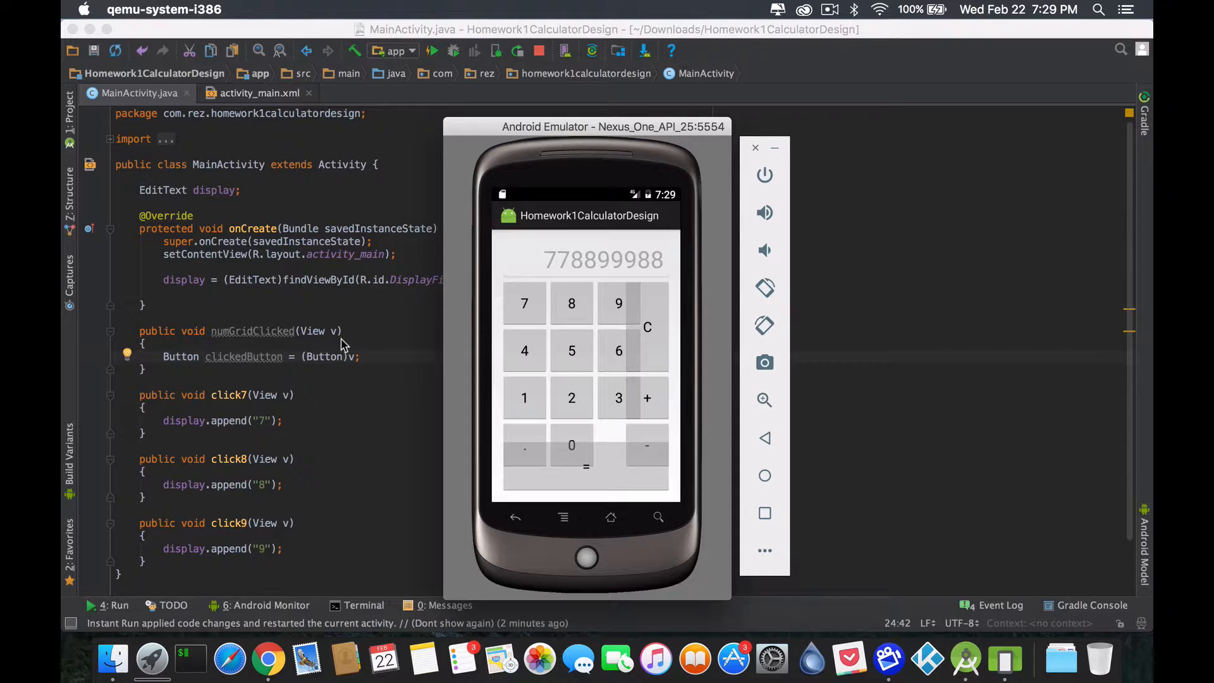
{"action": "mouse_move", "coordinate": [301, 366]}
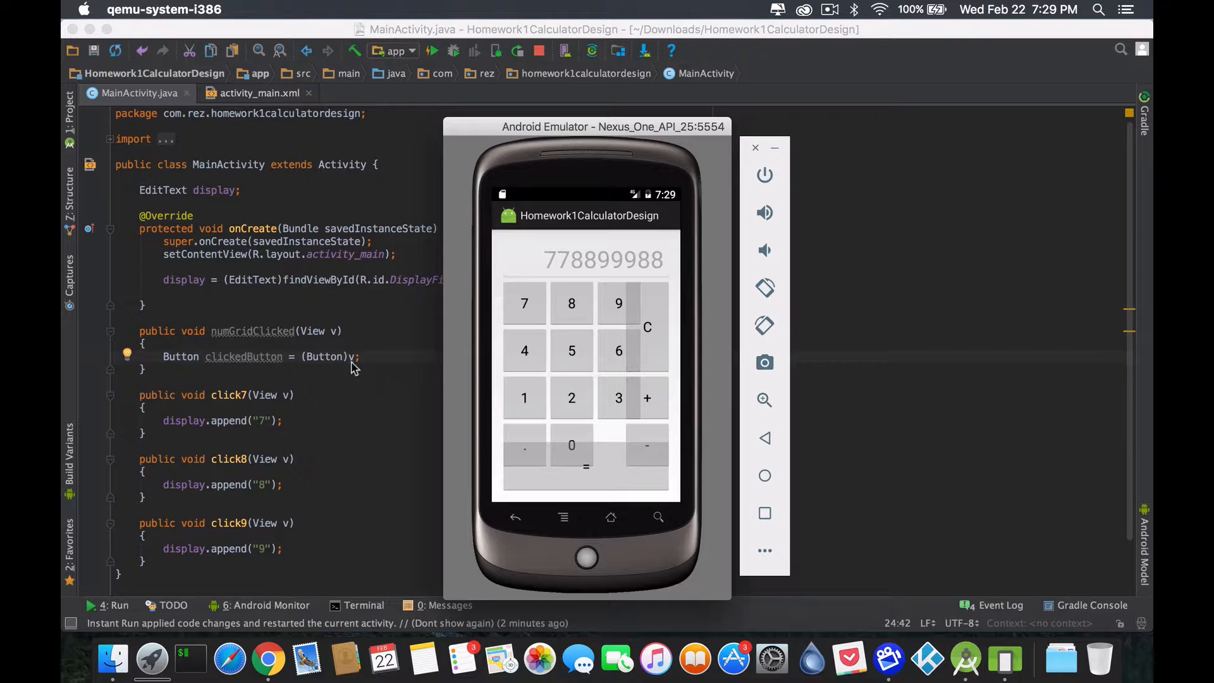
{"action": "mouse_move", "coordinate": [225, 366]}
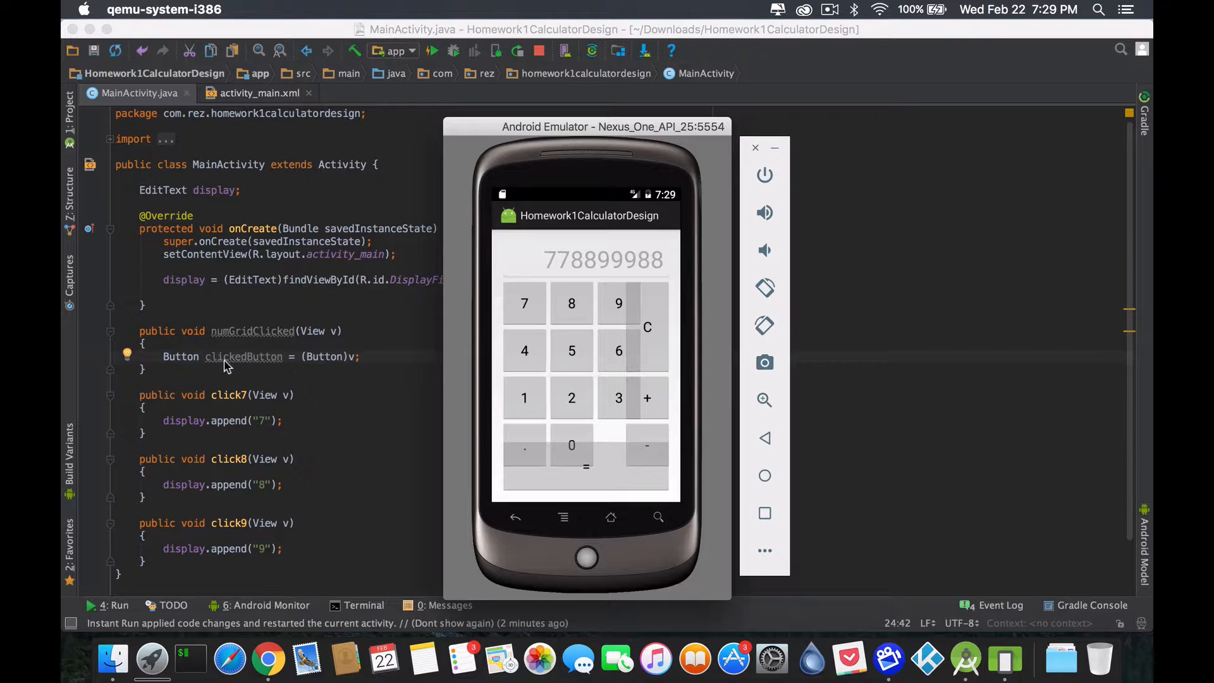
{"action": "mouse_move", "coordinate": [286, 380]}
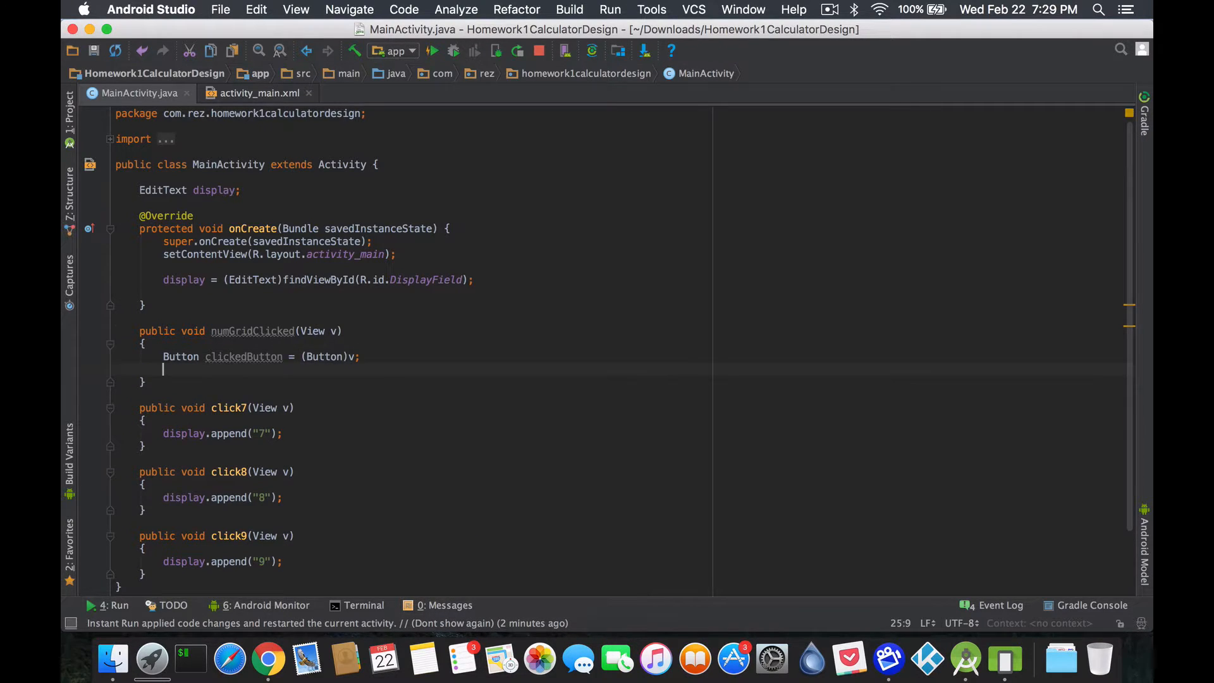
Add 'display.append(clickedButton.getText());' to numGridClicked.
{"action": "left_click", "coordinate": [430, 51]}
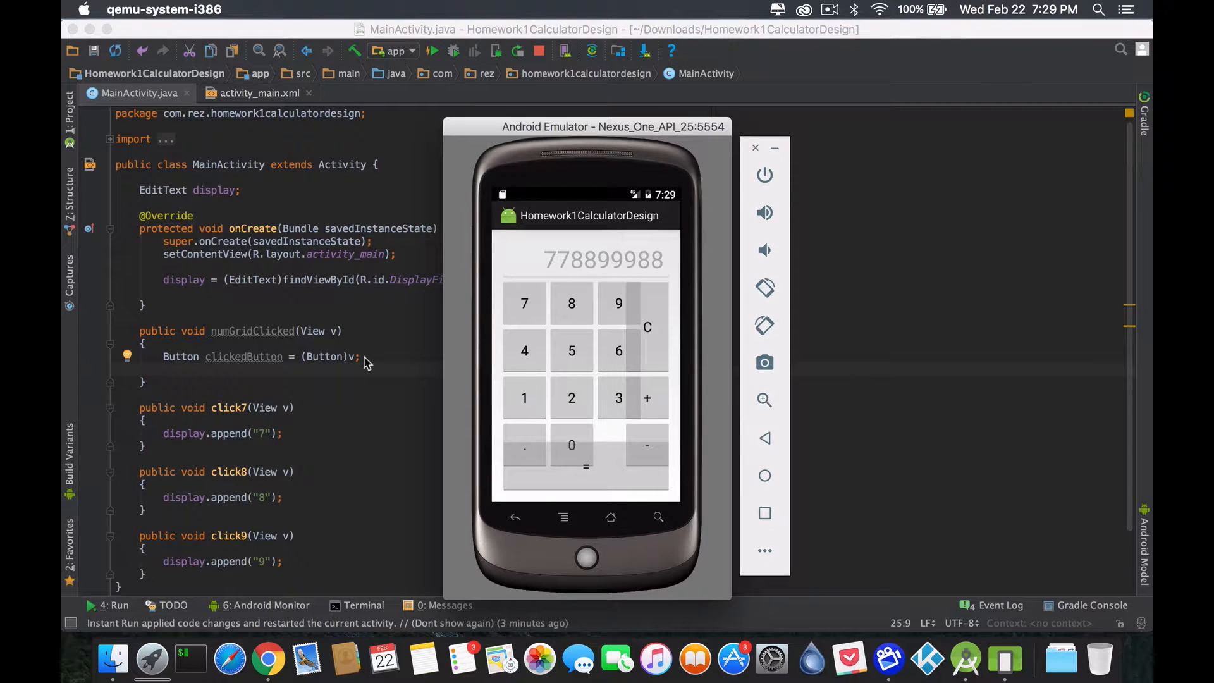
{"action": "mouse_move", "coordinate": [328, 364]}
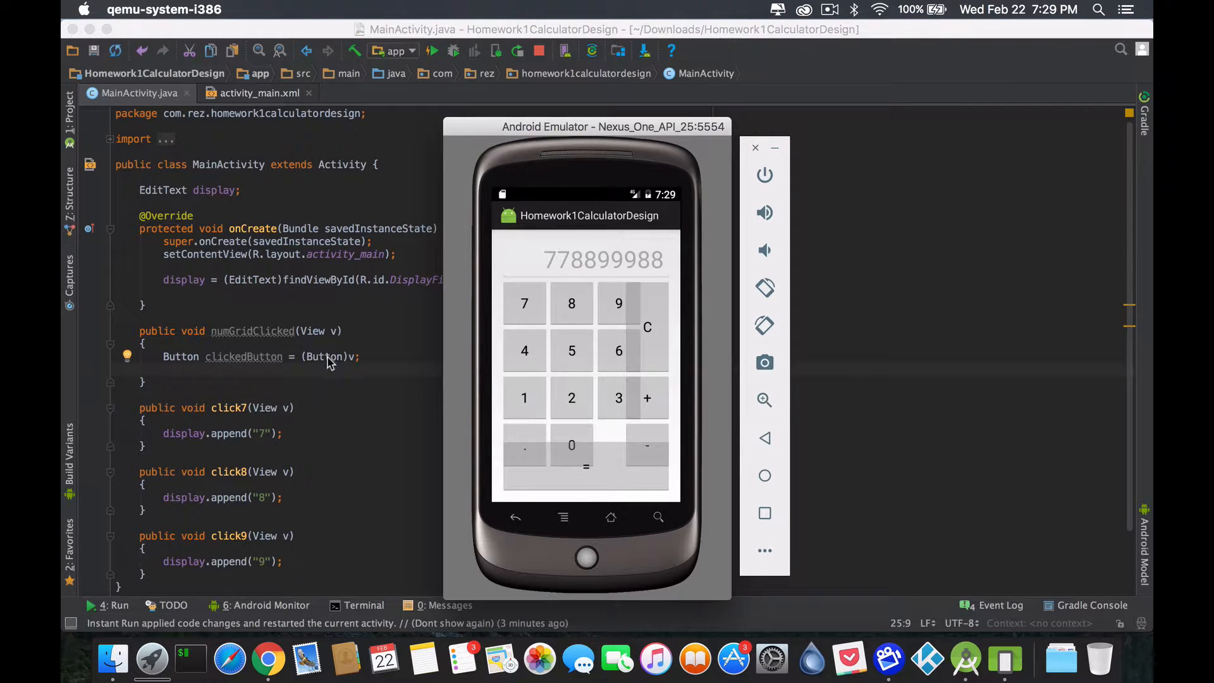
{"action": "mouse_move", "coordinate": [217, 255]}
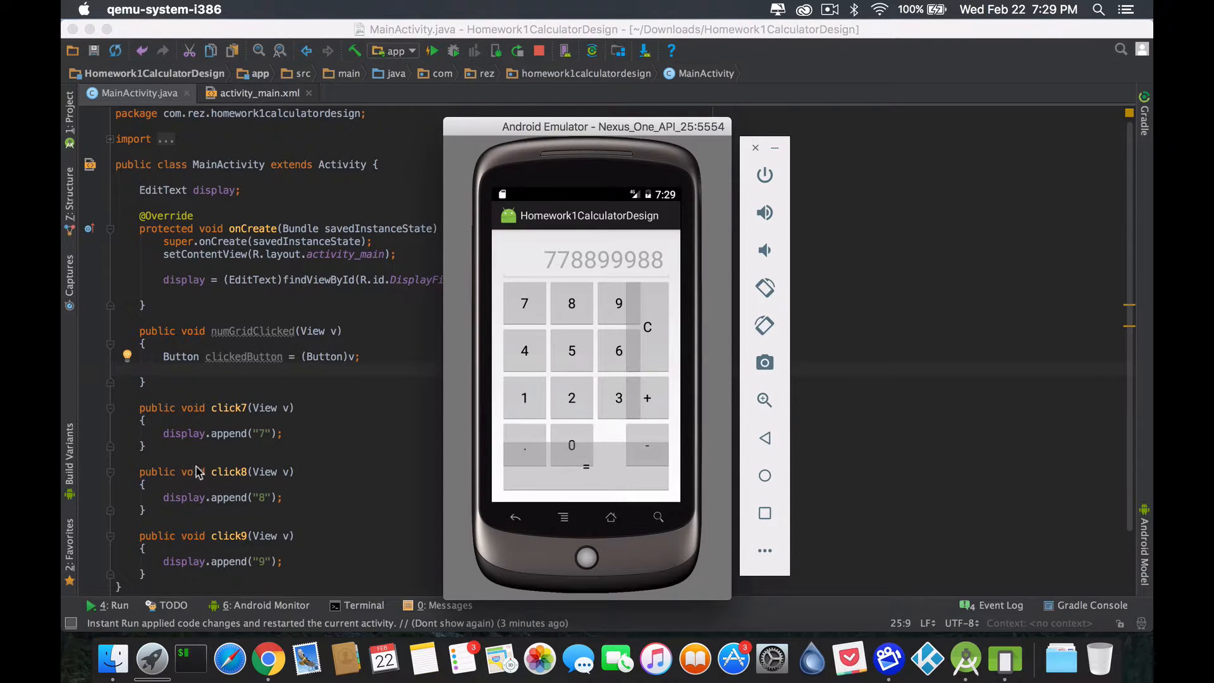
{"action": "mouse_move", "coordinate": [266, 439]}
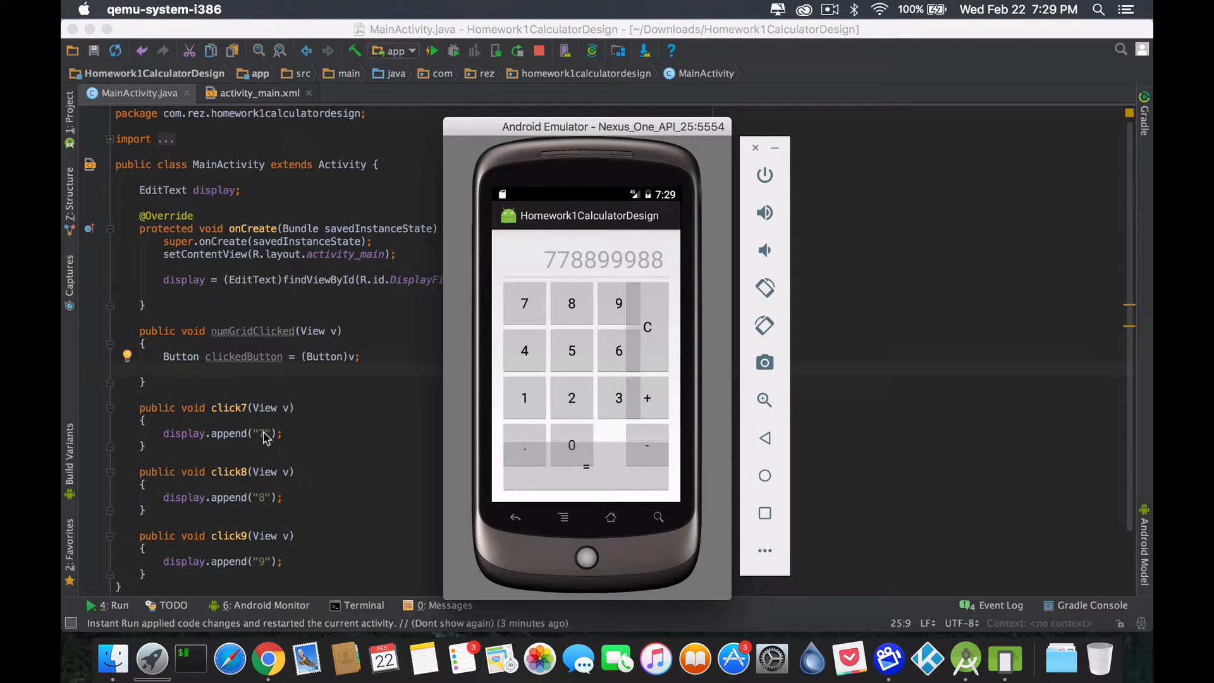
{"action": "mouse_move", "coordinate": [532, 308]}
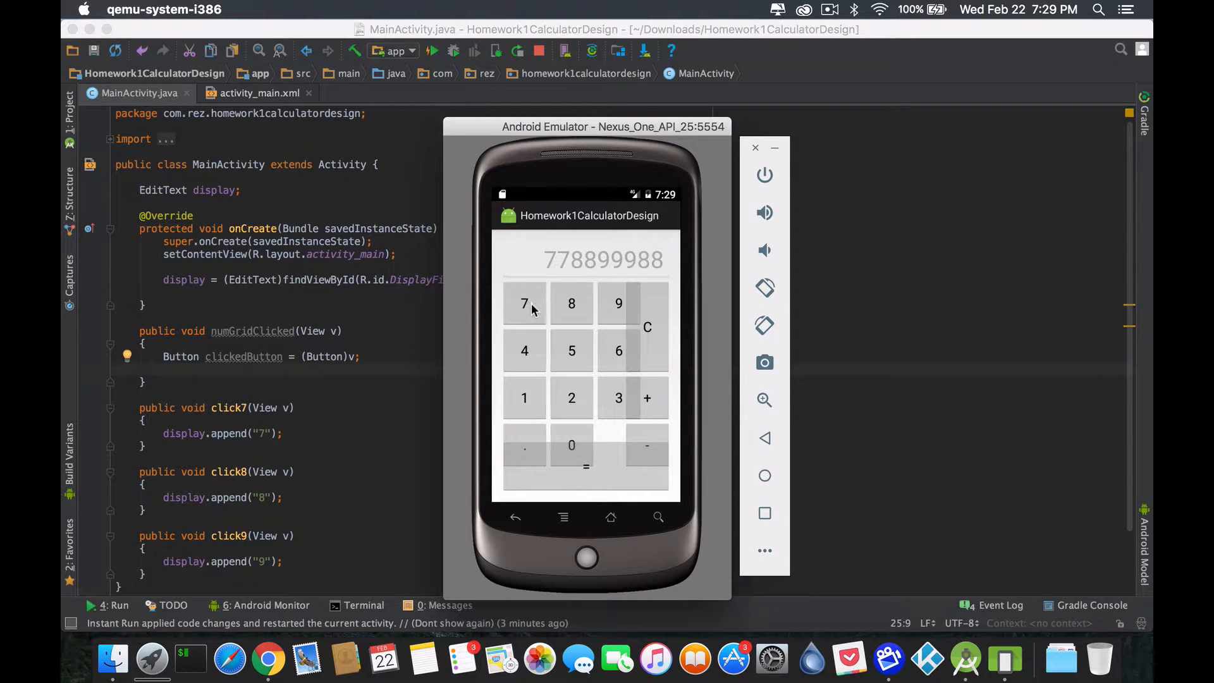
{"action": "mouse_move", "coordinate": [596, 323]}
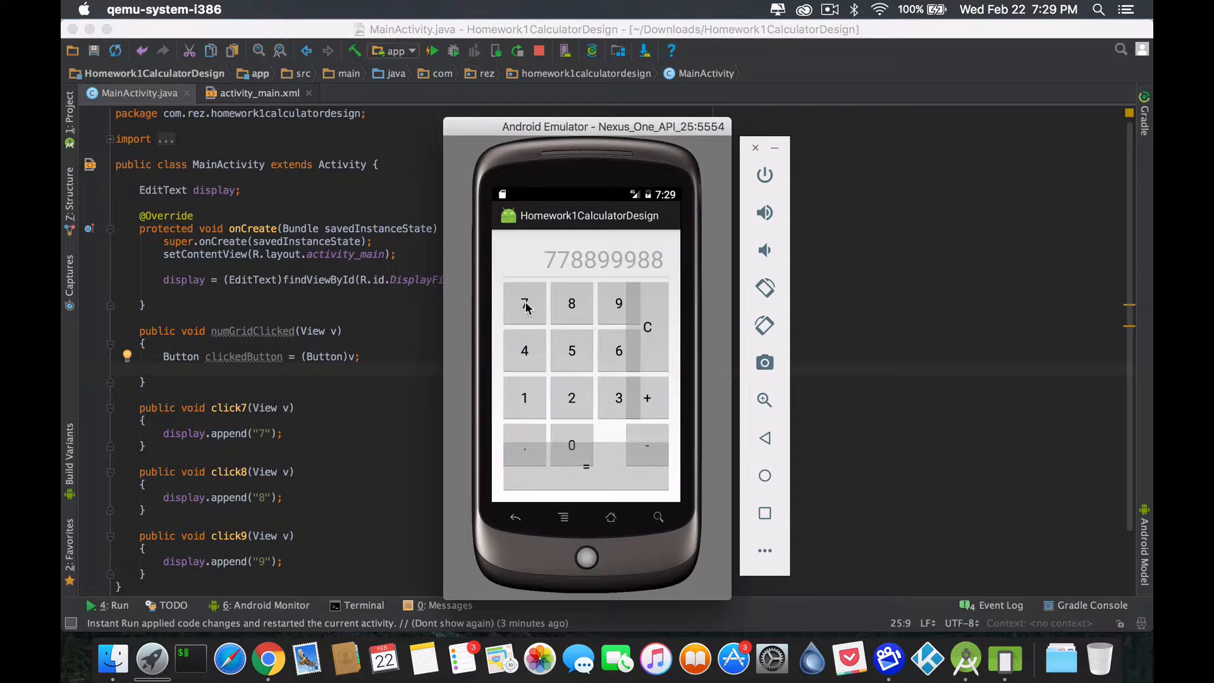
{"action": "mouse_move", "coordinate": [328, 370]}
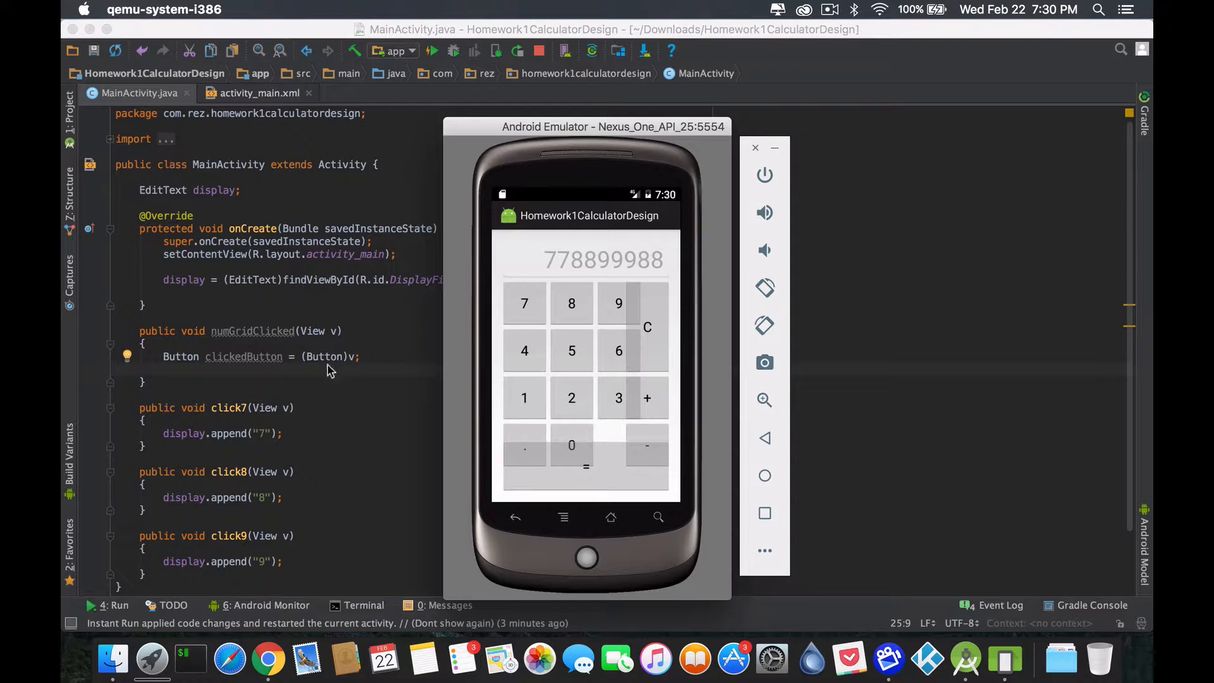
{"action": "mouse_move", "coordinate": [524, 318]}
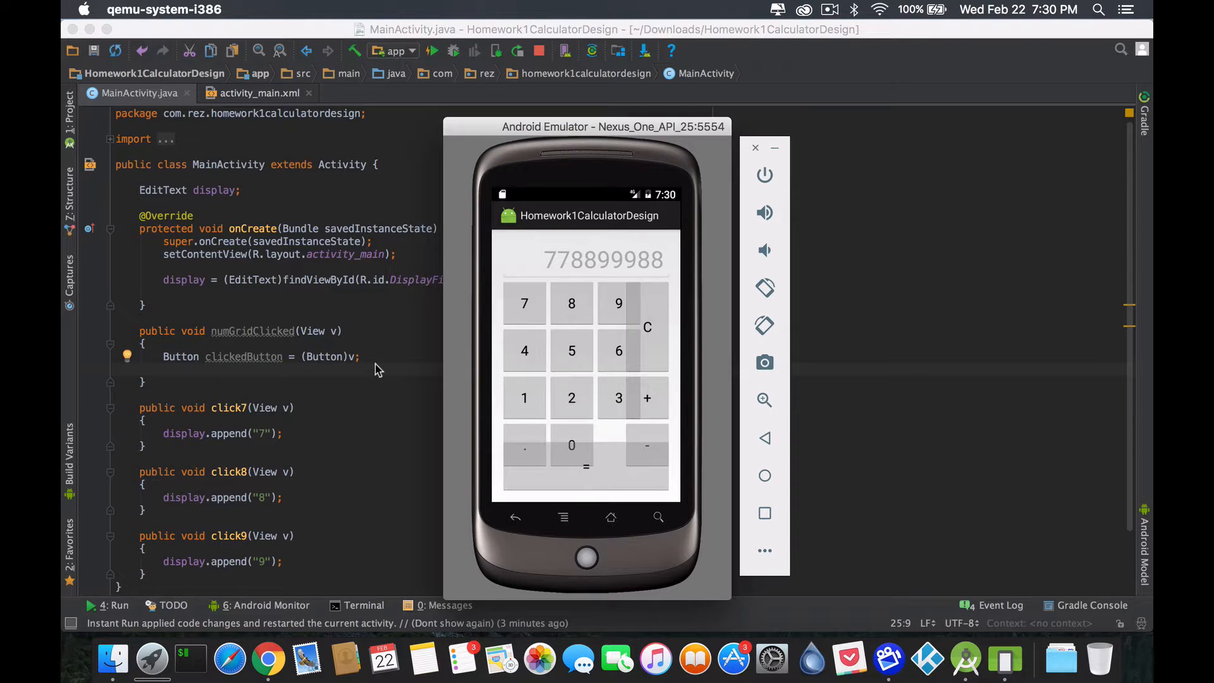
{"action": "type", "text": "display.append();"}
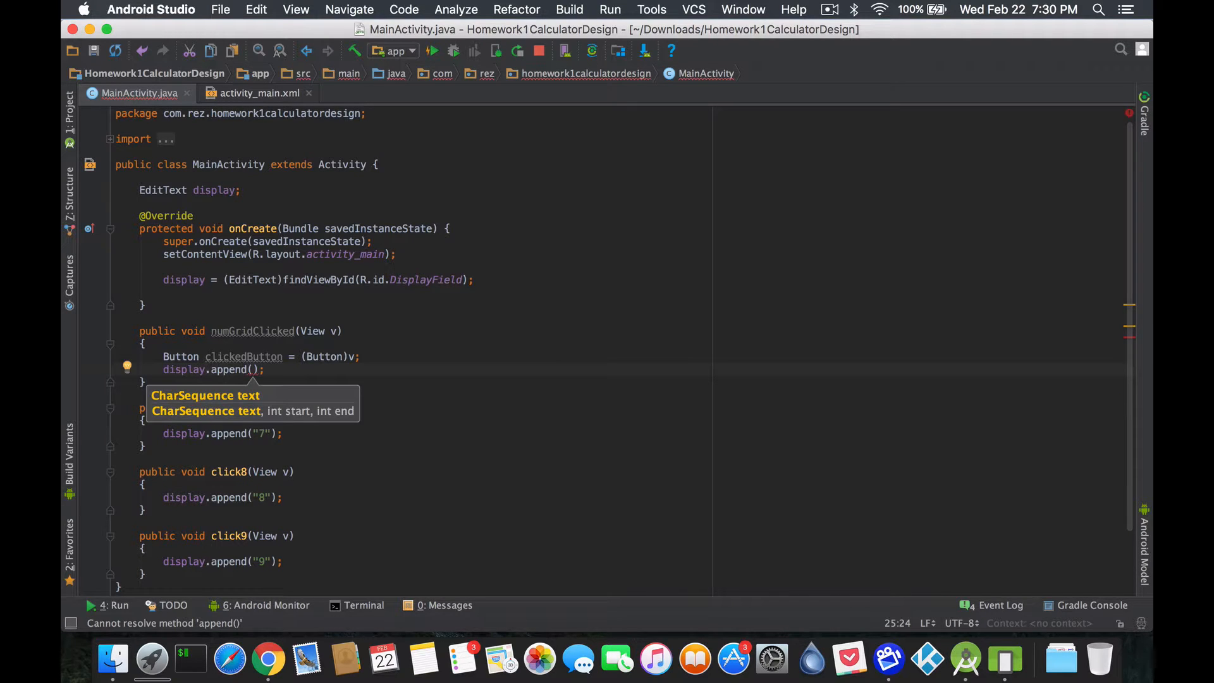
{"action": "type", "text": "clickedButton"}
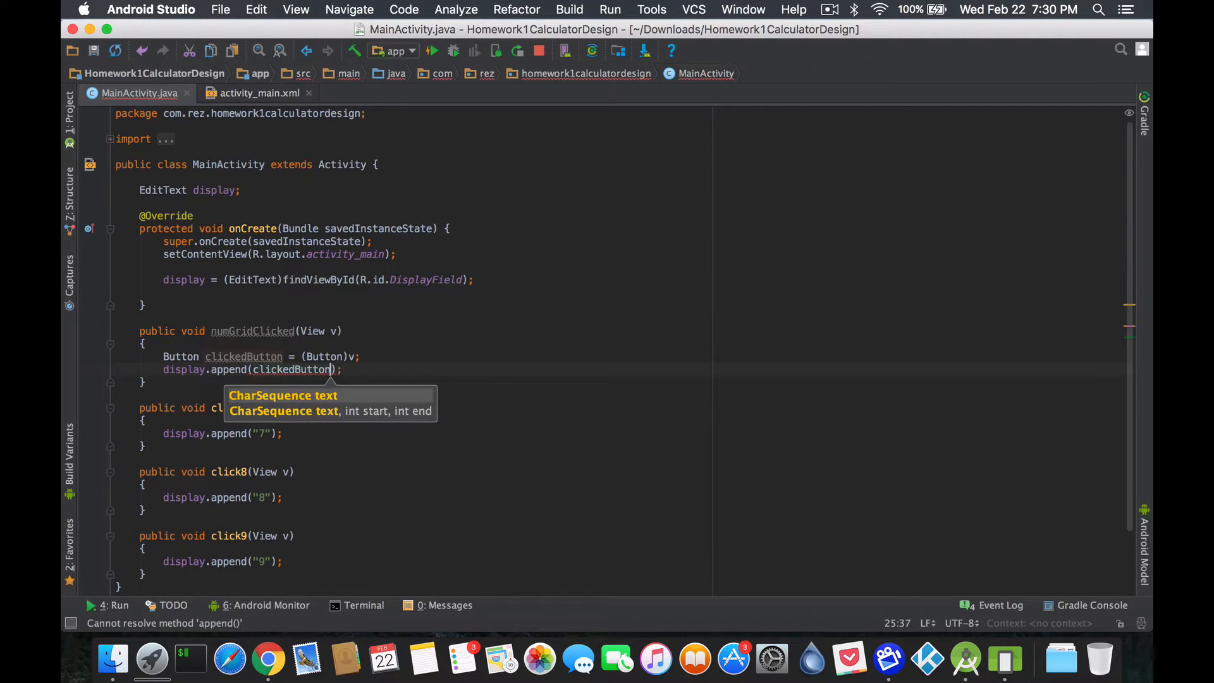
{"action": "type", "text": ".getText("}
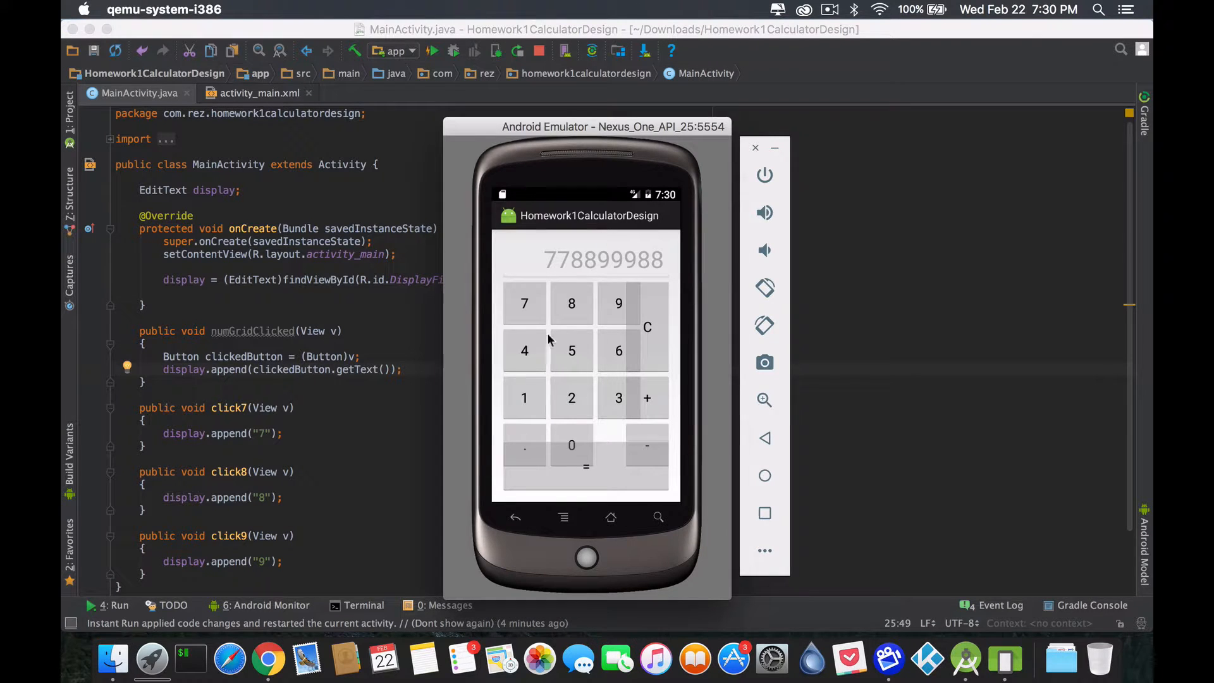
{"action": "mouse_move", "coordinate": [543, 382]}
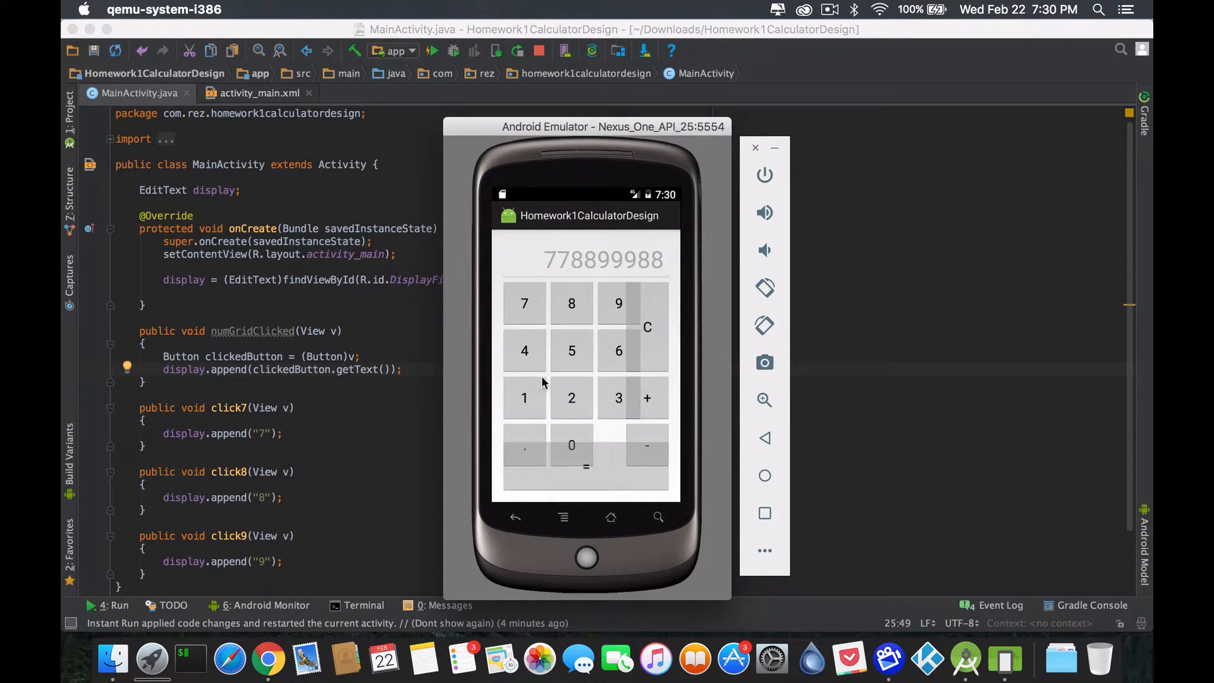
{"action": "mouse_move", "coordinate": [519, 348]}
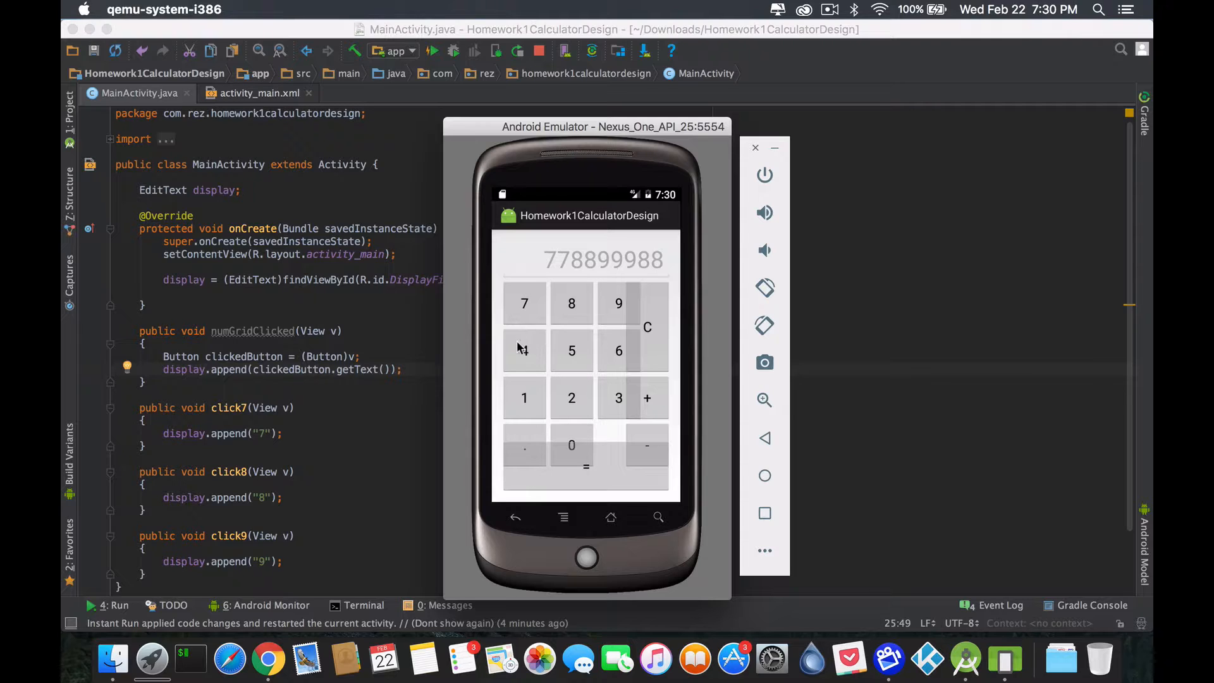
{"action": "mouse_move", "coordinate": [520, 434]}
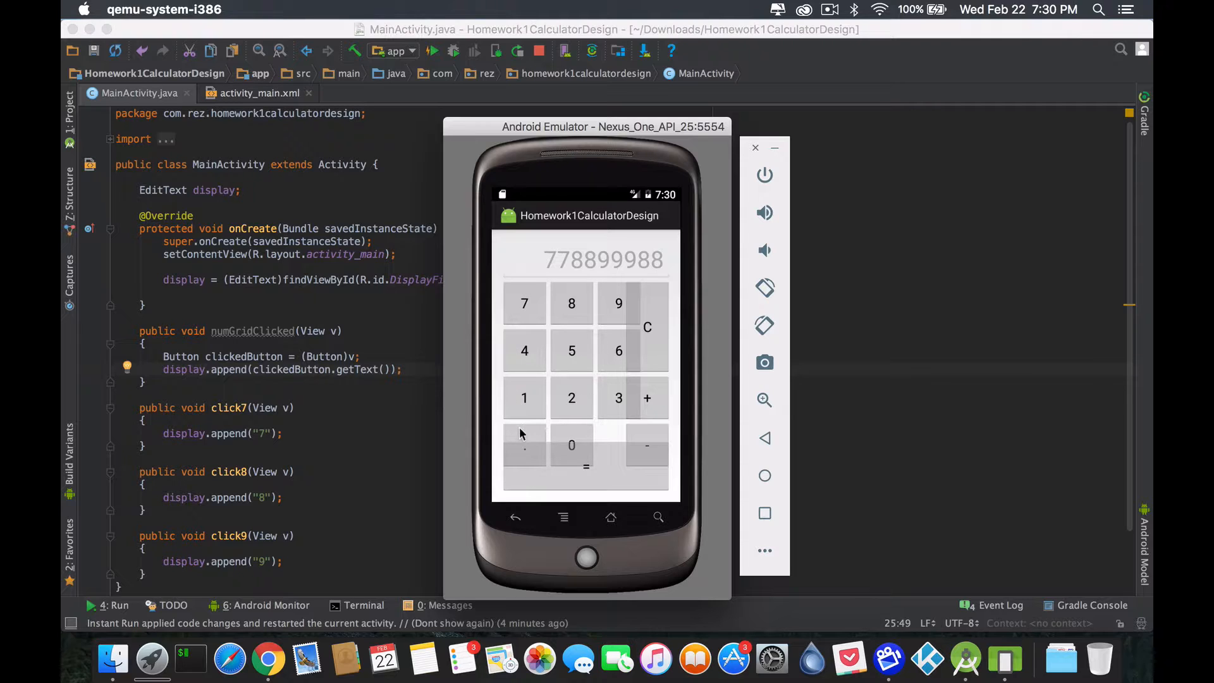
{"action": "mouse_move", "coordinate": [323, 330]}
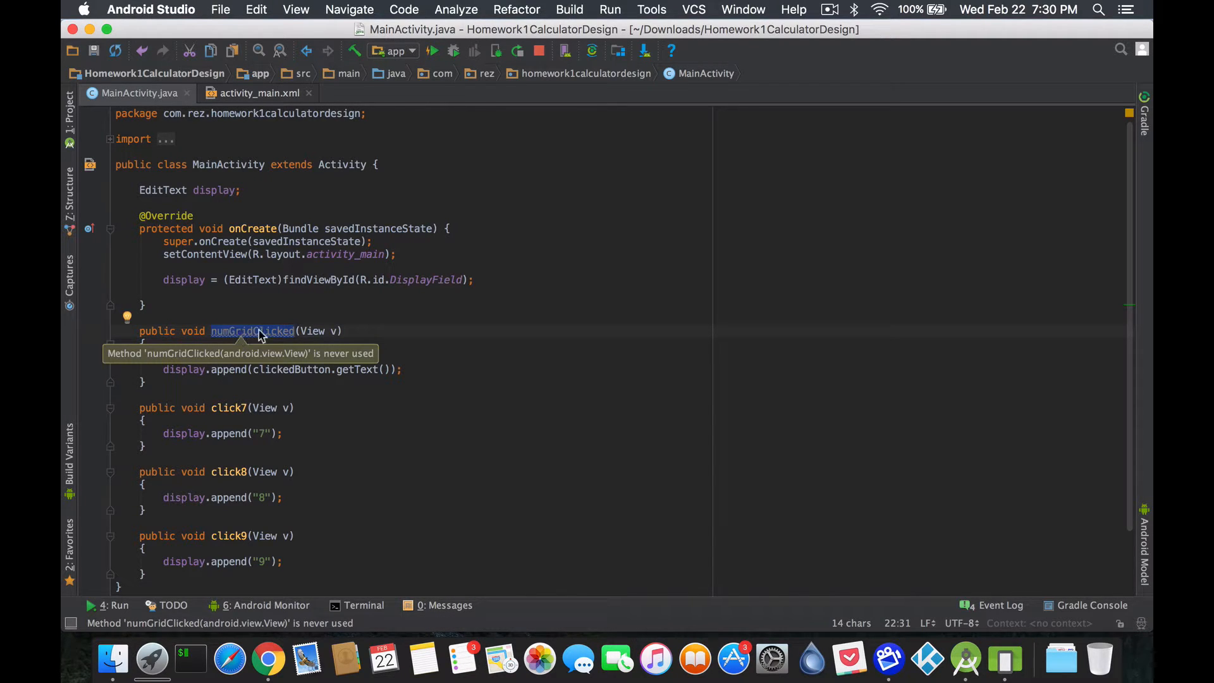
{"action": "mouse_move", "coordinate": [244, 341]}
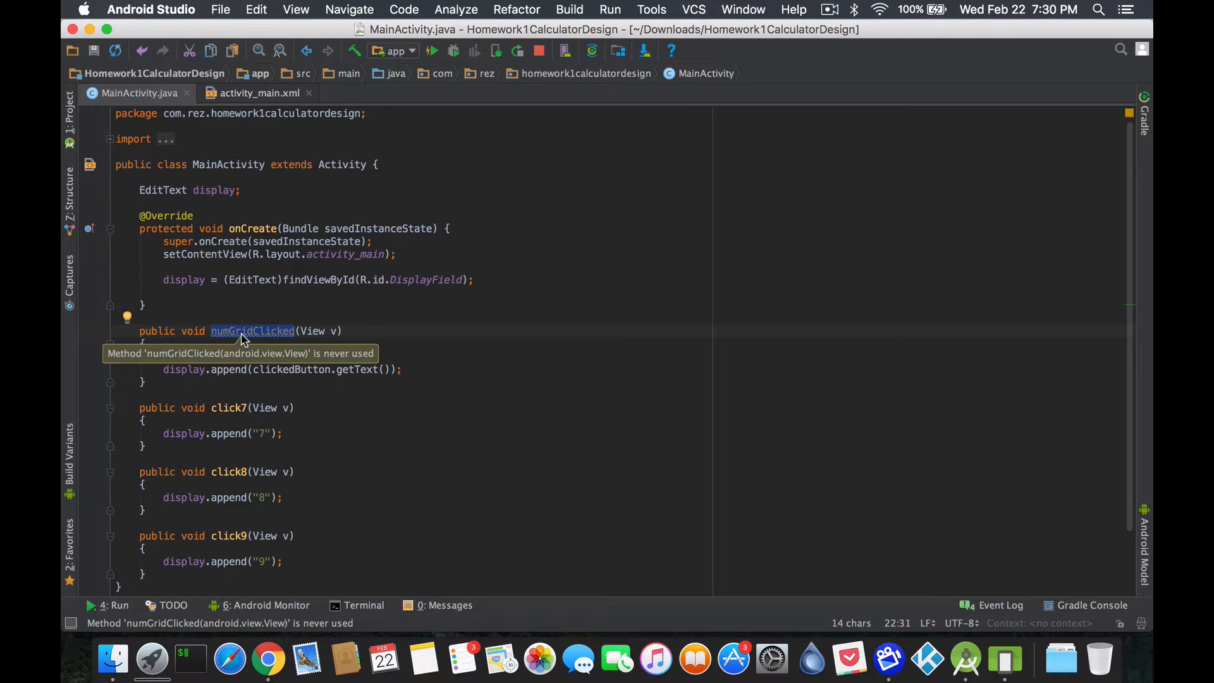
Add android:onClick="numGridClicked" to the 4, 5, 6, 1, 2, 3, decimal point and 0 buttons.
{"action": "left_click", "coordinate": [259, 93]}
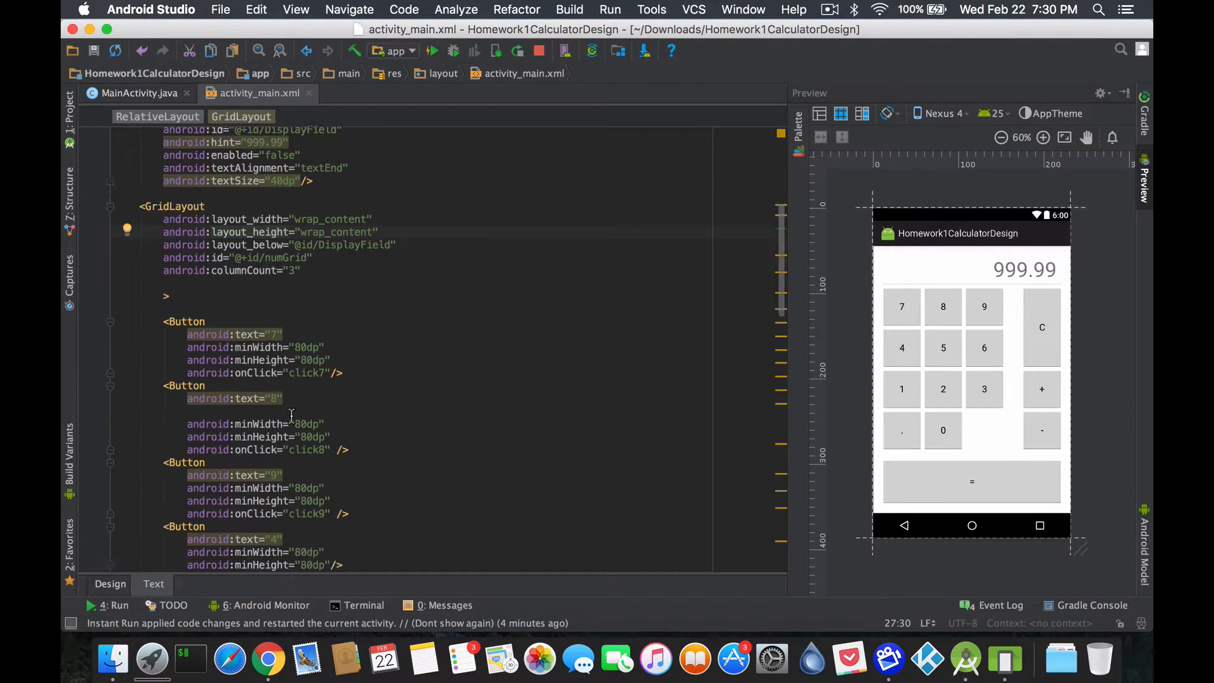
{"action": "scroll", "scroll_direction": "down", "scroll_amount": 3}
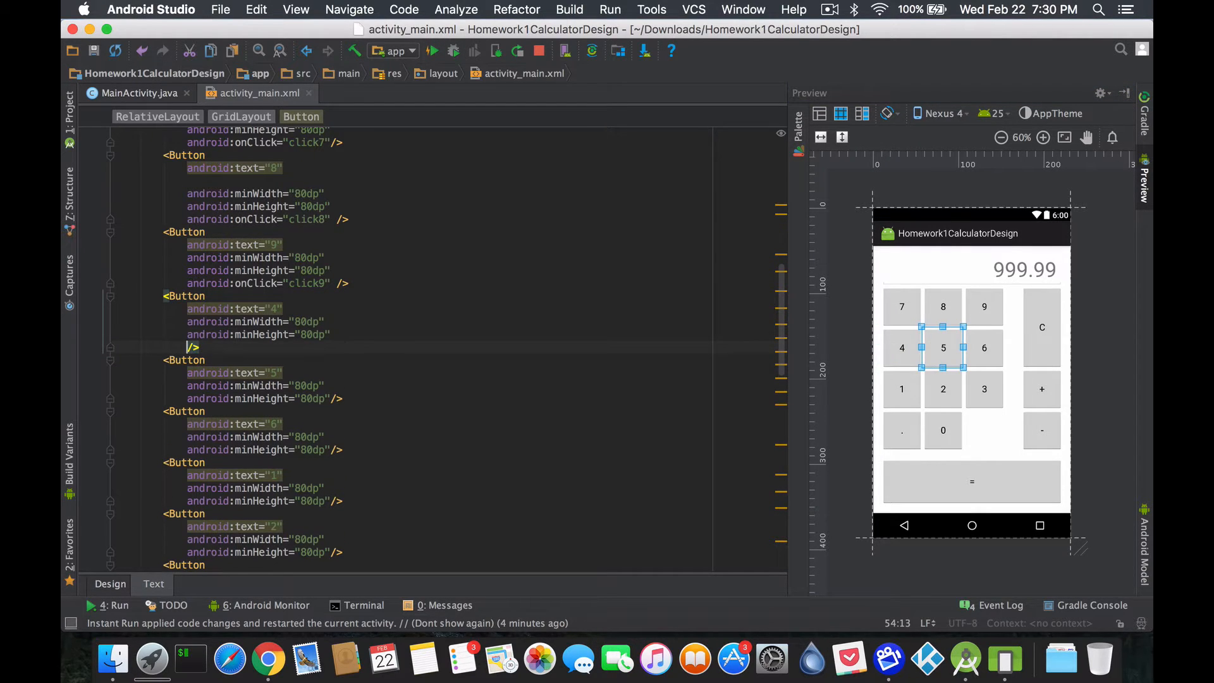
{"action": "type", "text": "android:onClick=\"numGridClicked\"/>"}
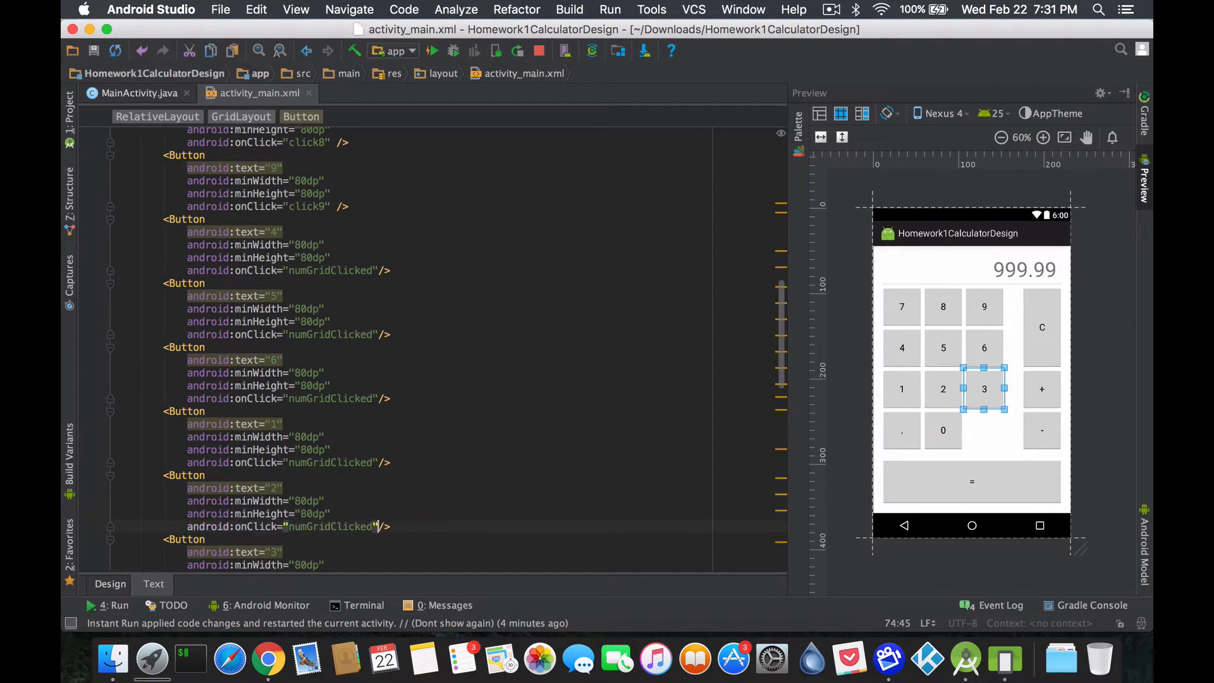
{"action": "scroll", "scroll_direction": "down", "scroll_amount": 3}
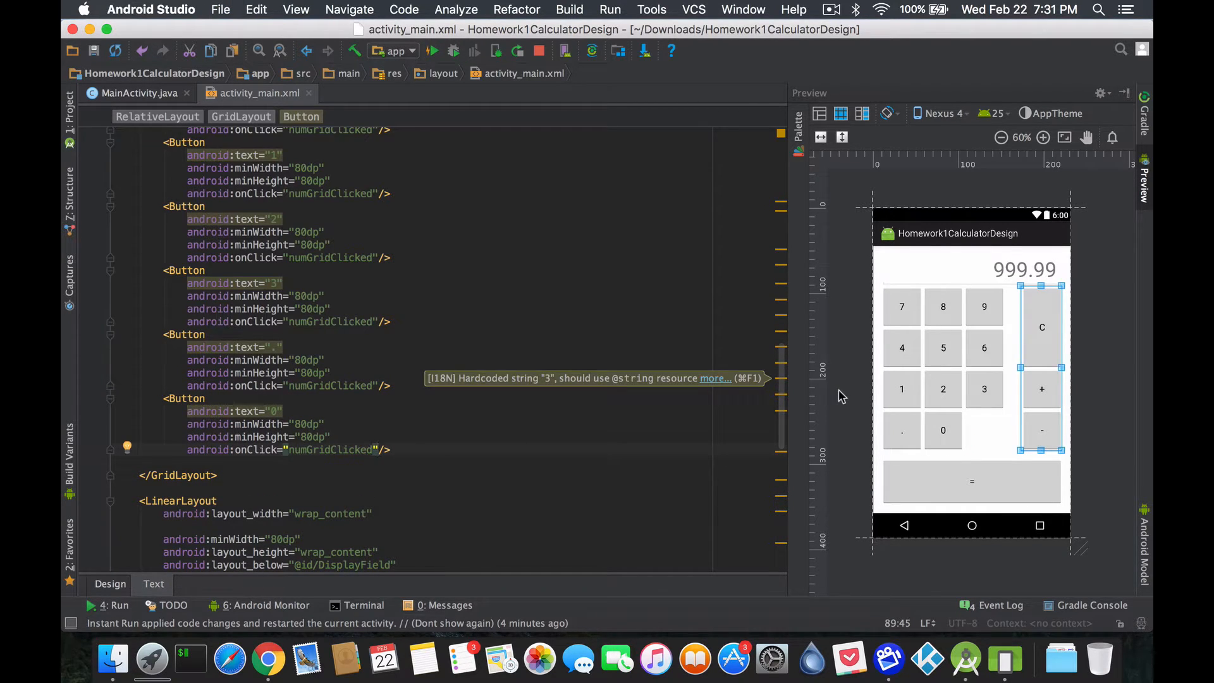
{"action": "mouse_move", "coordinate": [918, 358]}
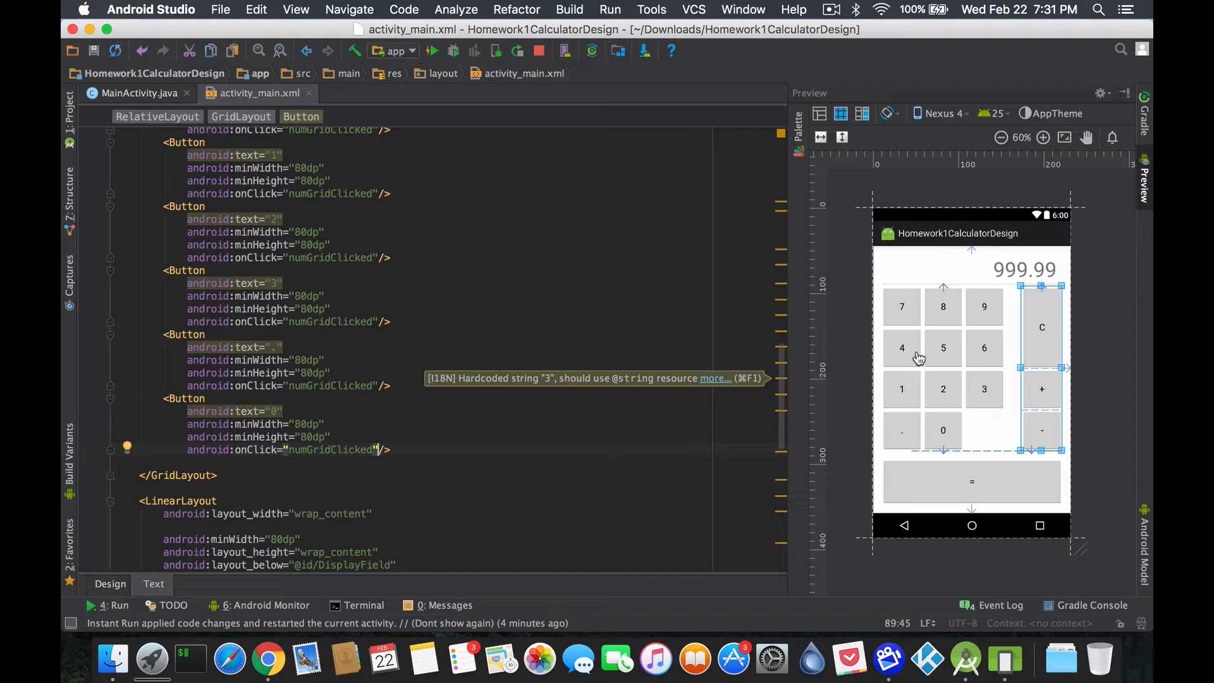
{"action": "mouse_move", "coordinate": [933, 406]}
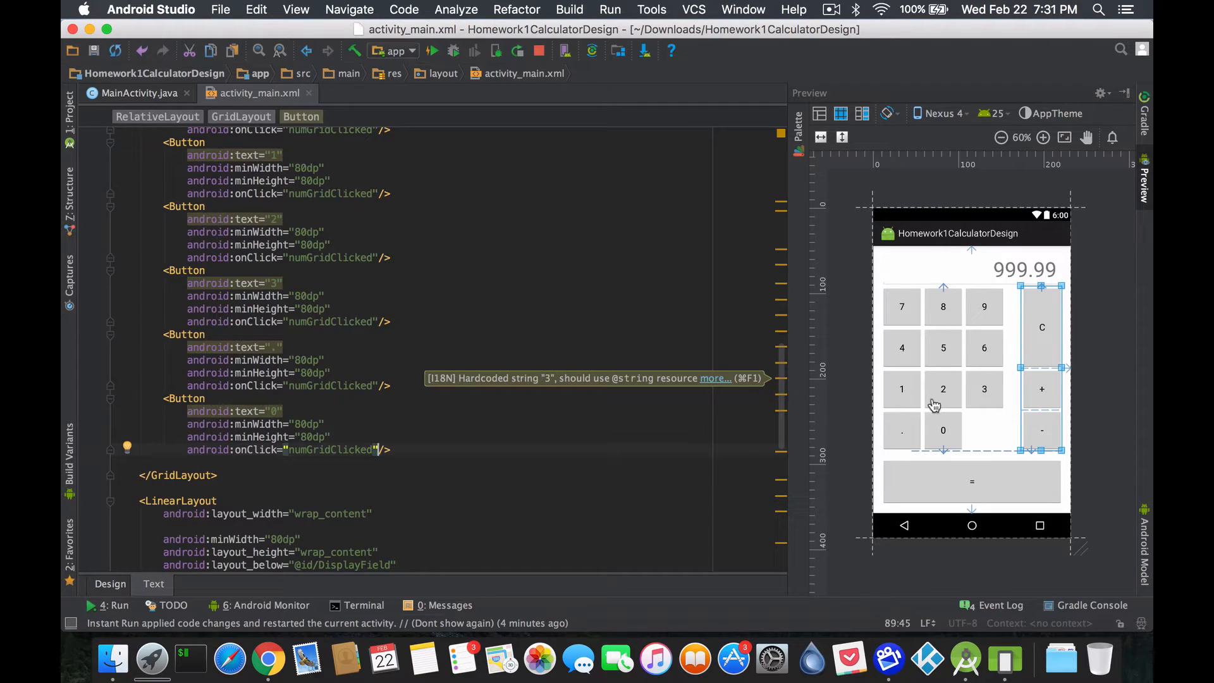
{"action": "mouse_move", "coordinate": [1043, 507]}
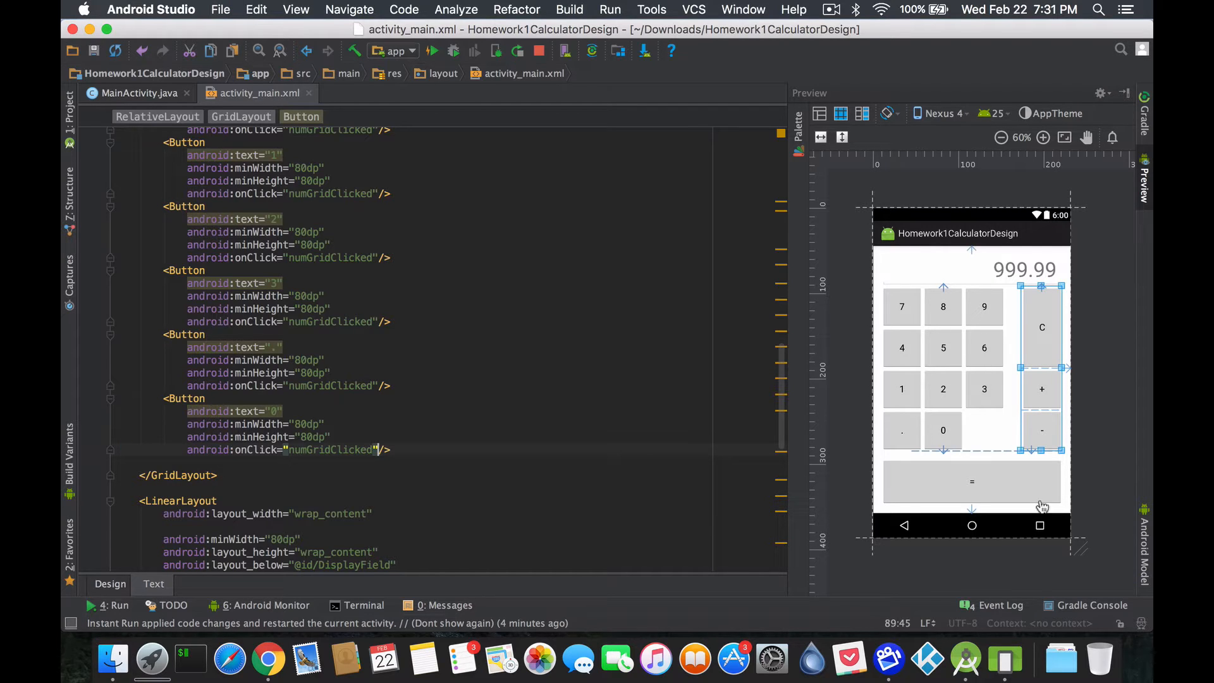
Relaunch the calculator on the Nexus One API 25 emulator.
{"action": "left_click", "coordinate": [453, 51]}
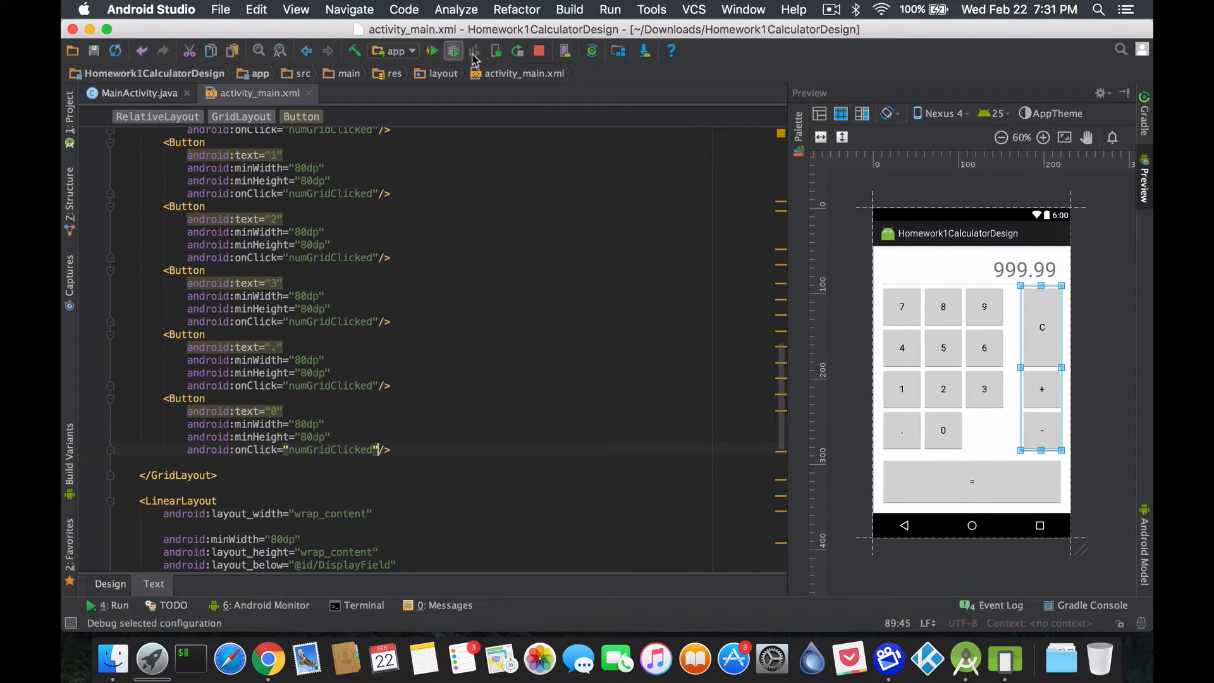
{"action": "left_click", "coordinate": [431, 51]}
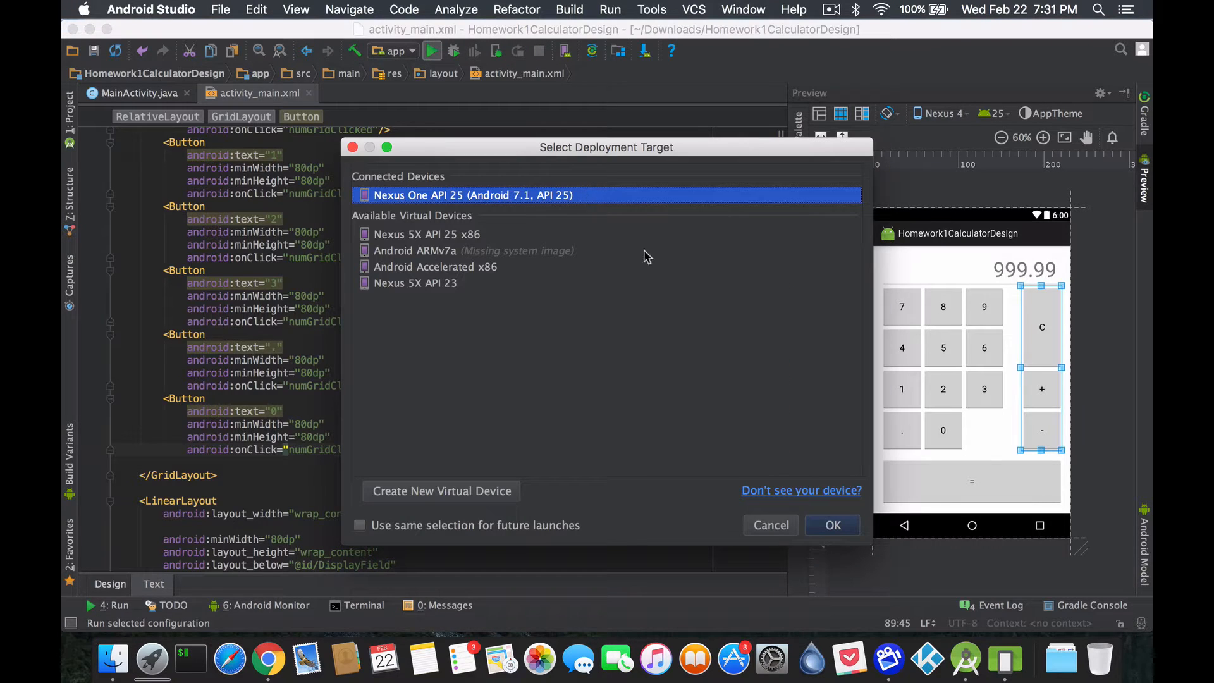
{"action": "left_click", "coordinate": [832, 525]}
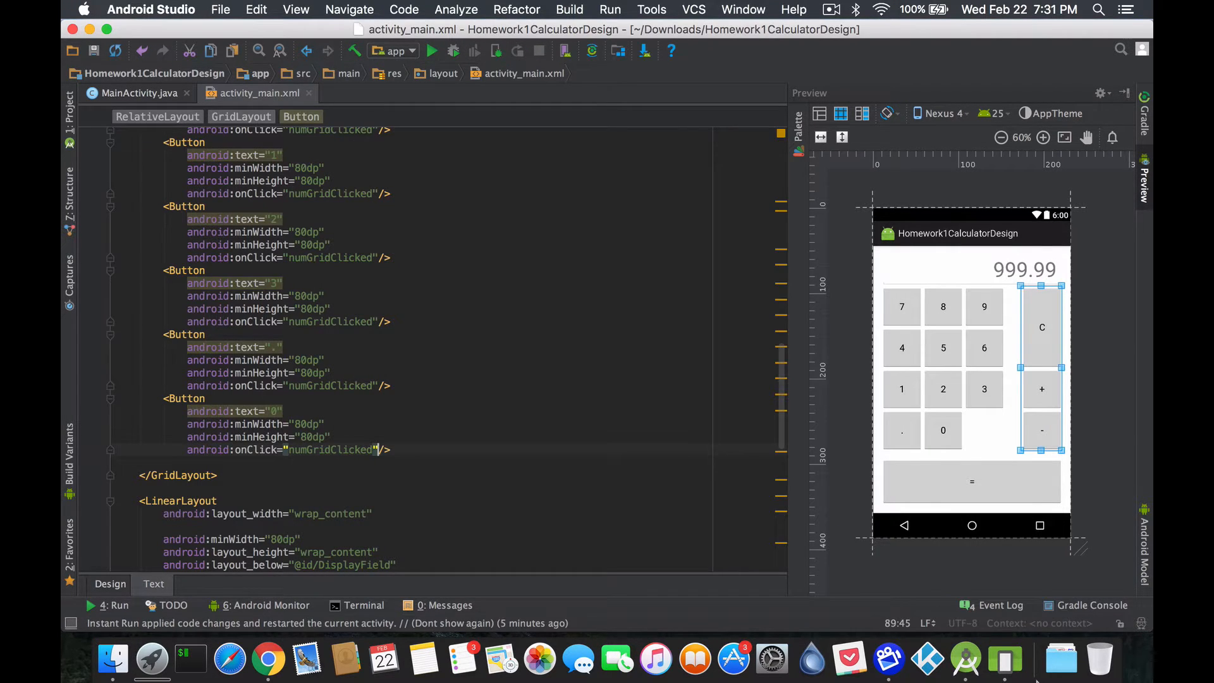
{"action": "left_click", "coordinate": [431, 50]}
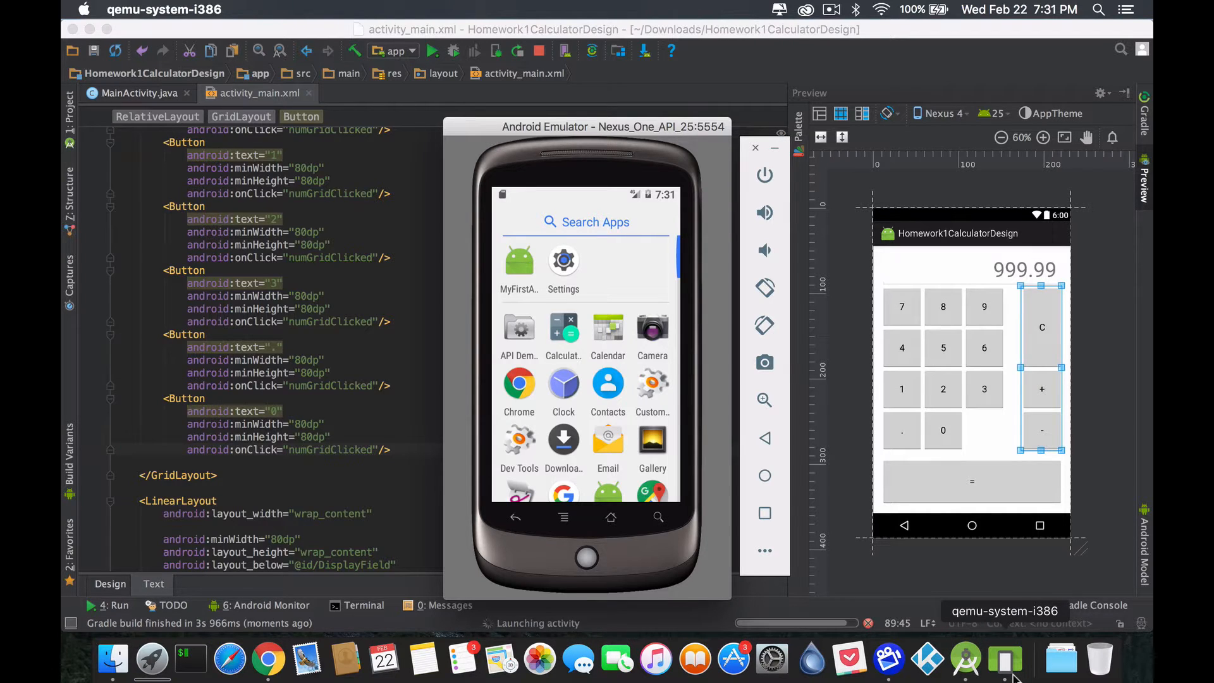
{"action": "left_click", "coordinate": [432, 50]}
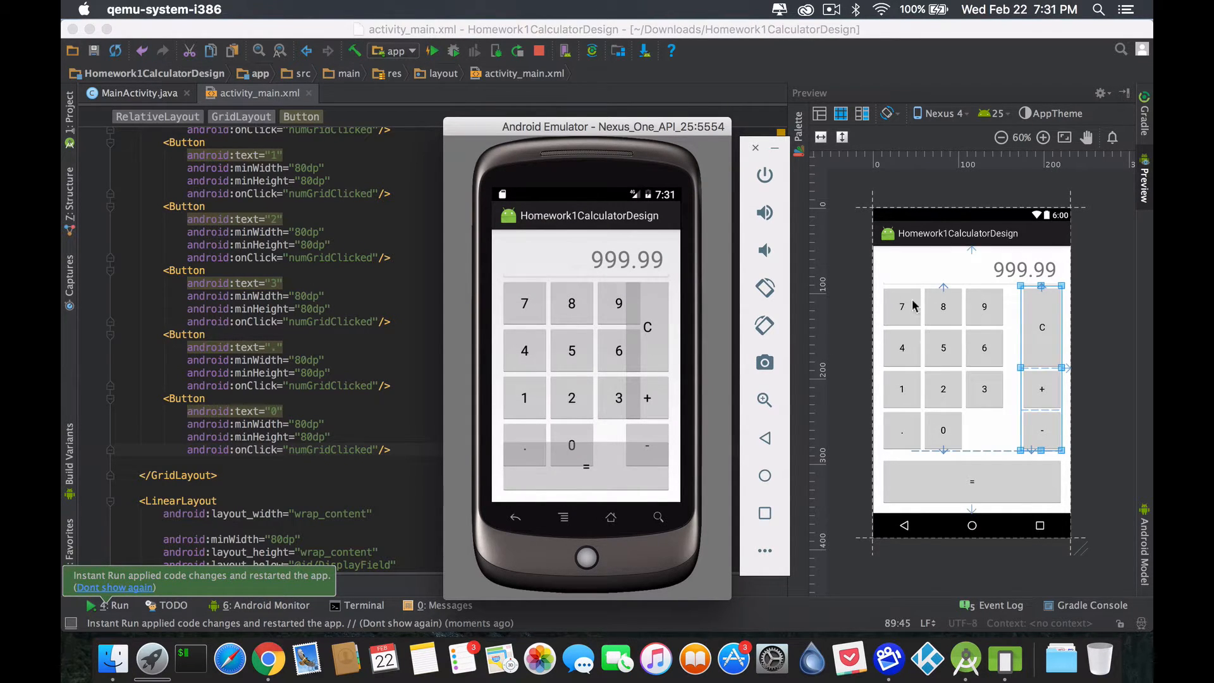
{"action": "mouse_move", "coordinate": [1043, 435]}
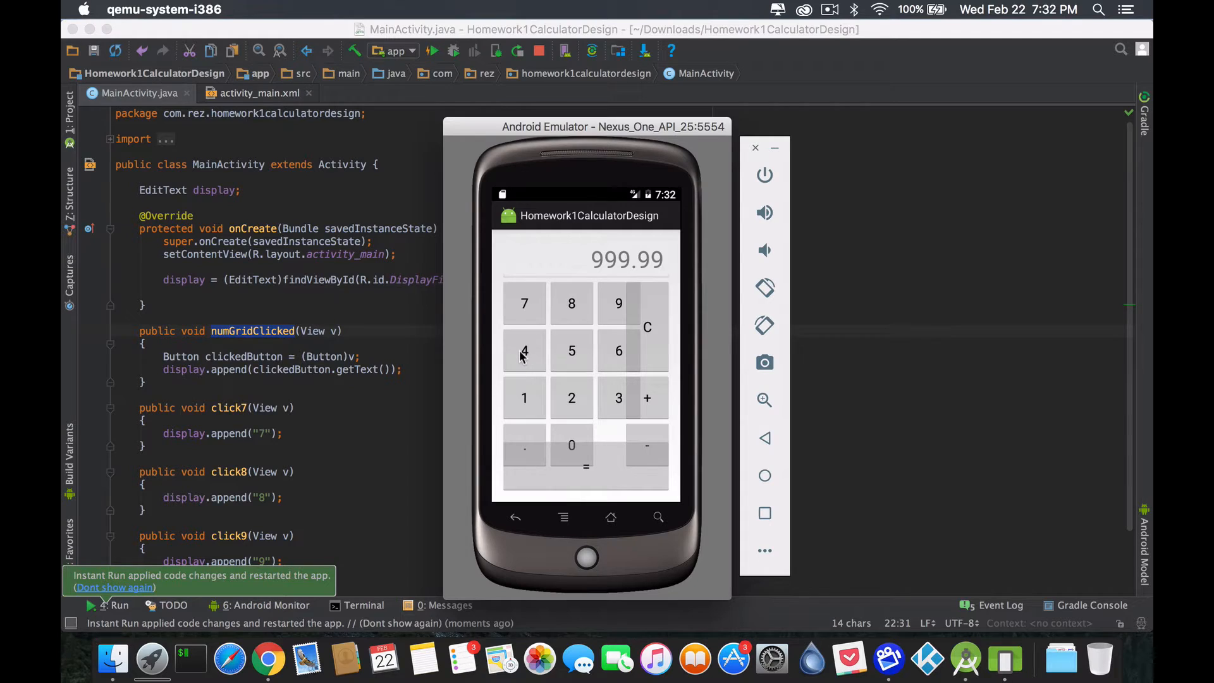
Tap 4, other digits and the decimal point to verify input appends.
{"action": "left_click", "coordinate": [524, 351]}
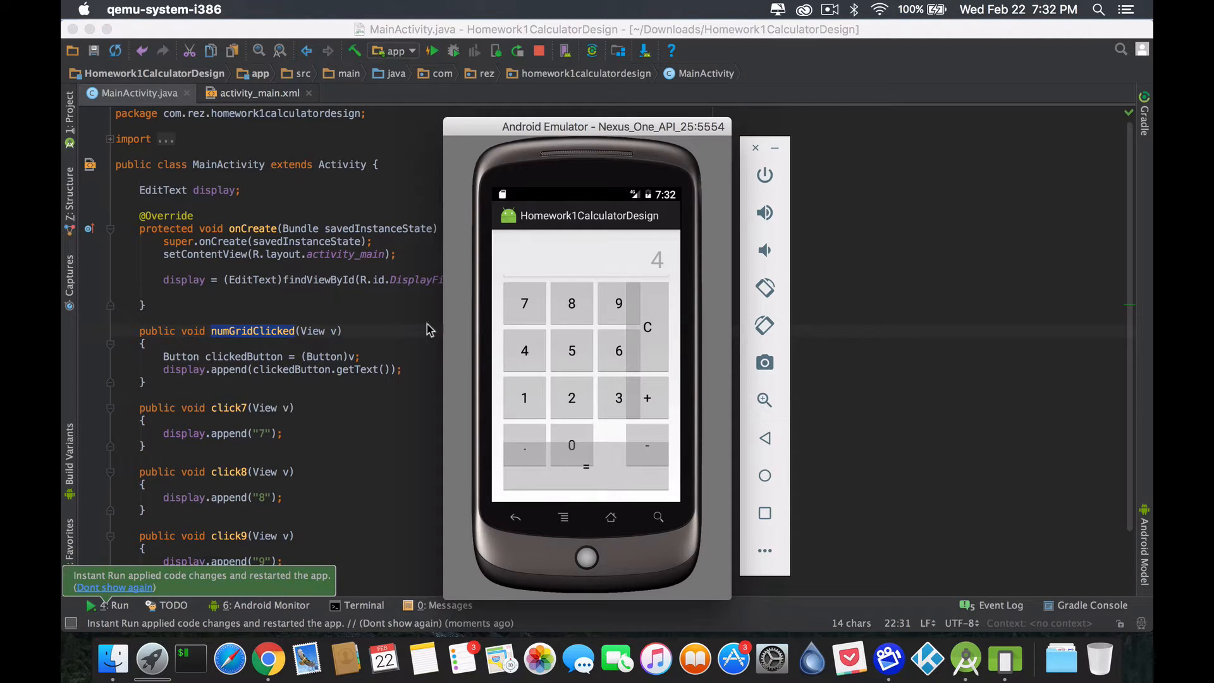
{"action": "mouse_move", "coordinate": [333, 338]}
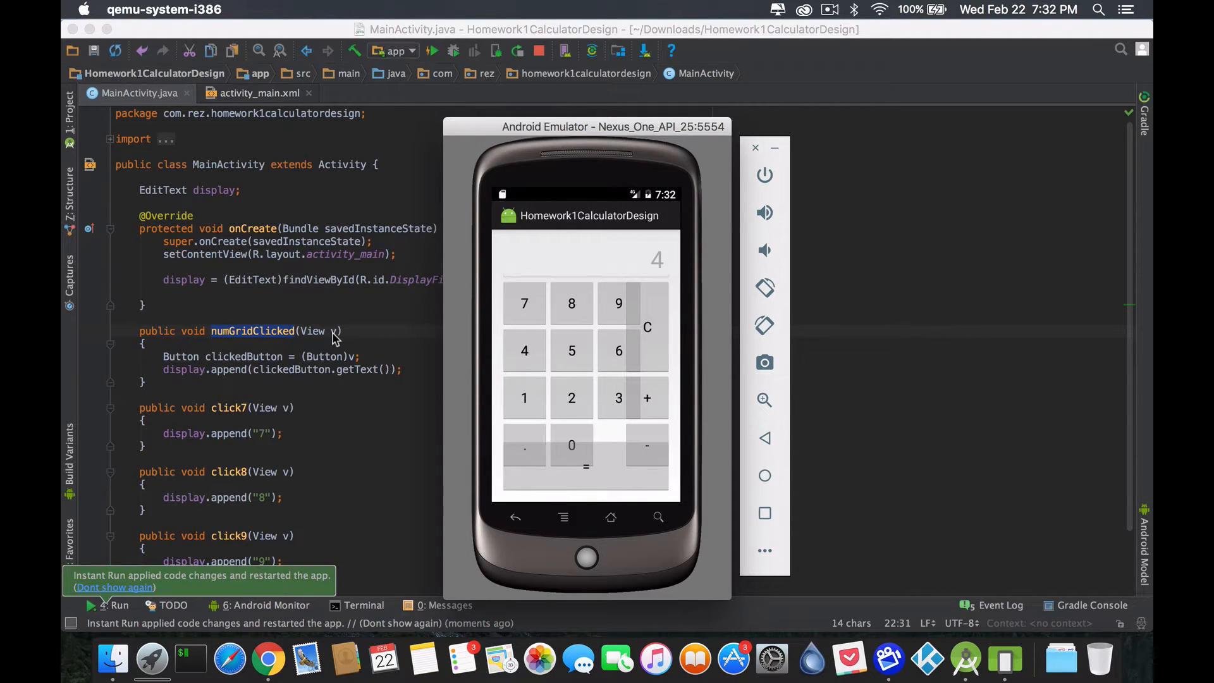
{"action": "mouse_move", "coordinate": [307, 360]}
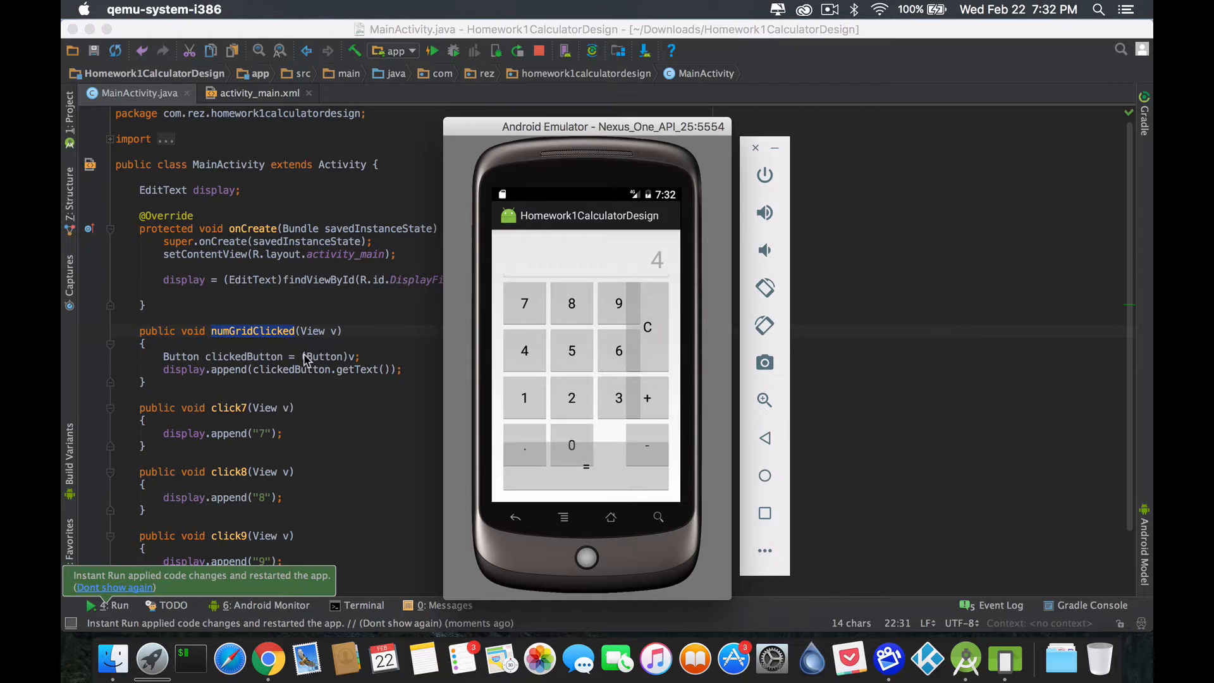
{"action": "mouse_move", "coordinate": [236, 363]}
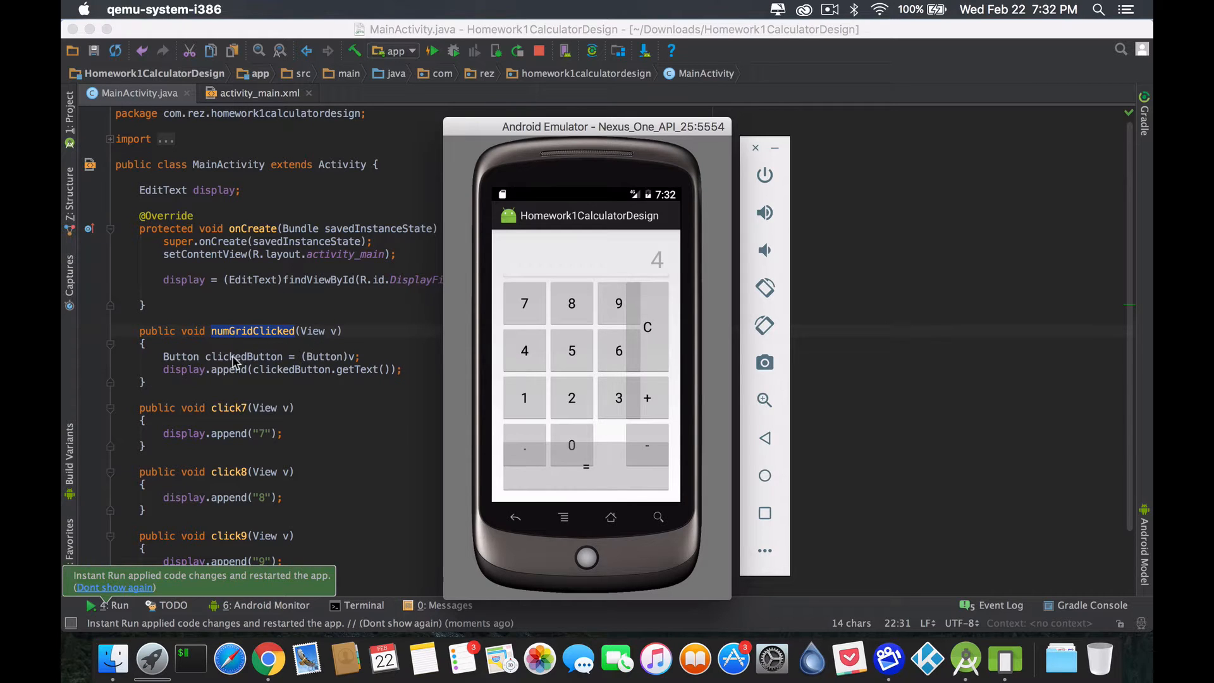
{"action": "mouse_move", "coordinate": [615, 266]}
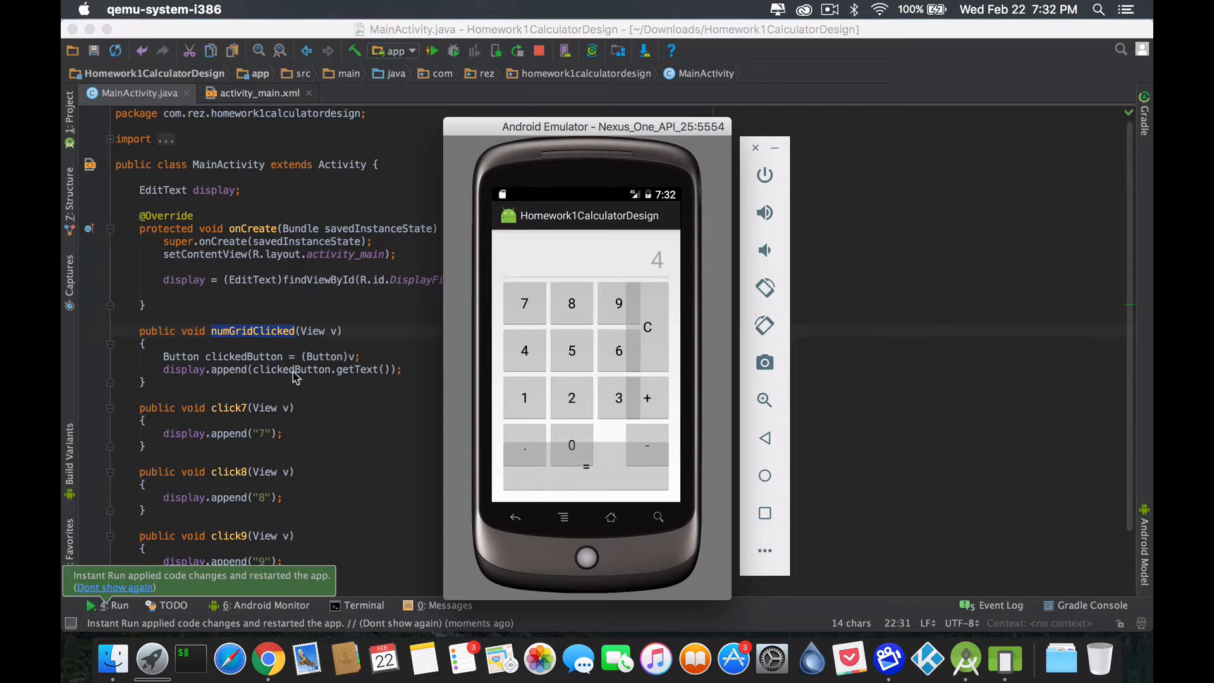
{"action": "mouse_move", "coordinate": [500, 380]}
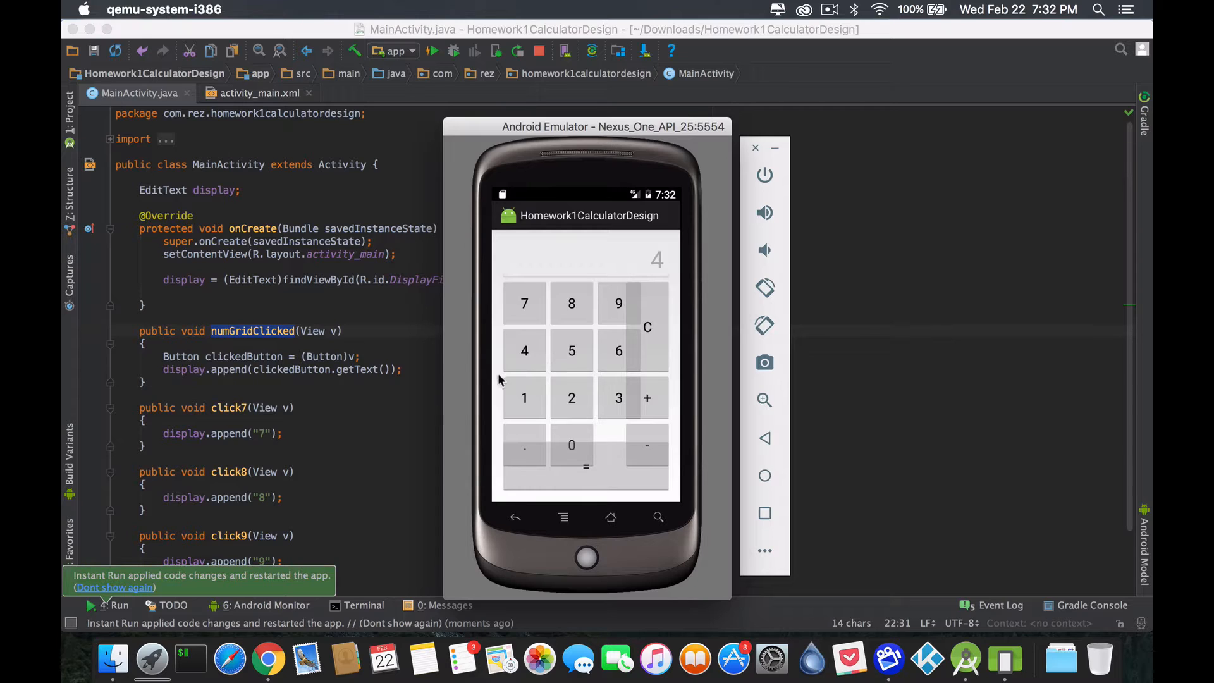
{"action": "mouse_move", "coordinate": [532, 358]}
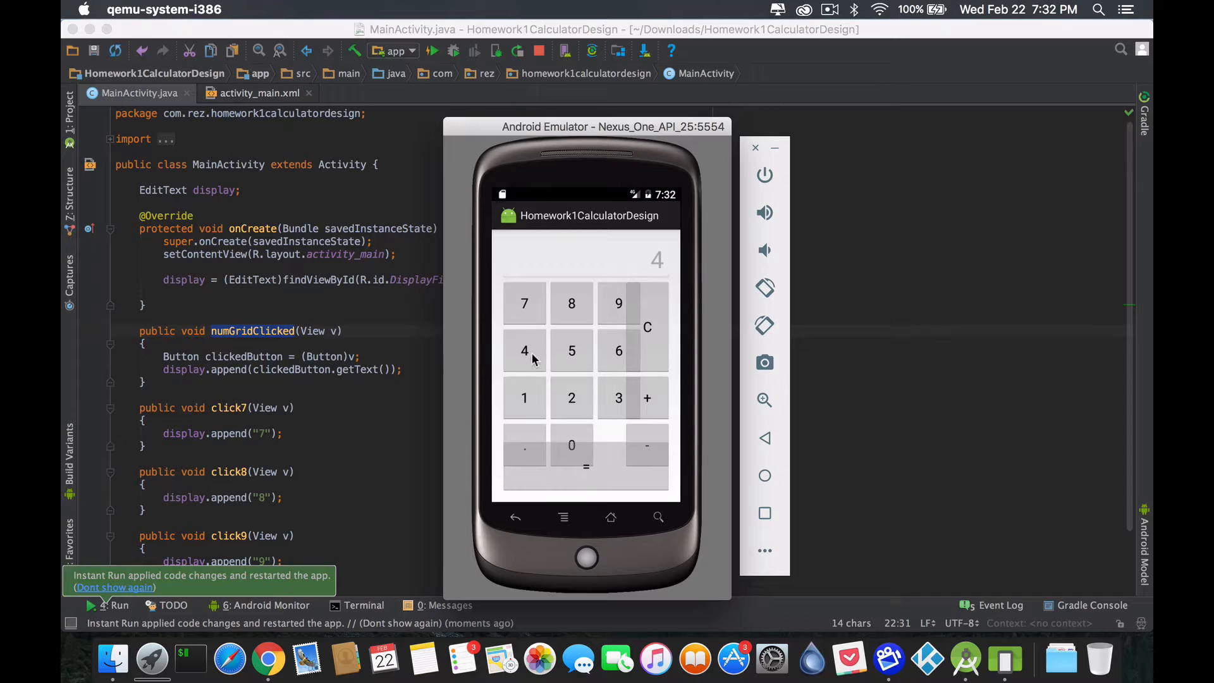
{"action": "left_click", "coordinate": [571, 350]}
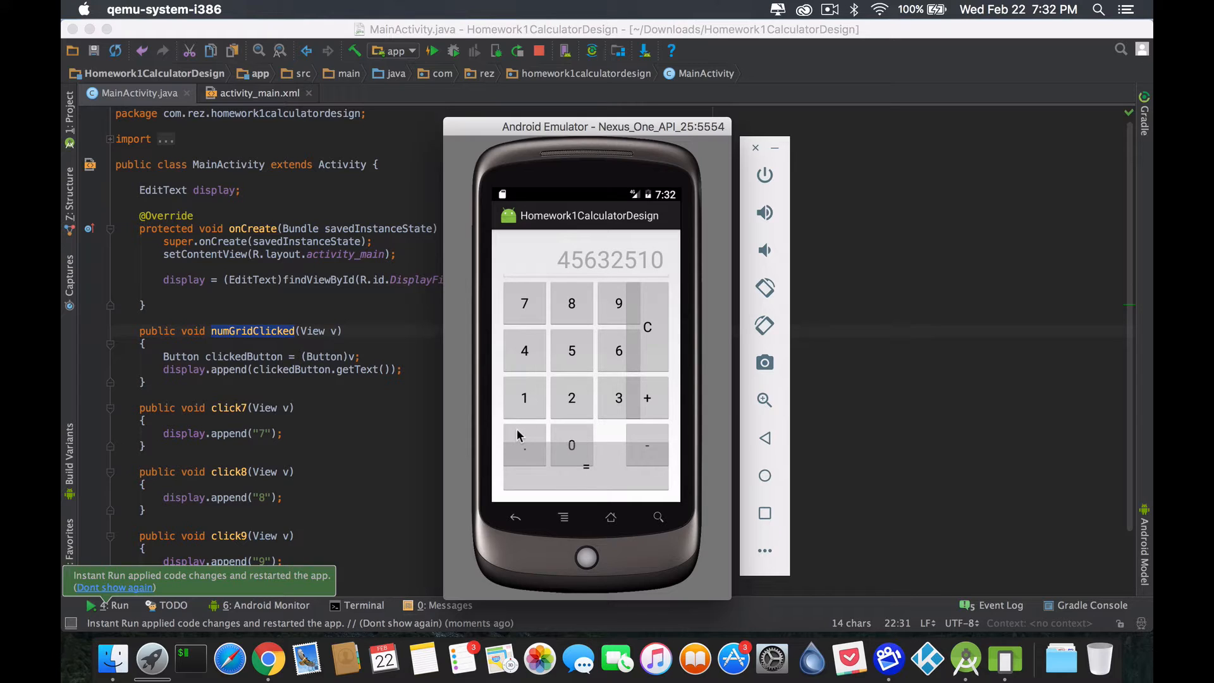
{"action": "left_click", "coordinate": [525, 444]}
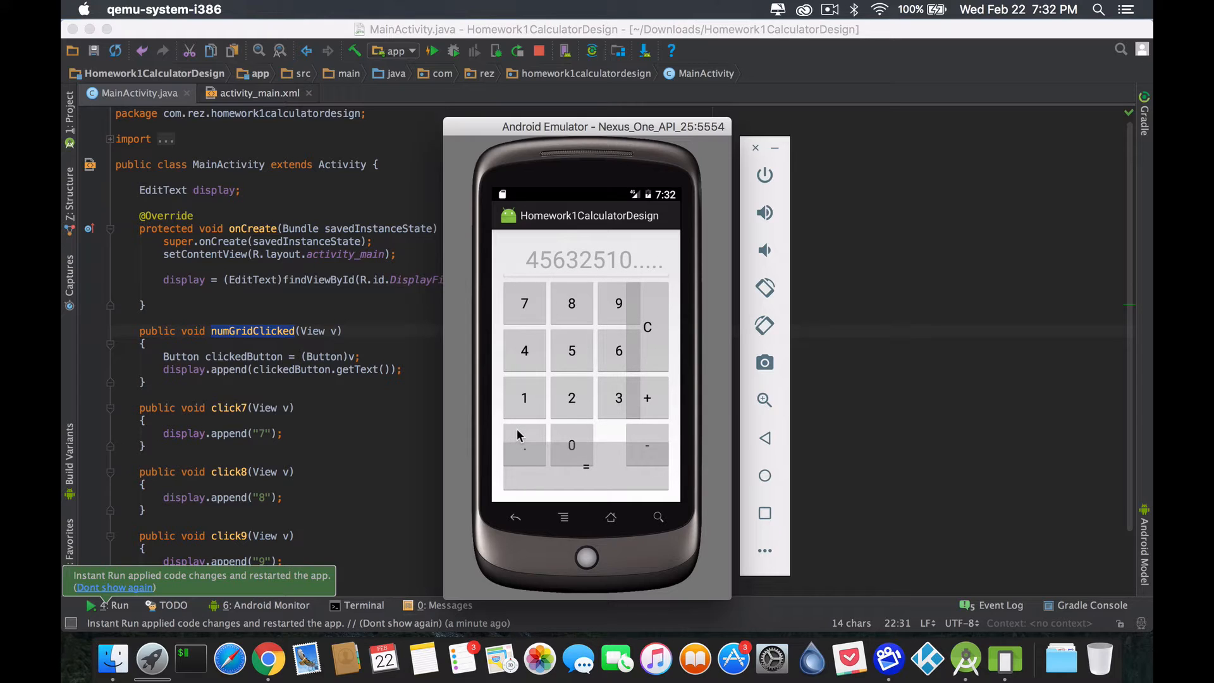
{"action": "mouse_move", "coordinate": [550, 403]}
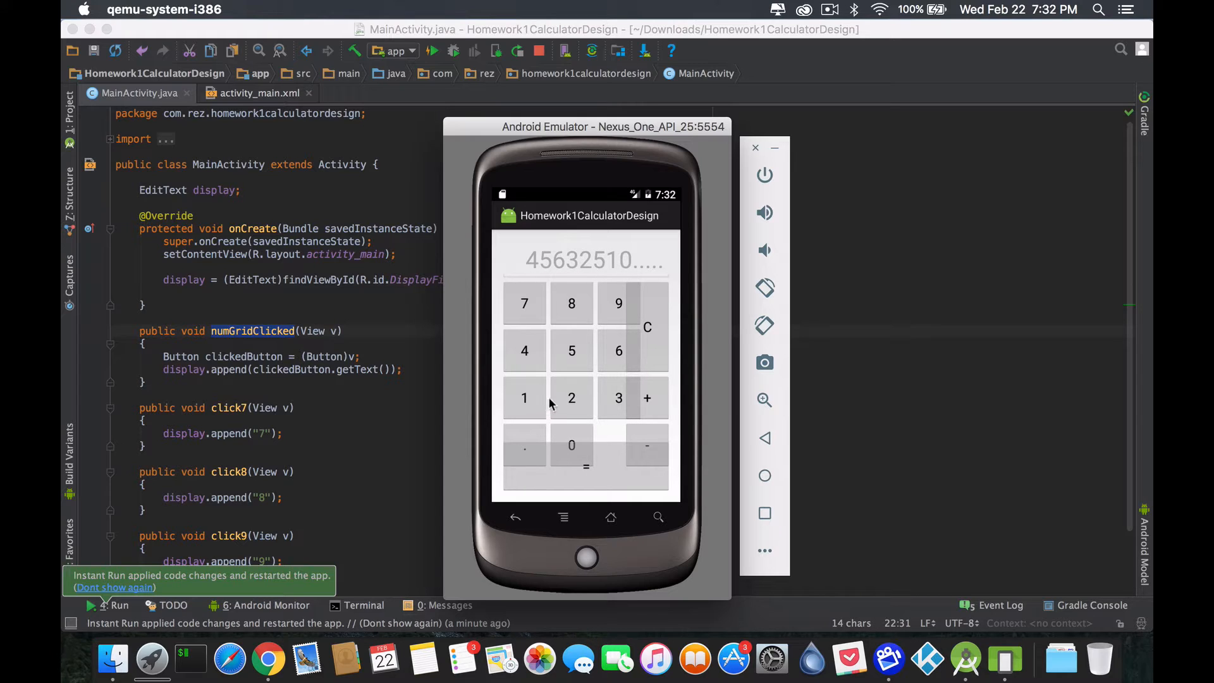
{"action": "mouse_move", "coordinate": [611, 366]}
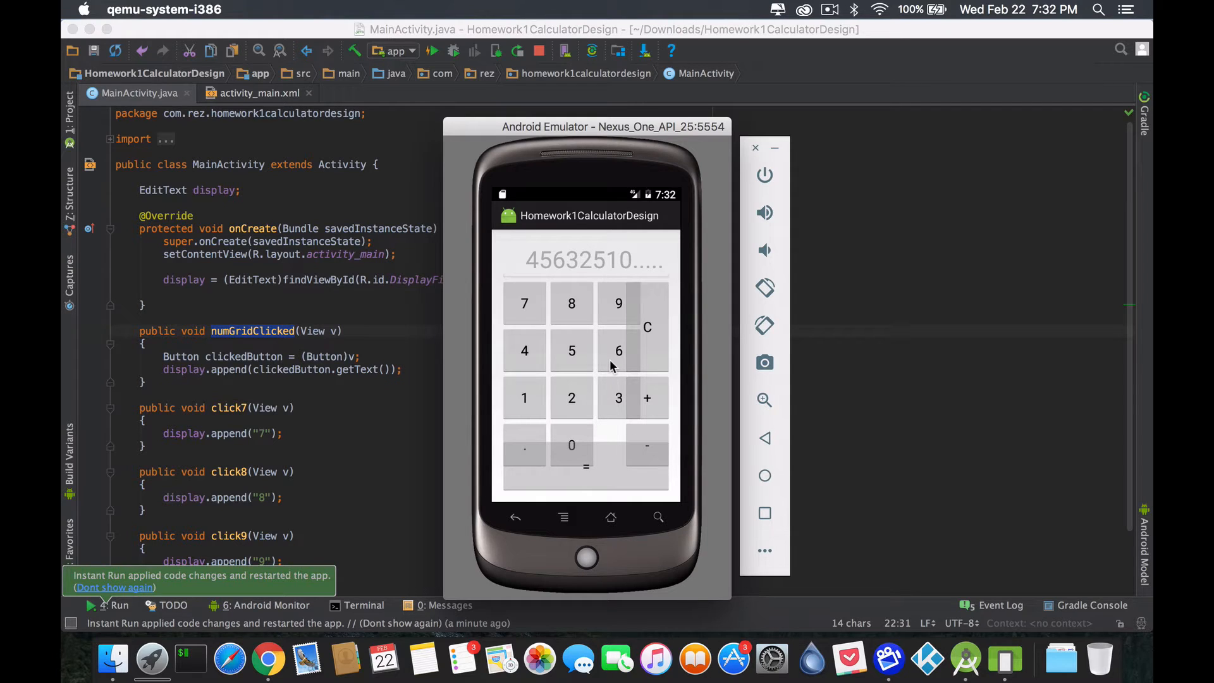
{"action": "mouse_move", "coordinate": [630, 287]}
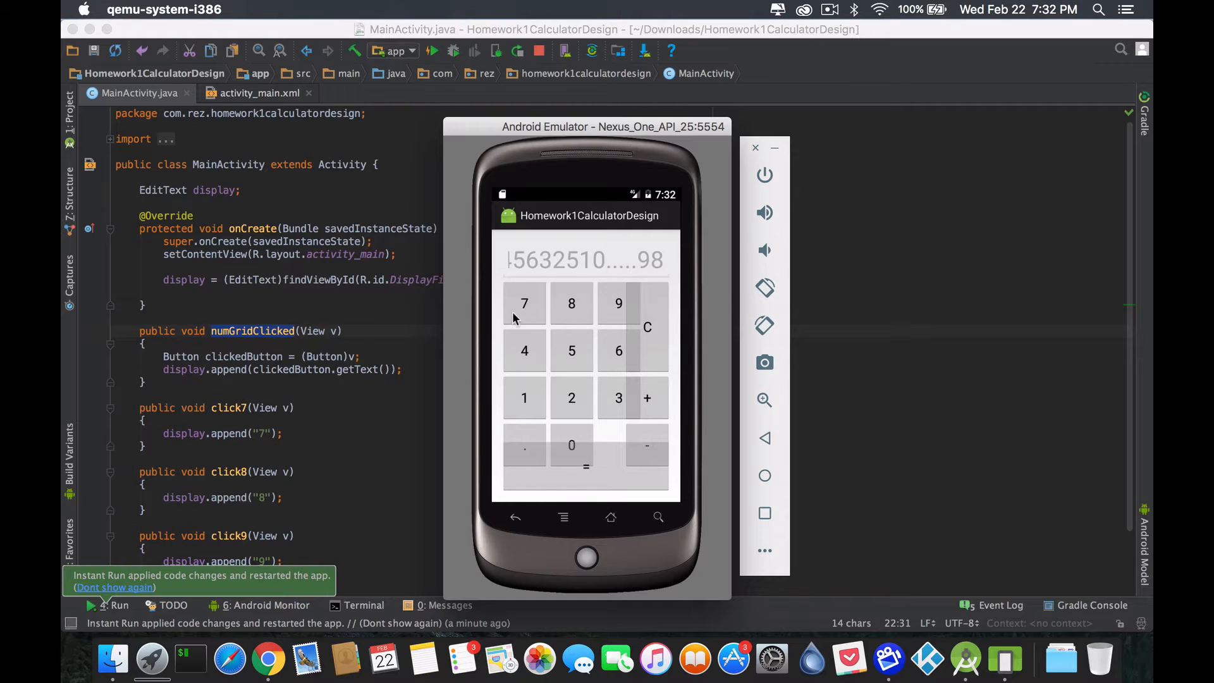
{"action": "left_click", "coordinate": [524, 303]}
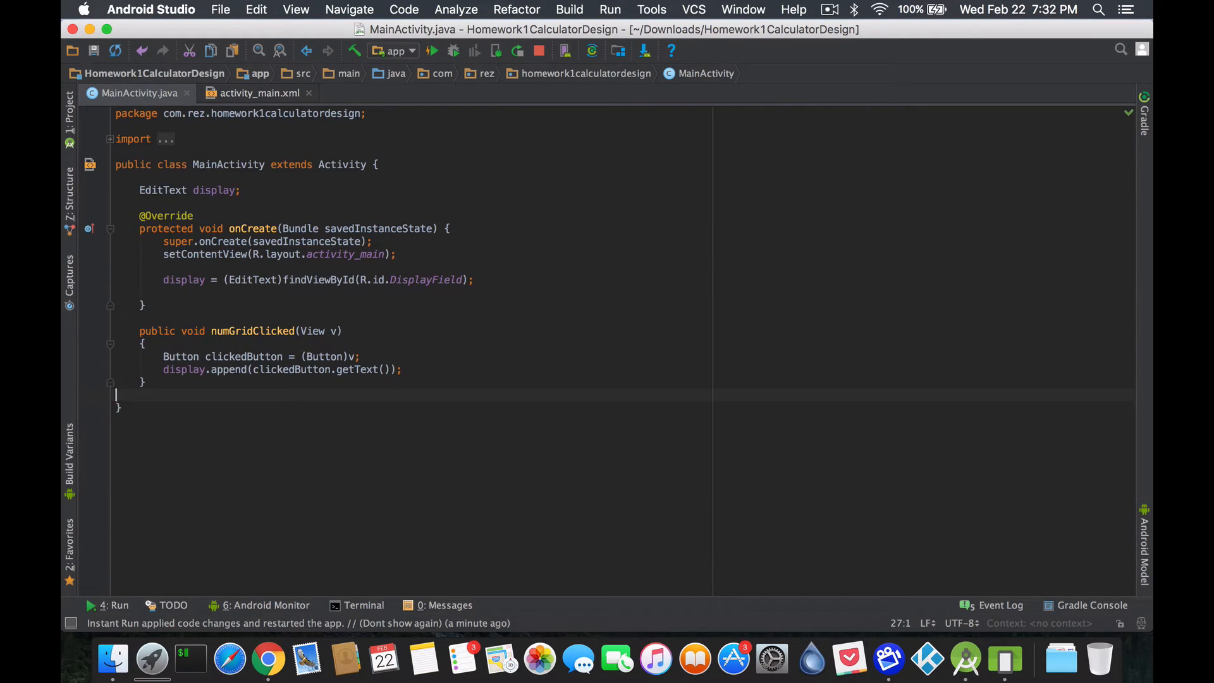
In activity_main.xml, set the 8 and 9 buttons' onClick to numGridClicked.
{"action": "left_click", "coordinate": [258, 93]}
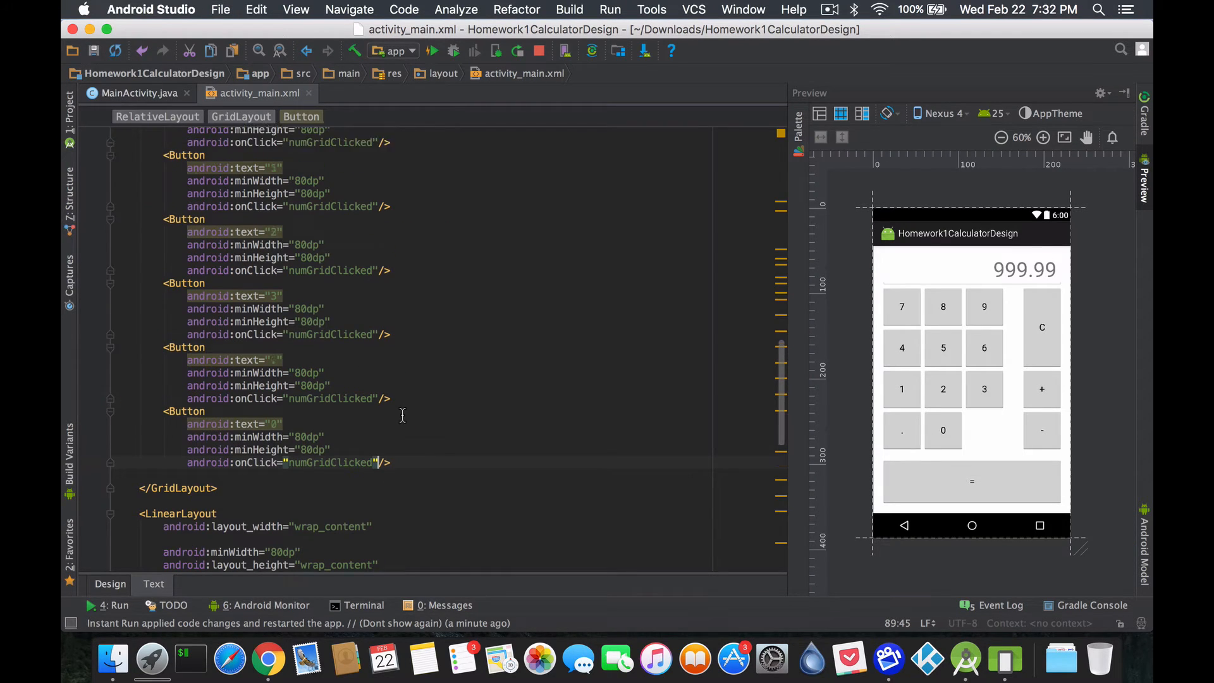
{"action": "scroll", "scroll_direction": "up", "scroll_amount": 3}
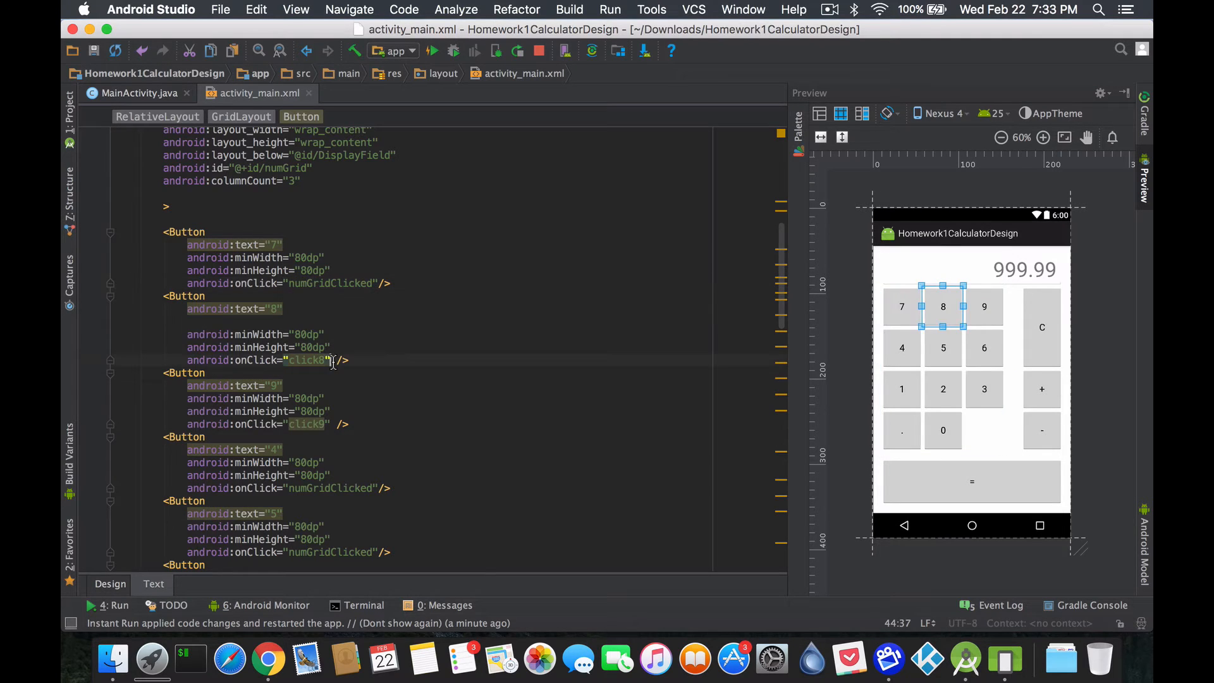
{"action": "type", "text": "numGridClicked"}
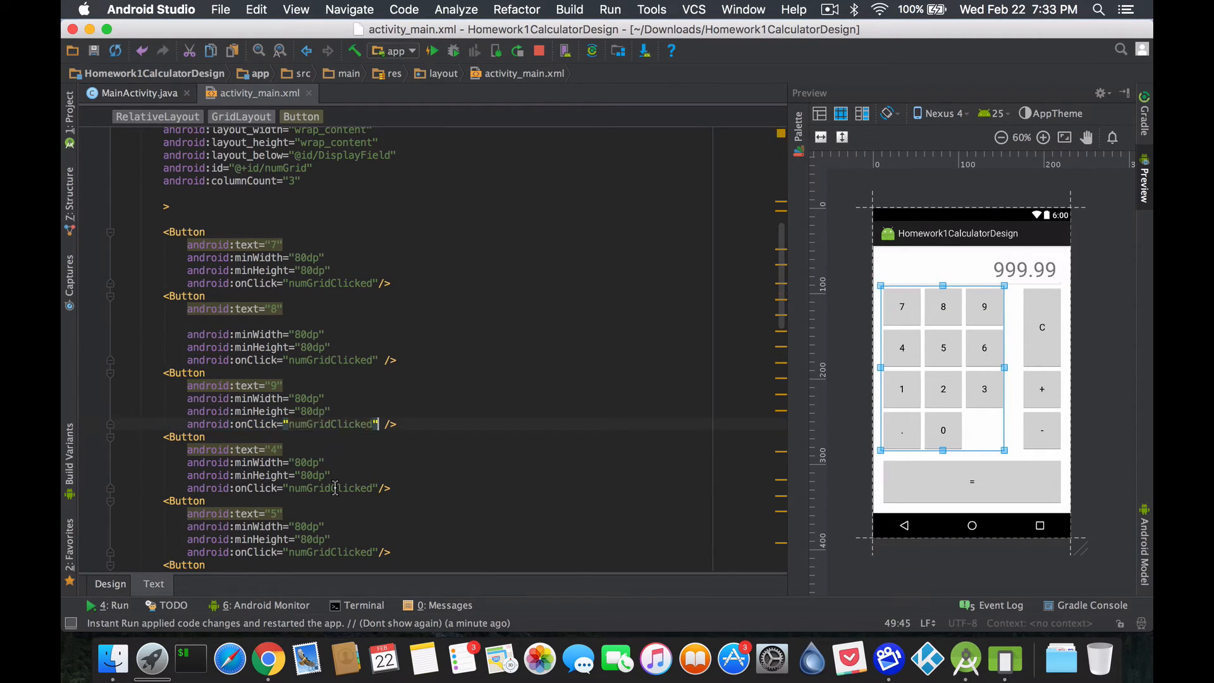
{"action": "mouse_move", "coordinate": [592, 245]}
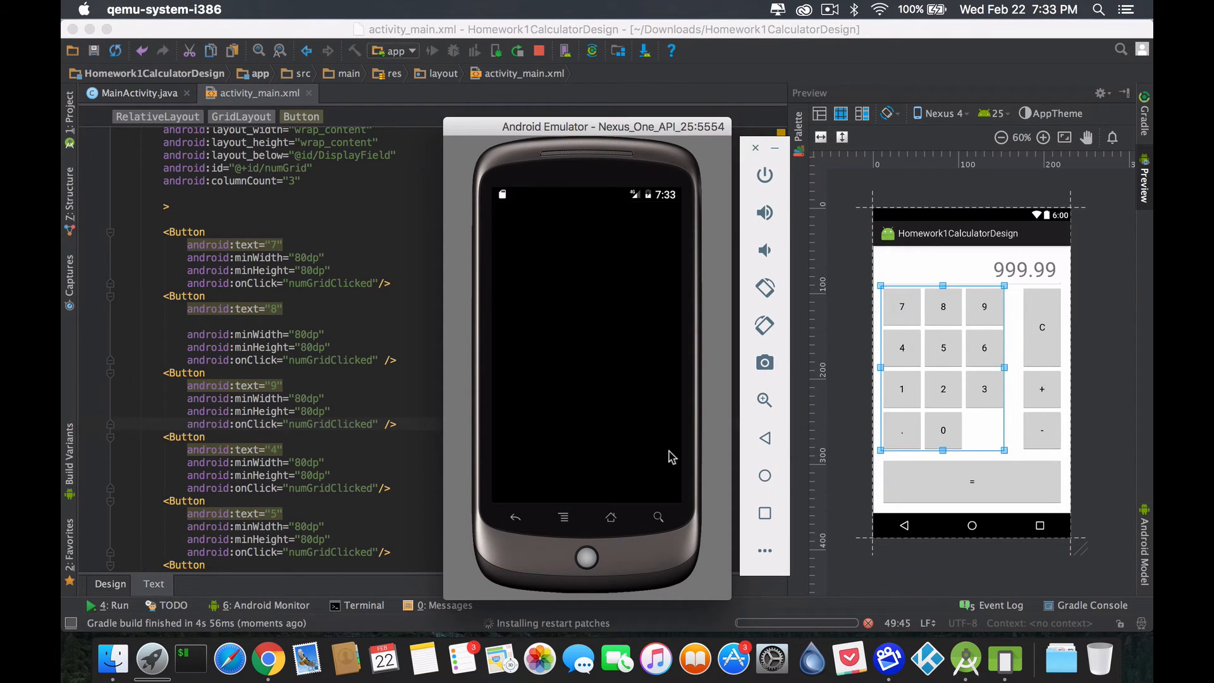
Relaunch the calculator, tap digits including 7, 8, 9, then return to MainActivity.java.
{"action": "left_click", "coordinate": [432, 51]}
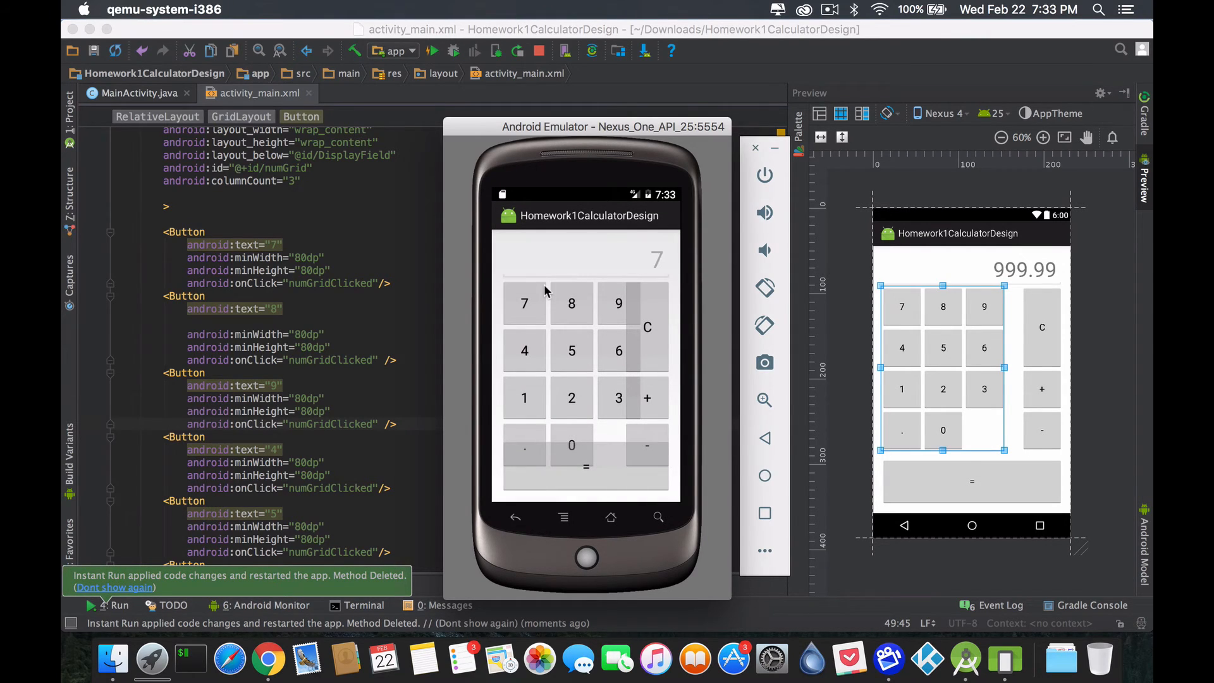
{"action": "left_click", "coordinate": [572, 303]}
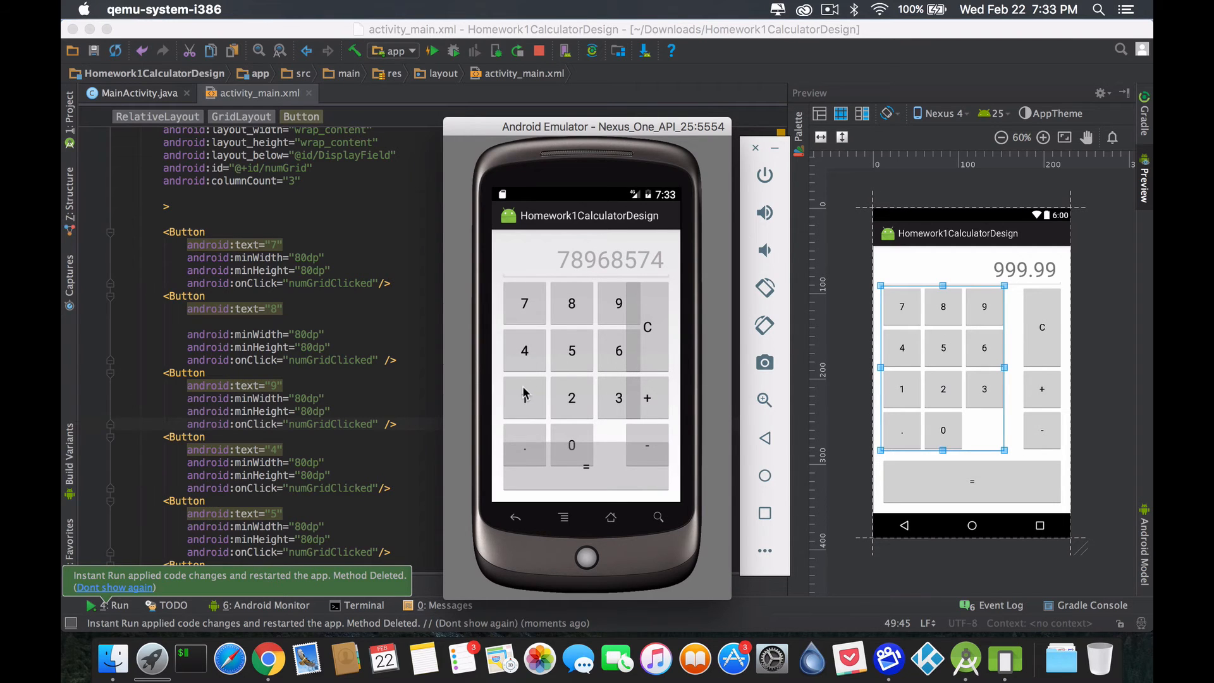
{"action": "left_click", "coordinate": [756, 148]}
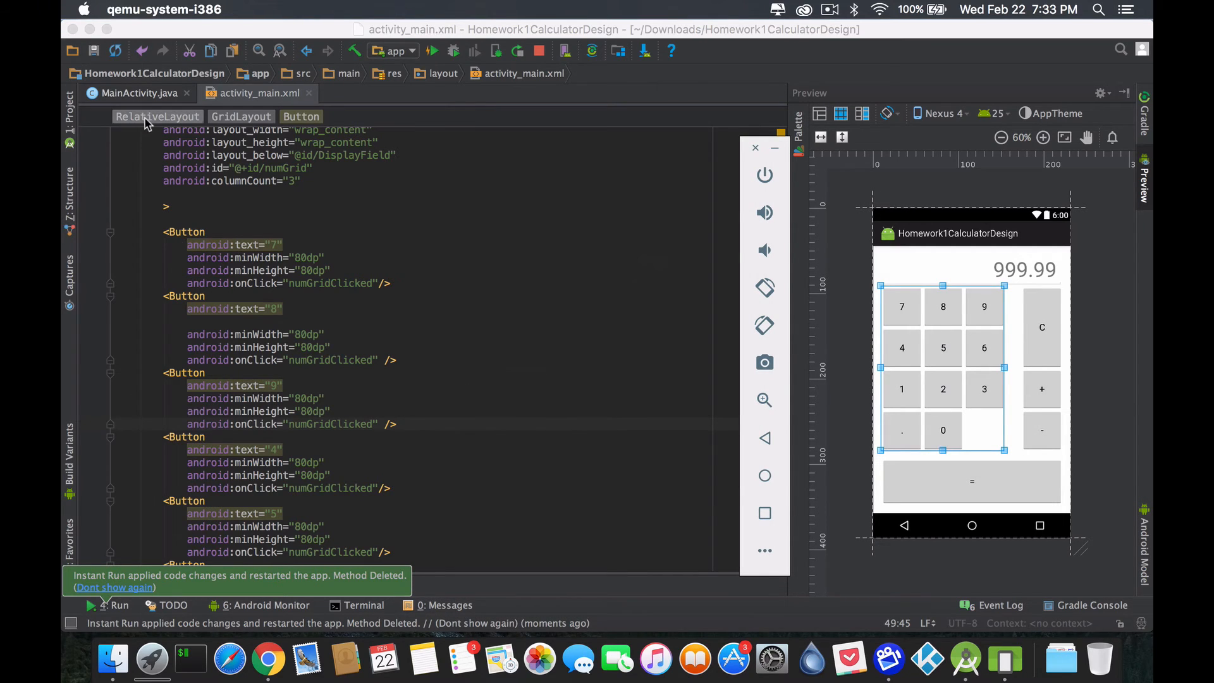
{"action": "left_click", "coordinate": [137, 93]}
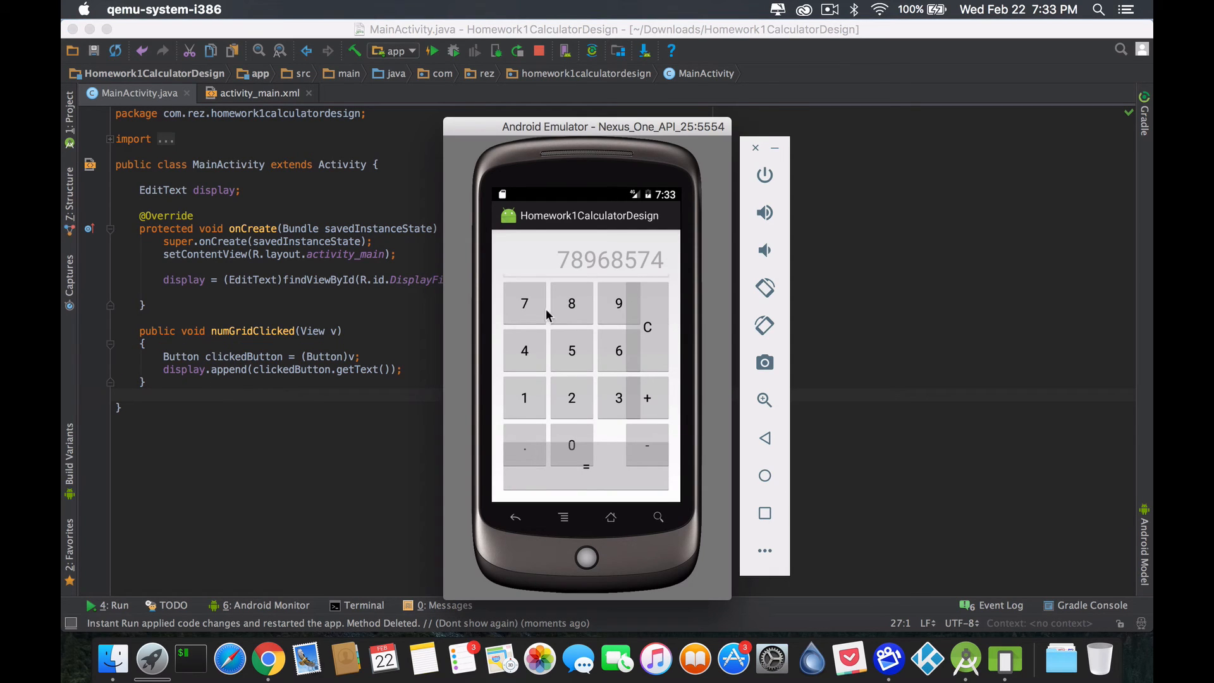
{"action": "mouse_move", "coordinate": [591, 473]}
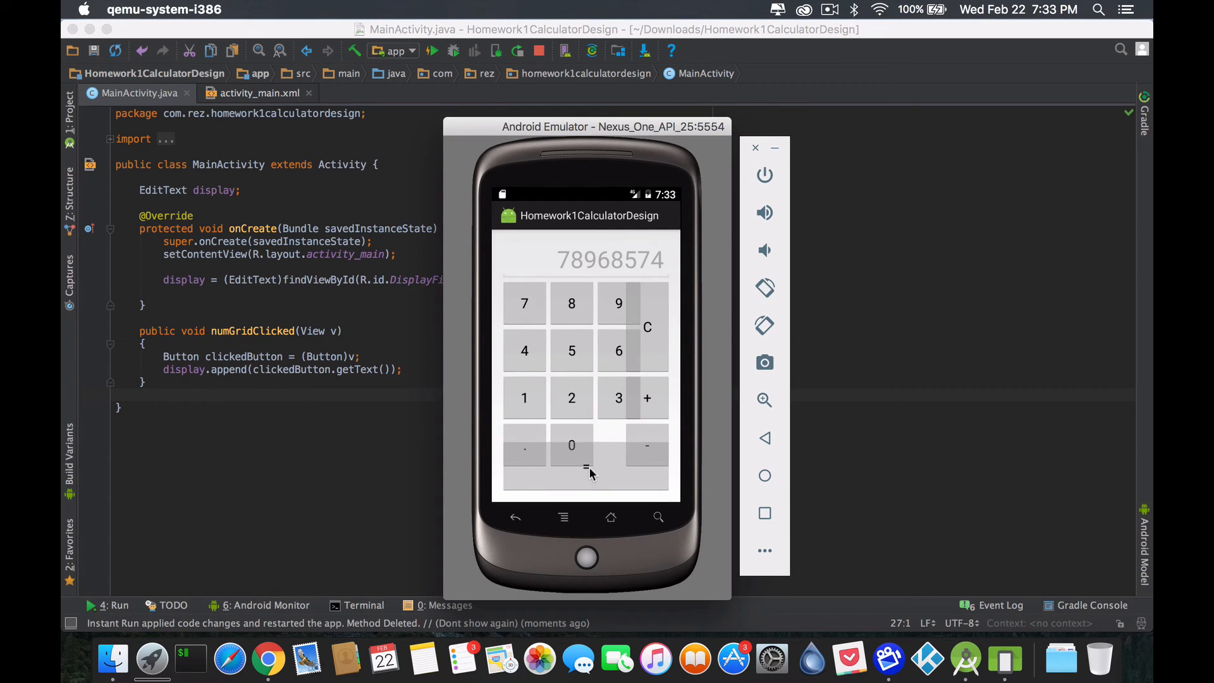